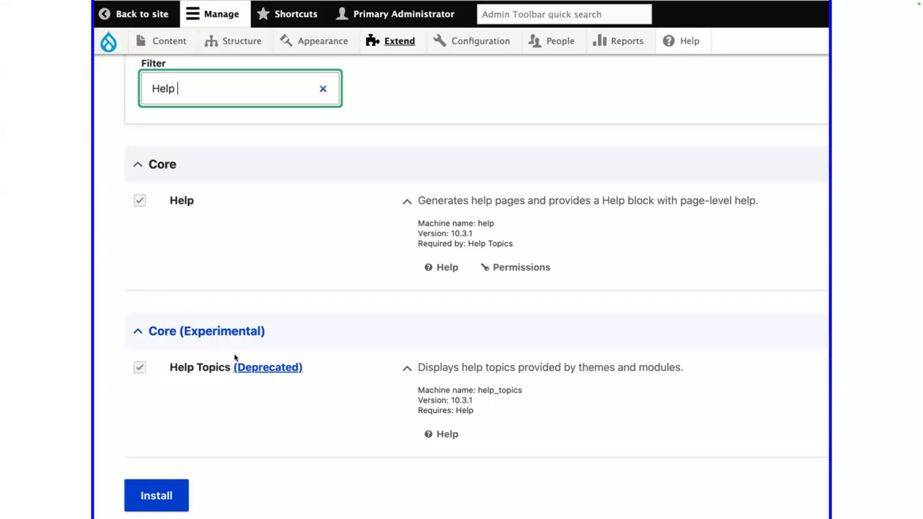
mouse_move(183, 362)
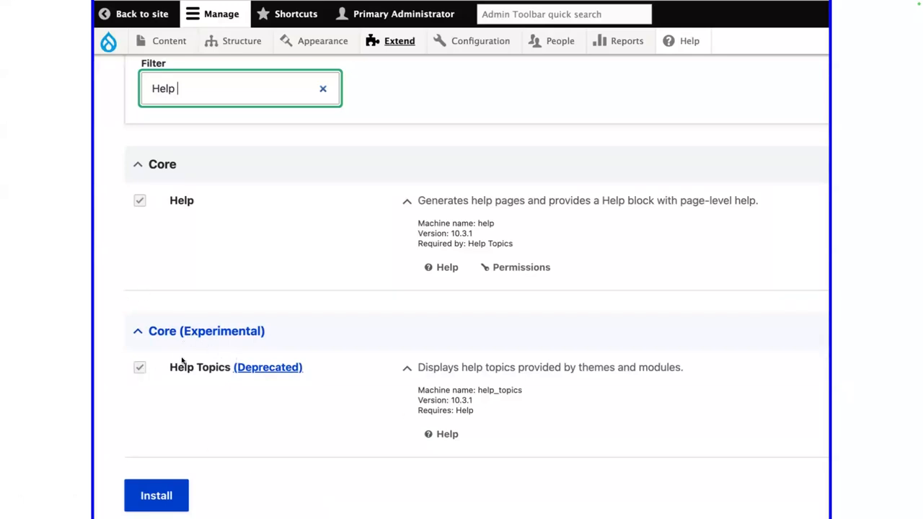
mouse_move(225, 353)
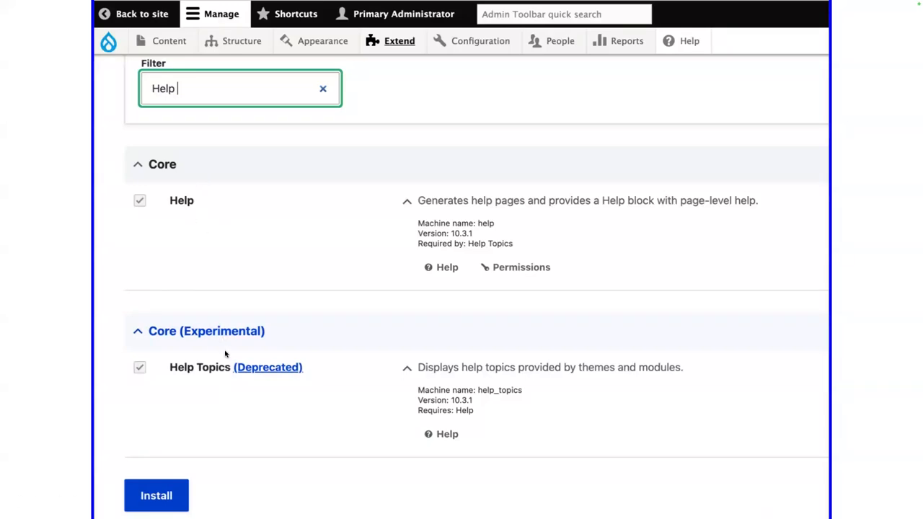
mouse_move(272, 373)
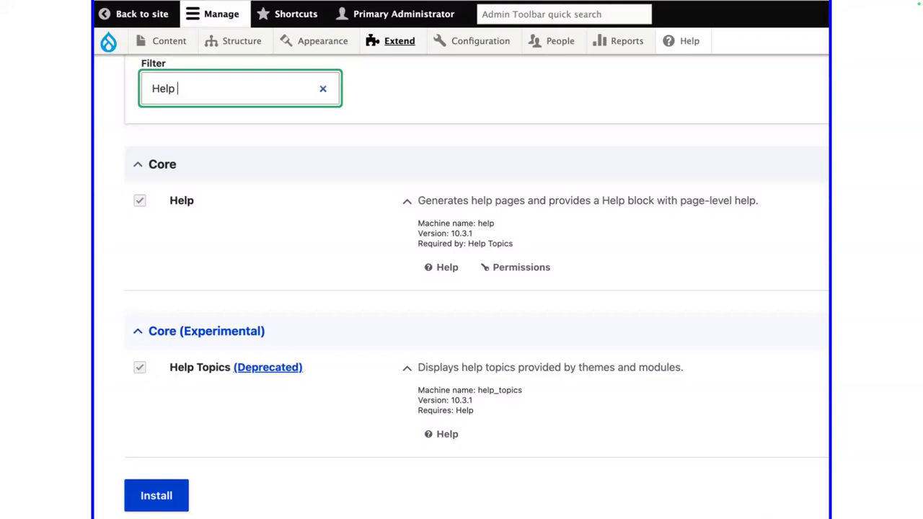
mouse_move(105, 327)
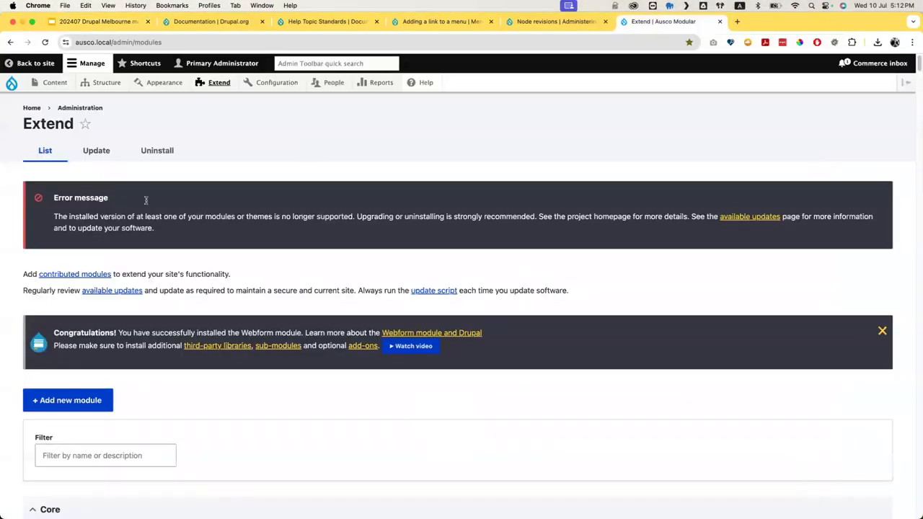
- Filter the Extend module list by 'Help' to show Help and Help Topics
scroll(down, 3)
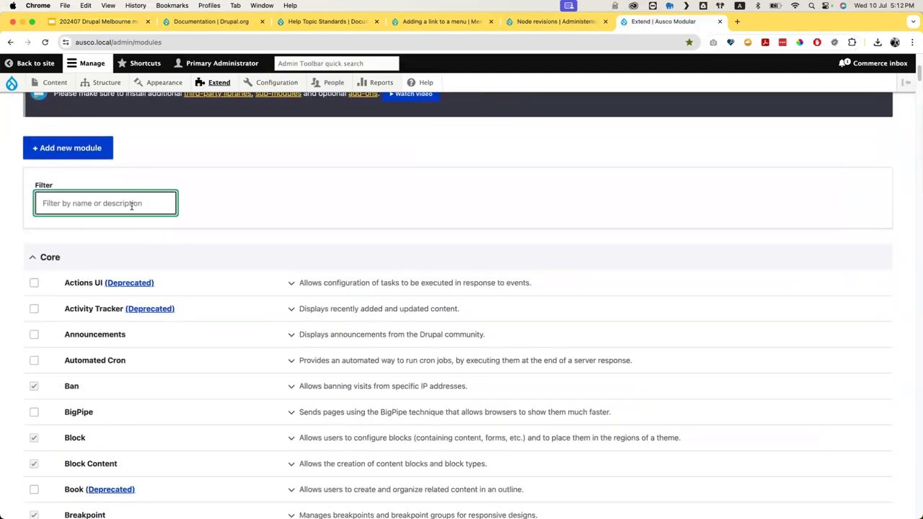
text(He)
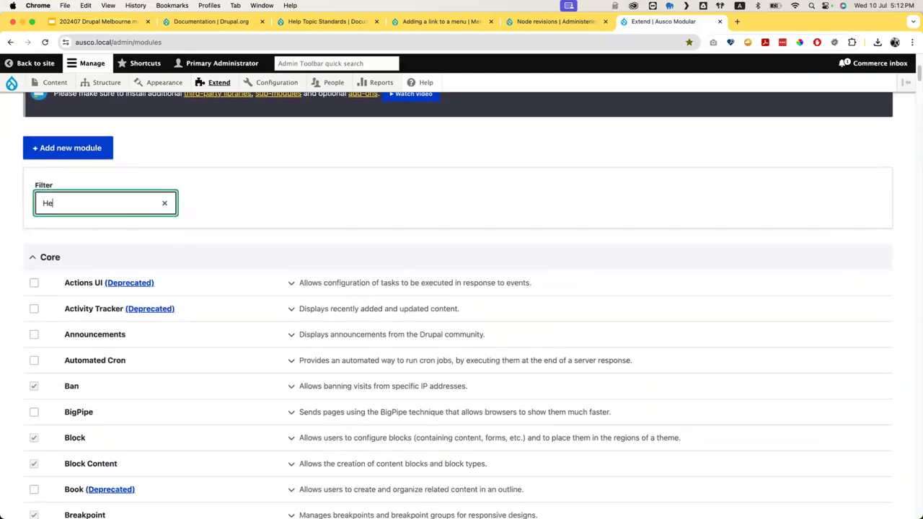
text(lp)
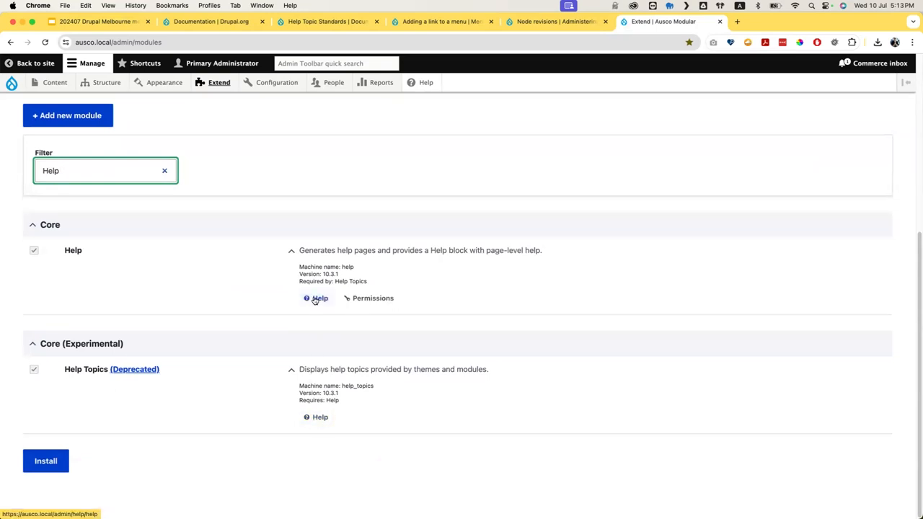
mouse_move(319, 416)
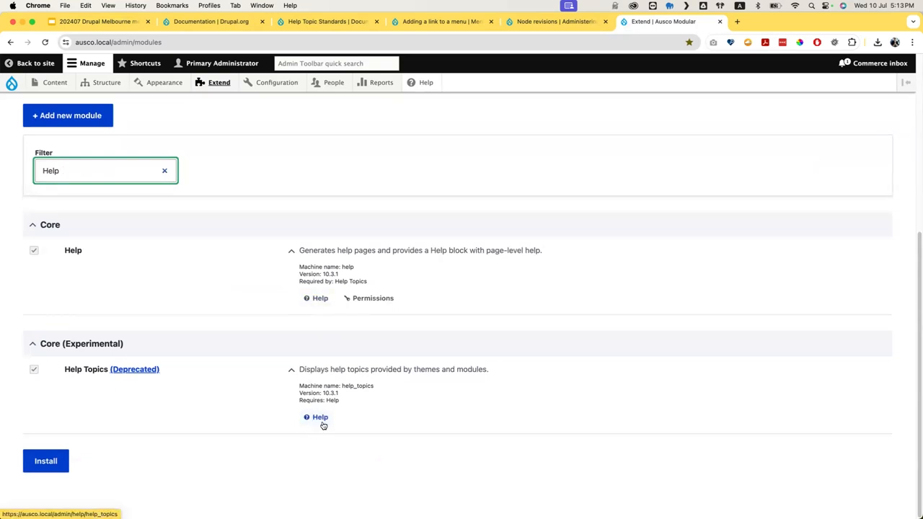
- Read the Help Topics module's moved-into-Help notice, then follow its link to the Help page
click(319, 416)
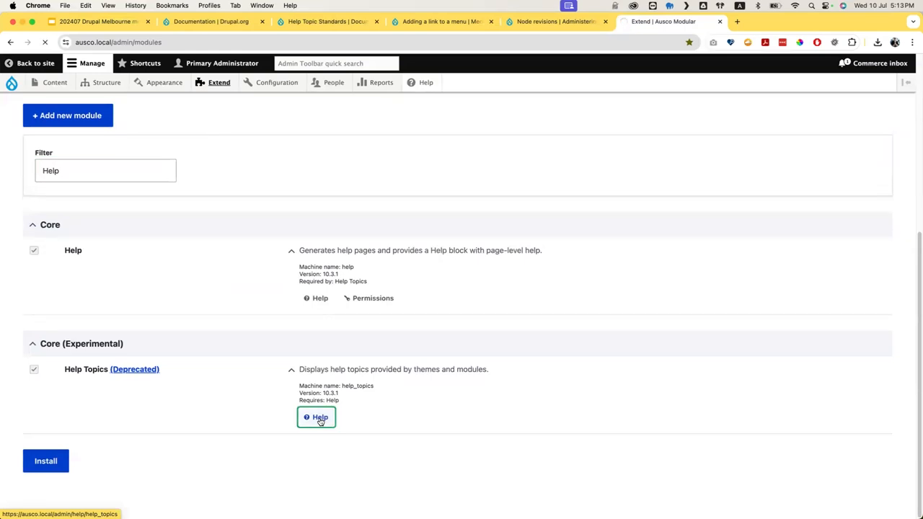
click(316, 417)
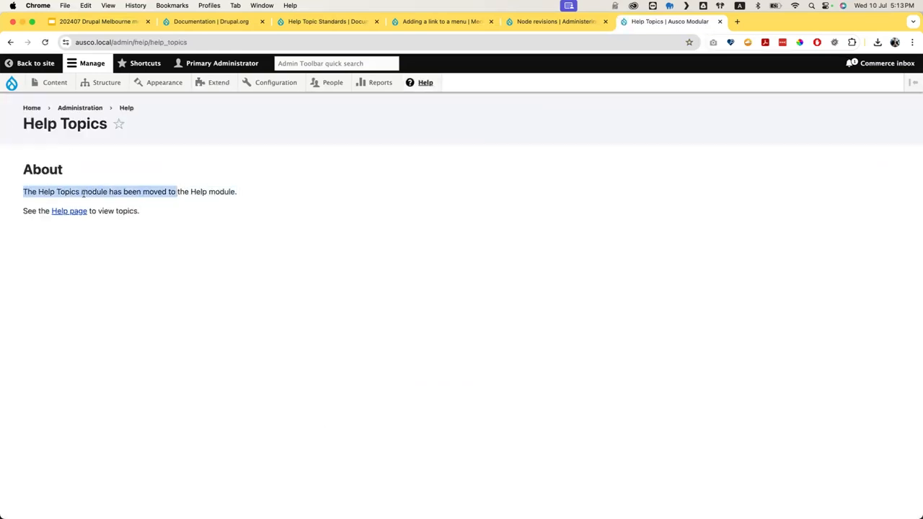
double_click(93, 191)
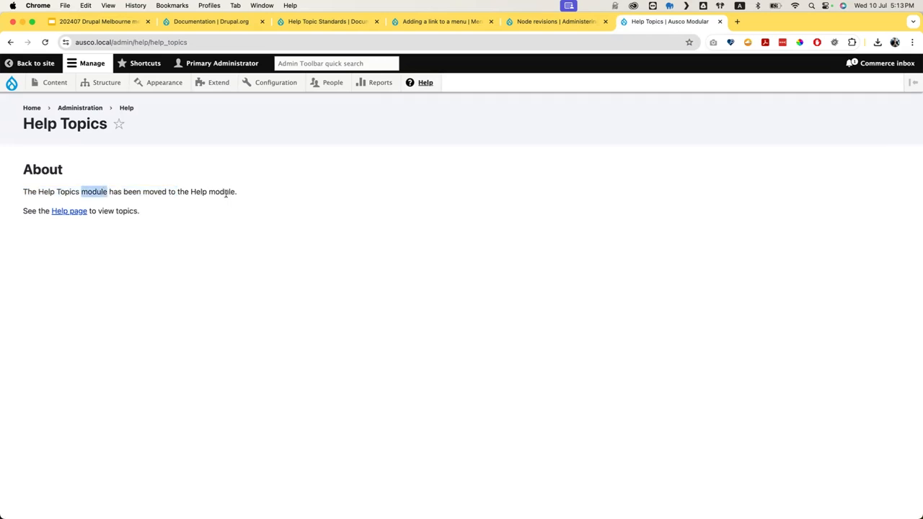
mouse_move(68, 210)
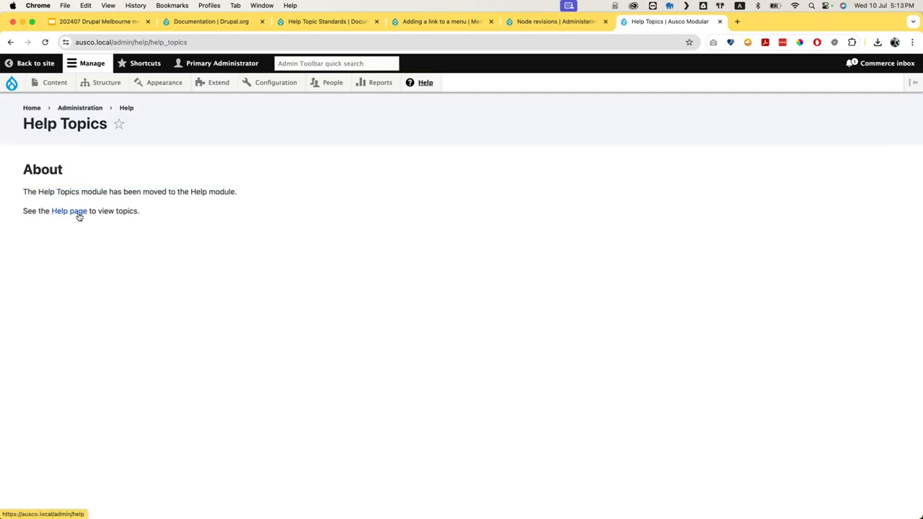
click(69, 211)
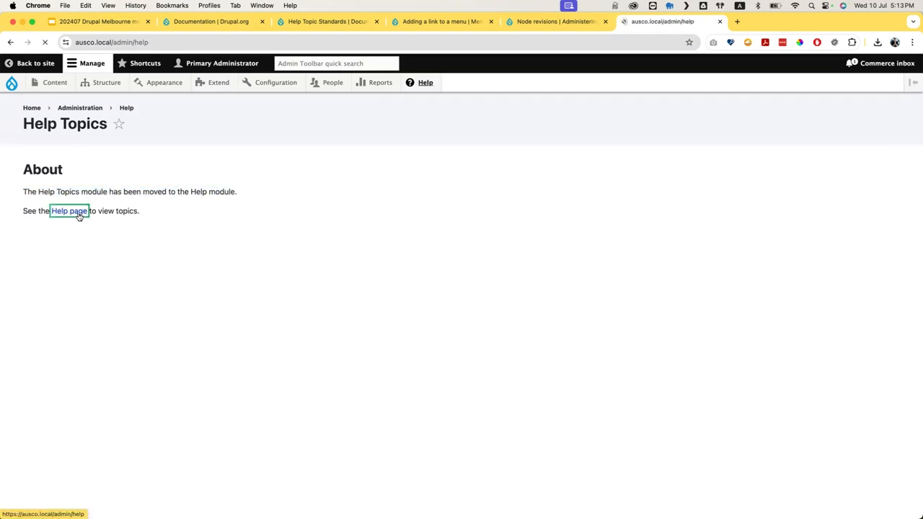
- Load the main Help page and review Search help, Getting Started, Topics and Module overviews
click(68, 210)
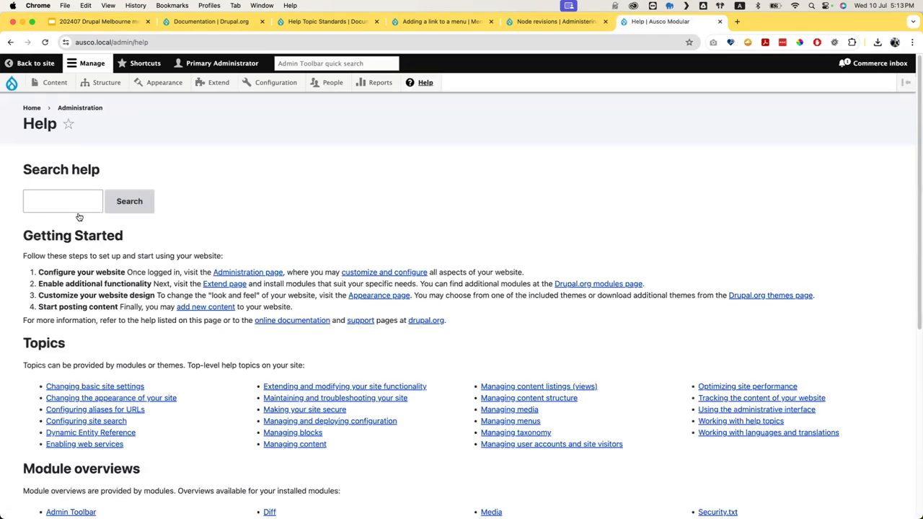
scroll(down, 3)
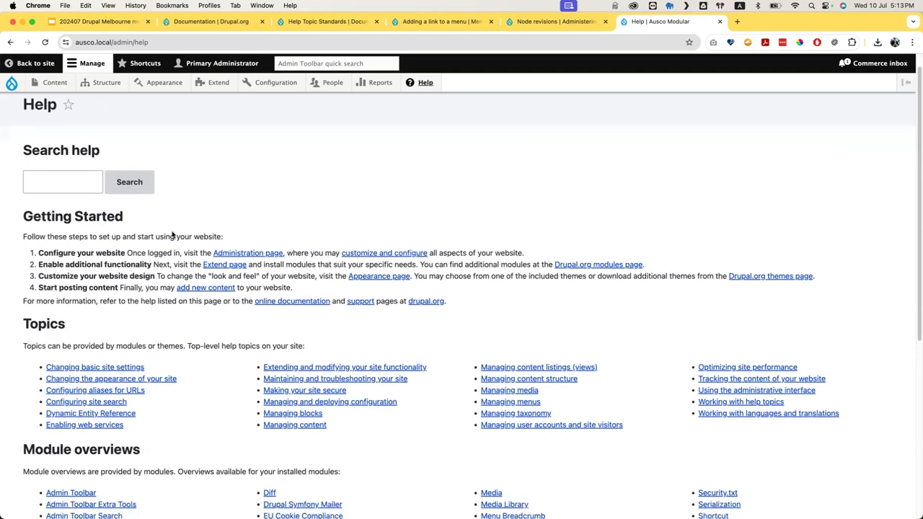
scroll(down, 3)
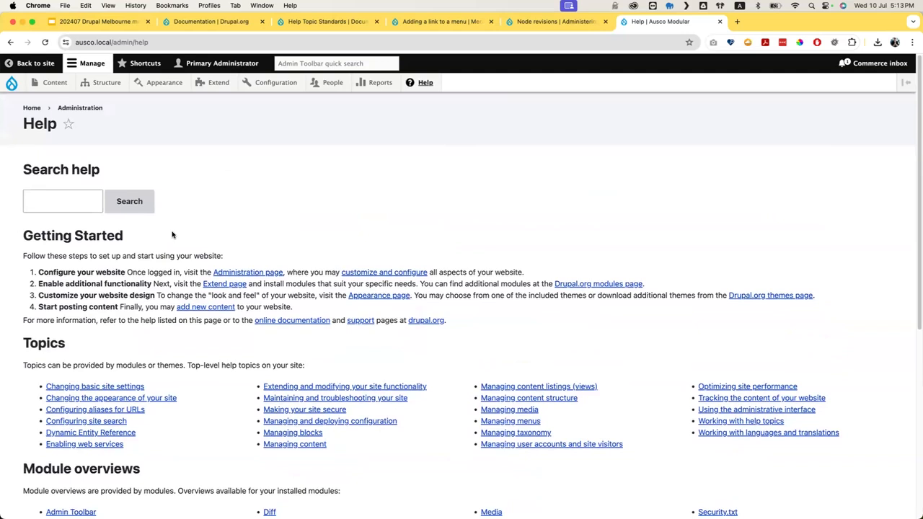
mouse_move(219, 315)
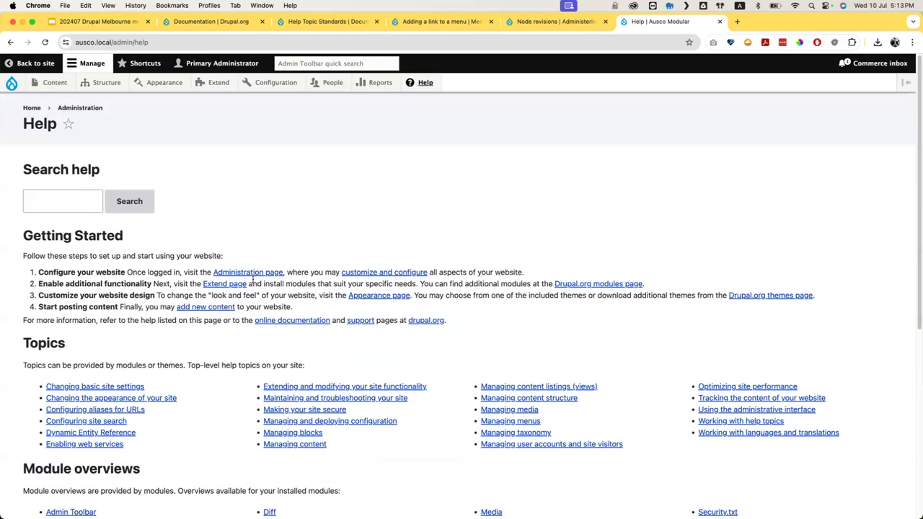
scroll(down, 3)
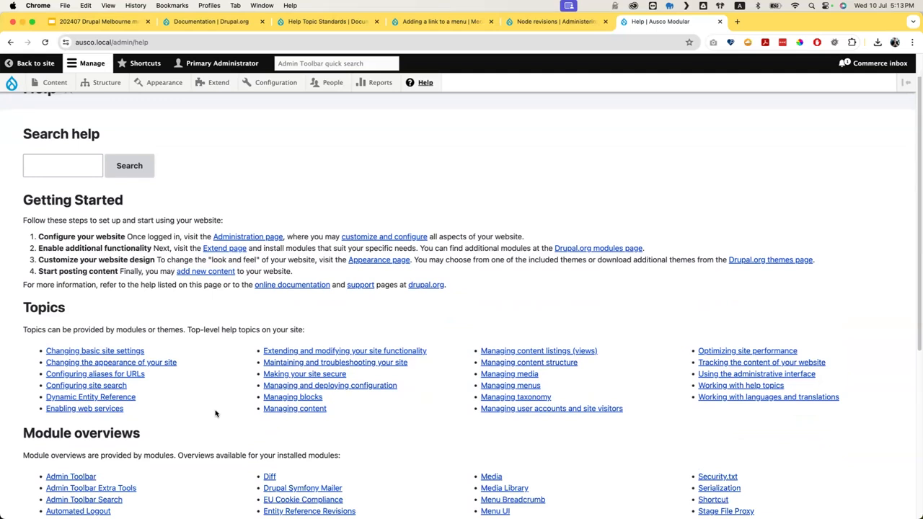
mouse_move(90, 347)
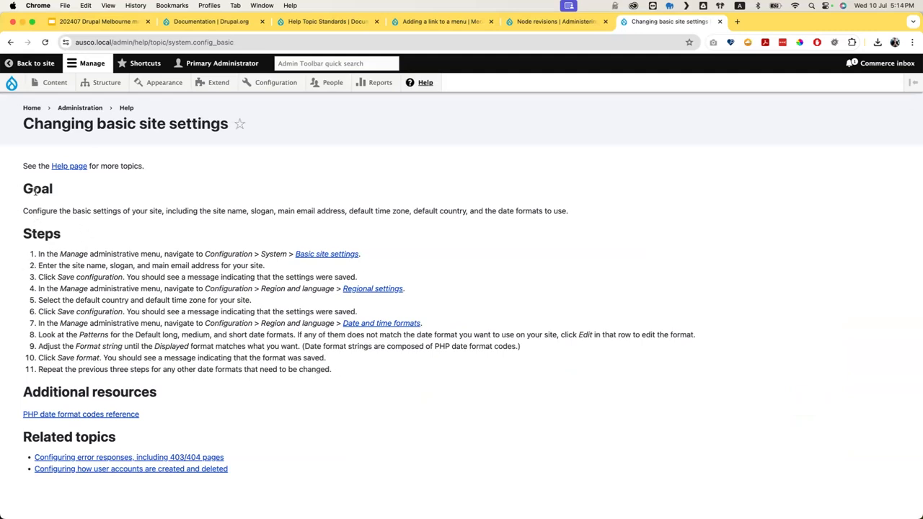
mouse_move(142, 207)
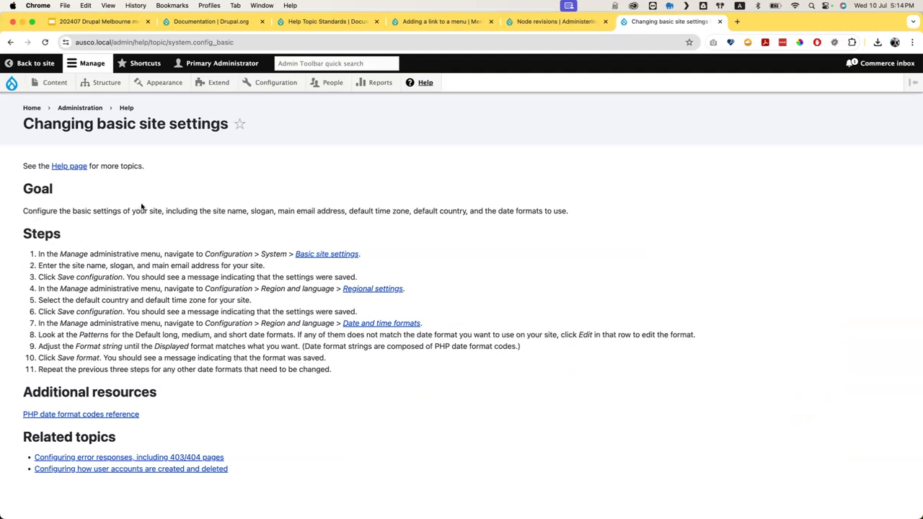
mouse_move(171, 433)
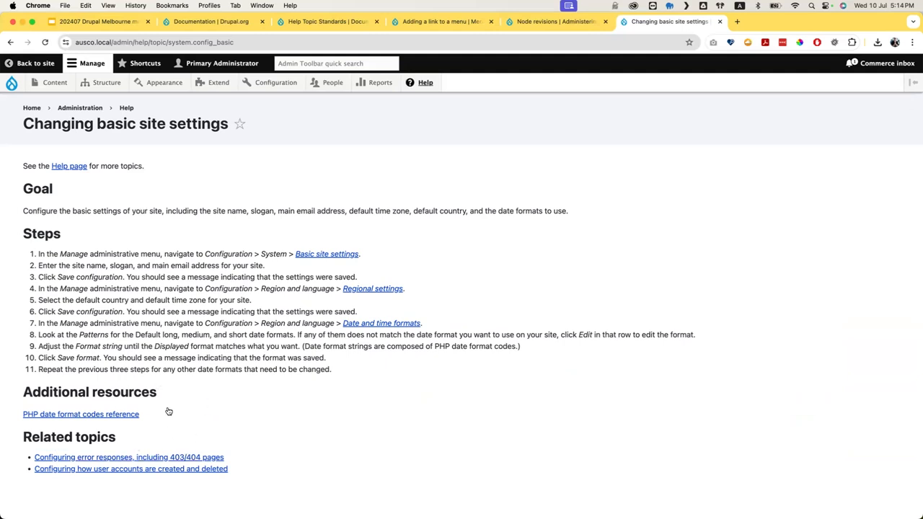
mouse_move(164, 457)
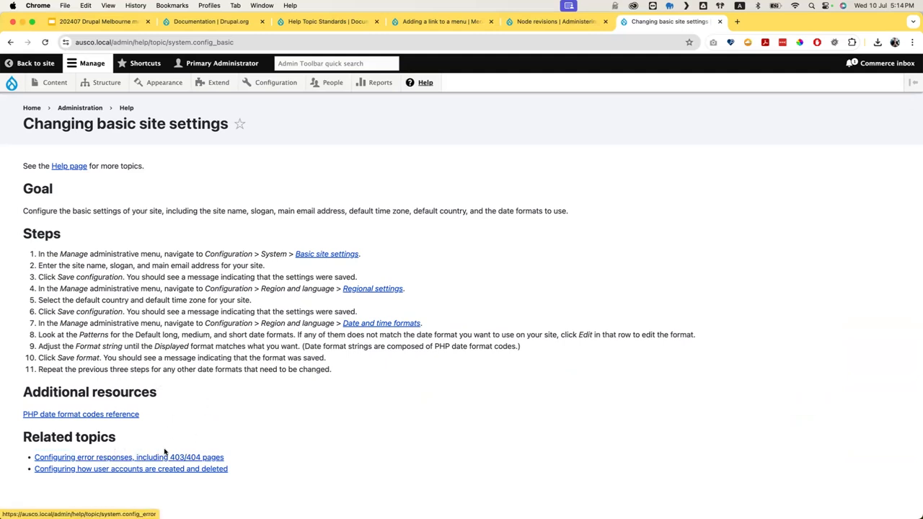
mouse_move(173, 447)
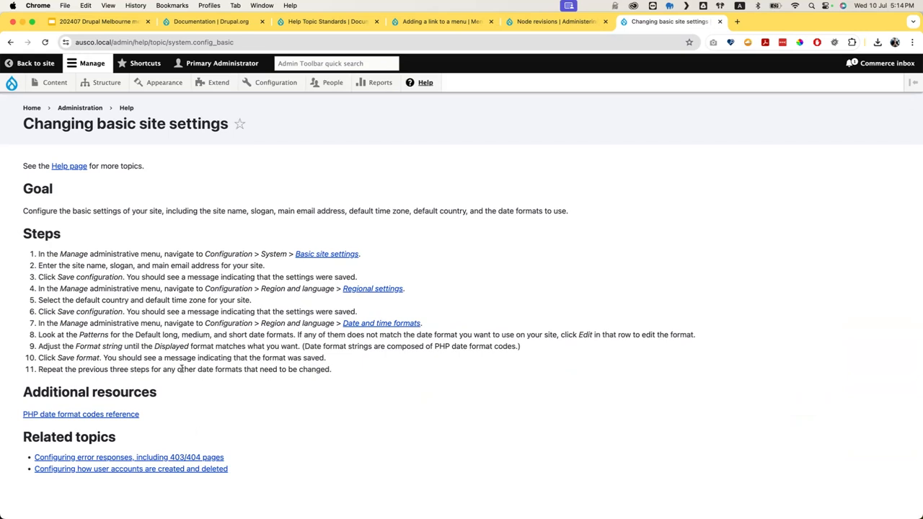
mouse_move(276, 82)
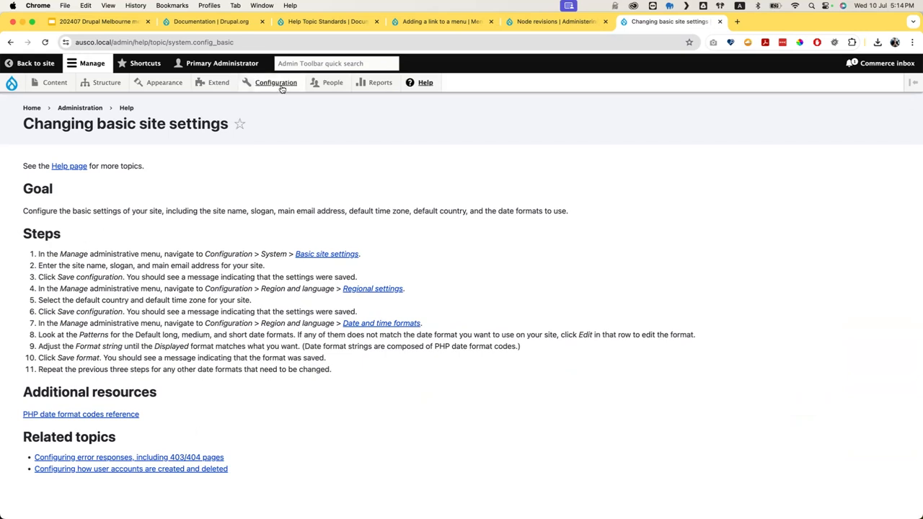
- Go to Configuration > System > Basic site settings and look over the form
click(275, 82)
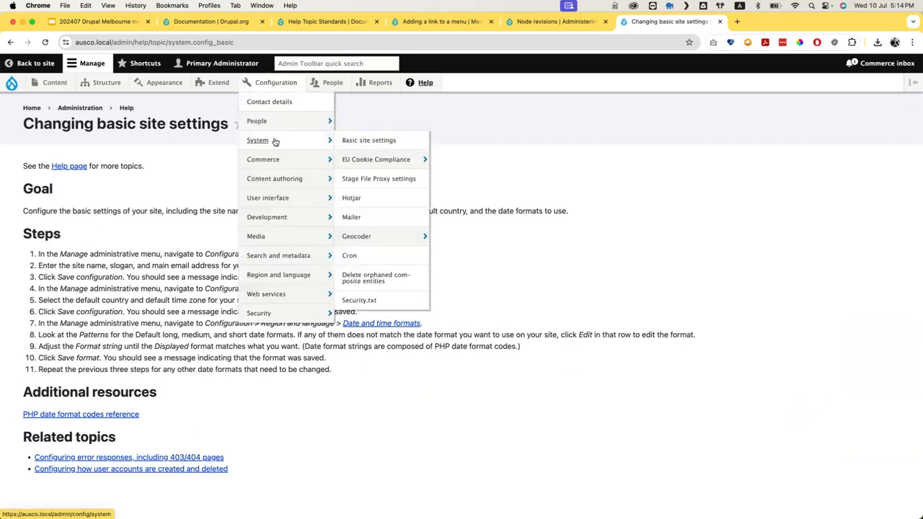
click(368, 140)
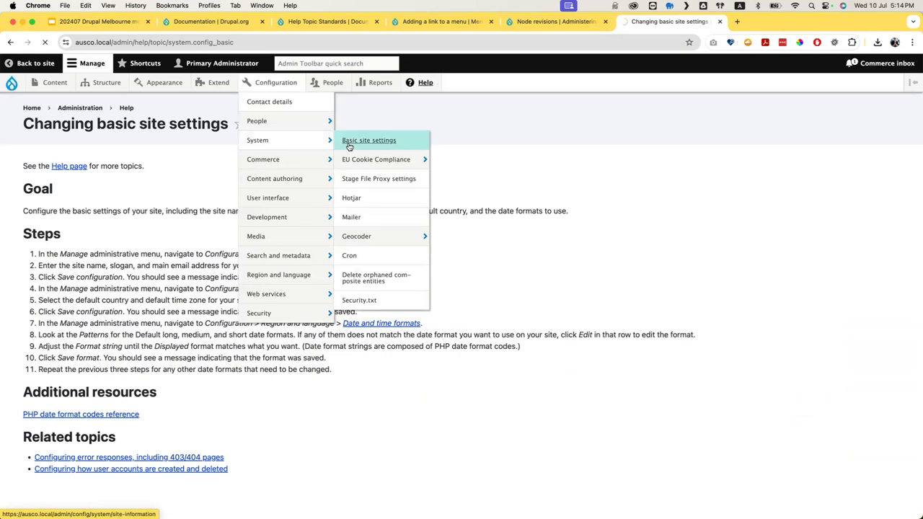
click(368, 140)
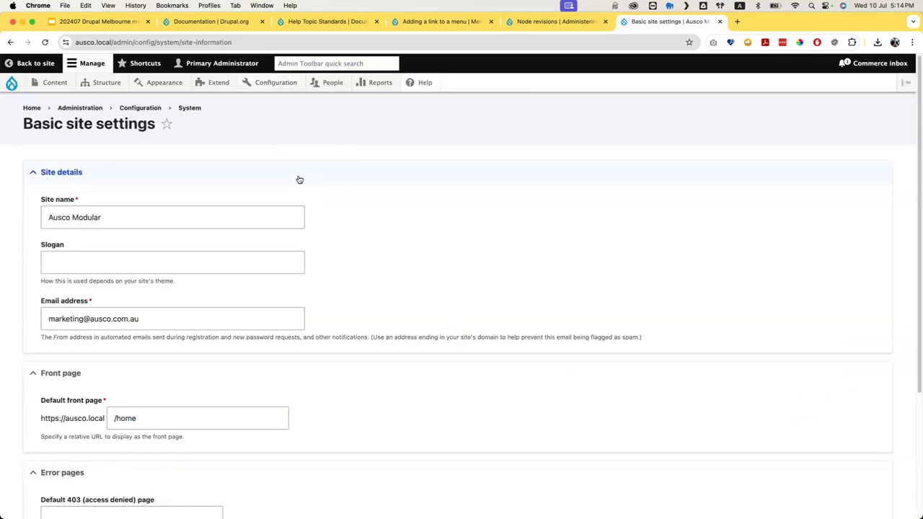
scroll(down, 3)
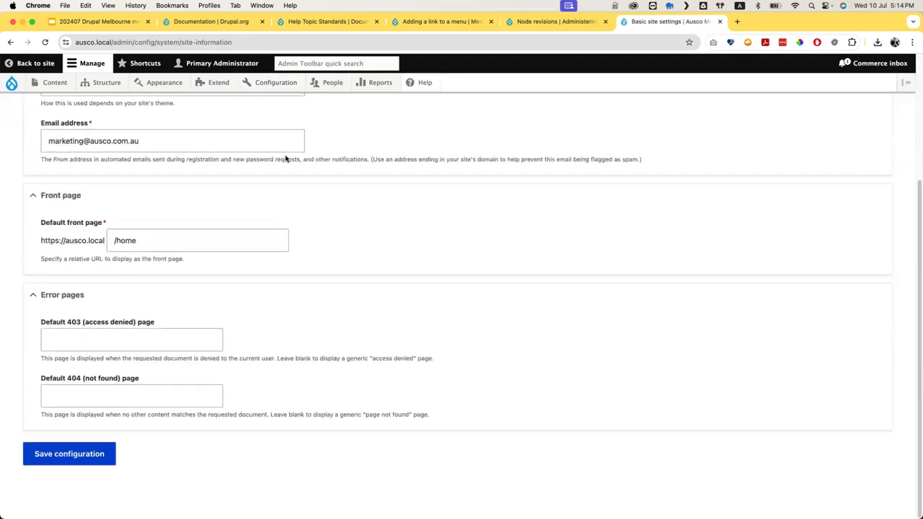
scroll(up, 3)
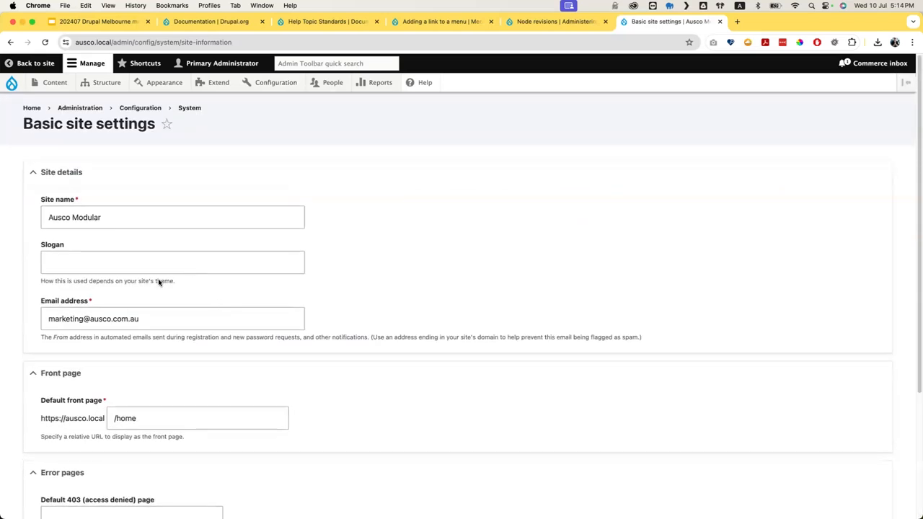
mouse_move(31, 156)
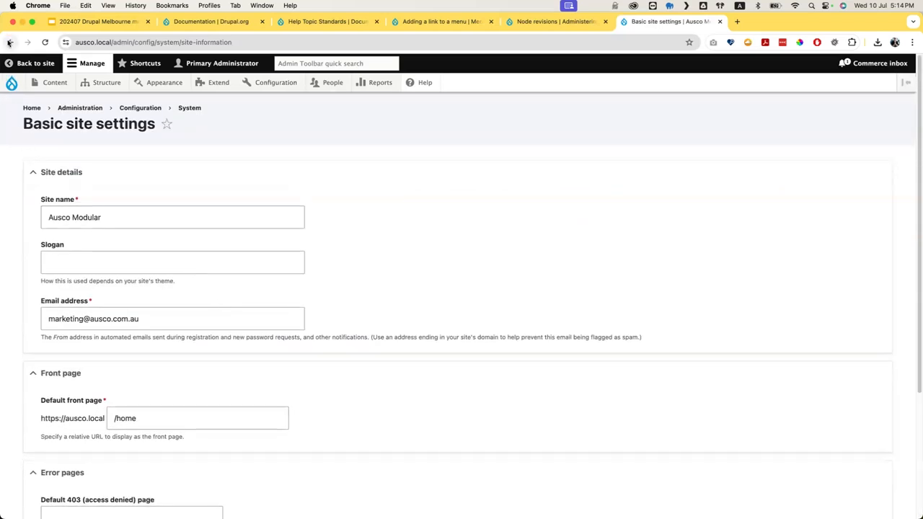
mouse_move(165, 123)
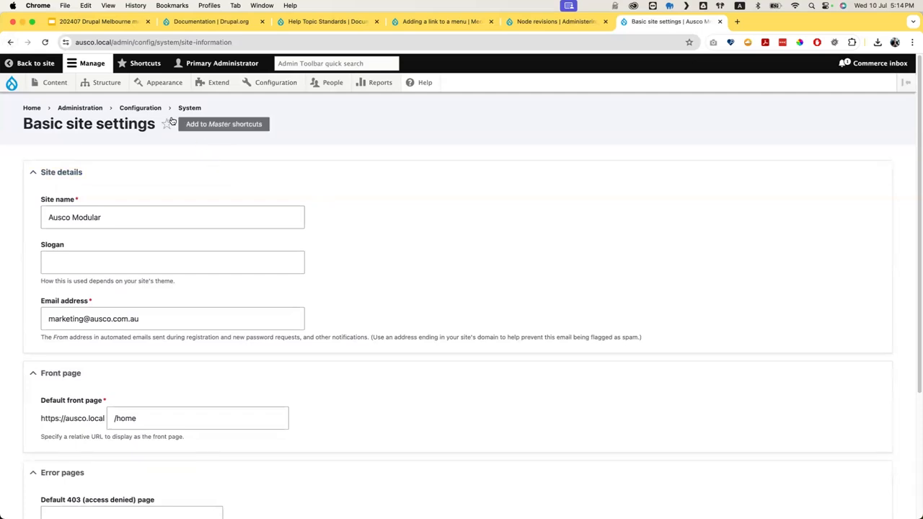
mouse_move(10, 41)
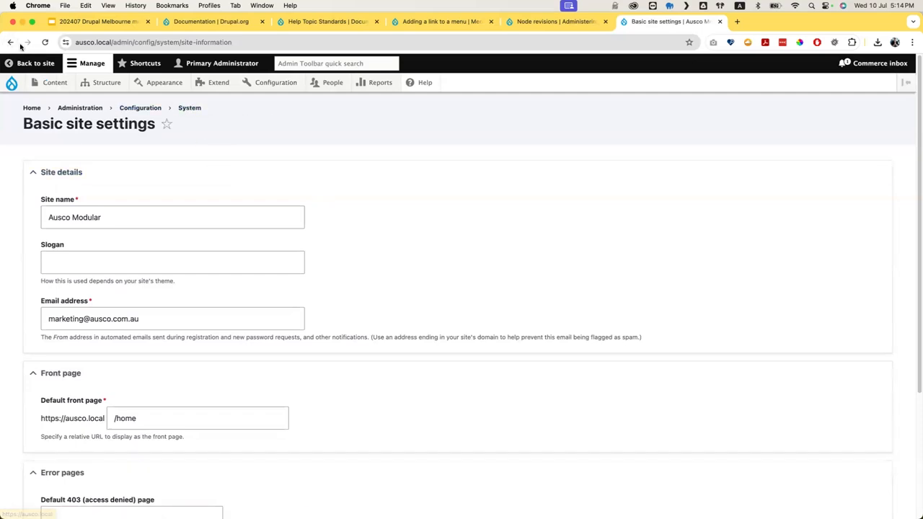
- Return to the Changing basic site settings help topic, then view the Extend module list
click(425, 81)
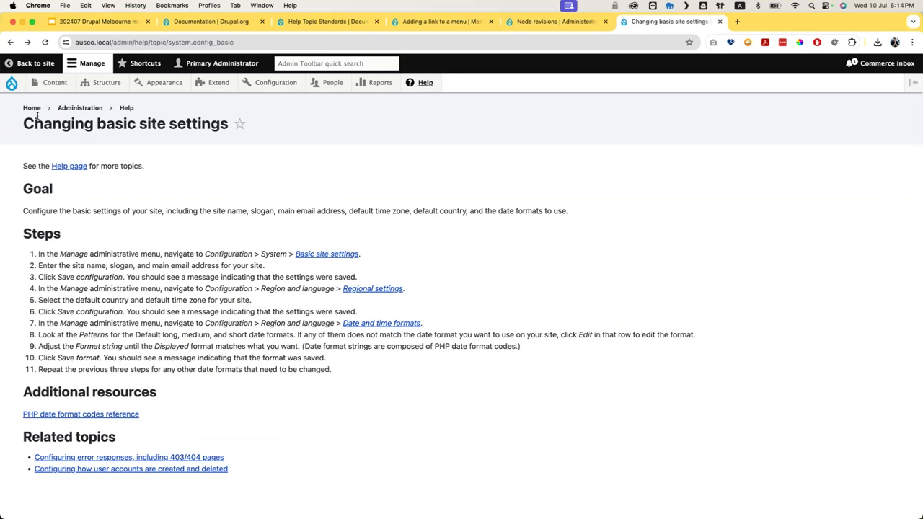
mouse_move(104, 209)
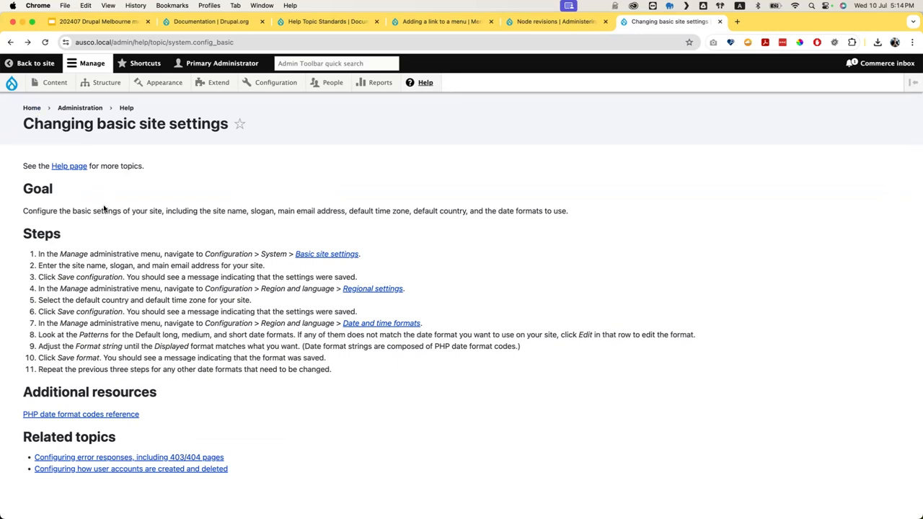
mouse_move(218, 82)
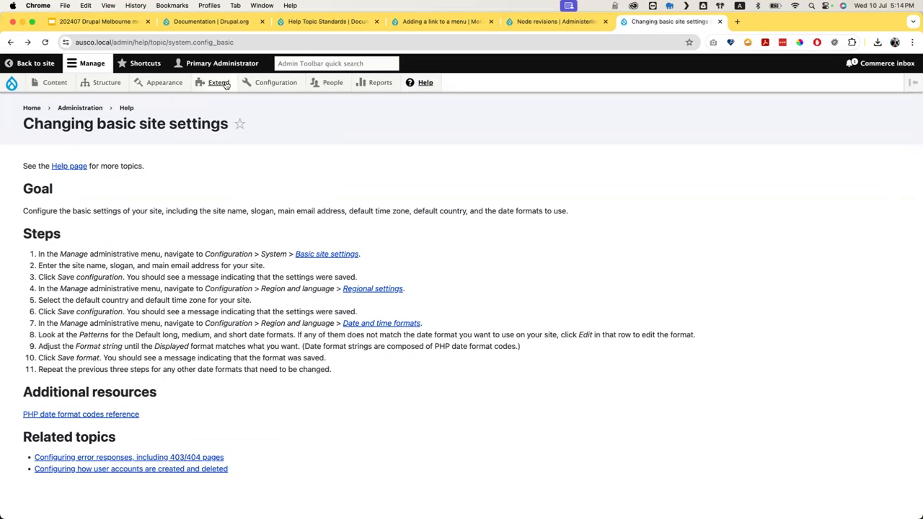
click(218, 82)
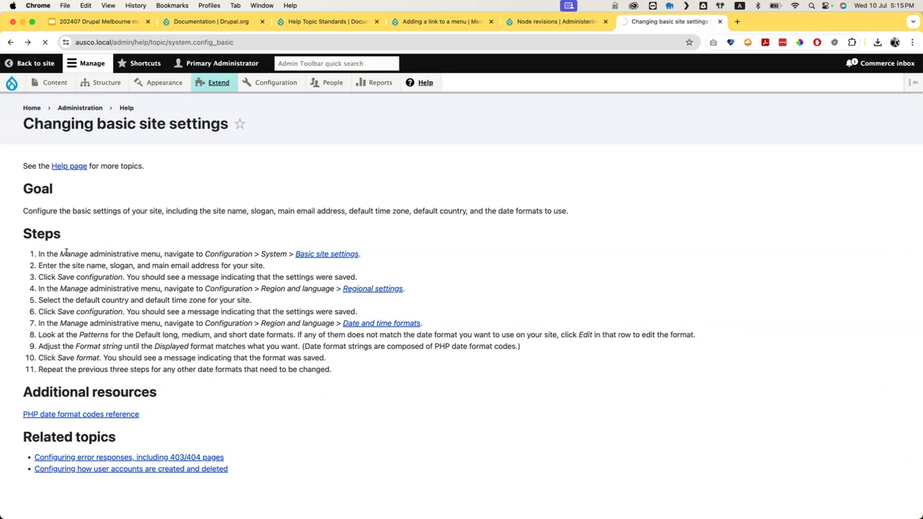
click(218, 82)
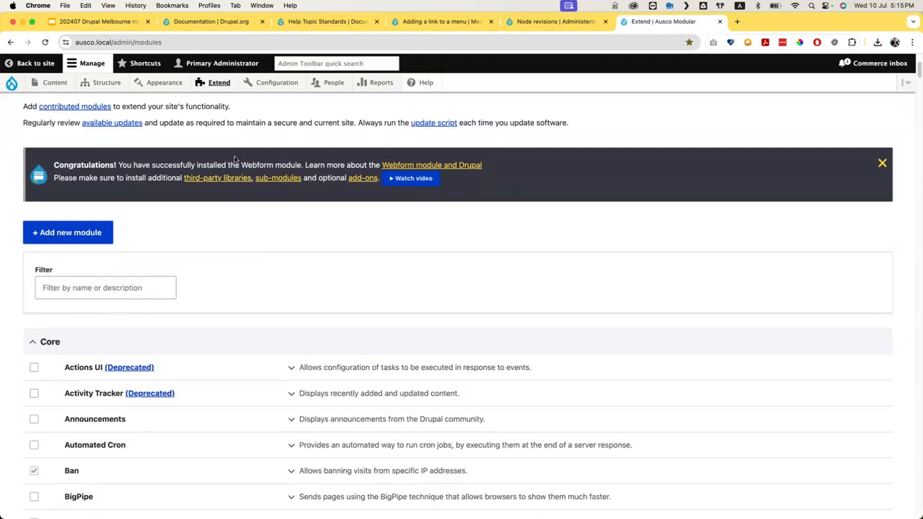
mouse_move(345, 184)
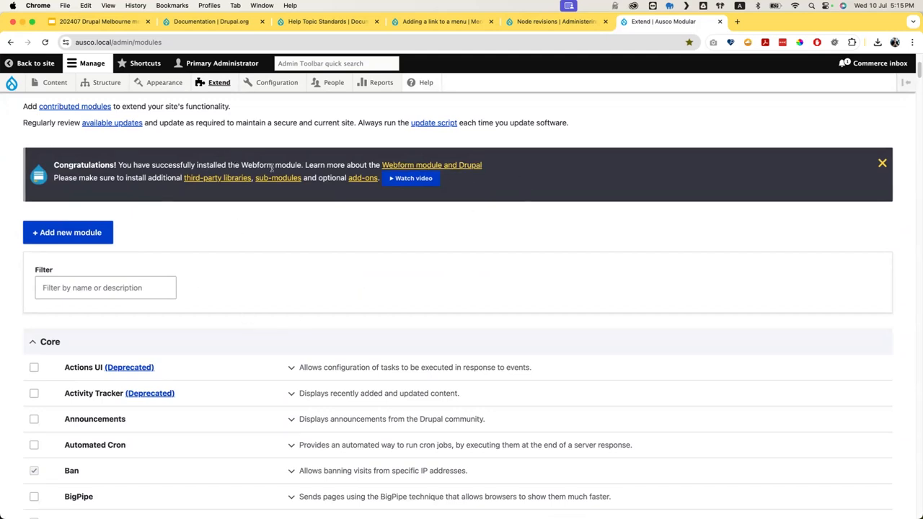
mouse_move(147, 188)
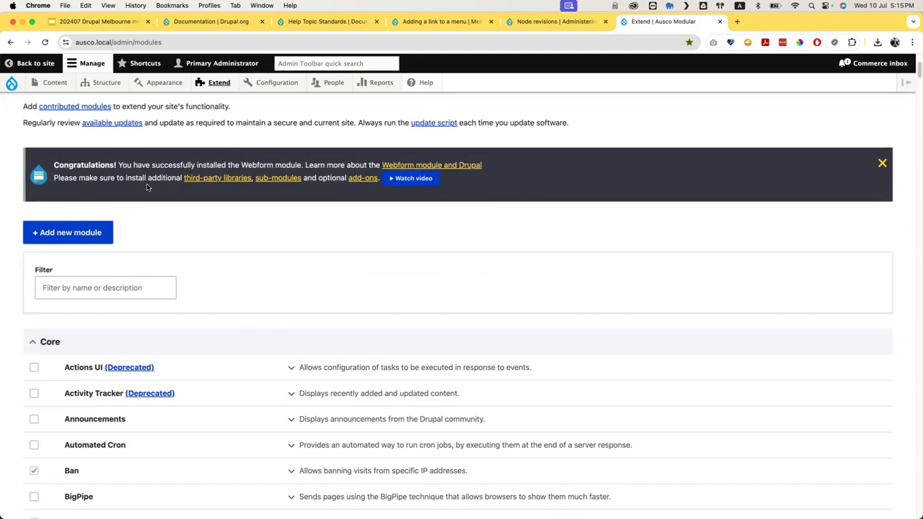
mouse_move(20, 184)
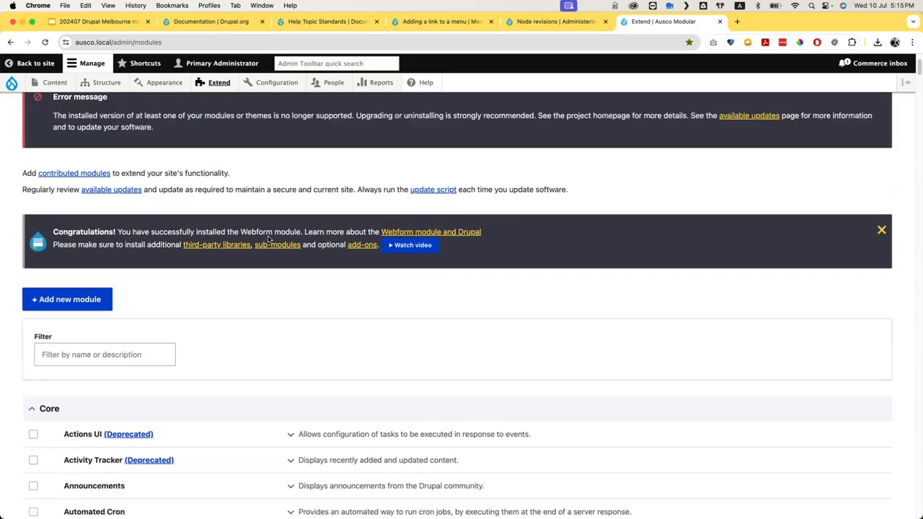
scroll(down, 3)
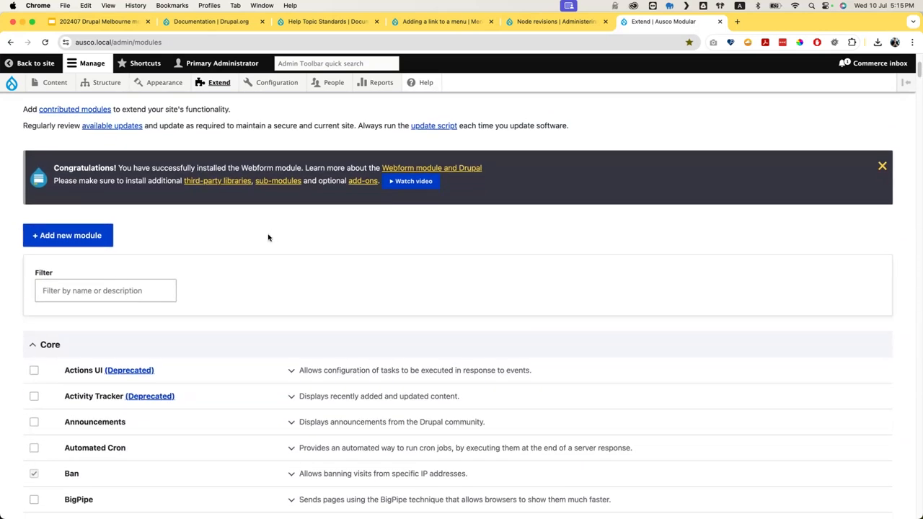
mouse_move(270, 176)
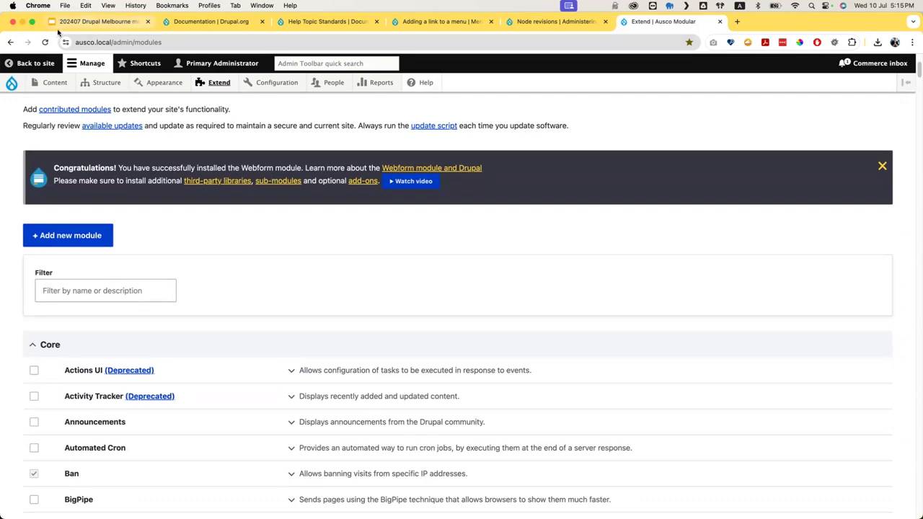
mouse_move(93, 21)
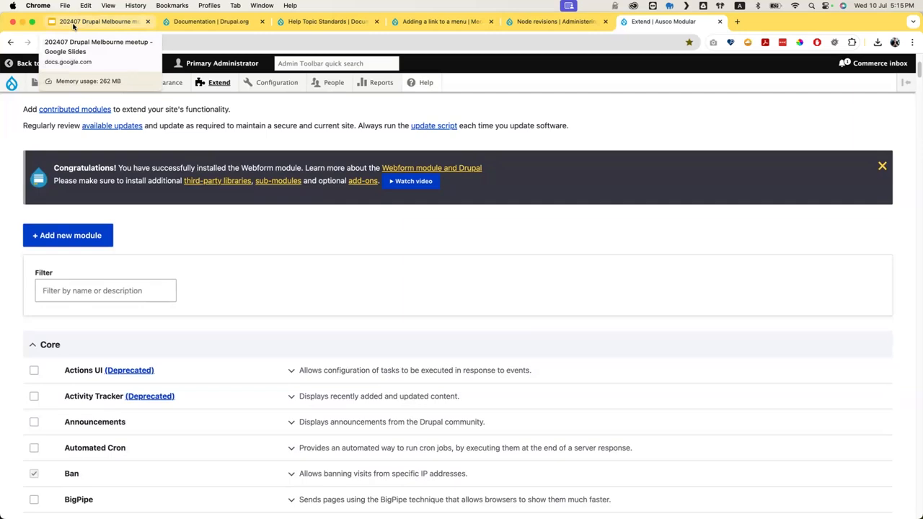
- Switch to the Drupal Melbourne meetup deck and start the slideshow from the View menu
click(94, 21)
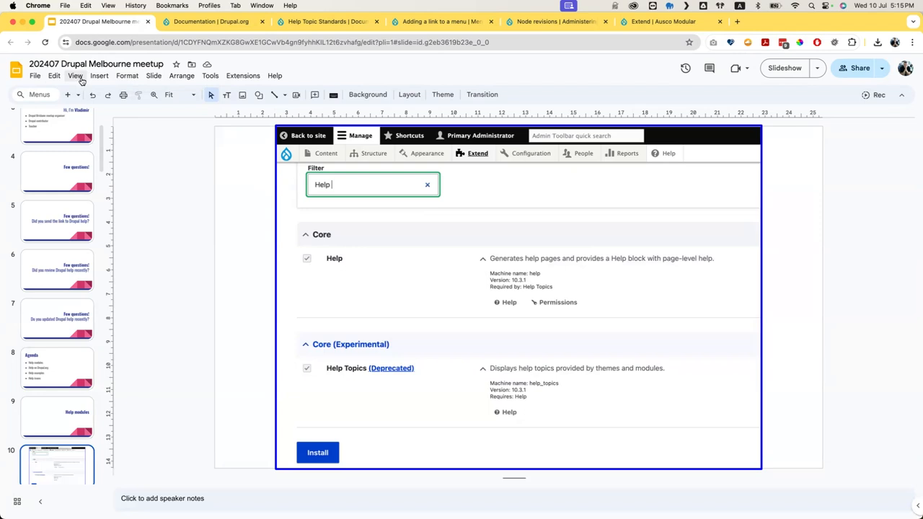
click(75, 76)
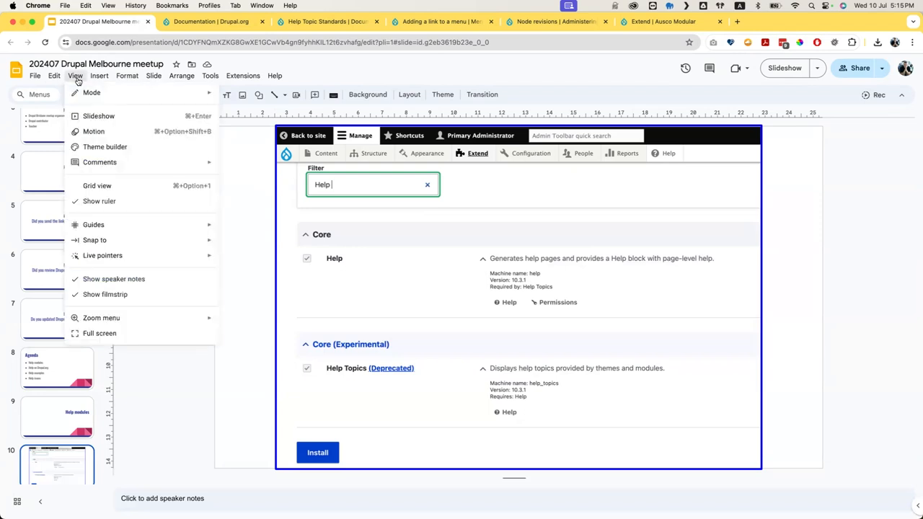
mouse_move(83, 100)
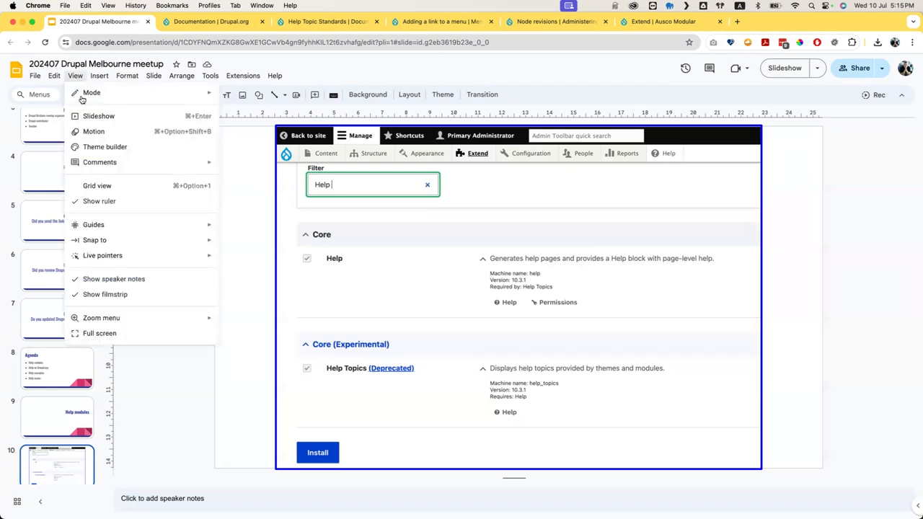
click(100, 333)
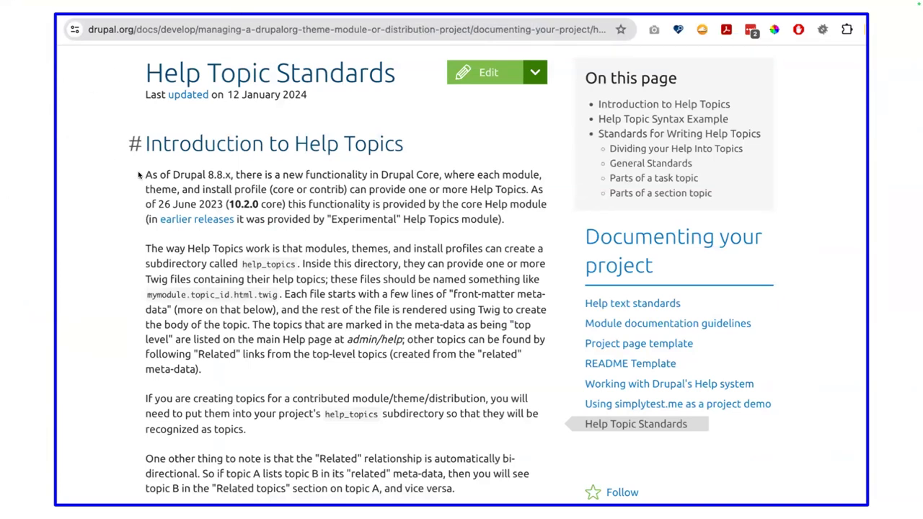
mouse_move(364, 219)
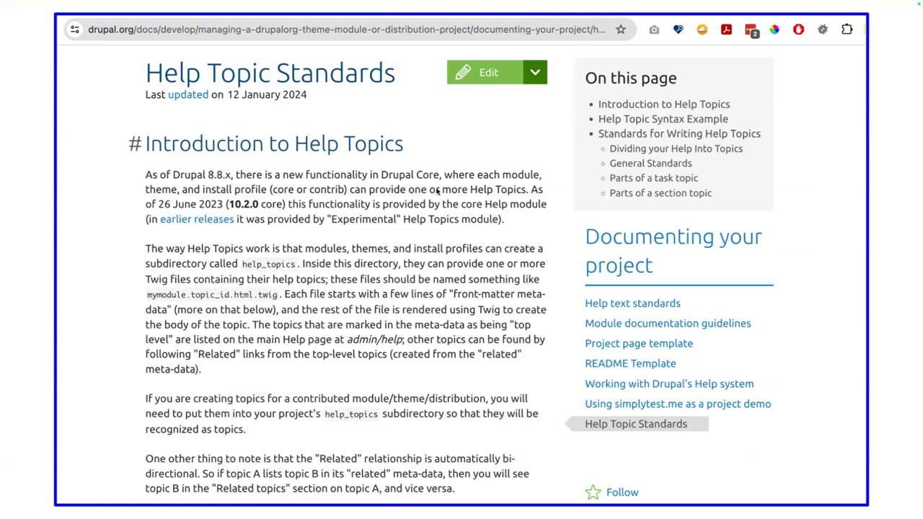
mouse_move(197, 214)
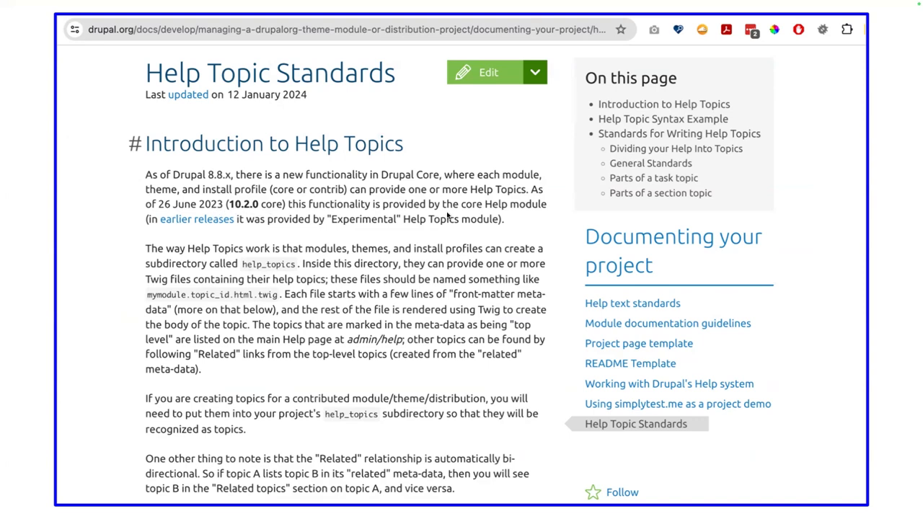
mouse_move(170, 162)
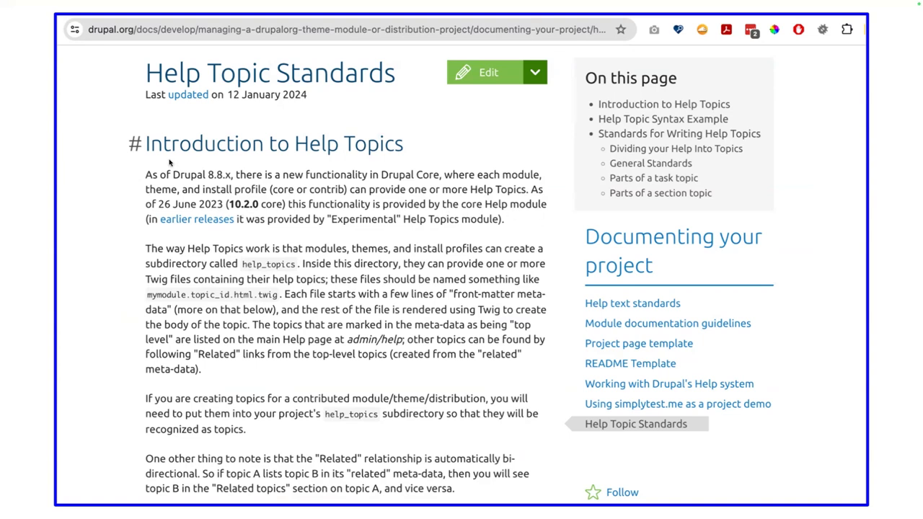
mouse_move(297, 249)
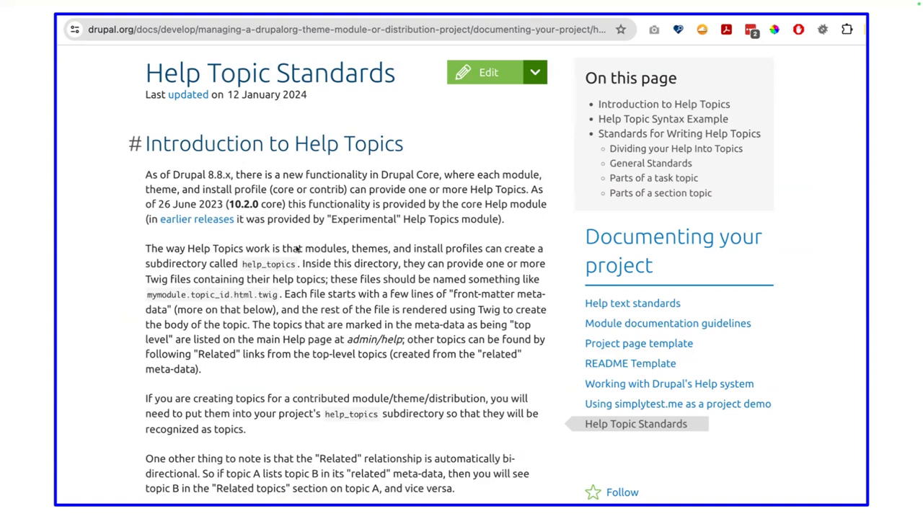
mouse_move(296, 238)
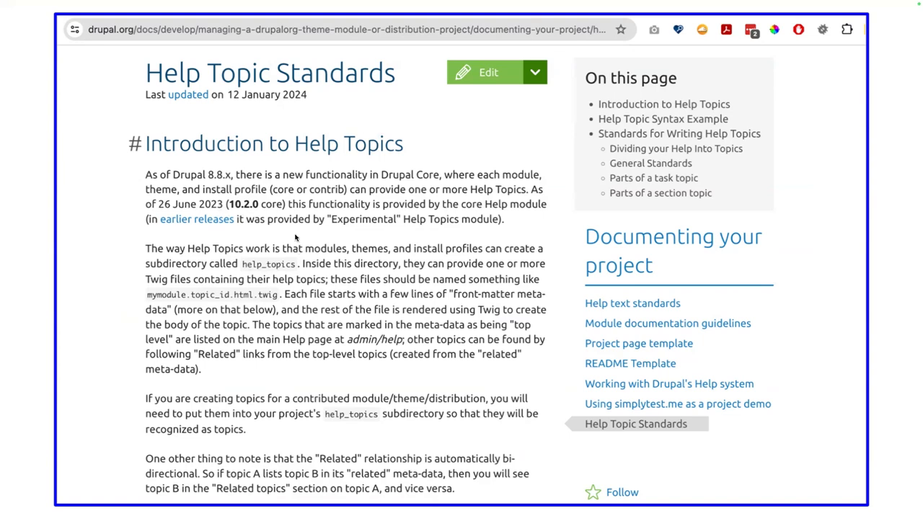
mouse_move(384, 220)
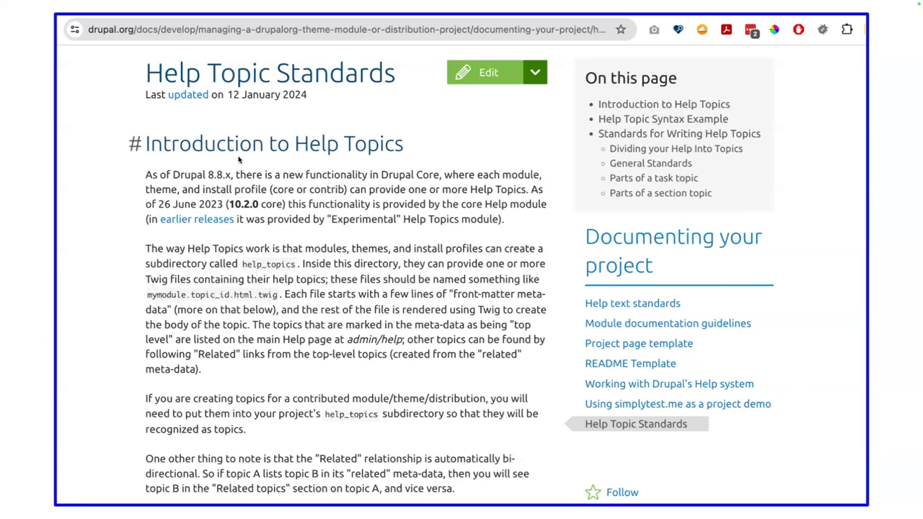
mouse_move(663, 238)
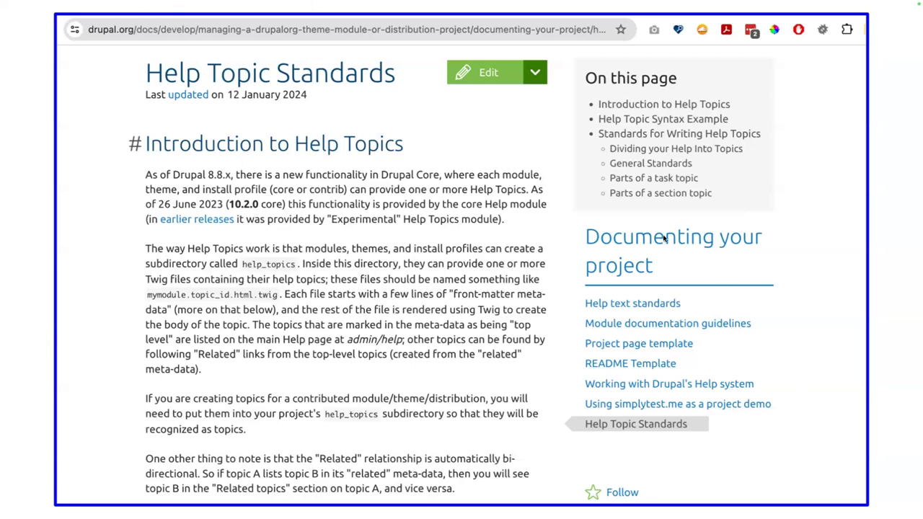
mouse_move(584, 237)
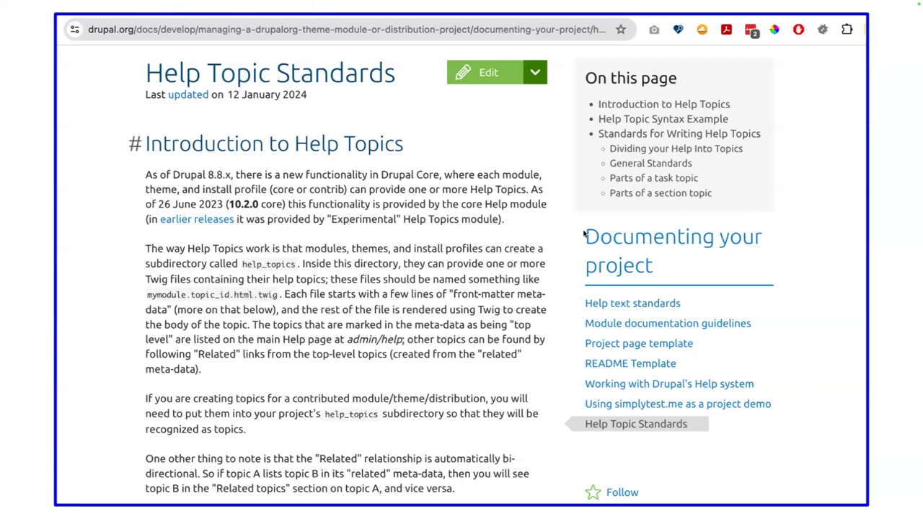
mouse_move(219, 310)
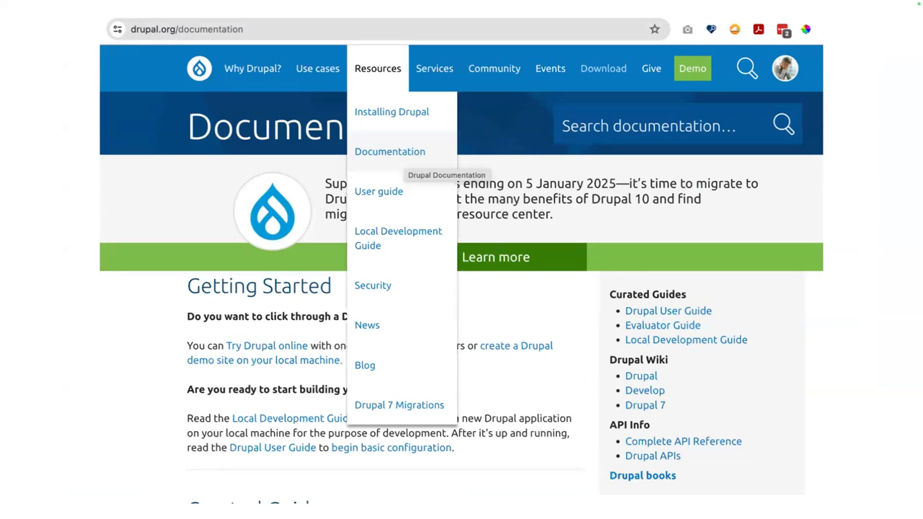
mouse_move(13, 128)
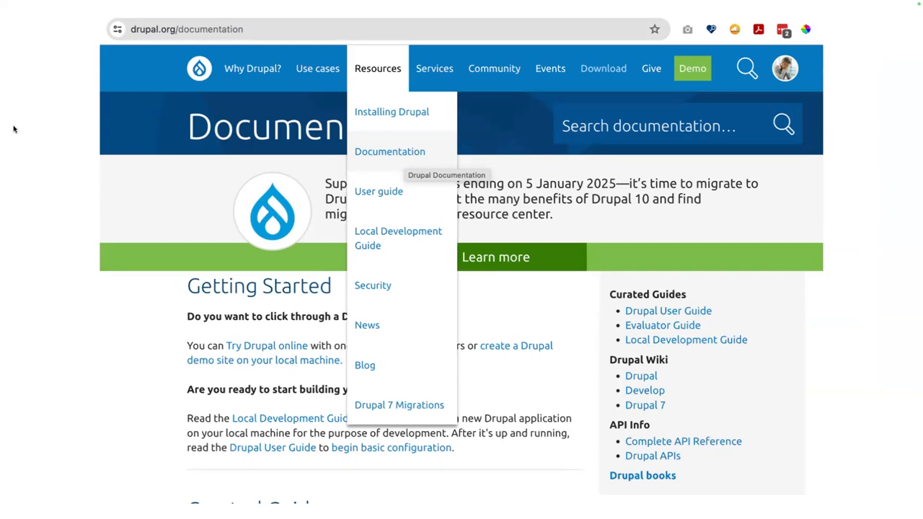
mouse_move(342, 13)
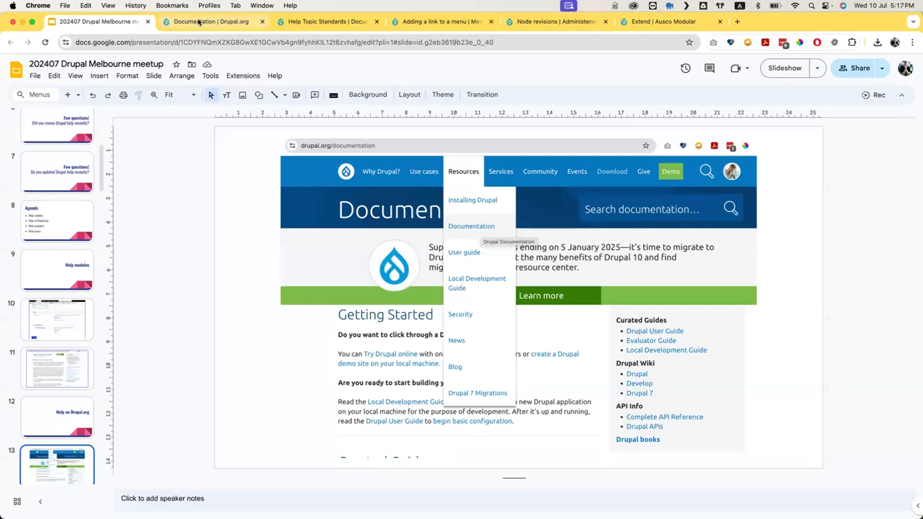
- Scroll the drupal.org Documentation page down to its footer
click(209, 21)
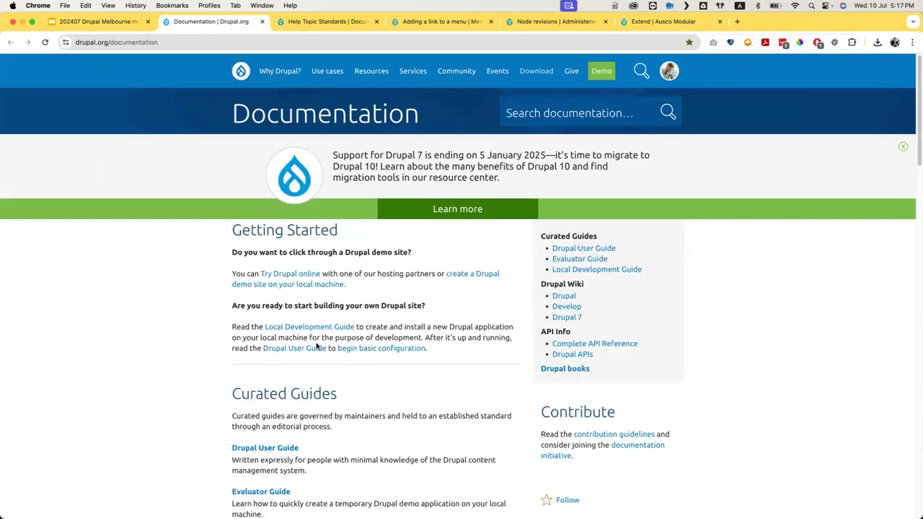
scroll(down, 3)
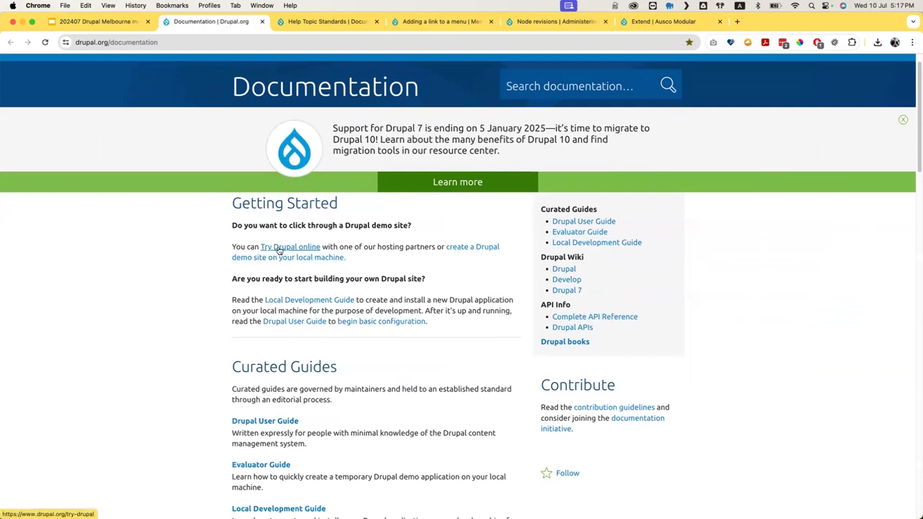
mouse_move(482, 247)
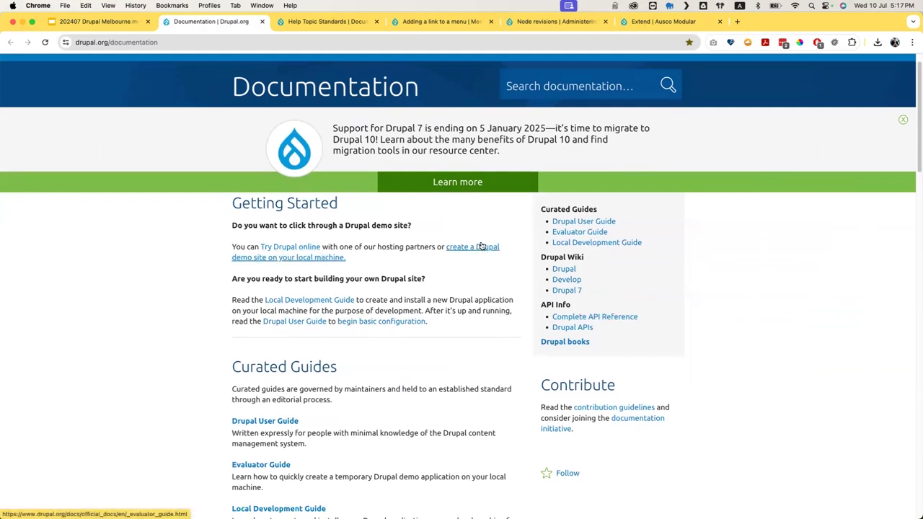
mouse_move(189, 352)
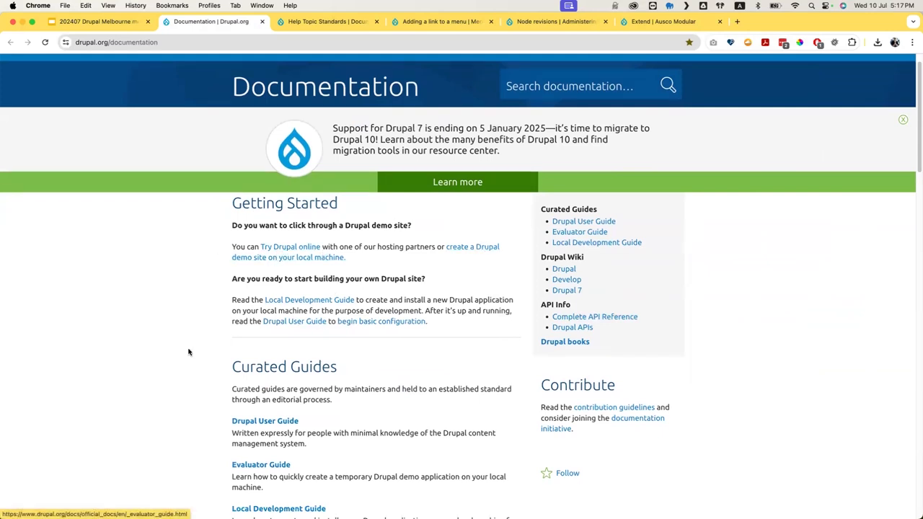
scroll(down, 3)
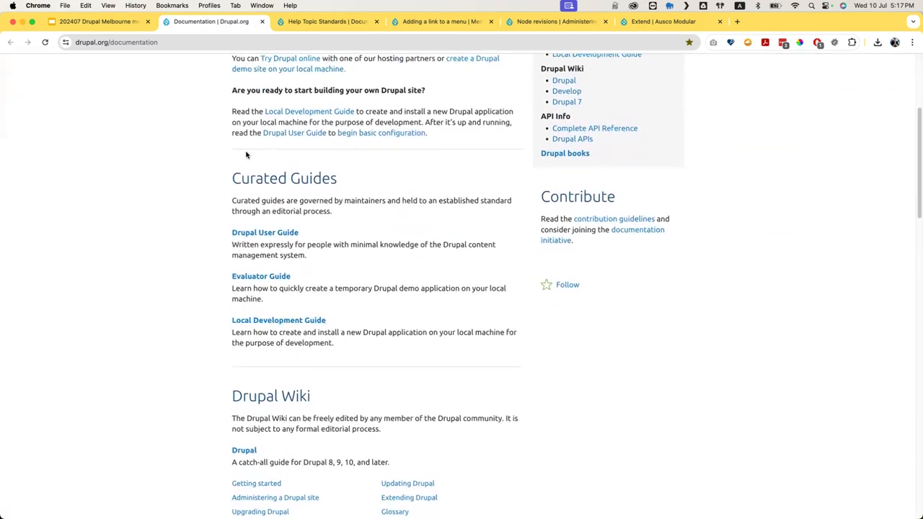
mouse_move(264, 232)
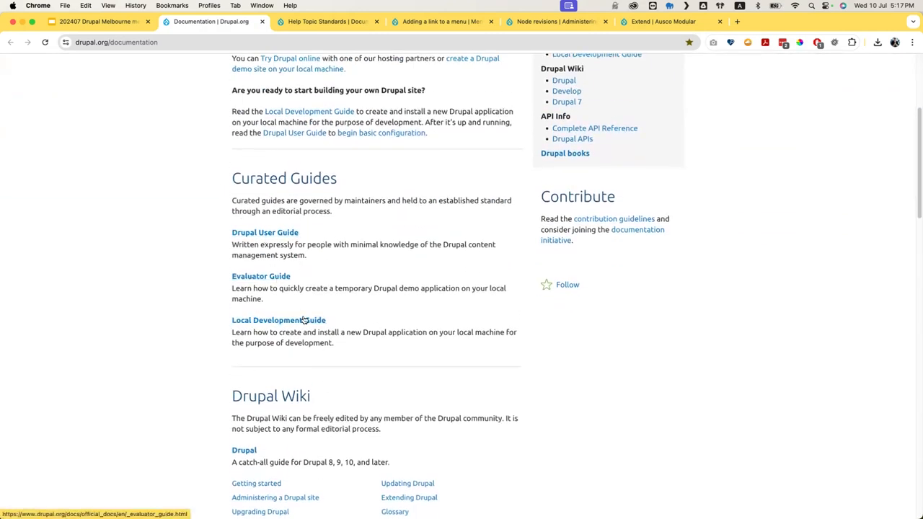
scroll(down, 3)
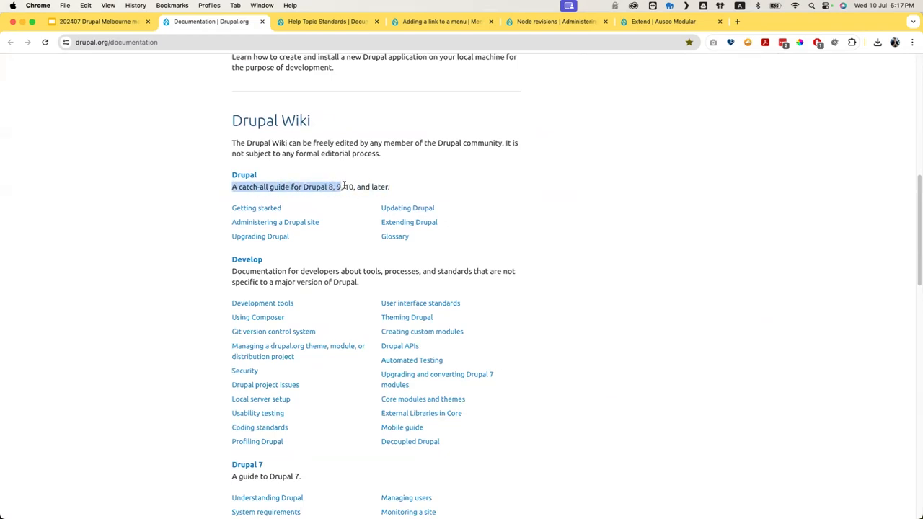
scroll(down, 3)
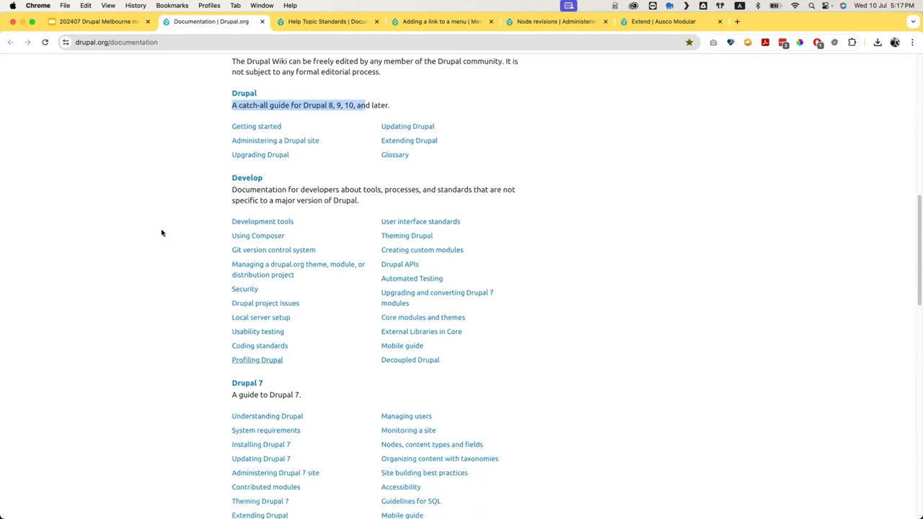
scroll(down, 3)
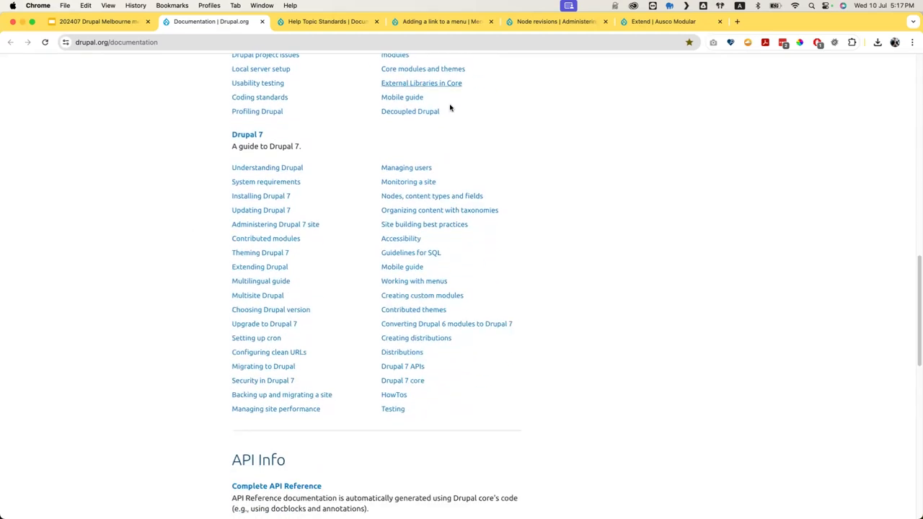
scroll(down, 3)
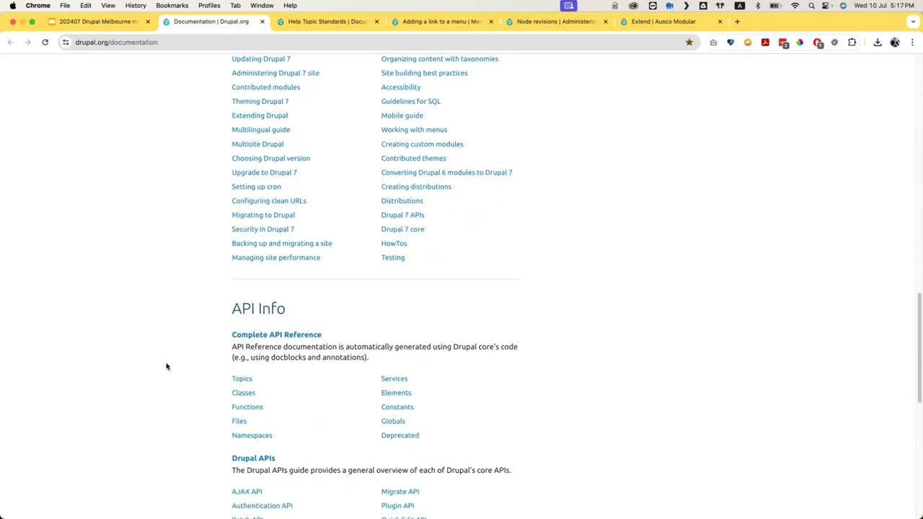
scroll(down, 3)
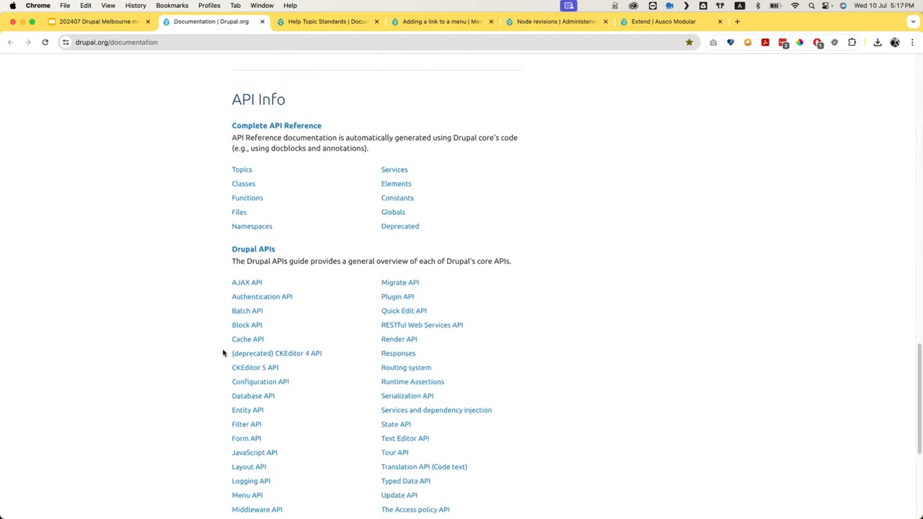
scroll(down, 3)
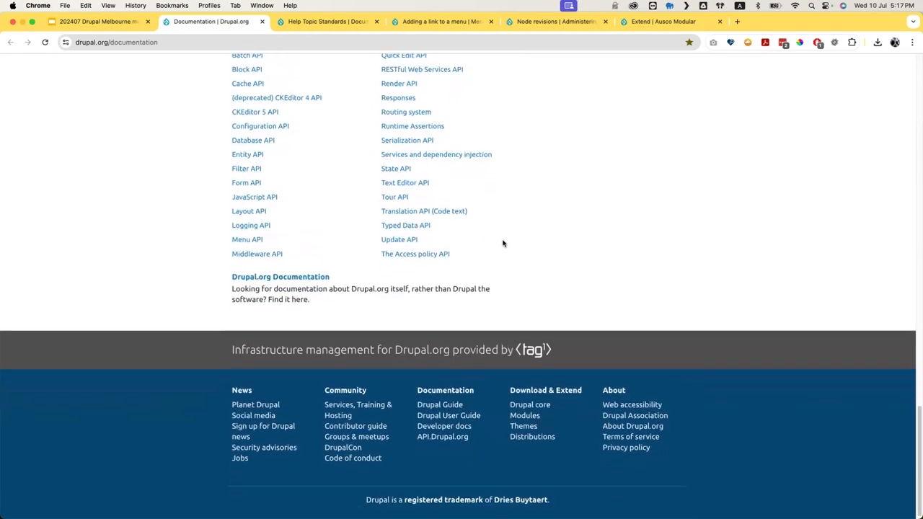
- Scroll back to the top of the Documentation page and return to the meetup deck
scroll(up, 3)
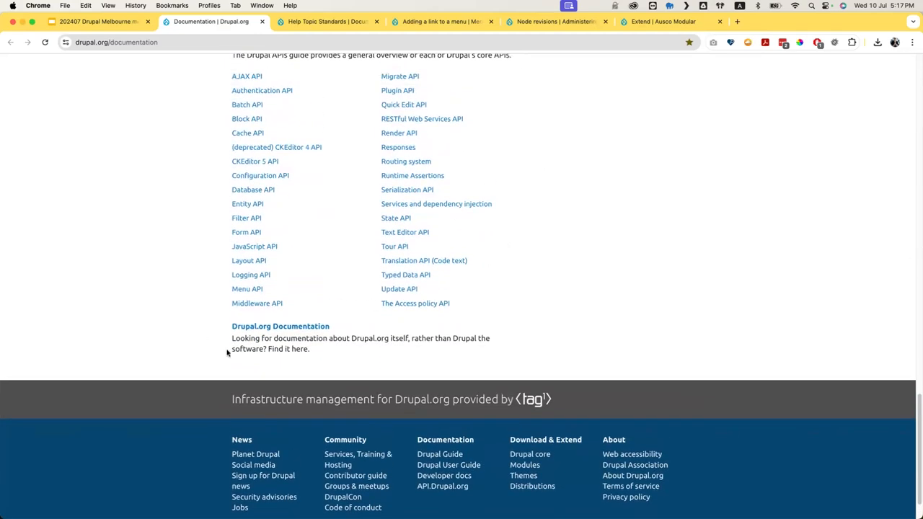
mouse_move(280, 376)
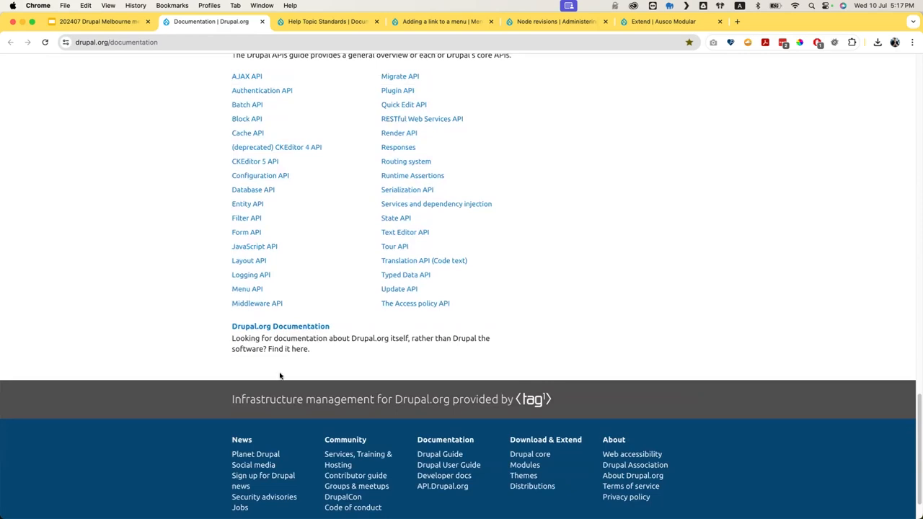
mouse_move(269, 369)
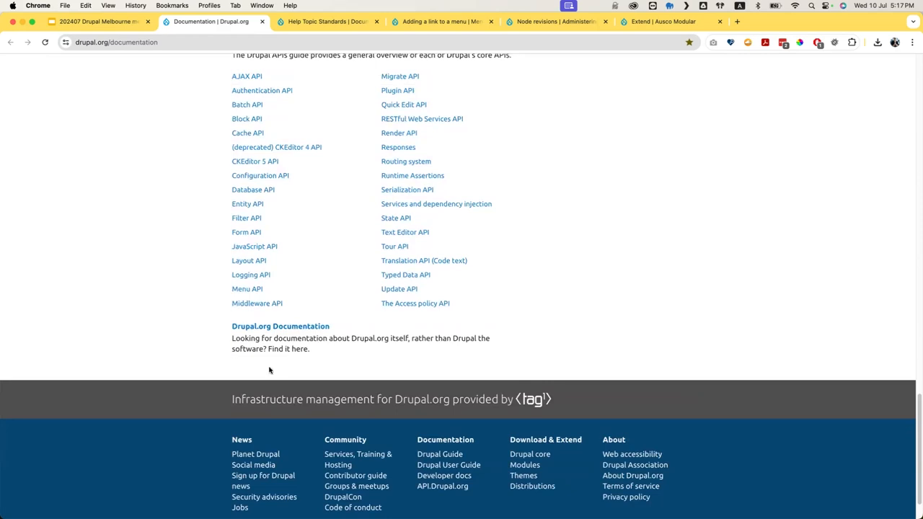
mouse_move(229, 340)
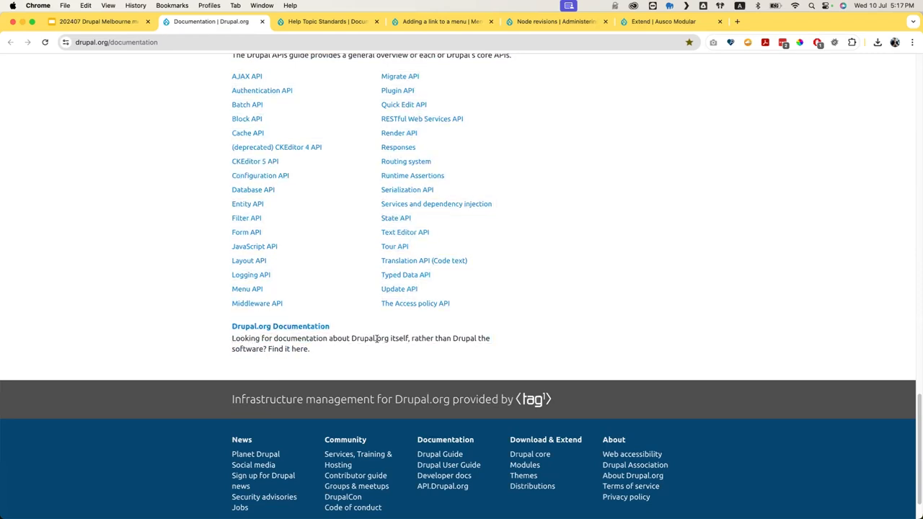
mouse_move(468, 343)
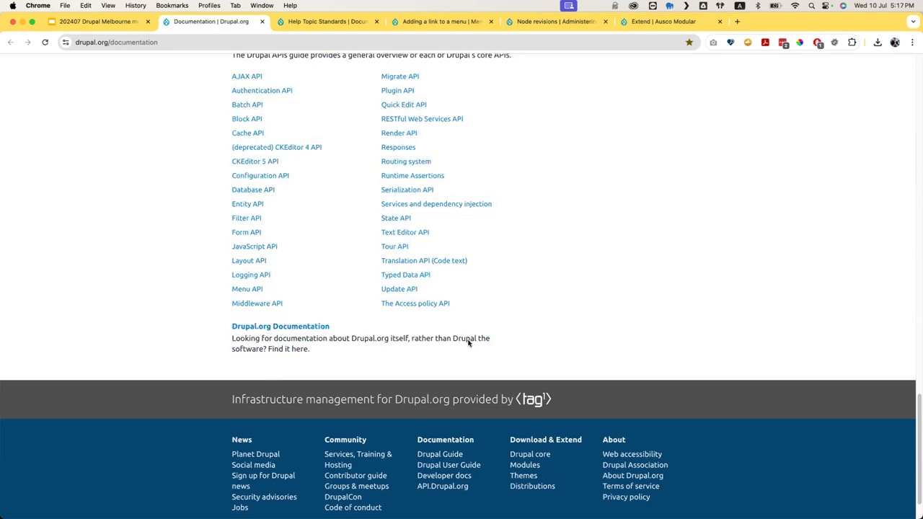
mouse_move(310, 352)
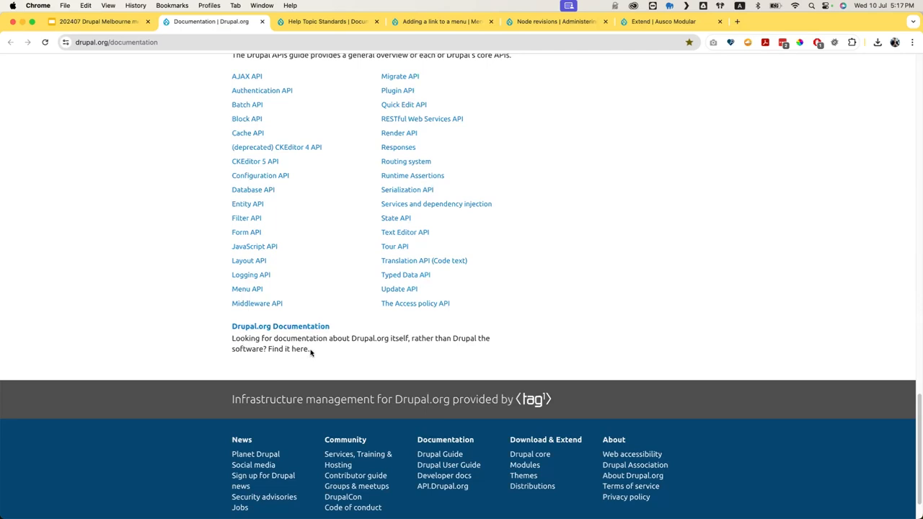
mouse_move(279, 326)
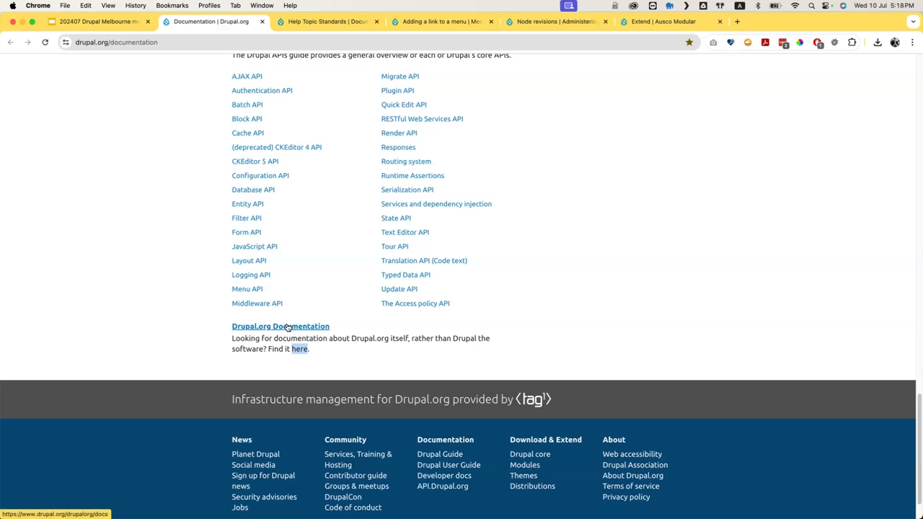
mouse_move(287, 344)
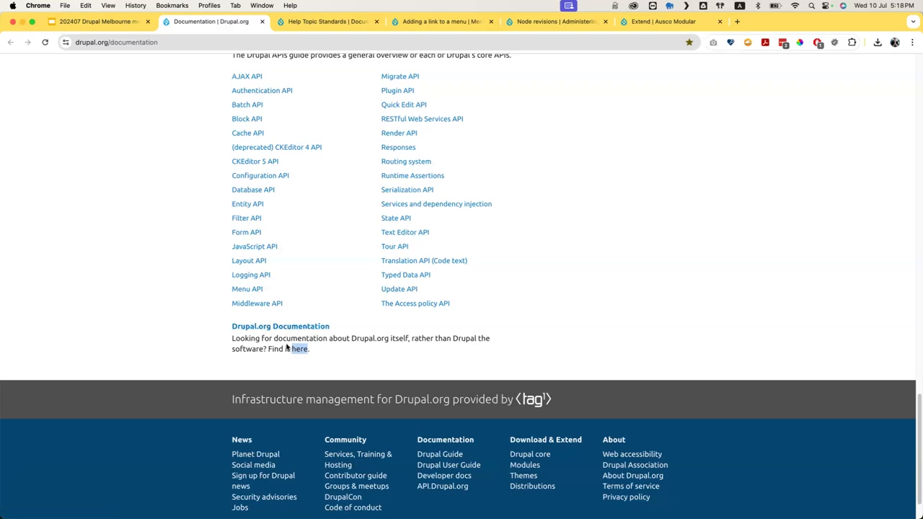
scroll(up, 3)
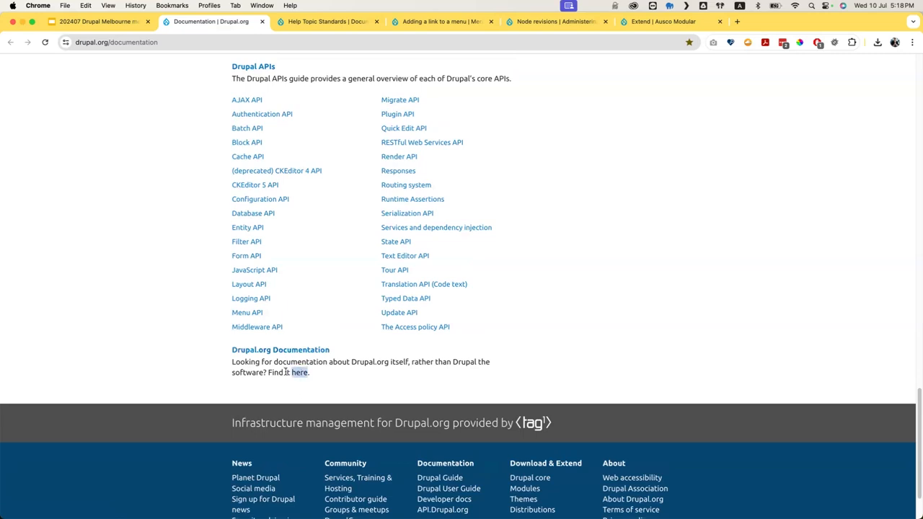
mouse_move(280, 350)
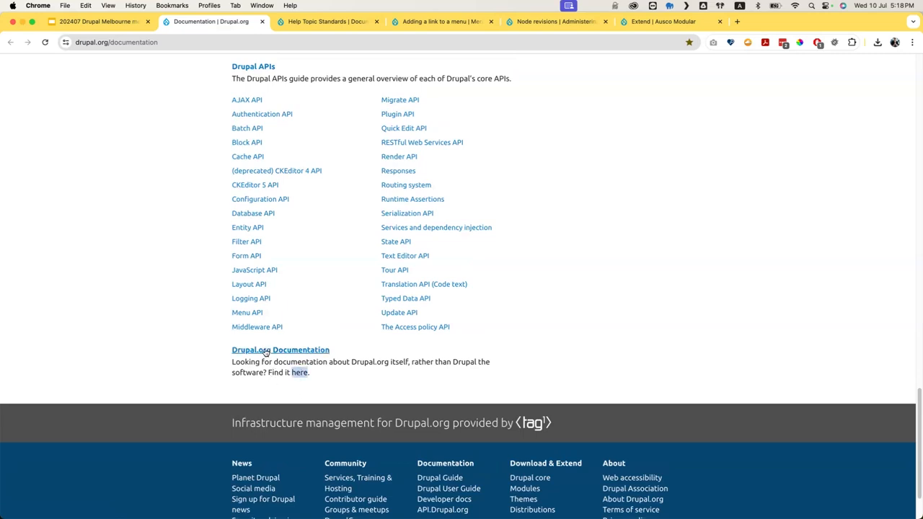
mouse_move(261, 353)
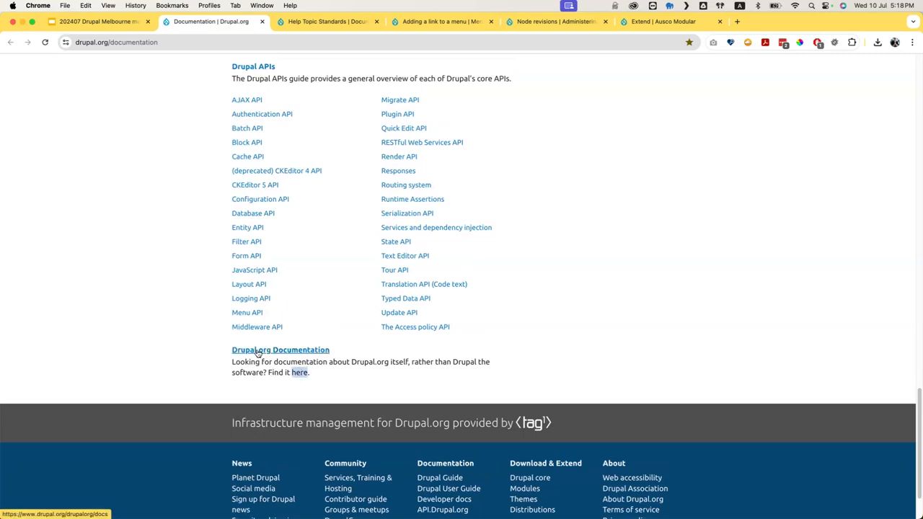
scroll(up, 3)
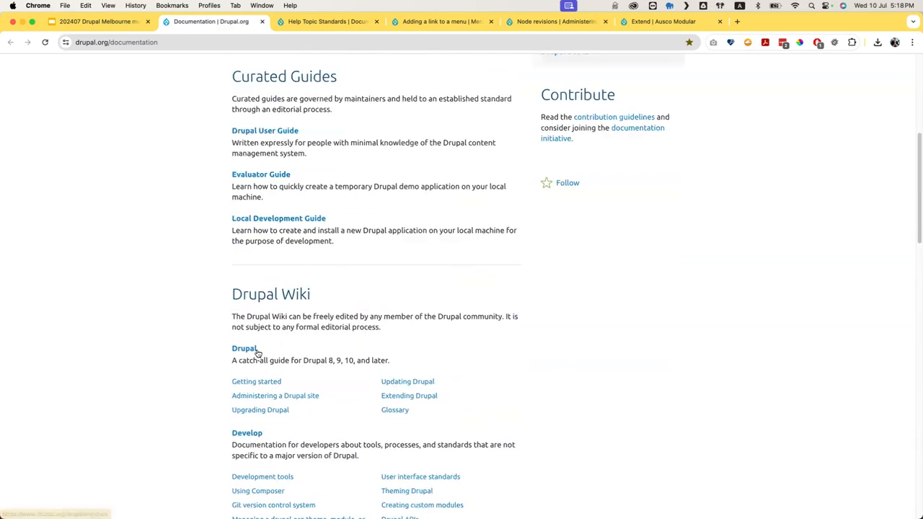
scroll(up, 3)
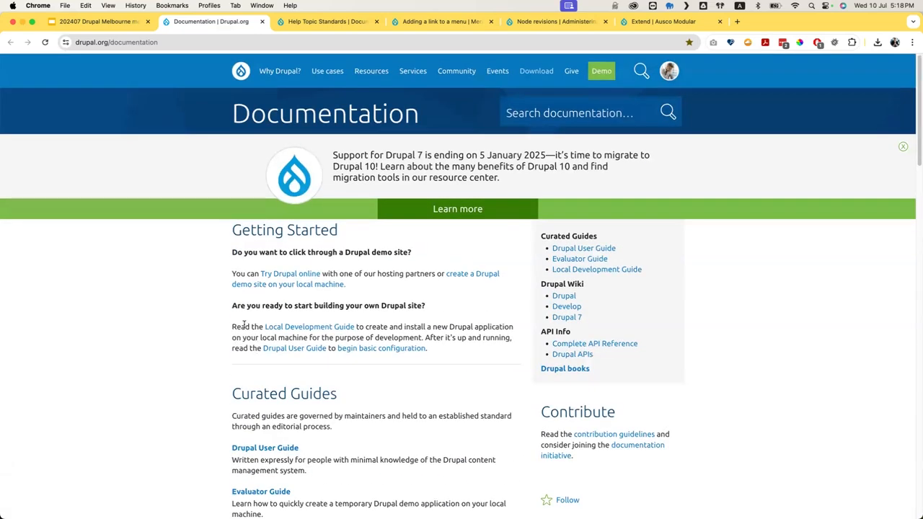
click(97, 21)
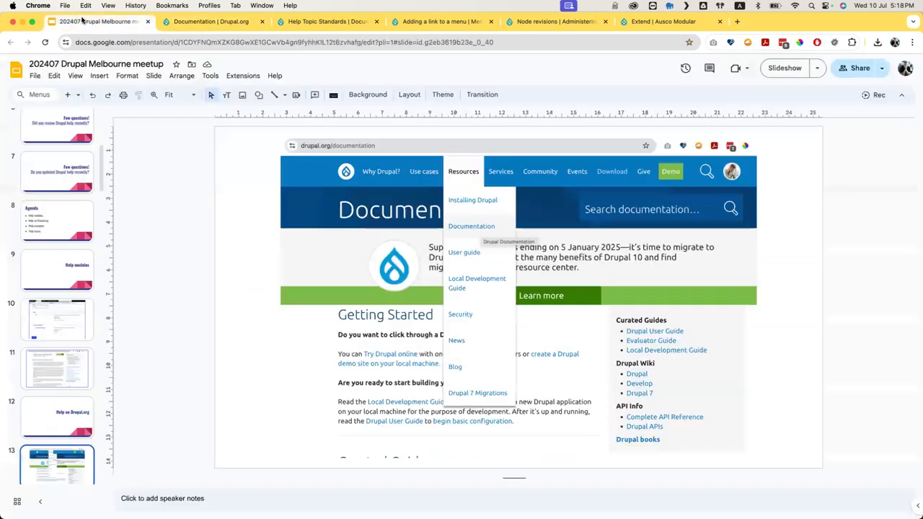
- Show the deck full screen and advance to the slide with User guide circled
click(75, 76)
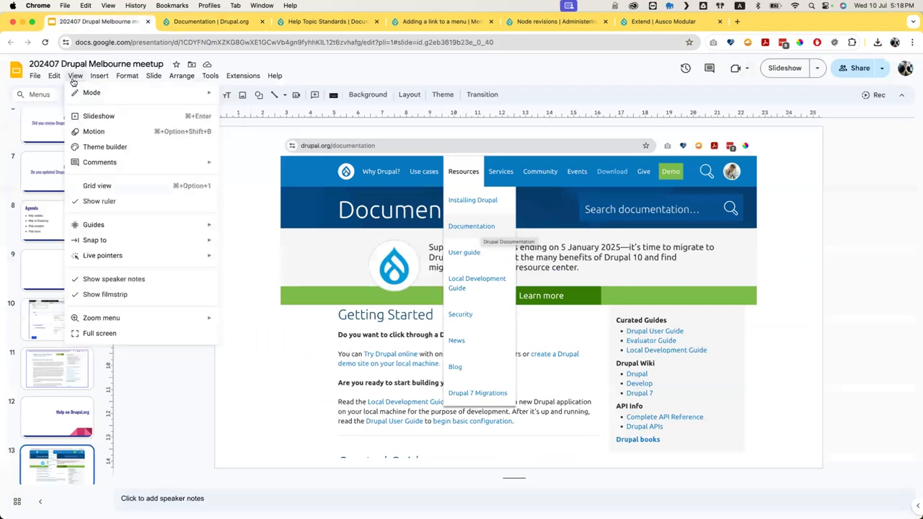
click(99, 332)
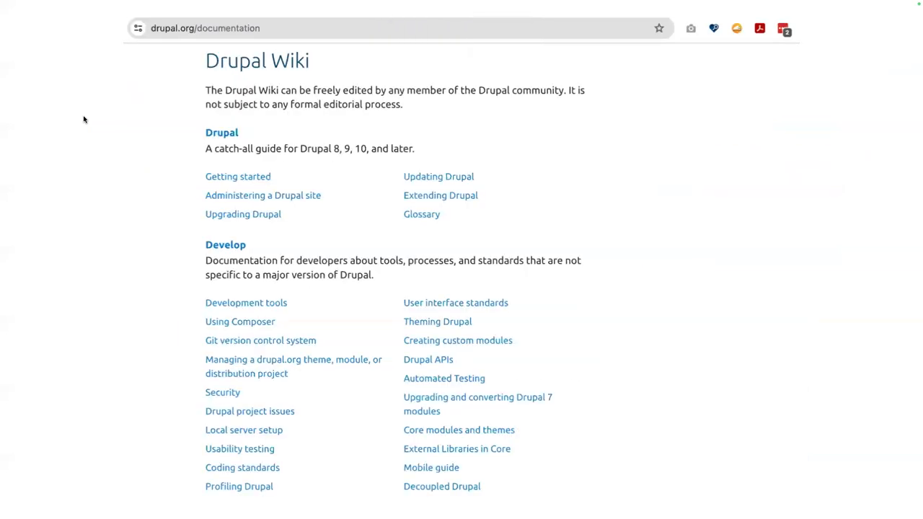
click(377, 68)
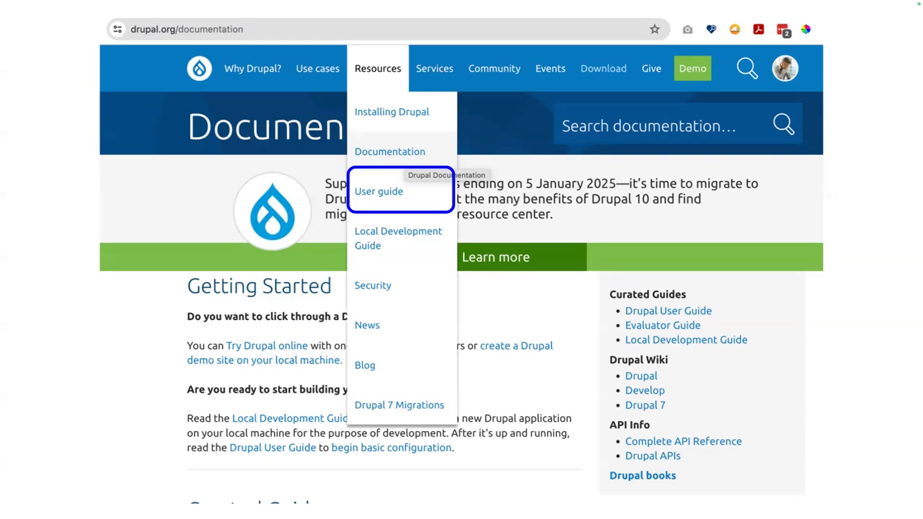
mouse_move(143, 133)
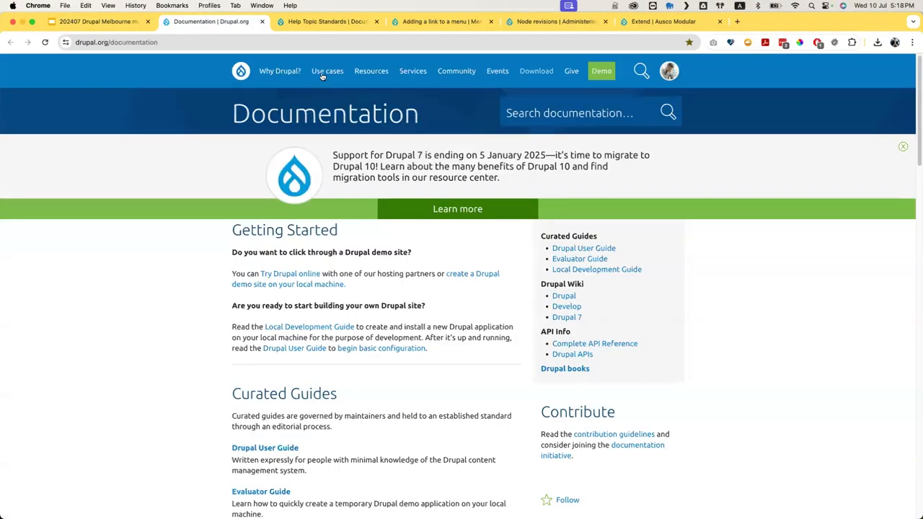
- Open the User Guide from the Resources menu and scroll through its chapters to the appendix
click(371, 71)
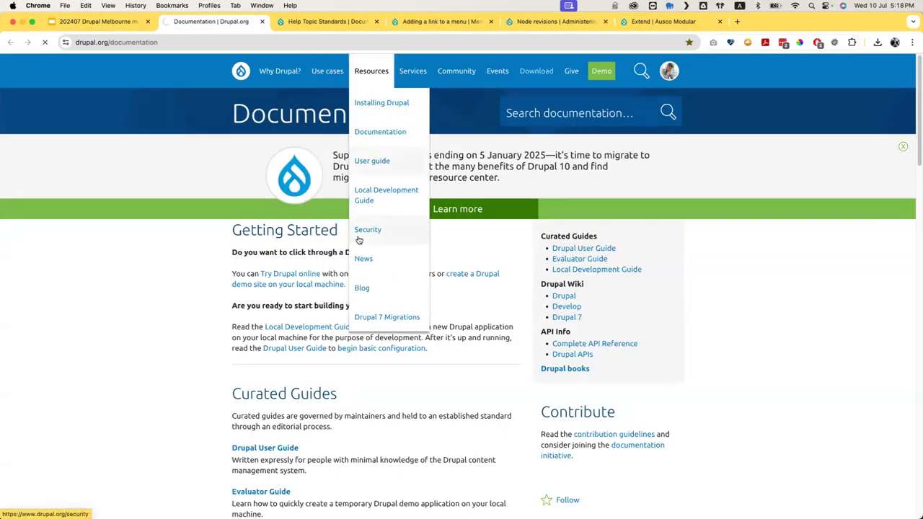
click(372, 161)
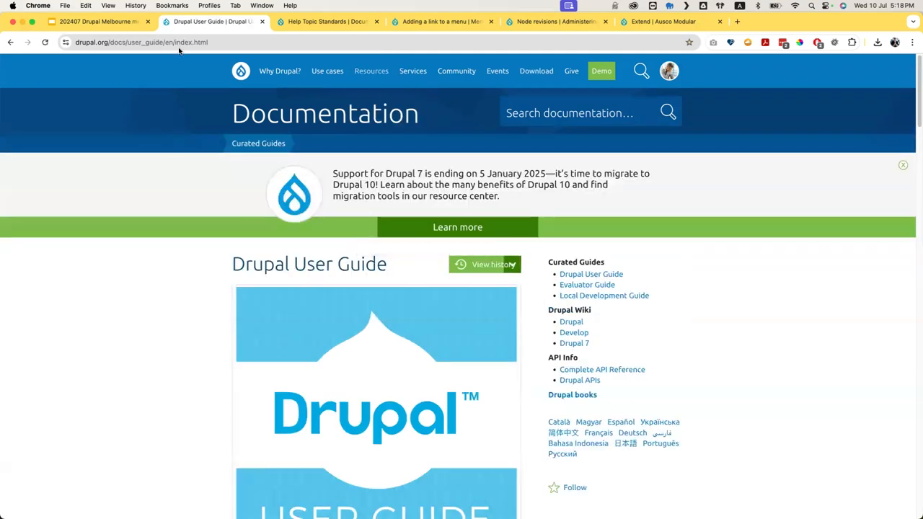
scroll(down, 3)
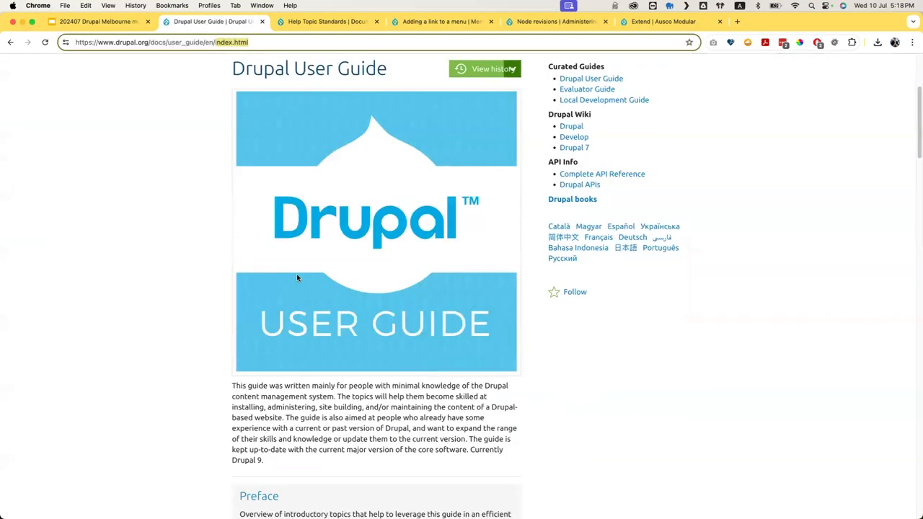
scroll(down, 3)
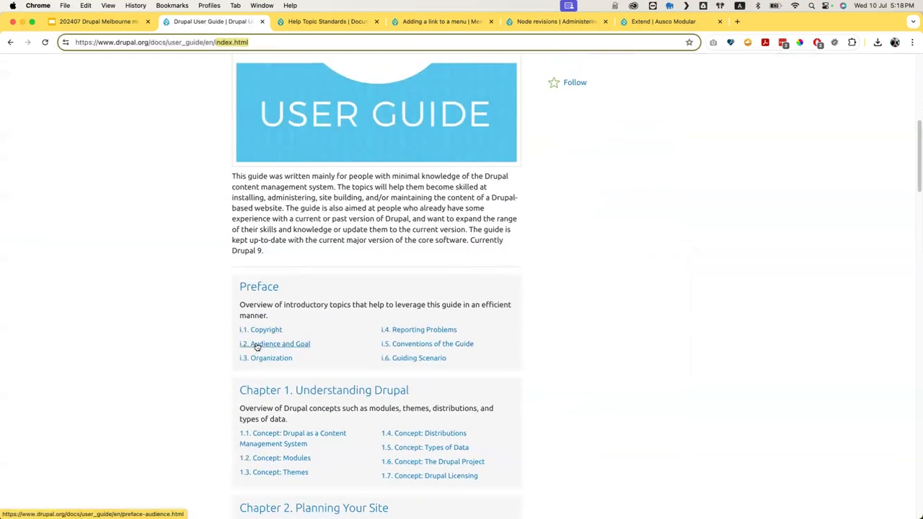
scroll(up, 3)
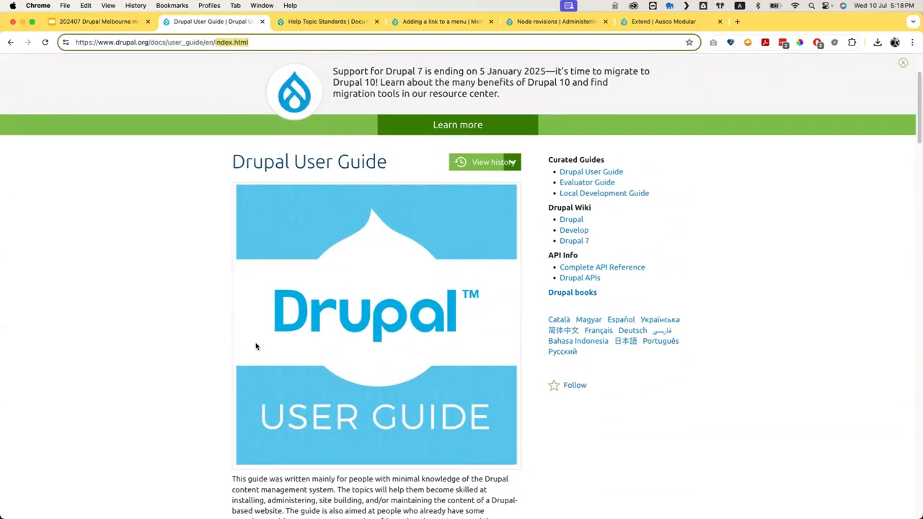
scroll(down, 3)
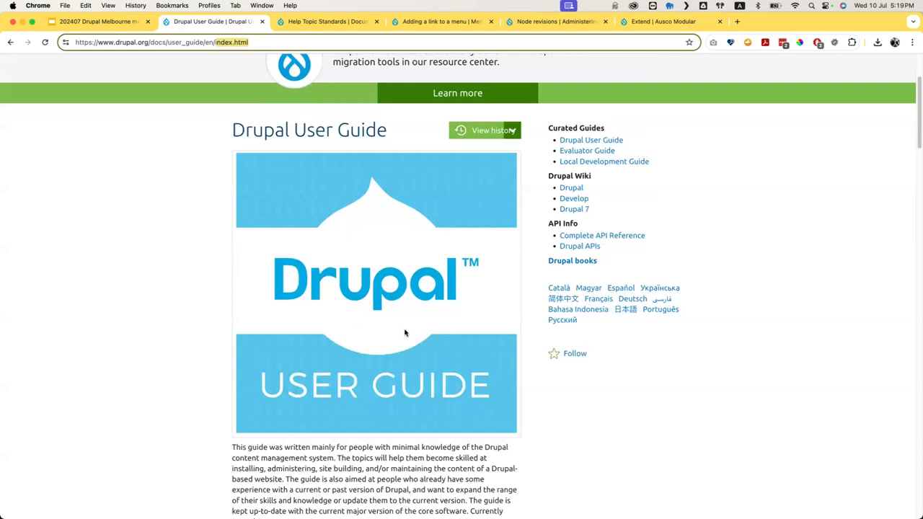
scroll(down, 3)
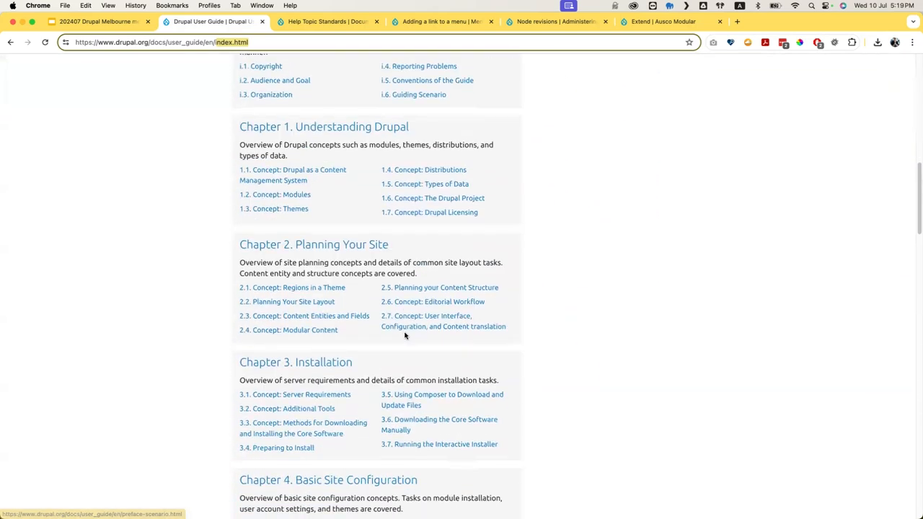
scroll(down, 3)
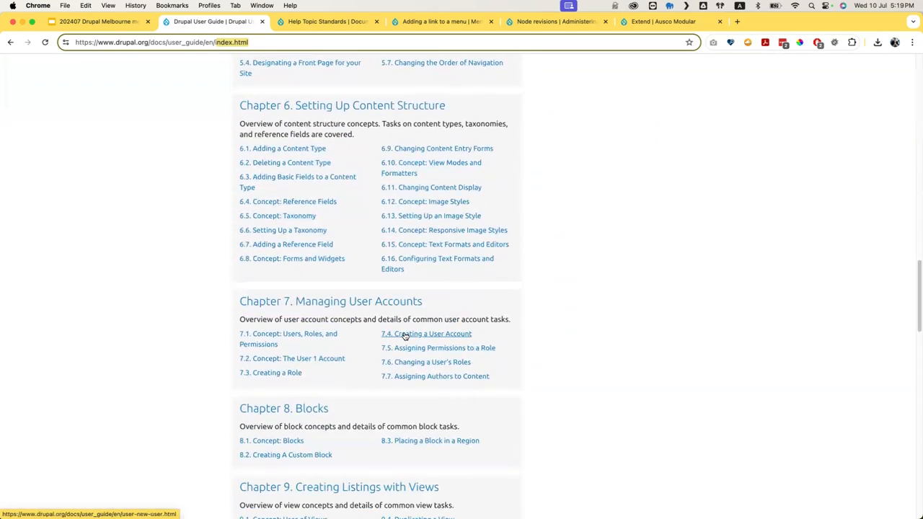
scroll(down, 3)
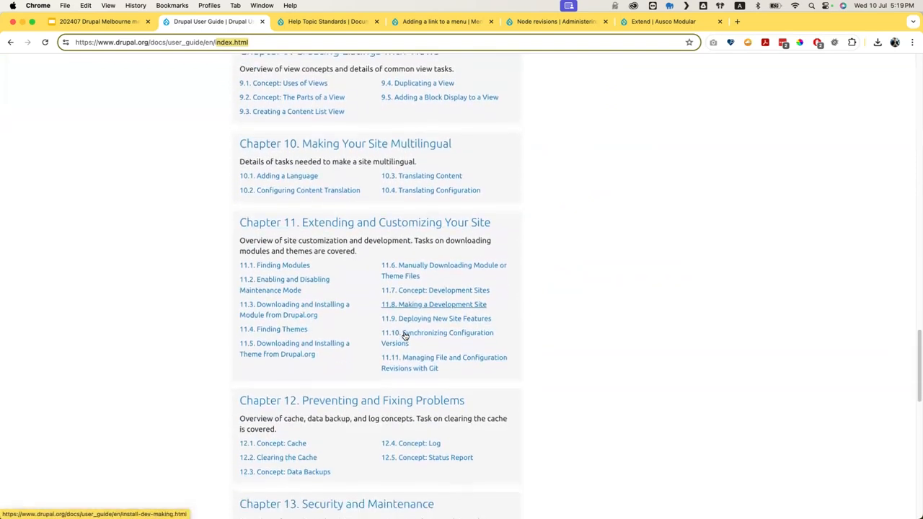
scroll(down, 3)
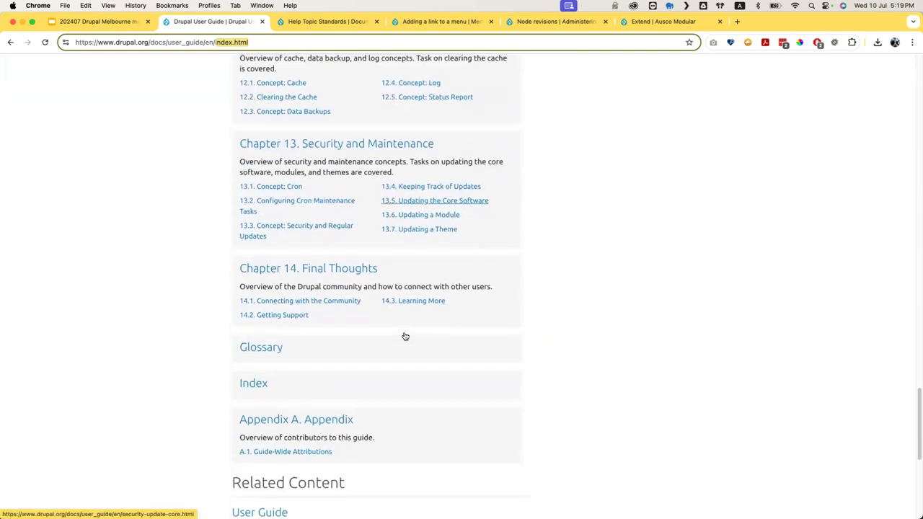
scroll(down, 3)
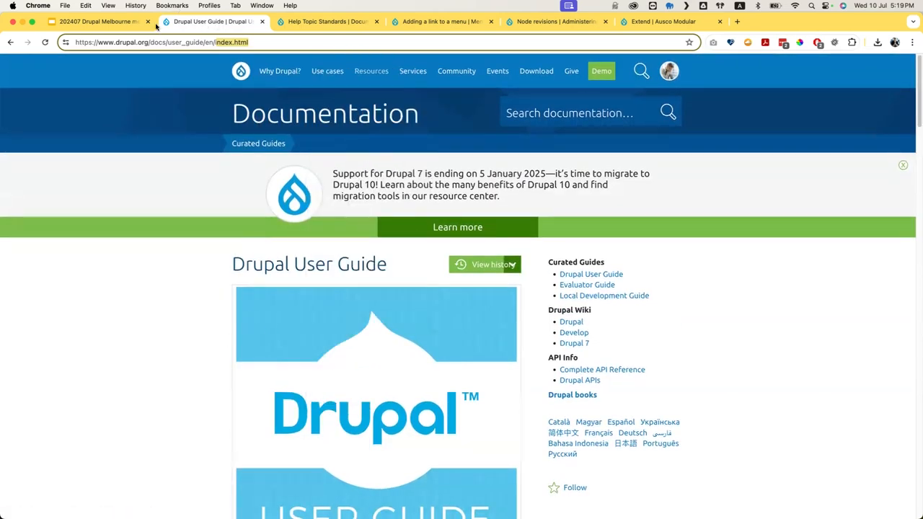
- Return to the meetup deck and present the GitLab Docs landing page slide
click(98, 21)
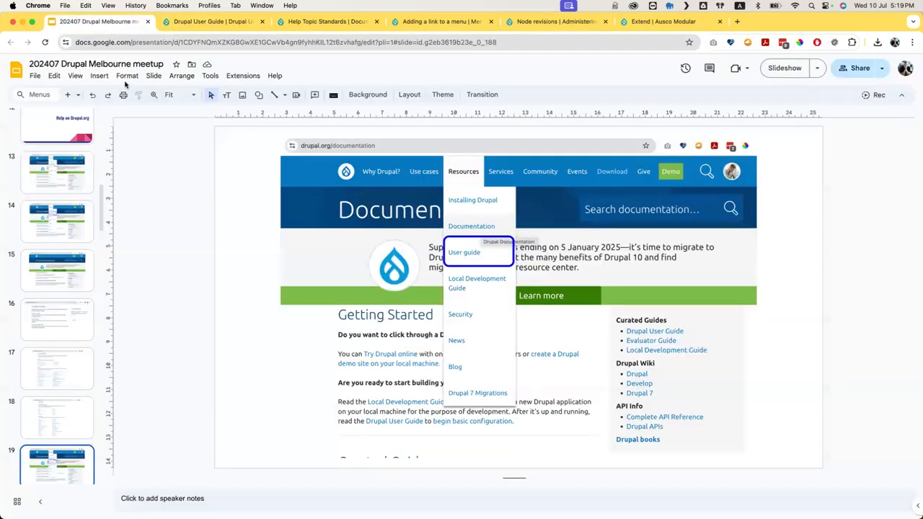
mouse_move(99, 75)
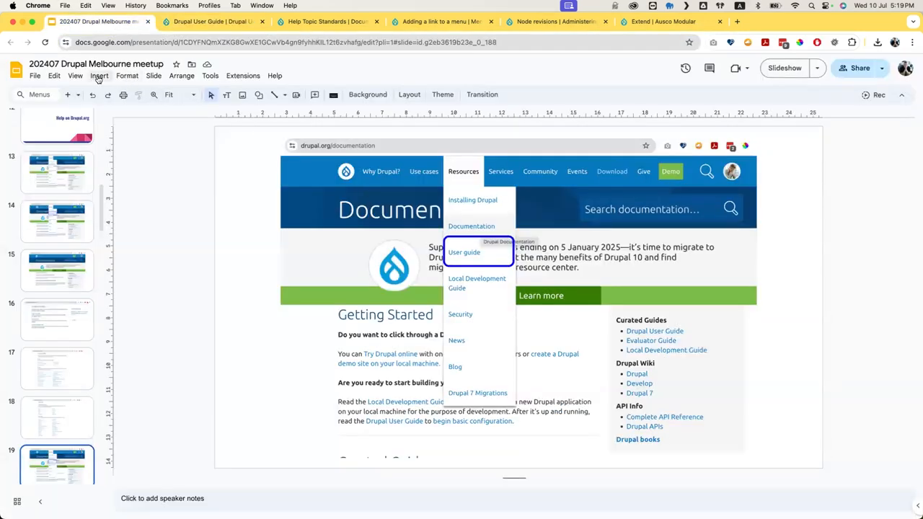
click(784, 68)
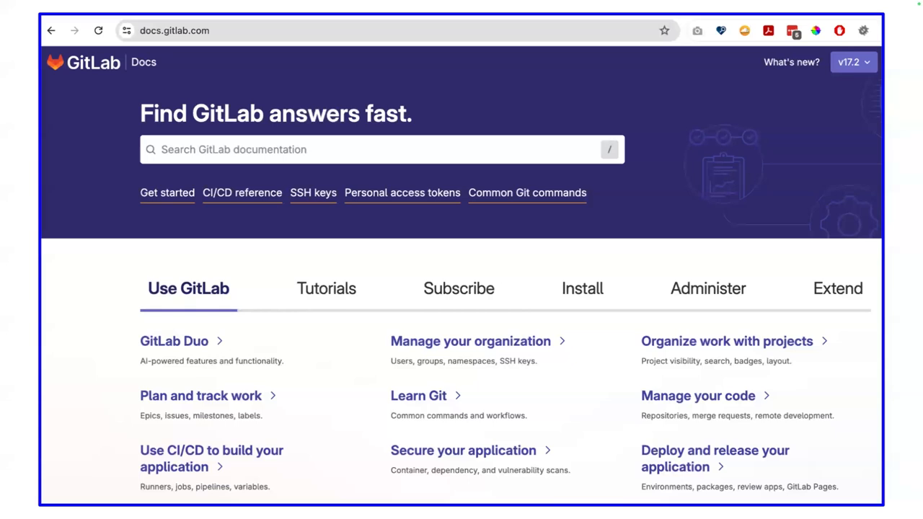
mouse_move(435, 280)
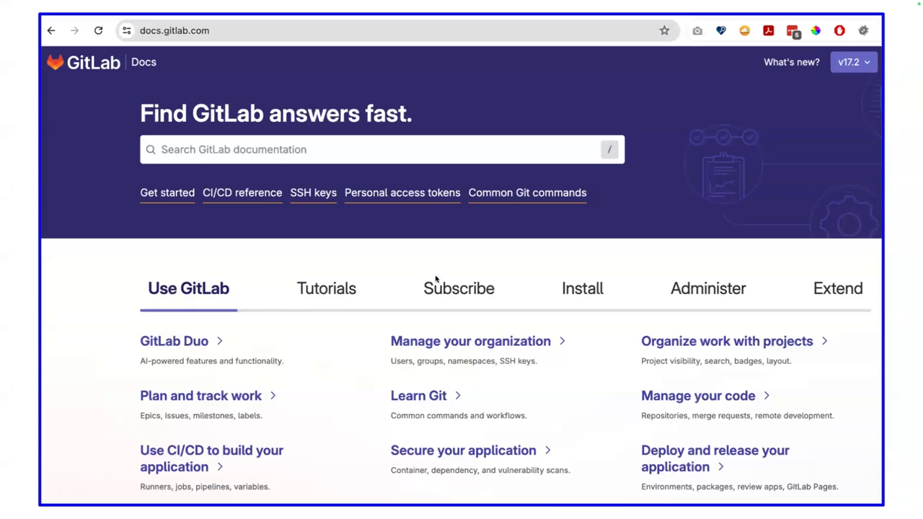
mouse_move(852, 57)
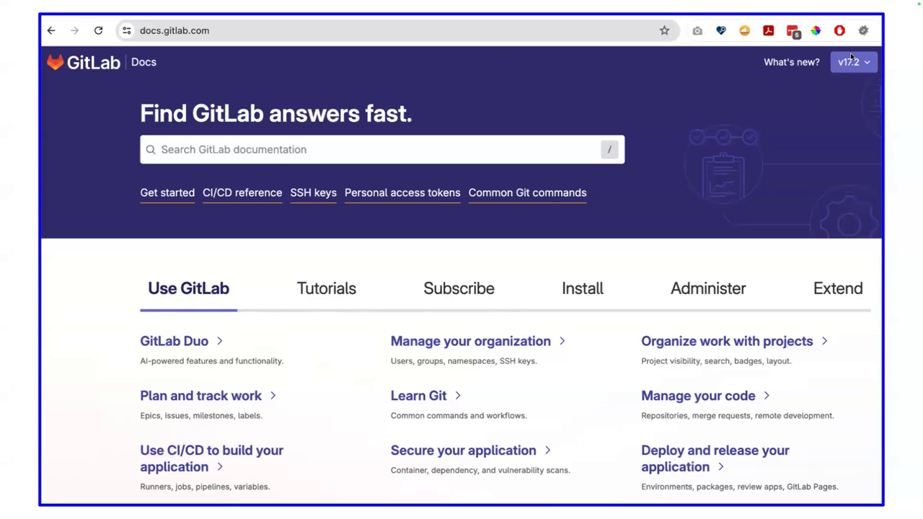
mouse_move(848, 89)
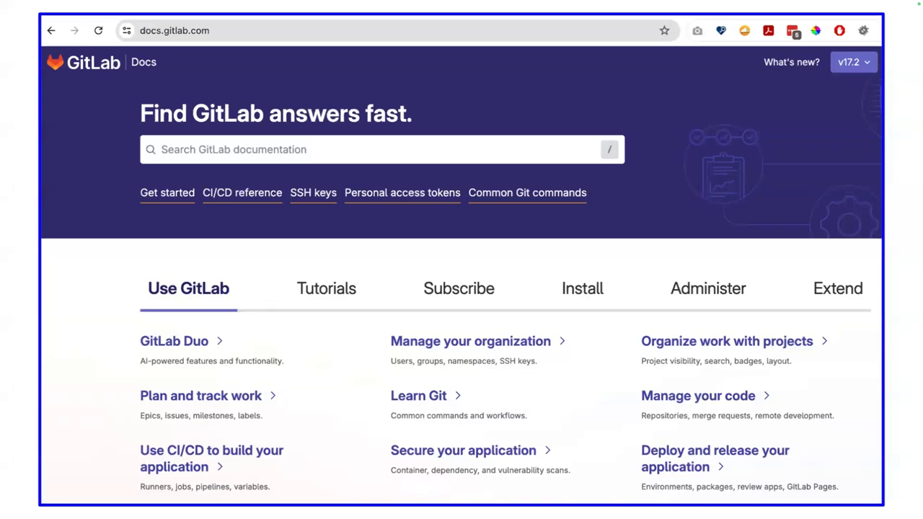
mouse_move(810, 72)
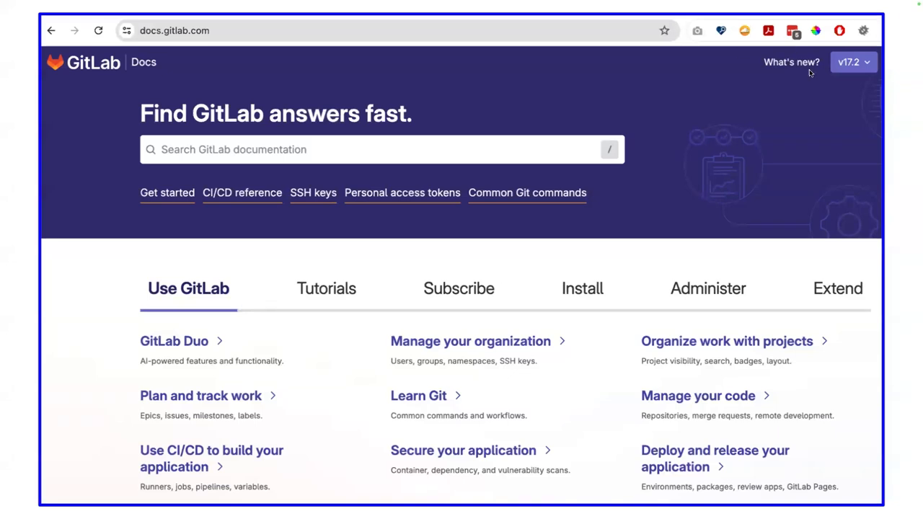
mouse_move(827, 71)
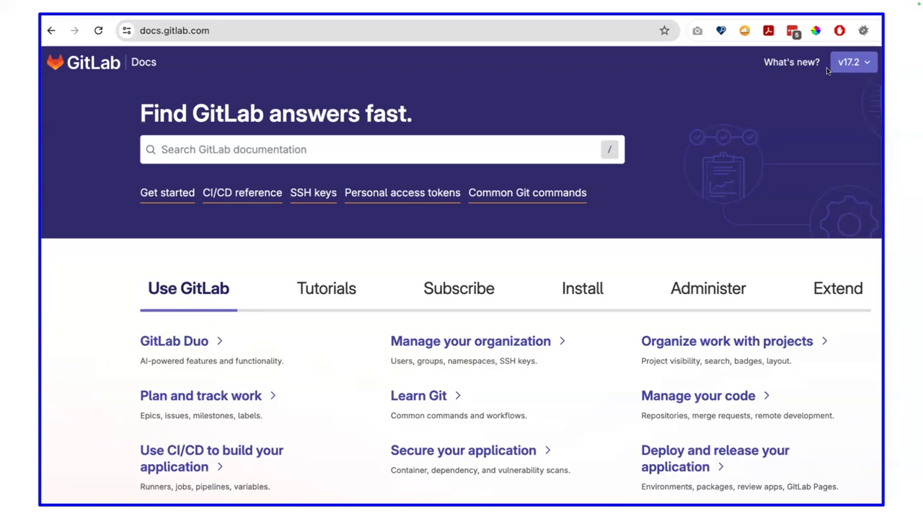
mouse_move(803, 83)
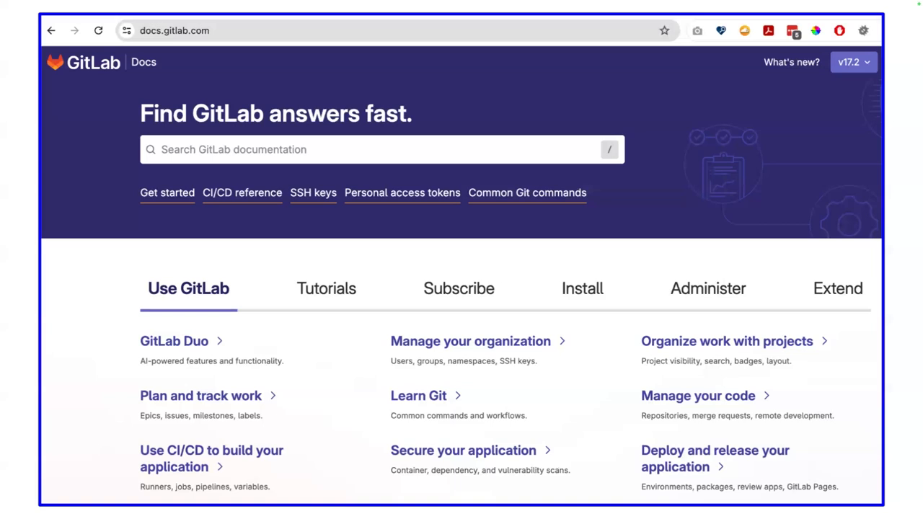
mouse_move(505, 173)
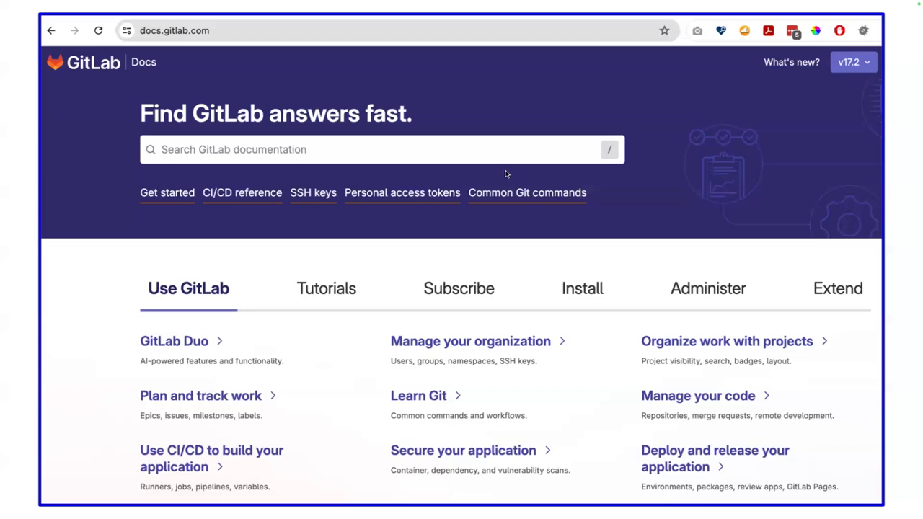
mouse_move(249, 358)
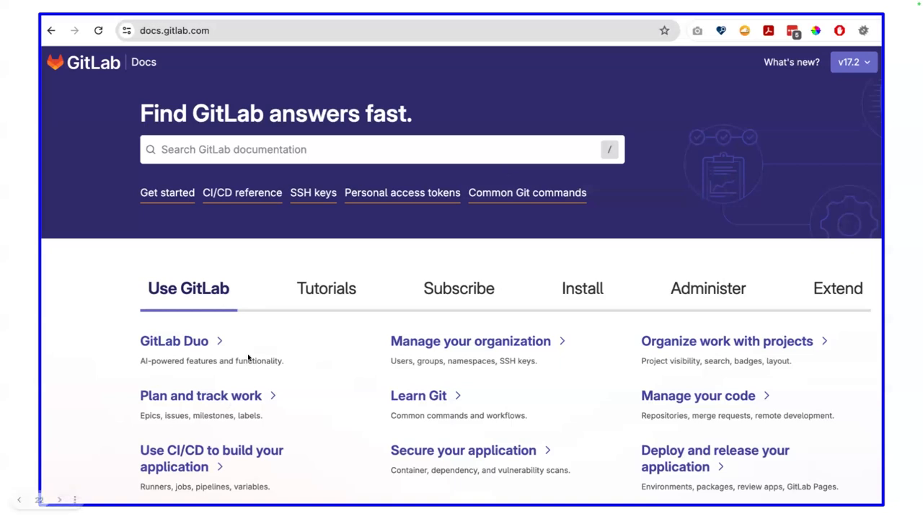
mouse_move(206, 361)
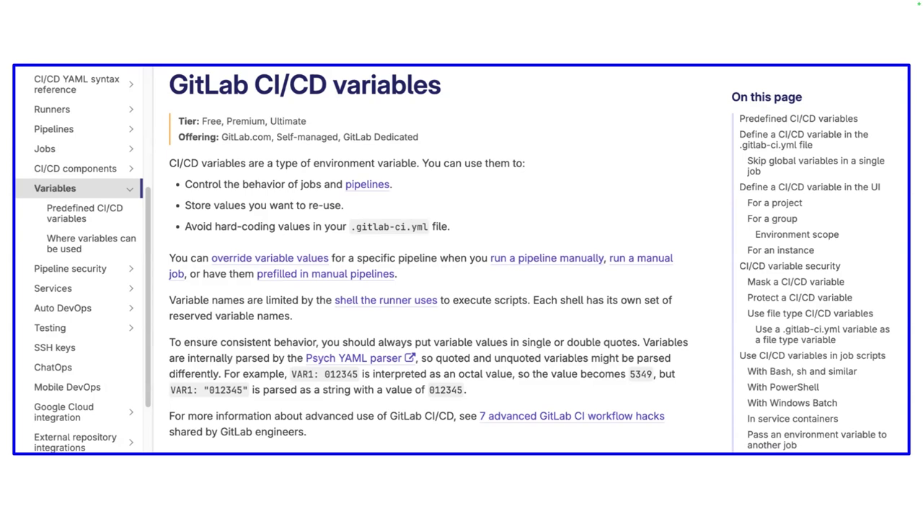
mouse_move(159, 140)
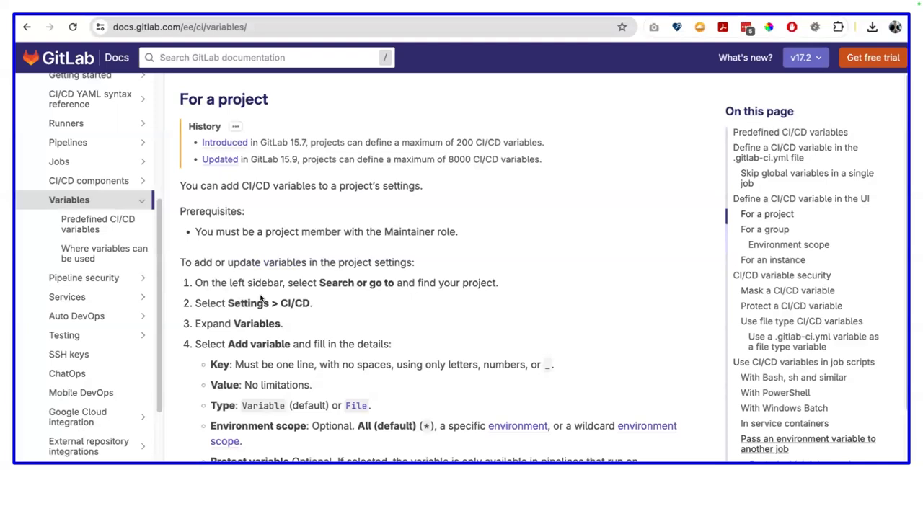
mouse_move(279, 90)
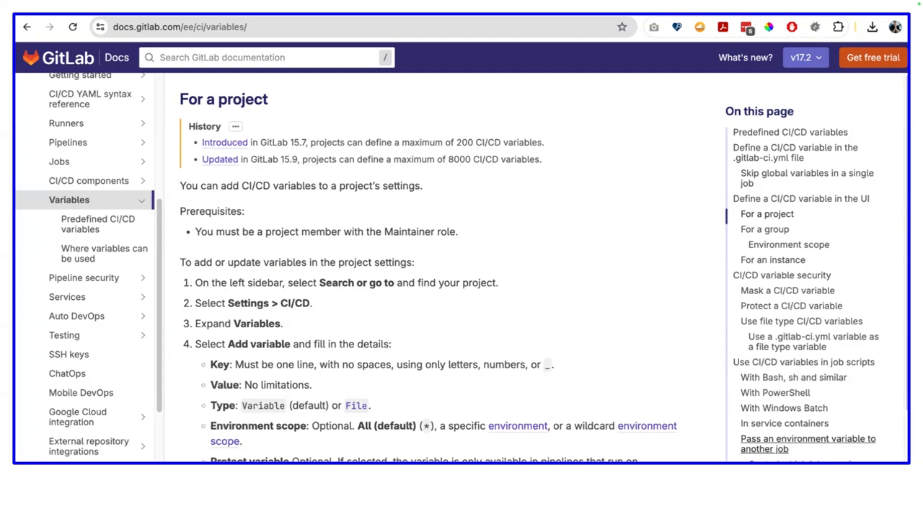
mouse_move(157, 153)
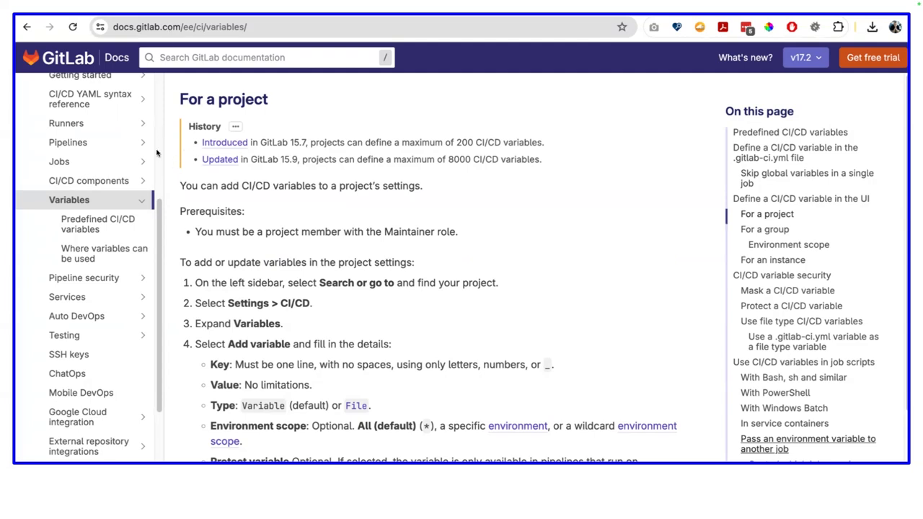
mouse_move(238, 132)
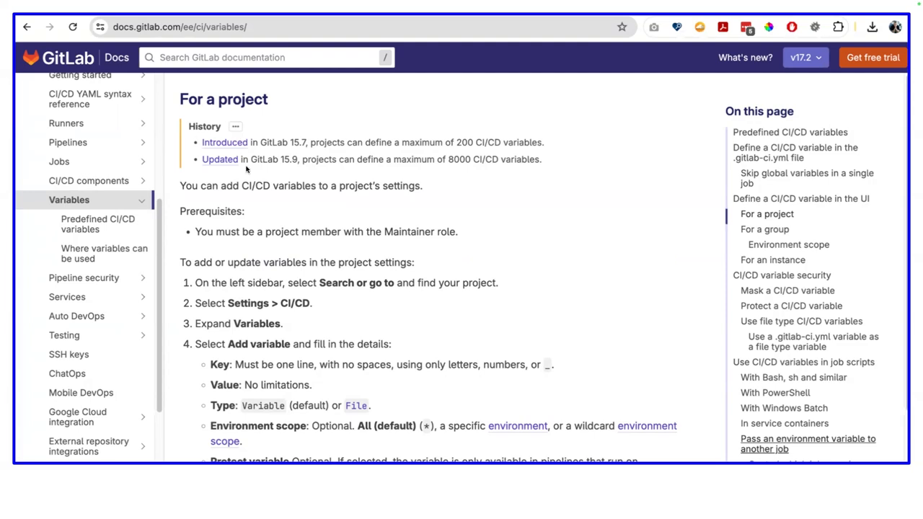
mouse_move(321, 157)
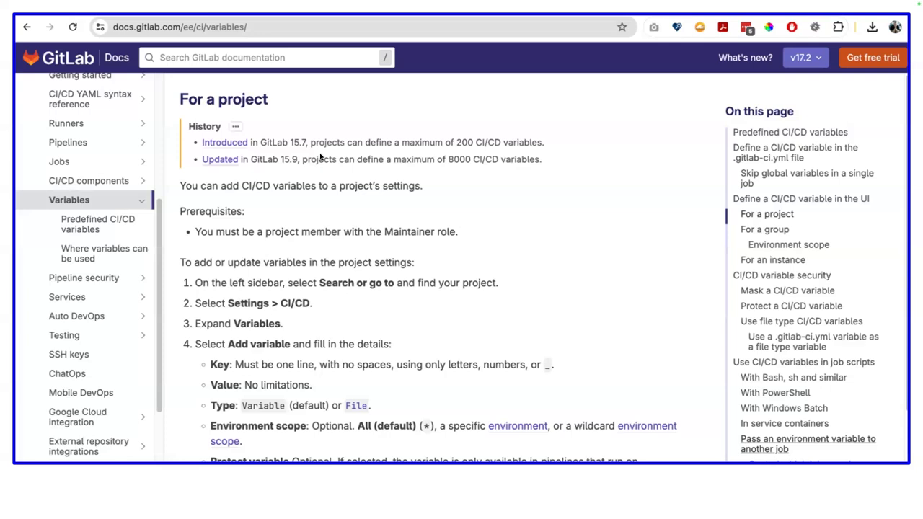
mouse_move(320, 156)
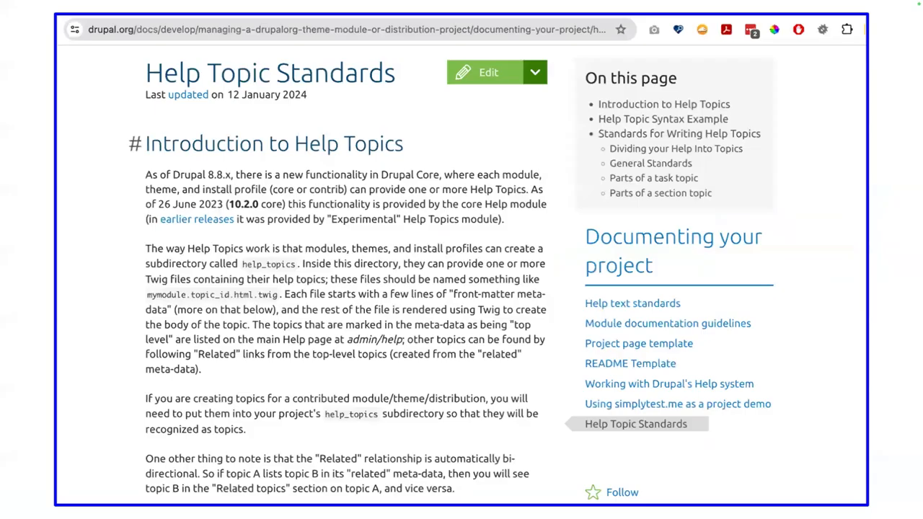
mouse_move(324, 125)
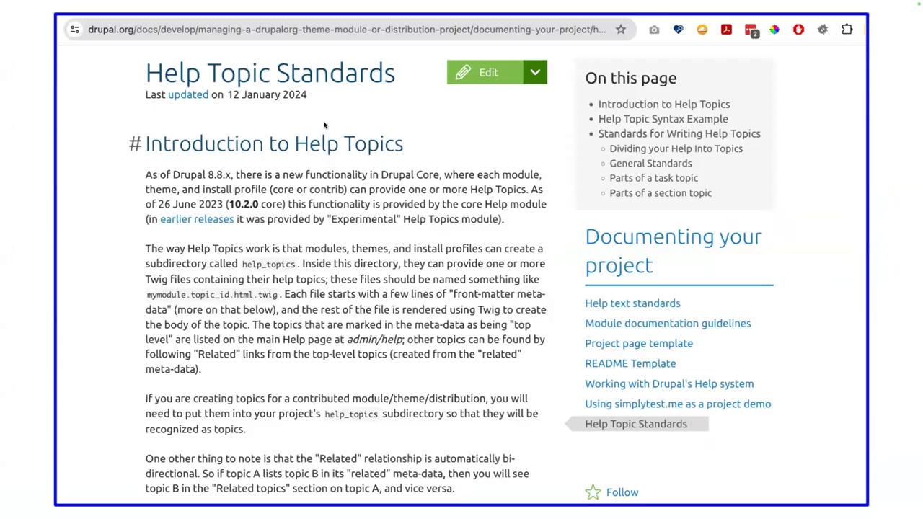
mouse_move(523, 233)
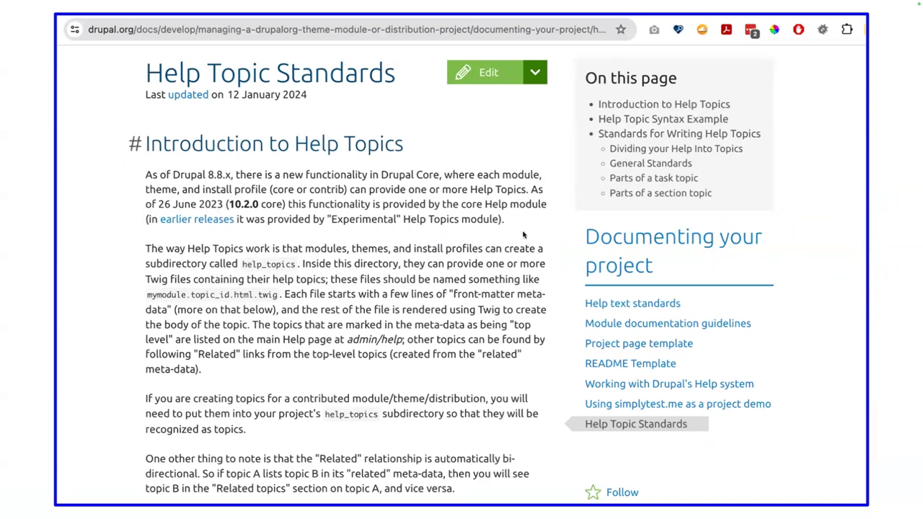
mouse_move(151, 224)
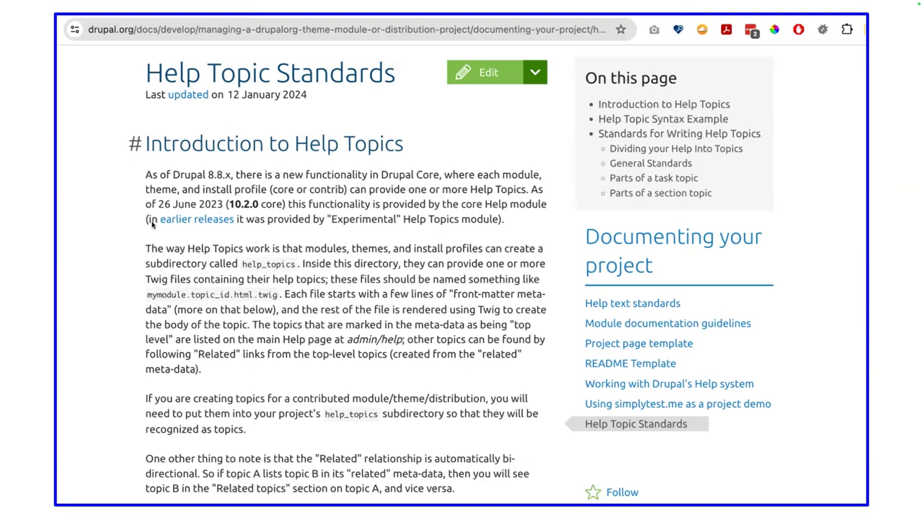
mouse_move(187, 232)
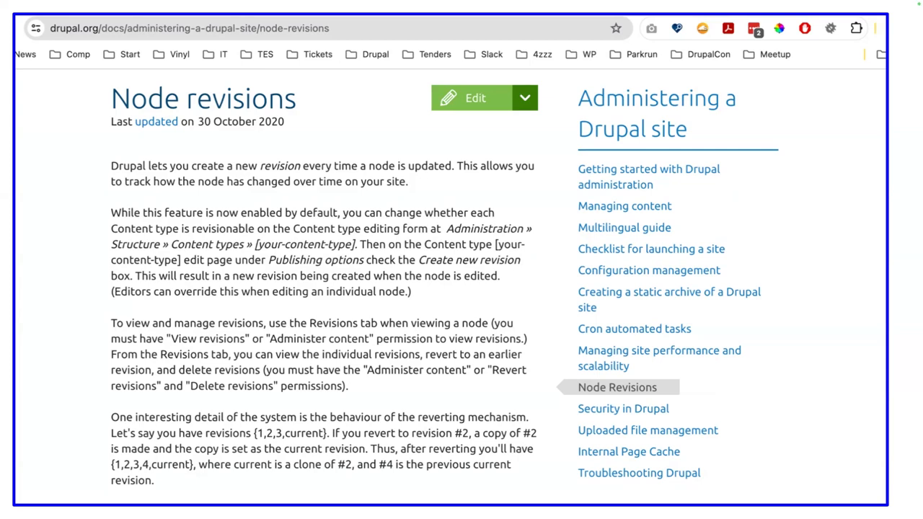
mouse_move(93, 278)
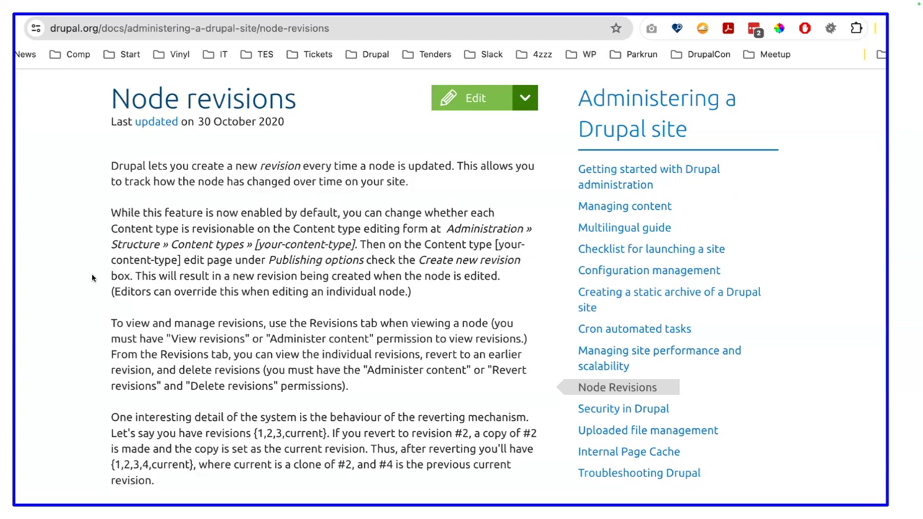
mouse_move(234, 399)
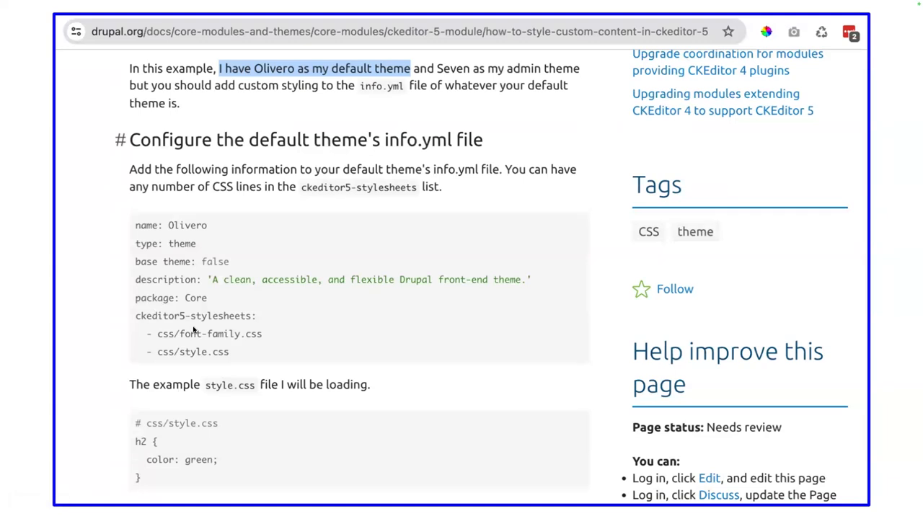
mouse_move(64, 288)
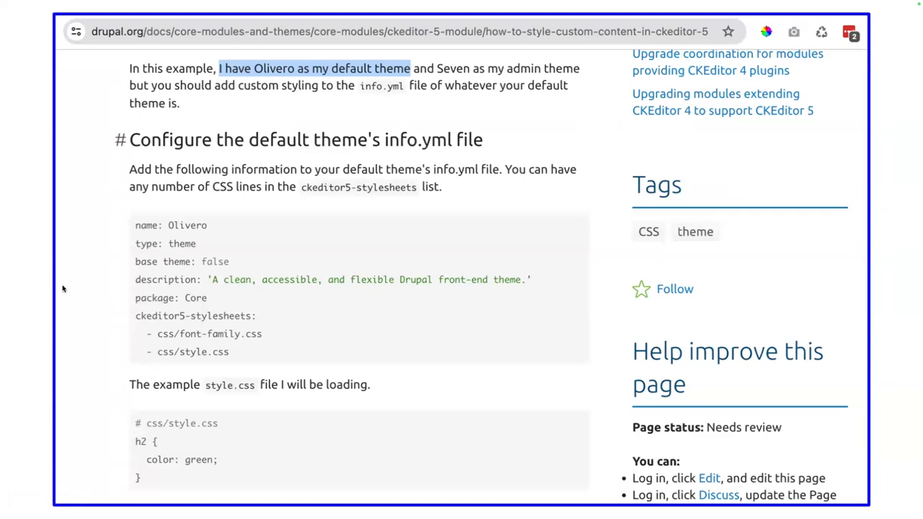
mouse_move(152, 202)
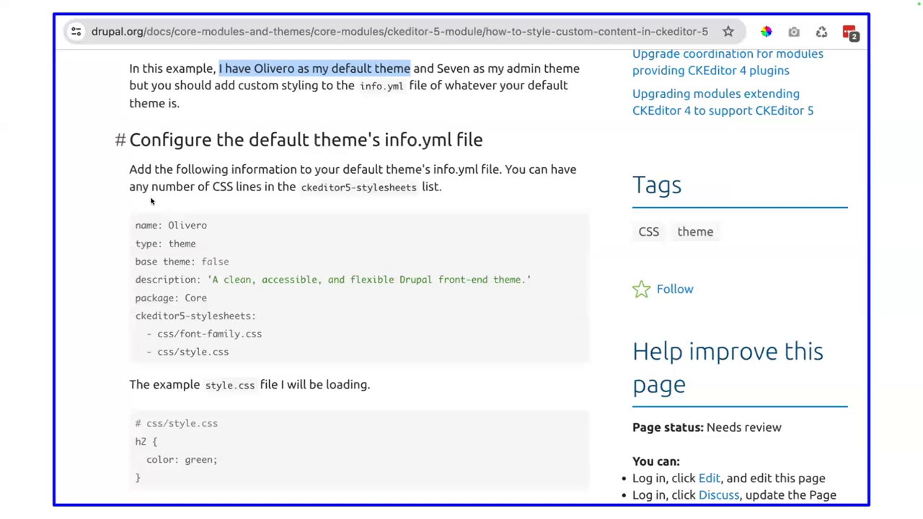
mouse_move(240, 169)
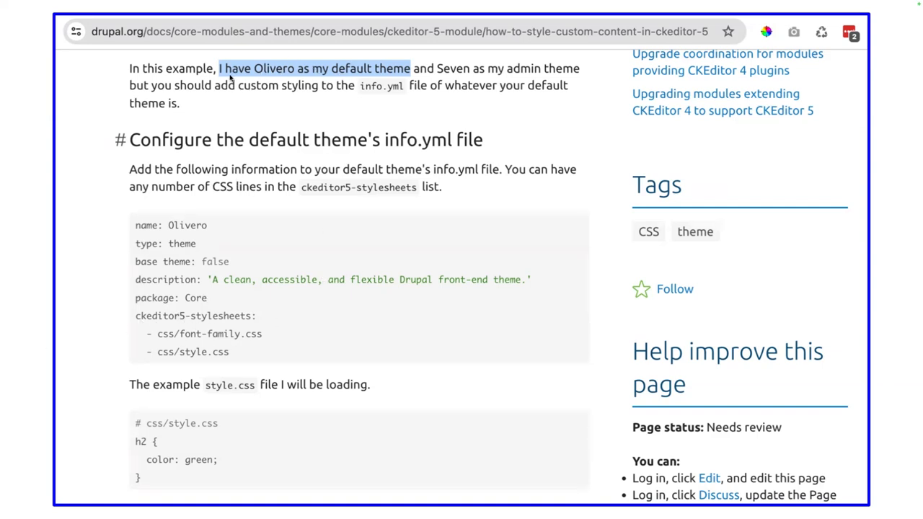
mouse_move(389, 79)
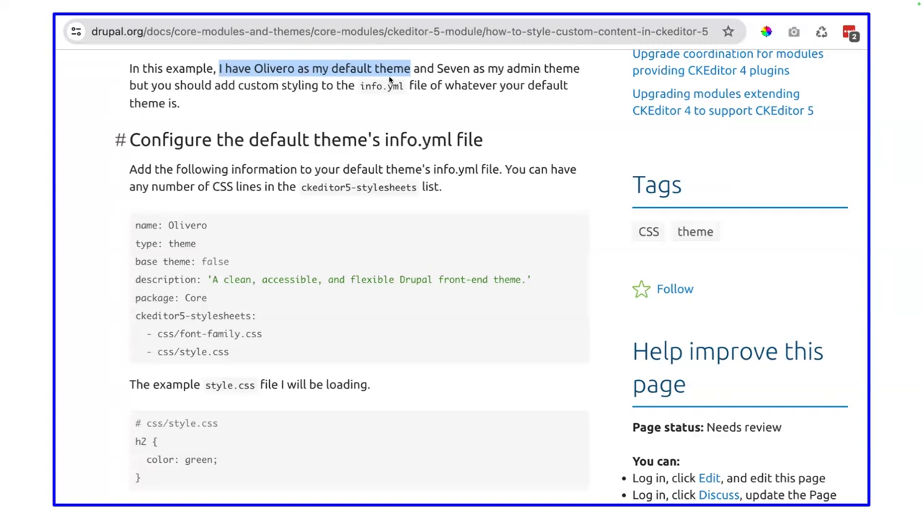
mouse_move(170, 321)
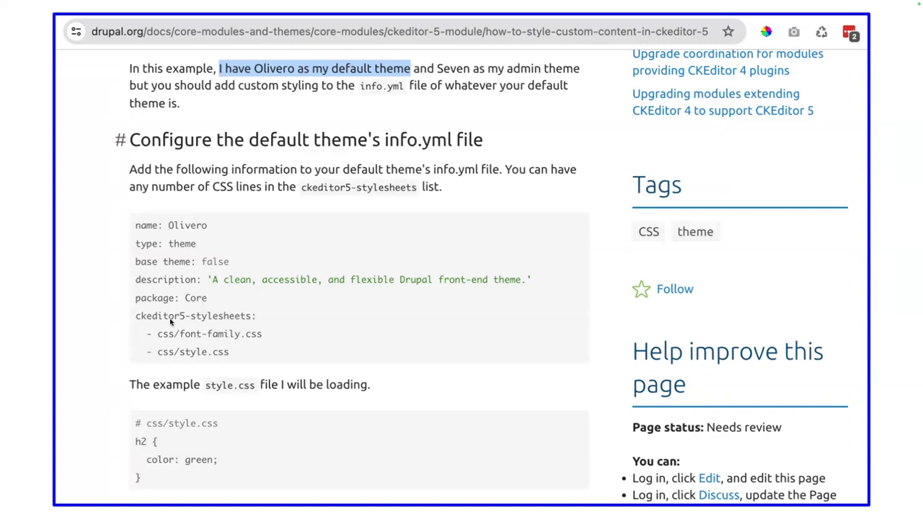
mouse_move(229, 310)
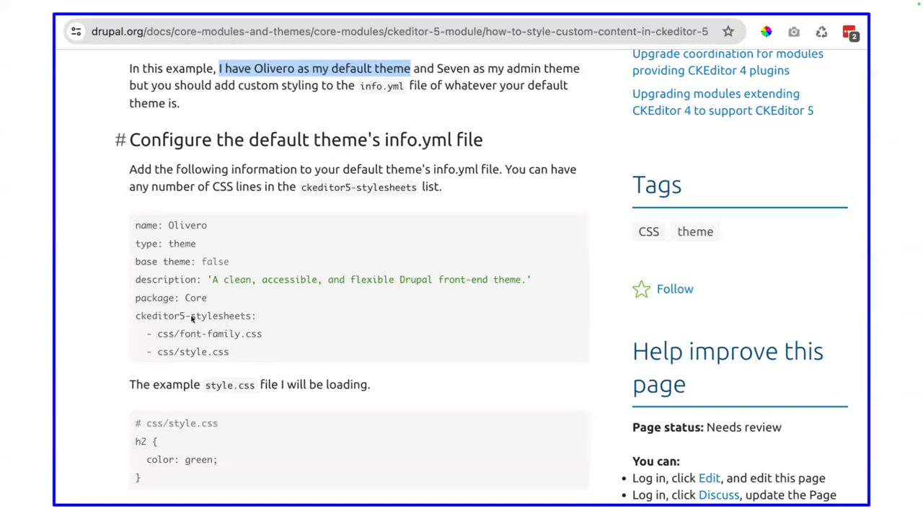
mouse_move(184, 324)
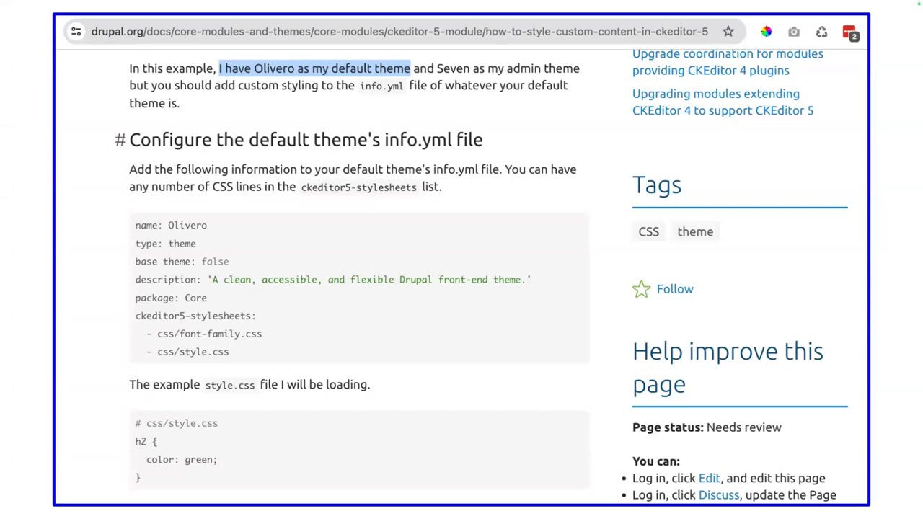
mouse_move(333, 201)
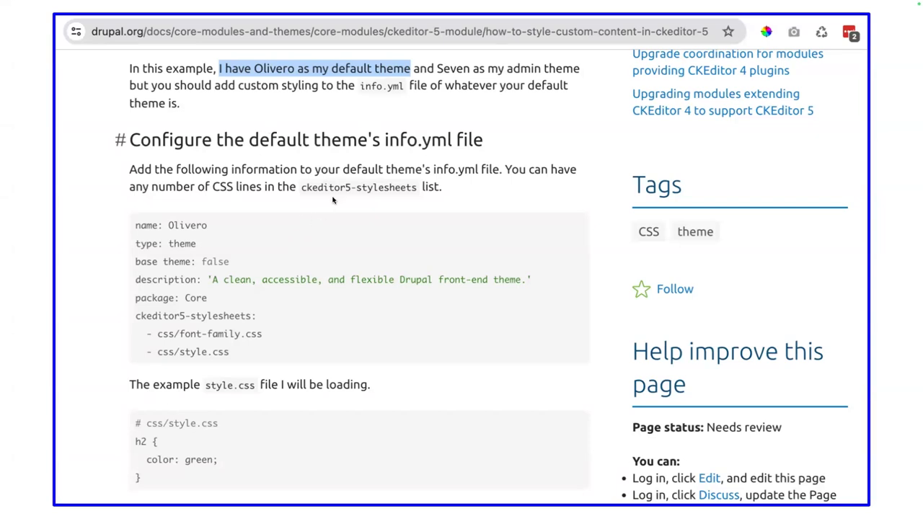
mouse_move(147, 353)
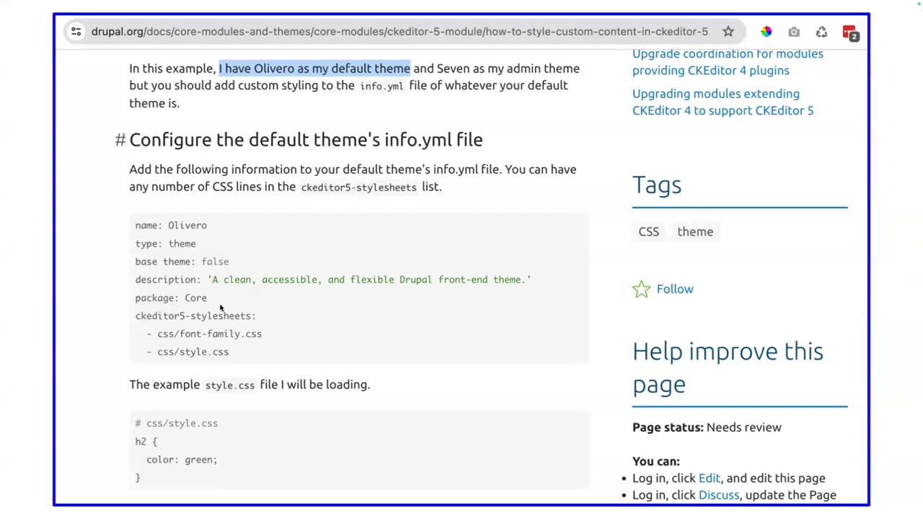
mouse_move(222, 308)
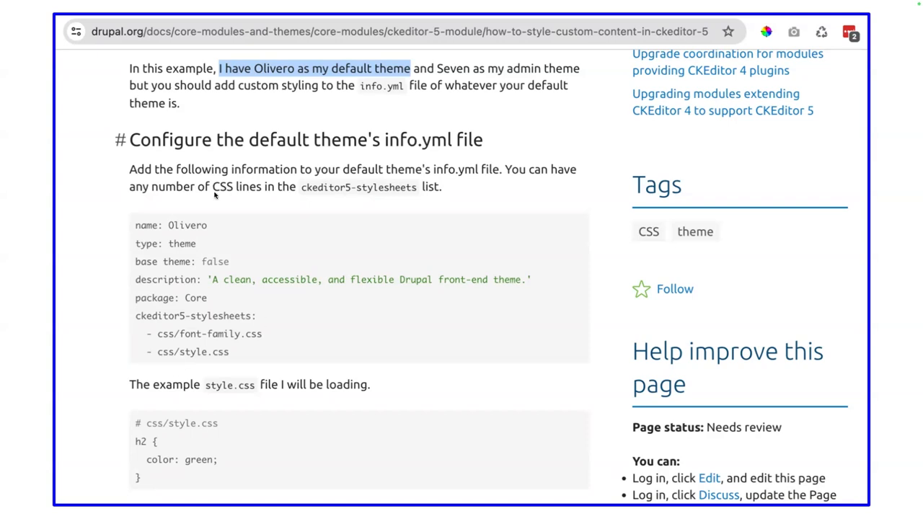
mouse_move(380, 180)
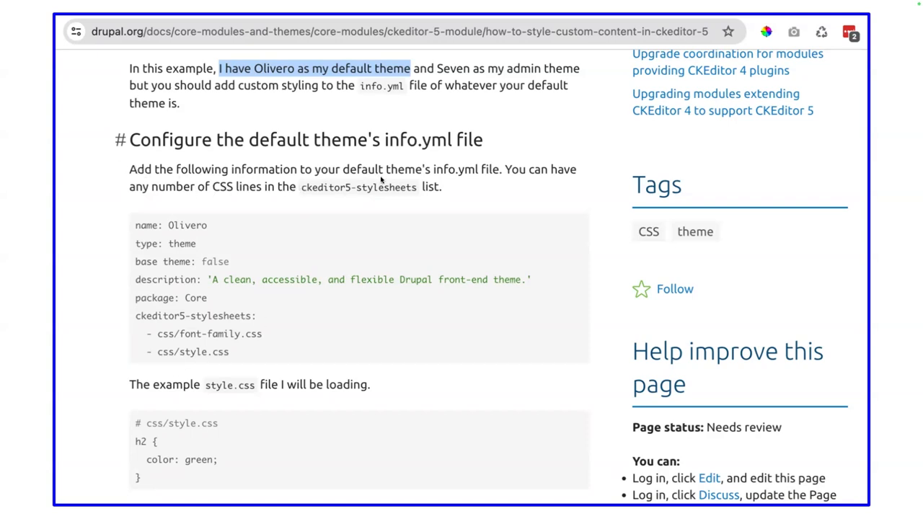
mouse_move(400, 183)
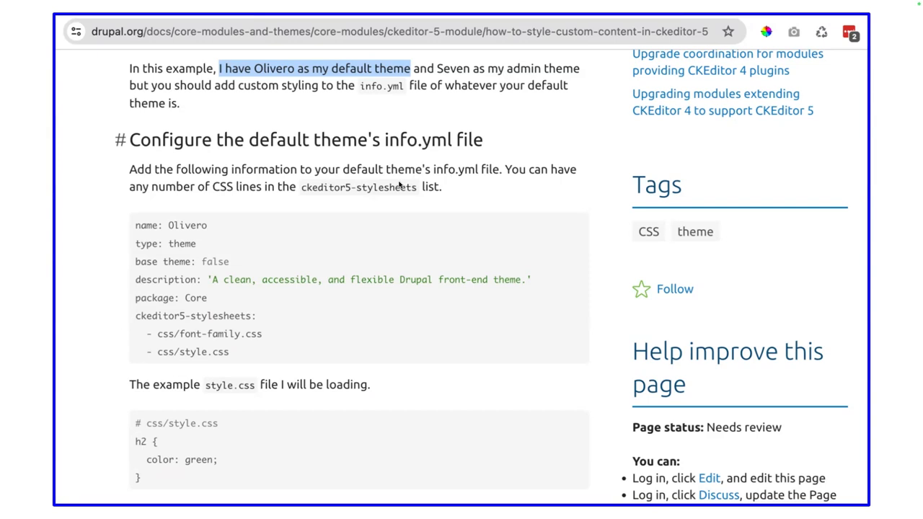
mouse_move(400, 182)
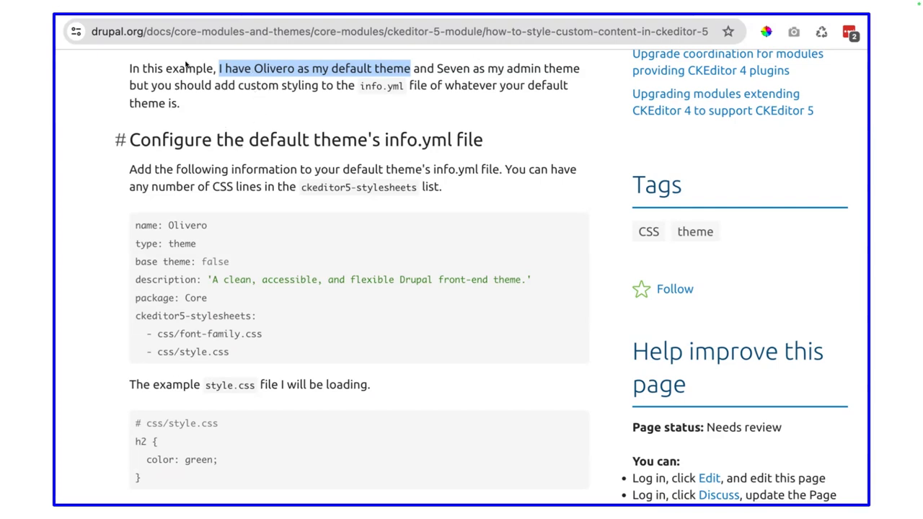
mouse_move(162, 259)
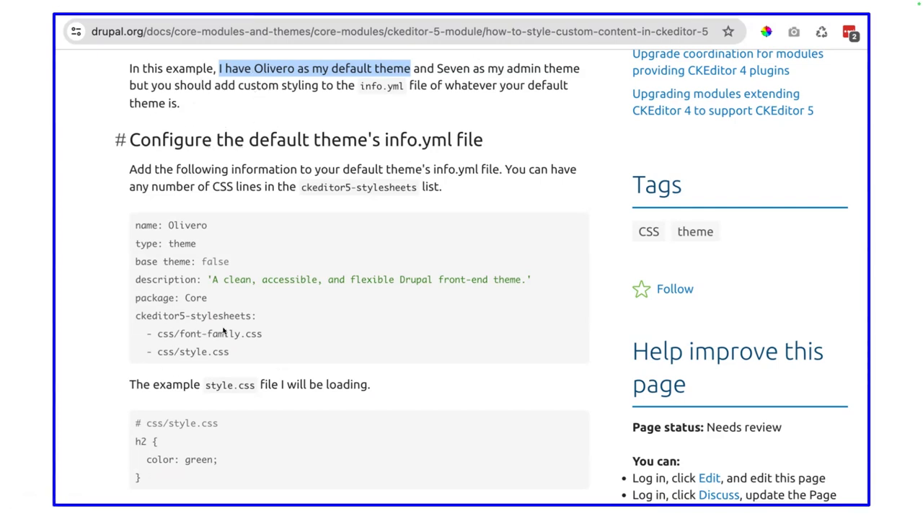
mouse_move(282, 319)
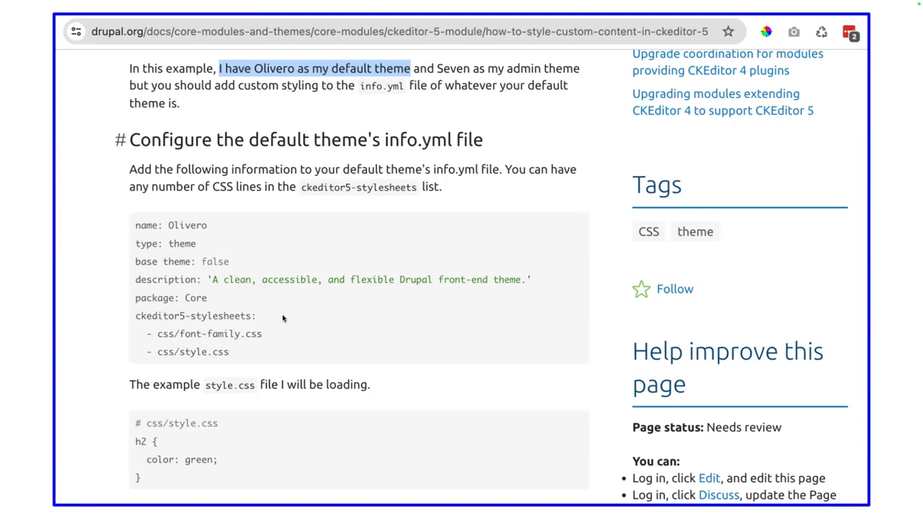
mouse_move(188, 336)
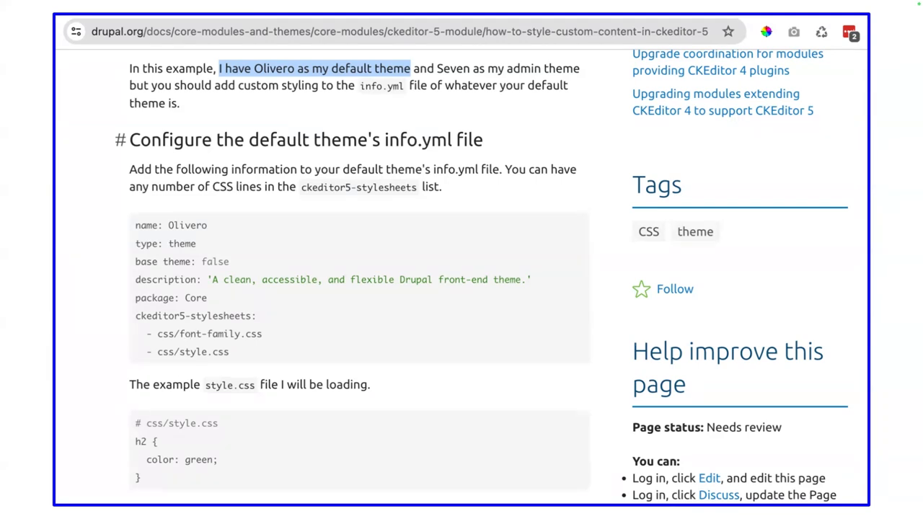
mouse_move(35, 224)
text(<)
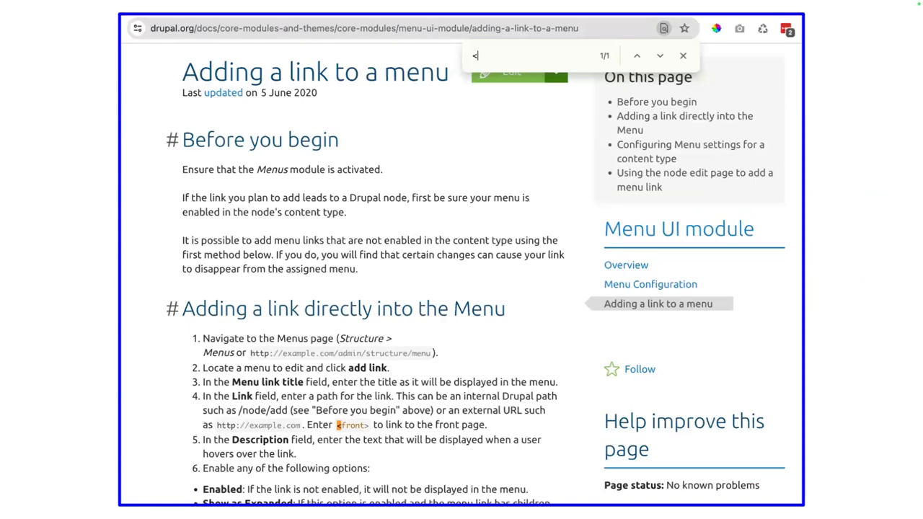
mouse_move(317, 106)
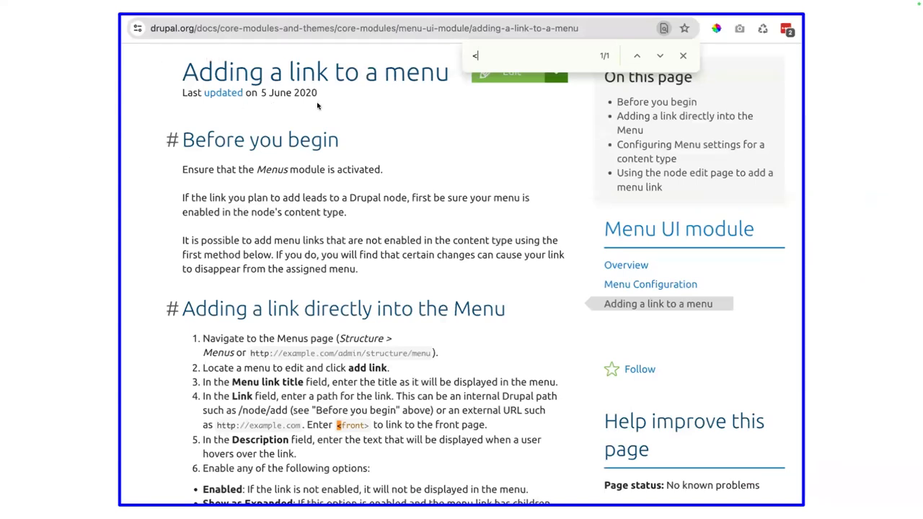
mouse_move(317, 105)
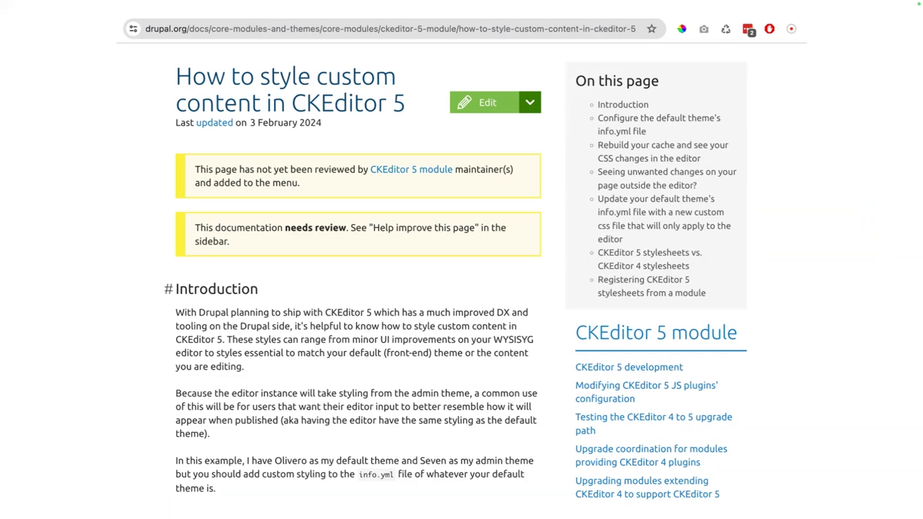
mouse_move(305, 233)
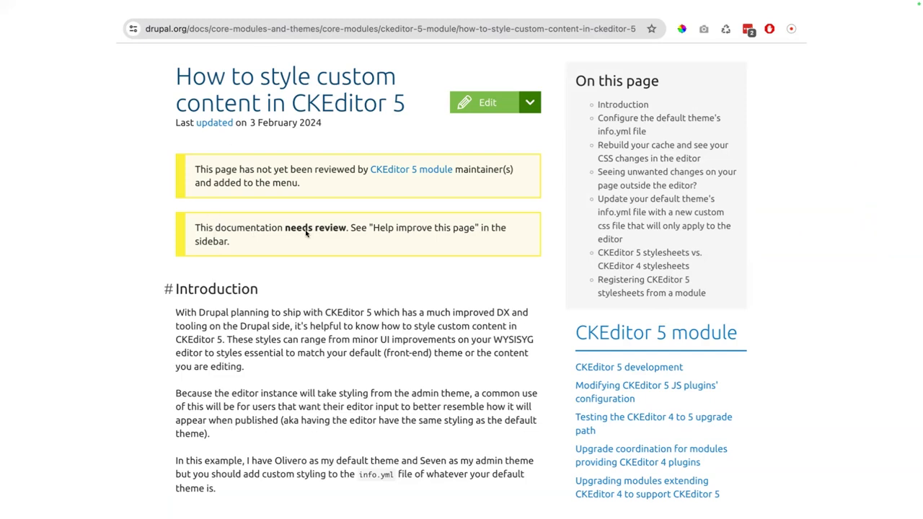
mouse_move(464, 229)
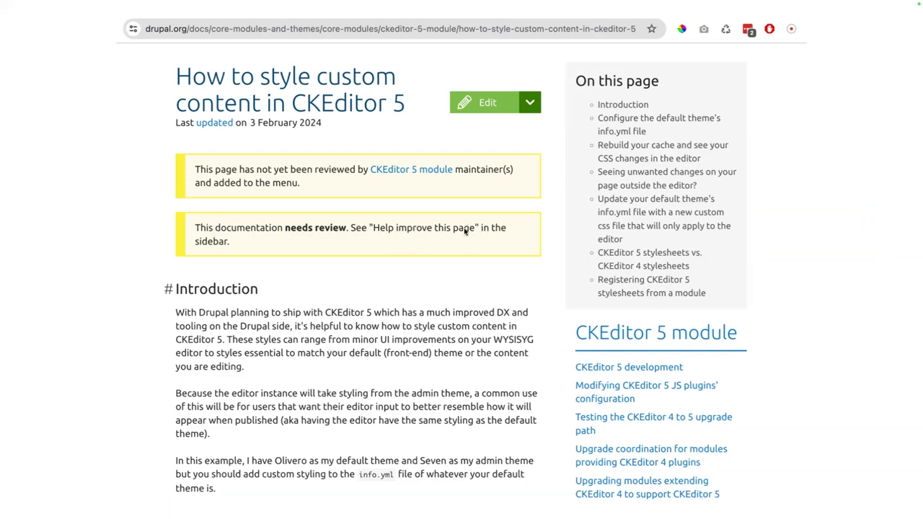
mouse_move(481, 236)
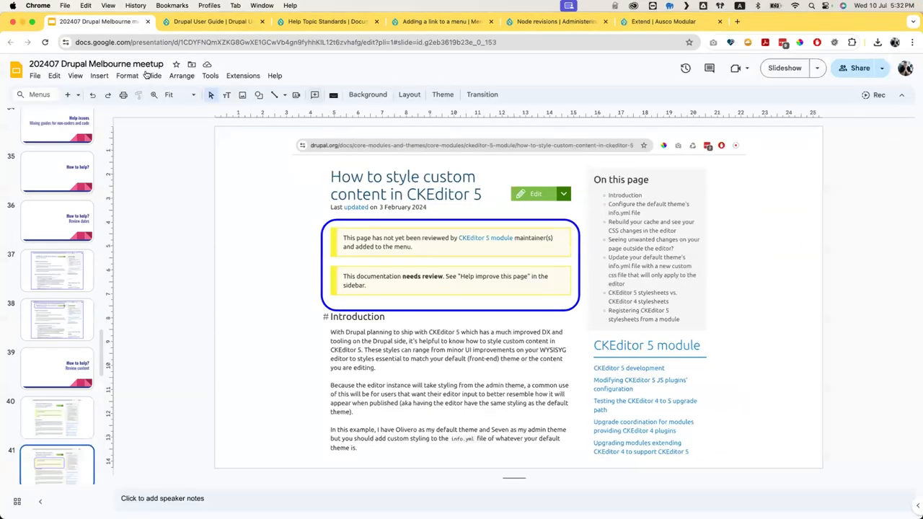
mouse_move(791, 25)
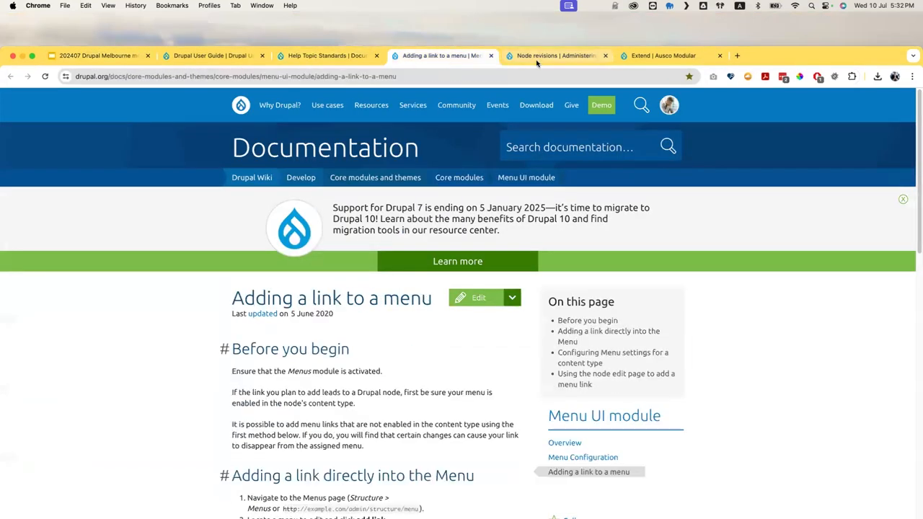
- Glance at the local site's Extend modules page, then start a fresh browser tab
click(664, 56)
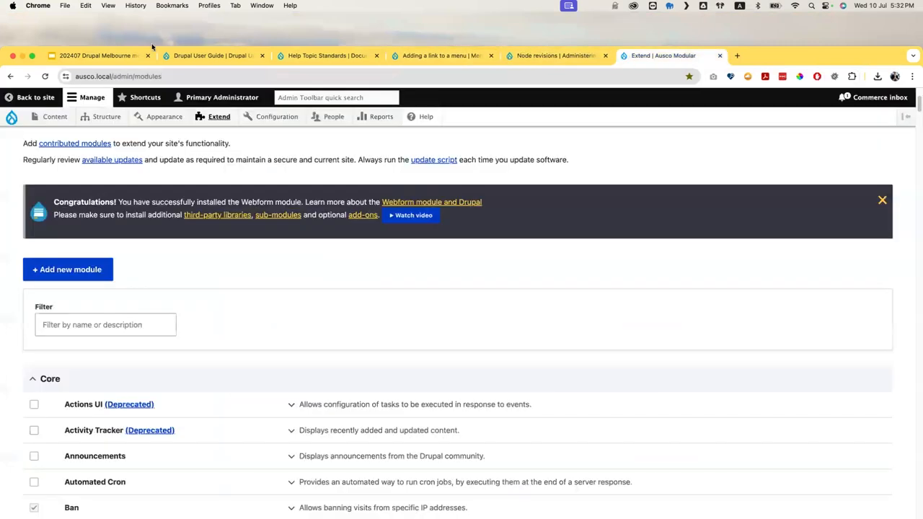
click(98, 55)
text(how t)
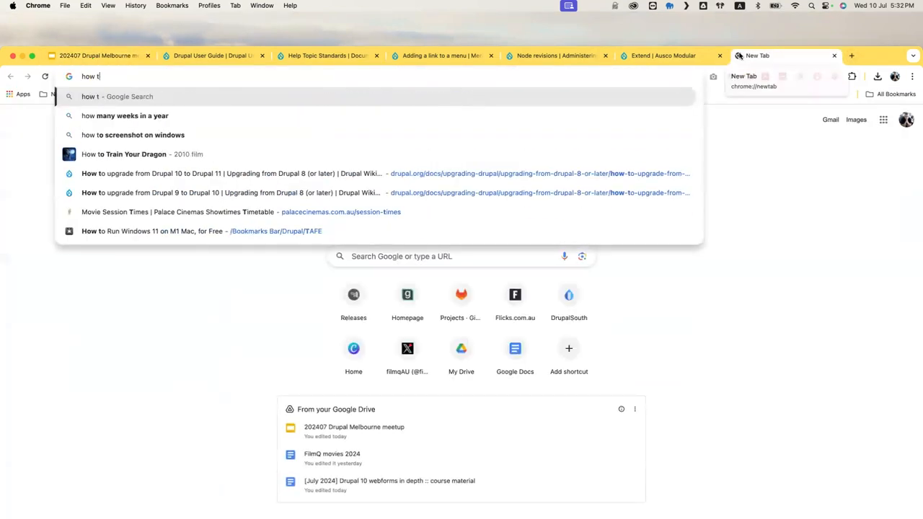
- Search Google for 'how to style custom content in CKEditor 5' and open the Drupal.org guide
text(o style custom content in CK)
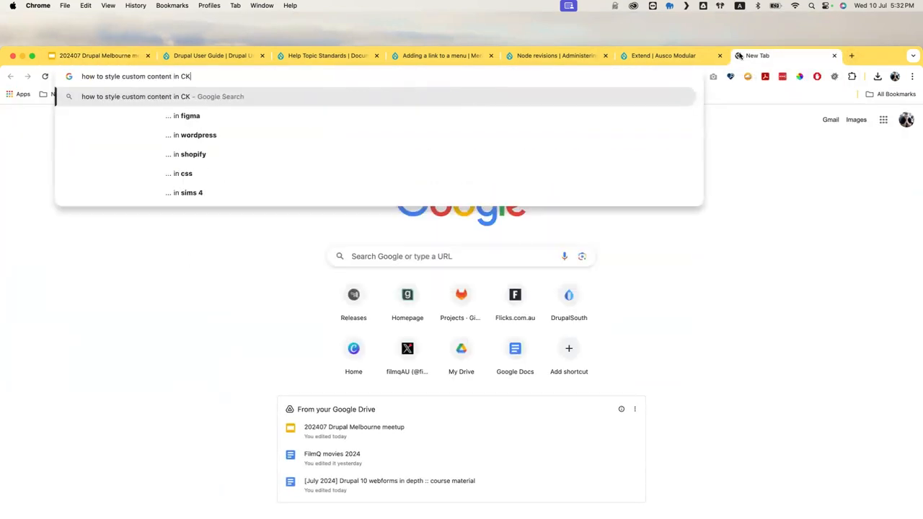
key(Return)
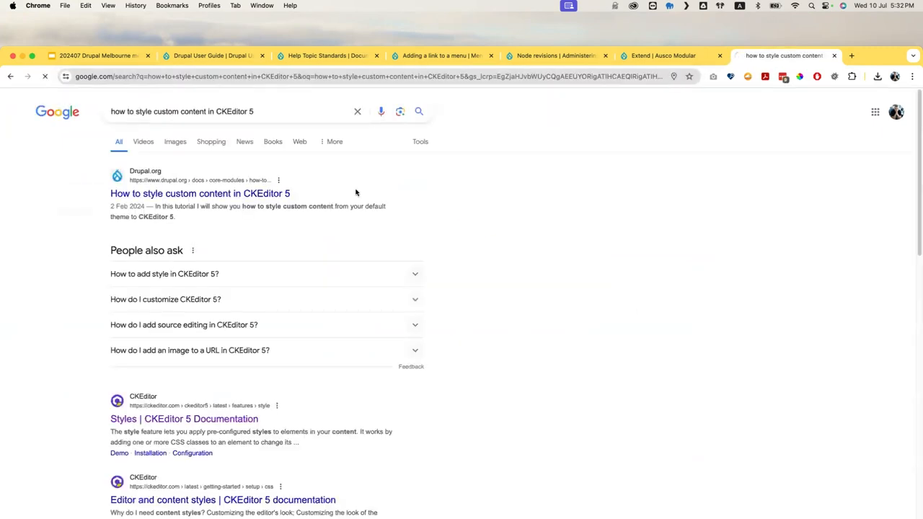
click(200, 193)
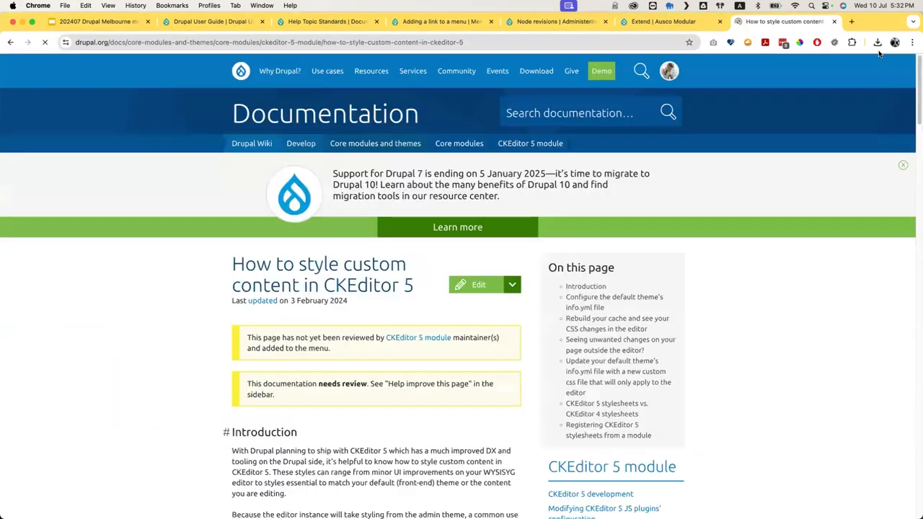
- Scroll the CKEditor 5 styling guide down to its sidebar and open the Discuss page
scroll(down, 3)
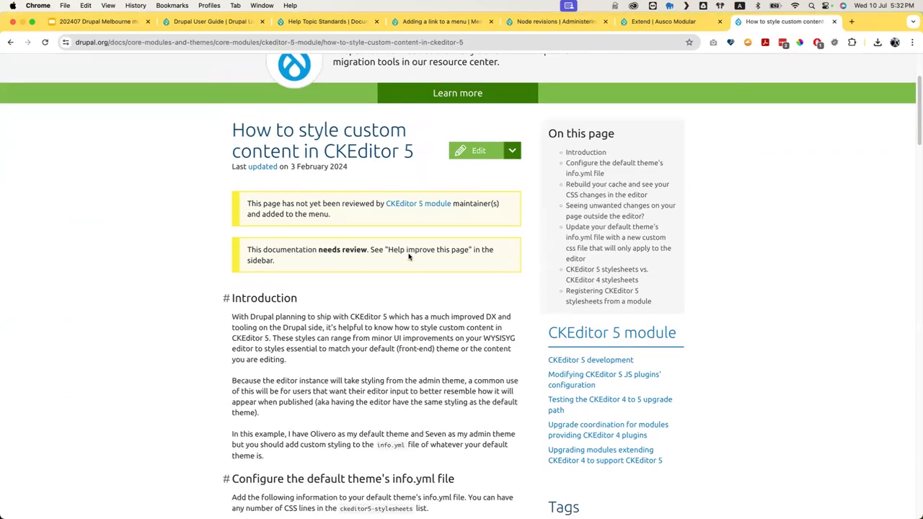
scroll(down, 3)
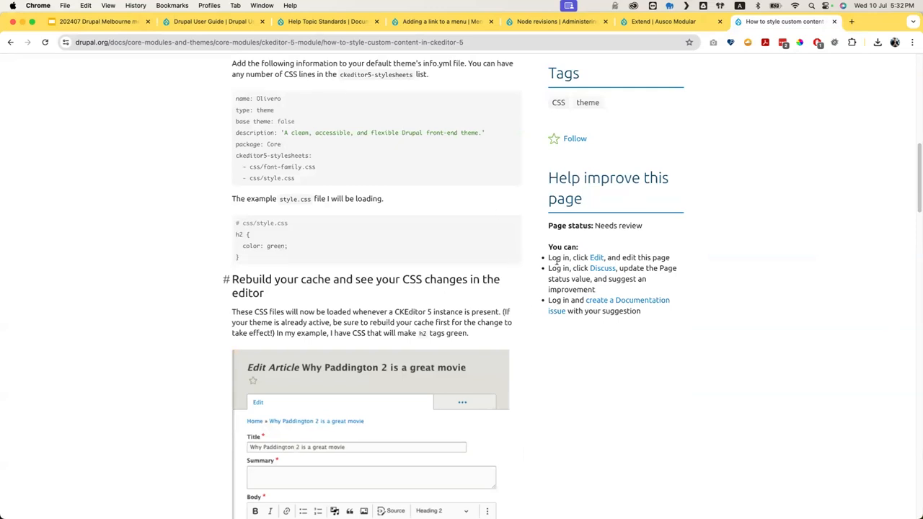
mouse_move(613, 300)
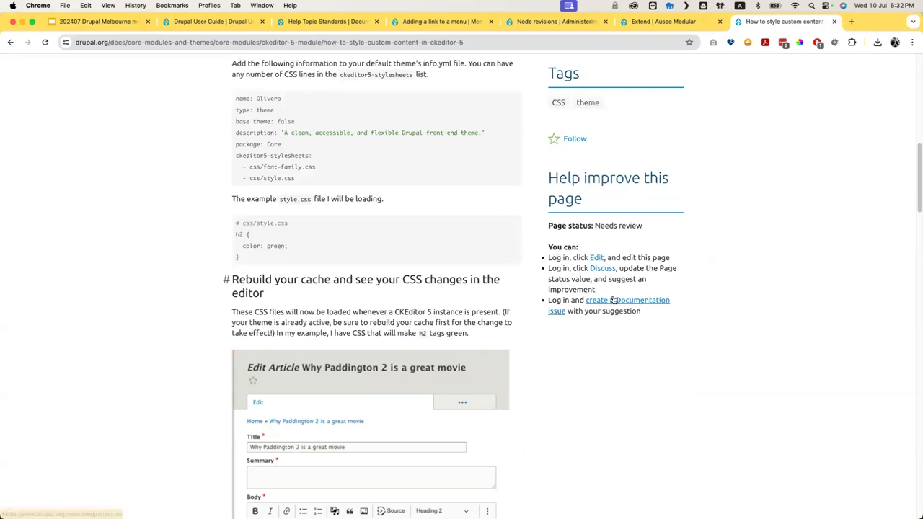
click(603, 268)
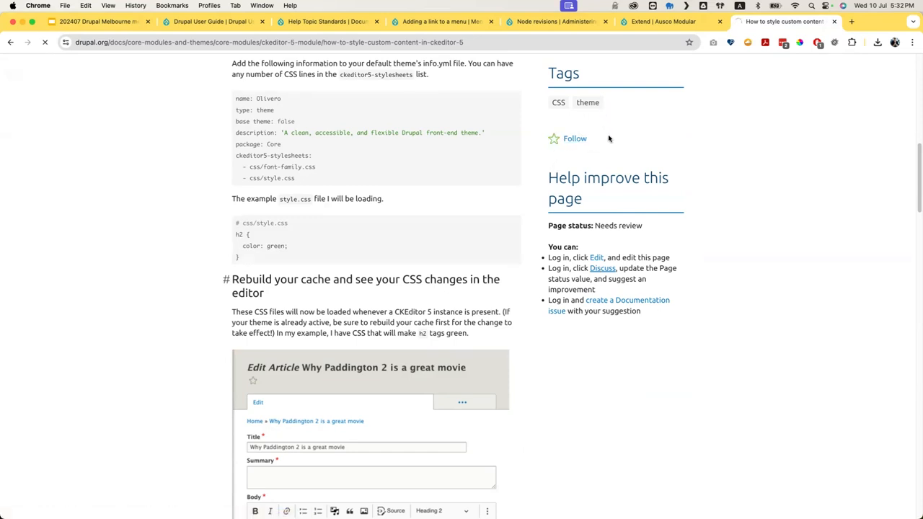
click(602, 267)
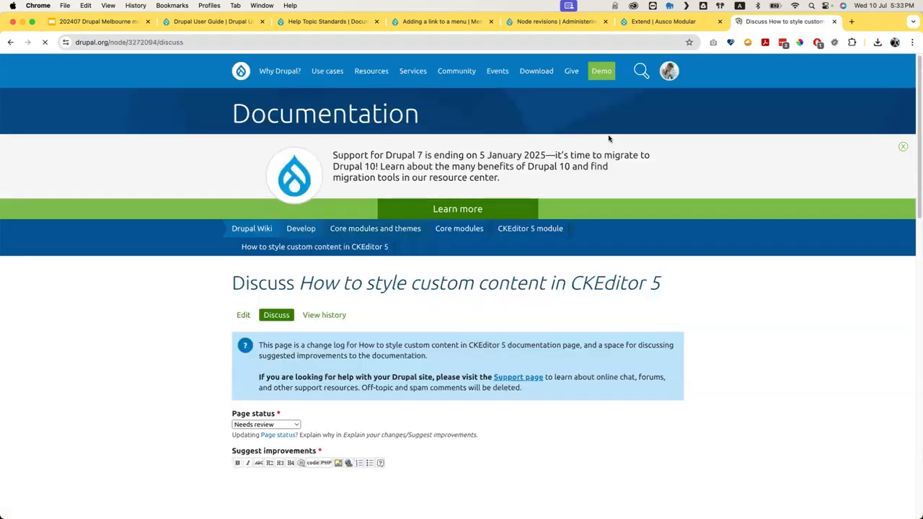
scroll(down, 3)
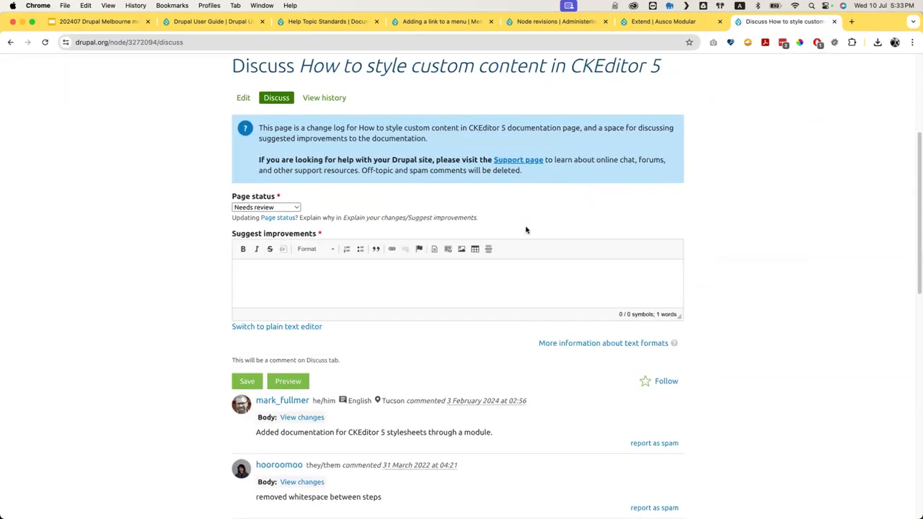
scroll(down, 3)
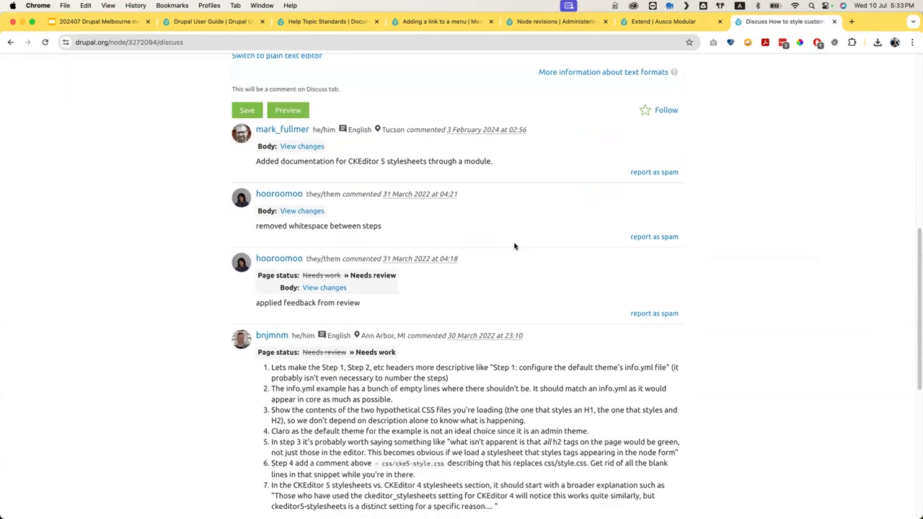
scroll(down, 3)
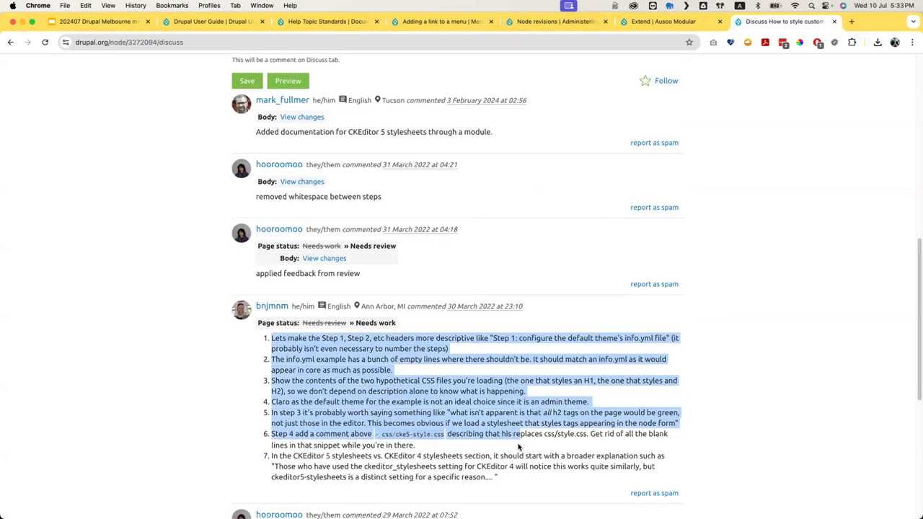
scroll(up, 3)
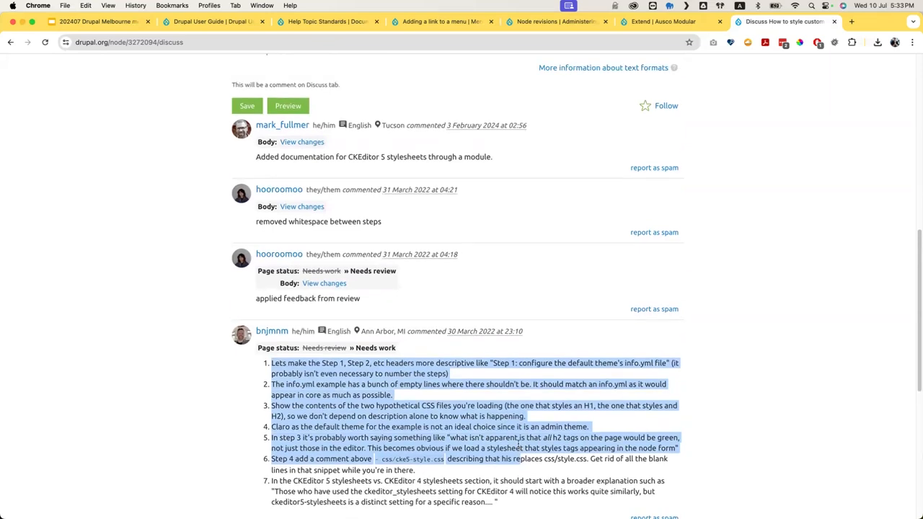
mouse_move(435, 323)
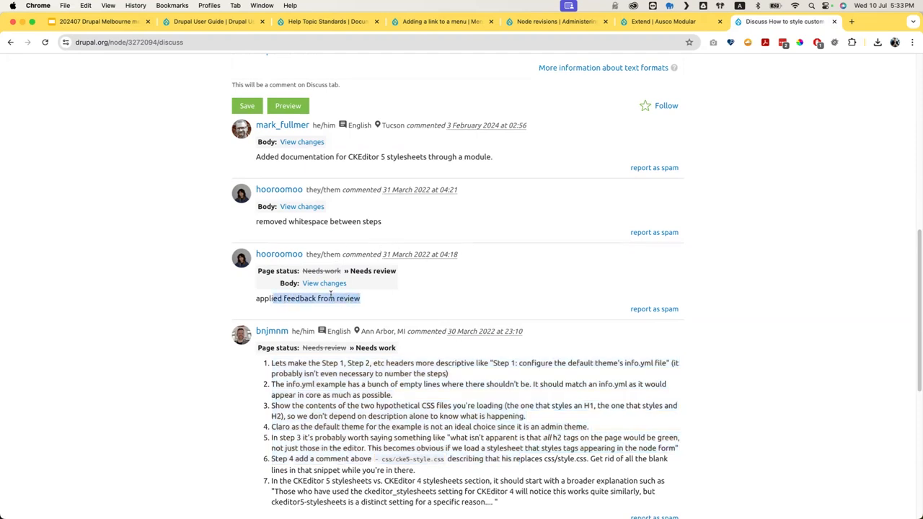
mouse_move(442, 205)
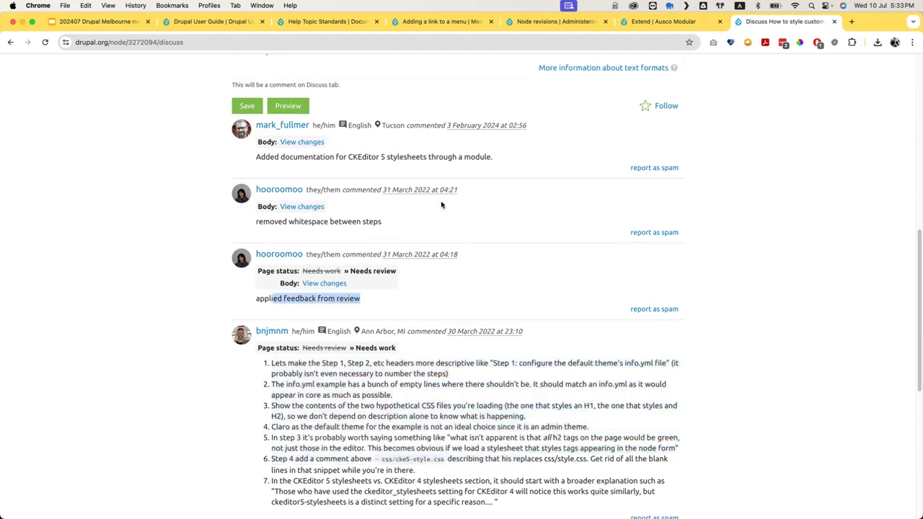
mouse_move(386, 222)
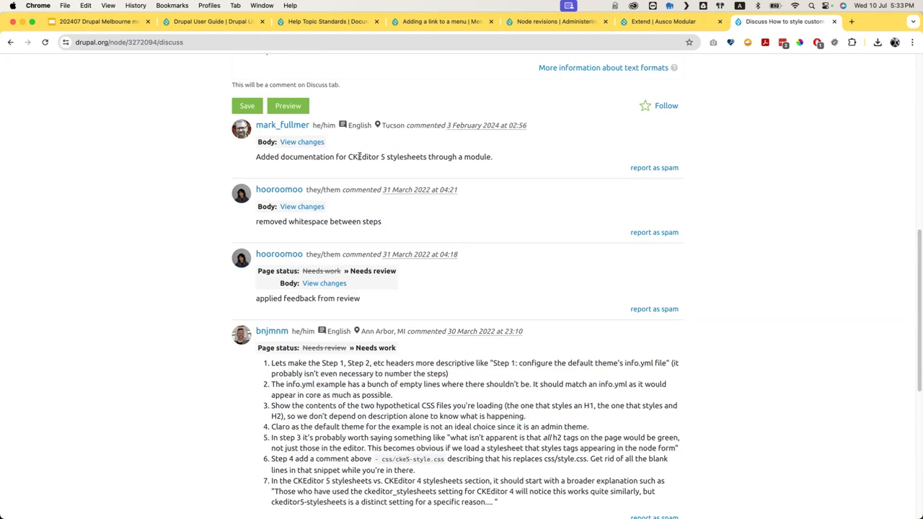
click(97, 21)
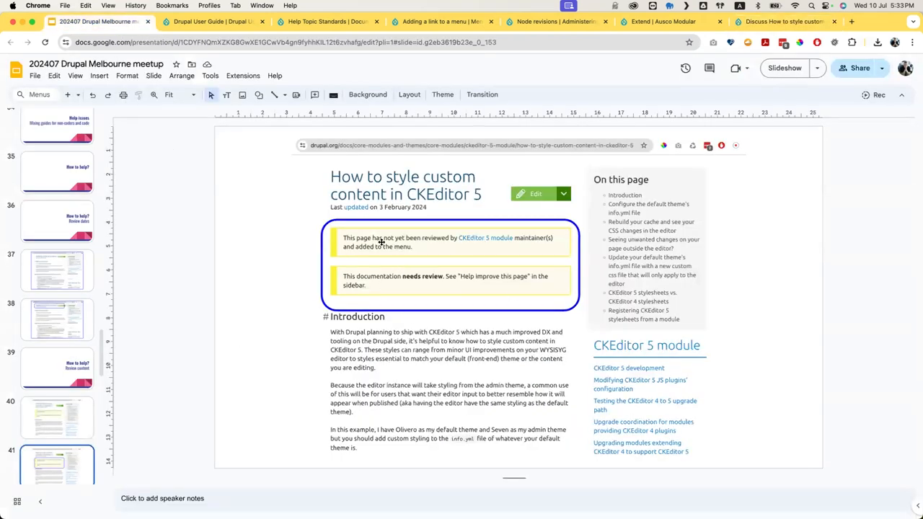
mouse_move(480, 244)
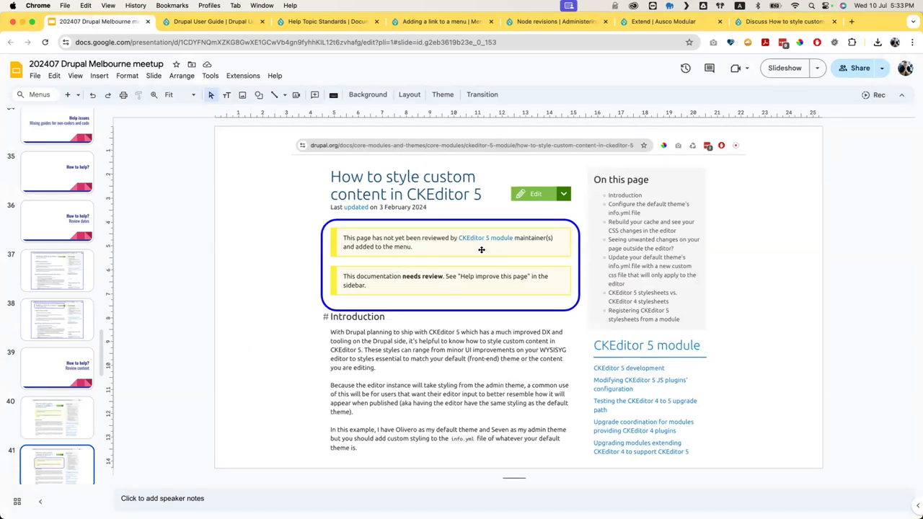
mouse_move(204, 176)
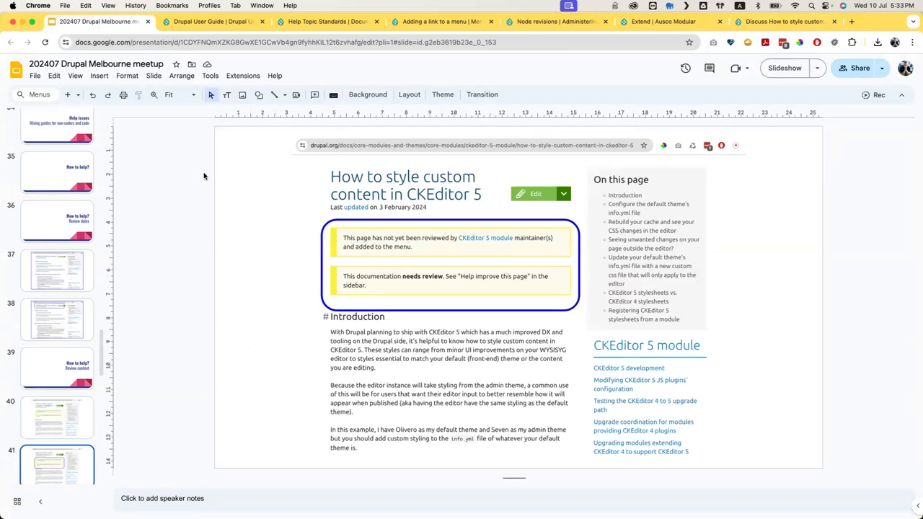
- Open the Insert menu on slide 41 of the presentation
click(99, 75)
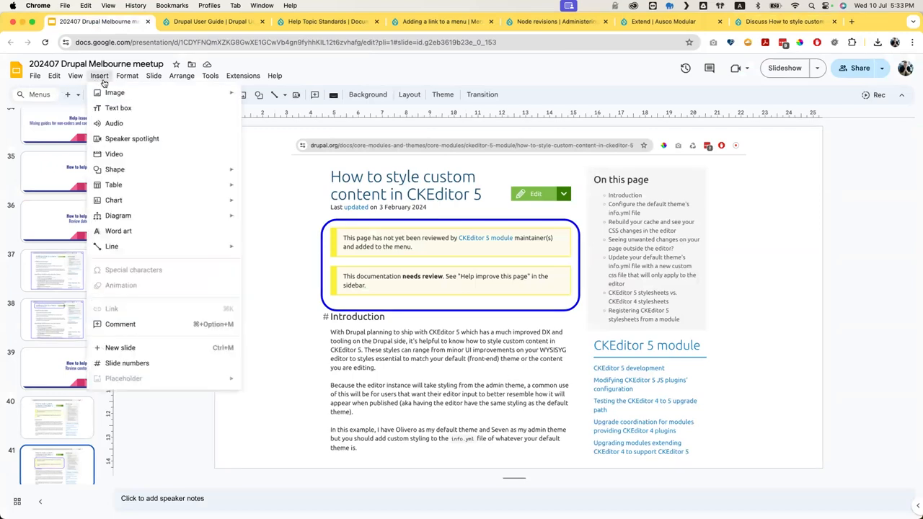
click(75, 75)
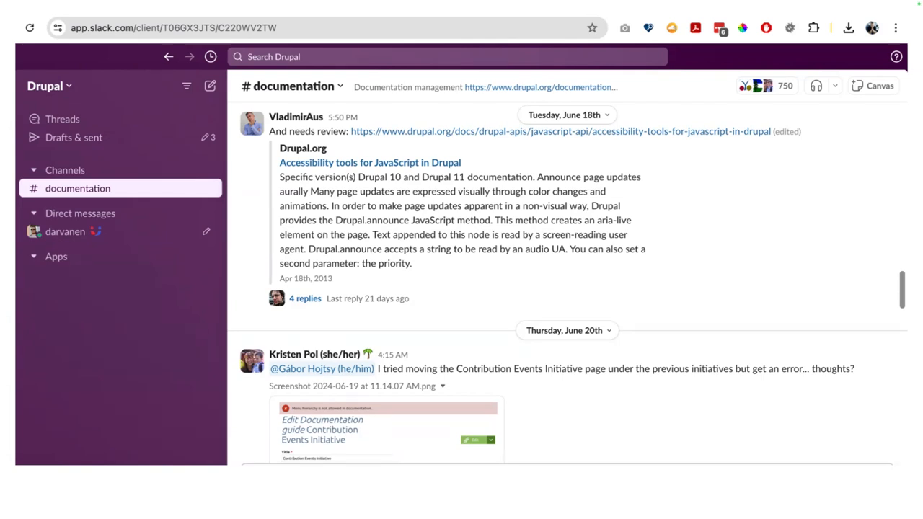
mouse_move(395, 131)
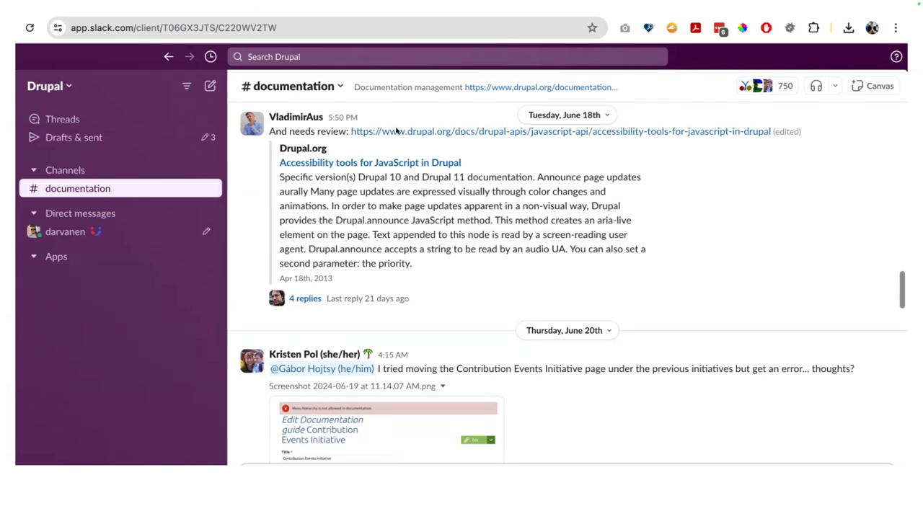
mouse_move(615, 144)
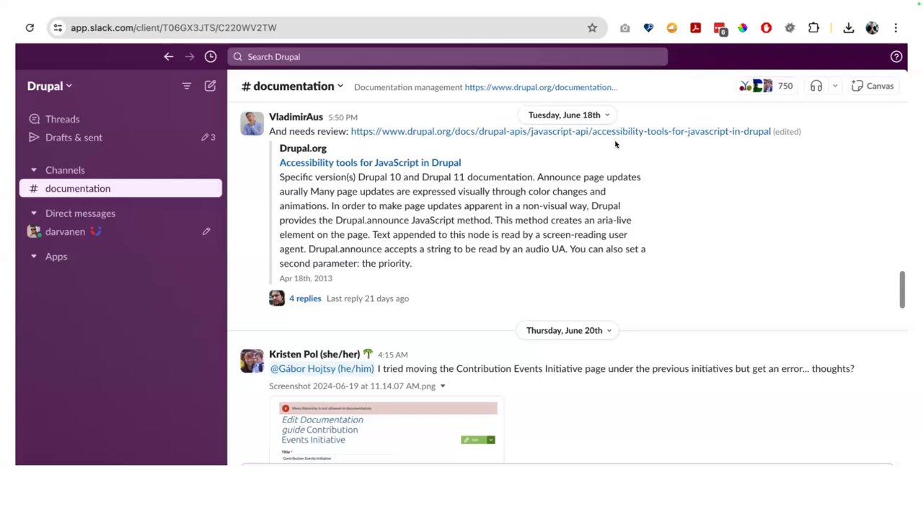
mouse_move(573, 157)
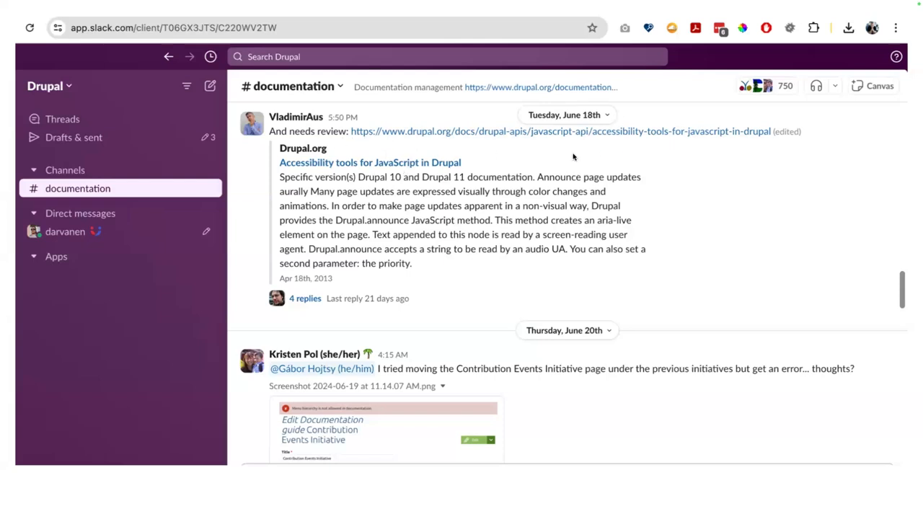
mouse_move(670, 139)
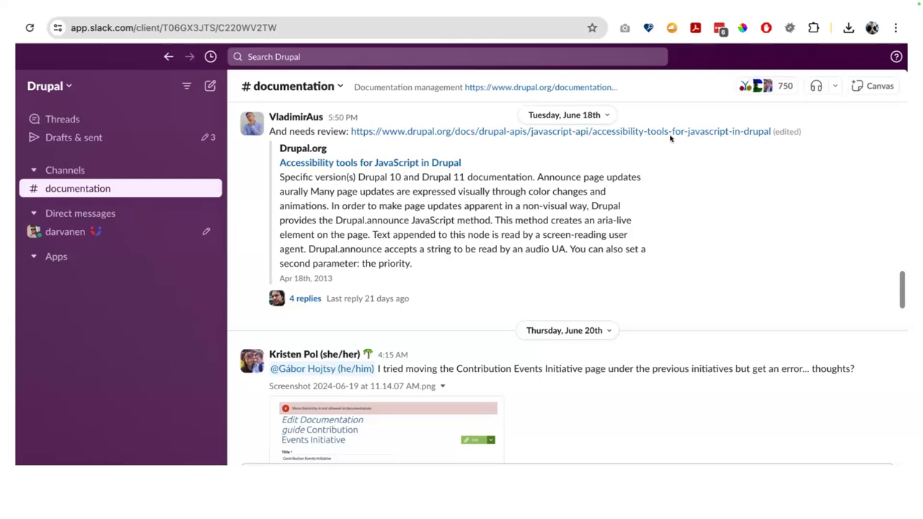
mouse_move(658, 168)
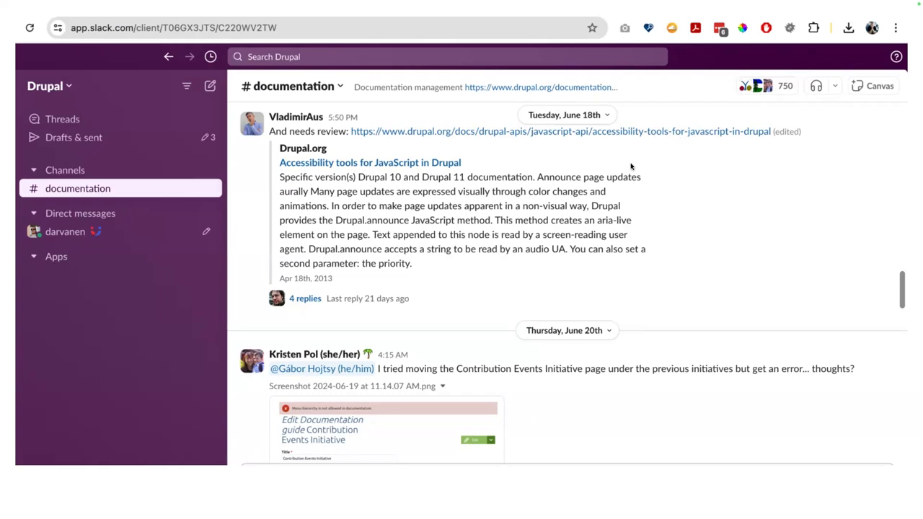
mouse_move(404, 330)
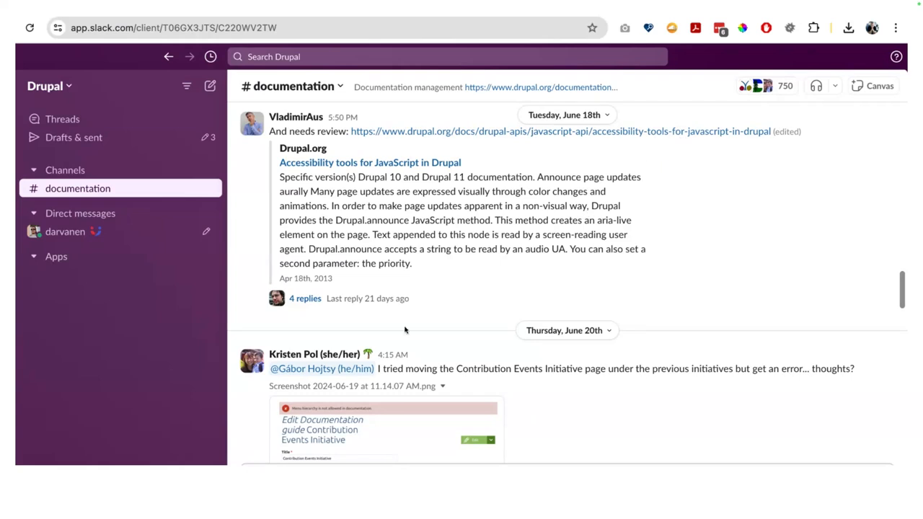
mouse_move(144, 306)
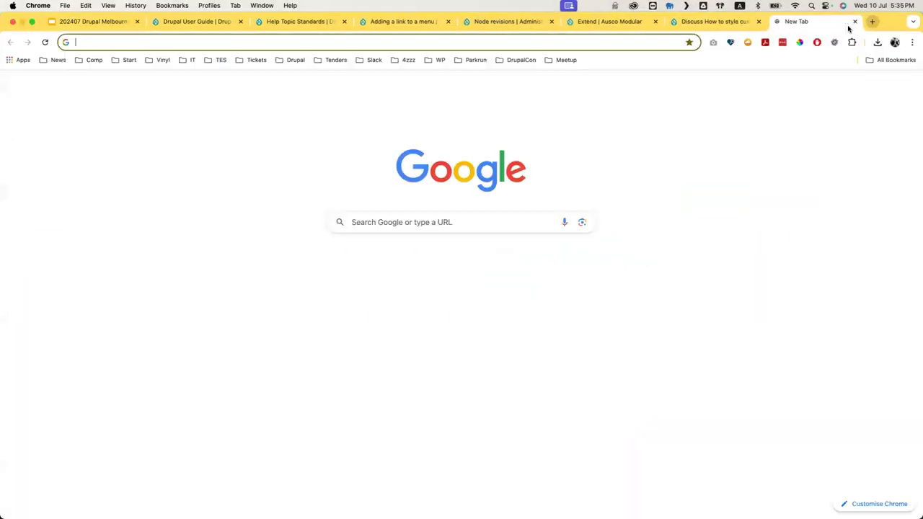
- Search 'Drupal using CKEditor5' and open the 'CKEditor 5 module | Core modules' result
text(Drupal revision guide)
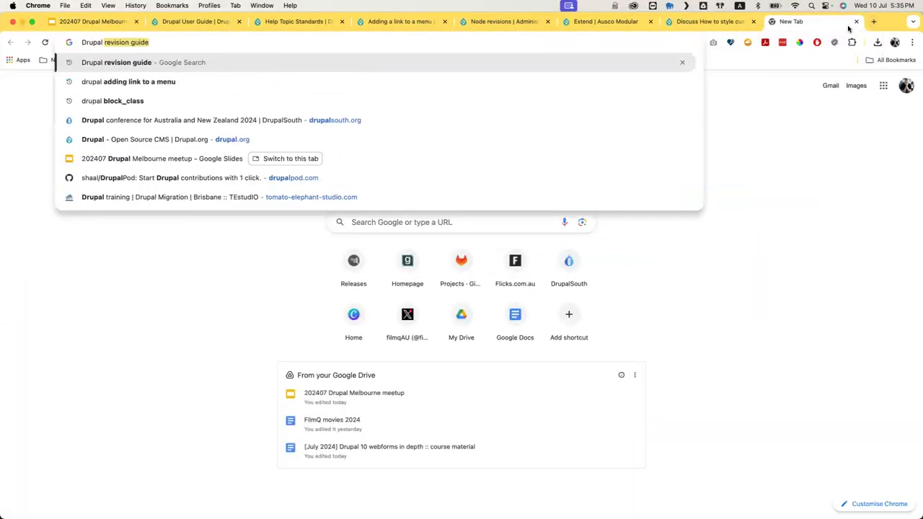
text(Drupal using CKedito5)
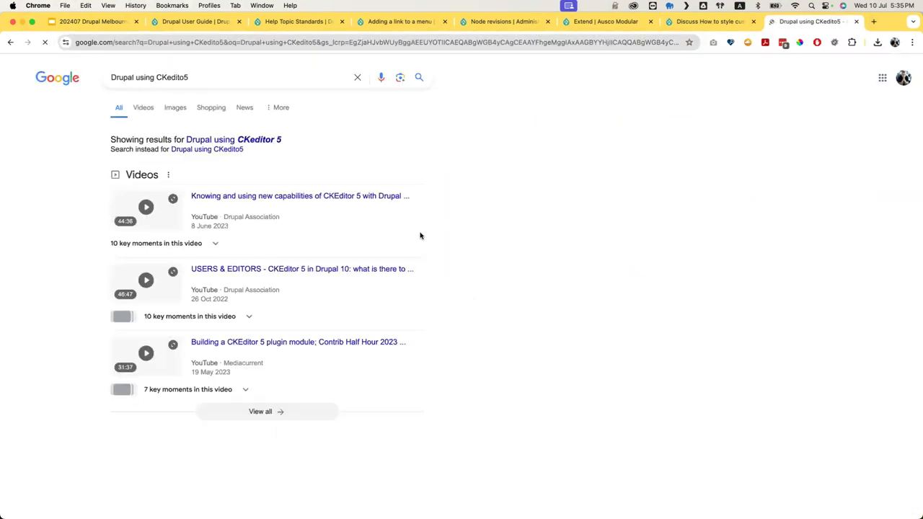
scroll(down, 3)
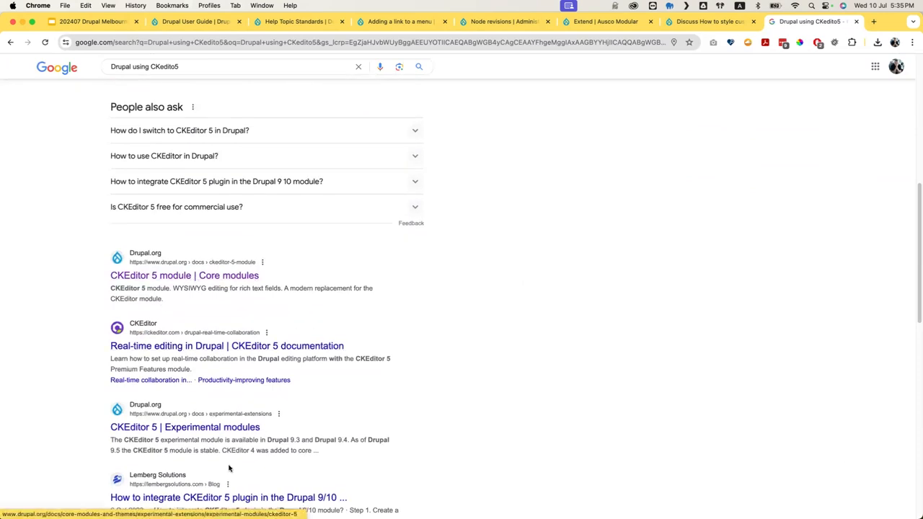
scroll(down, 3)
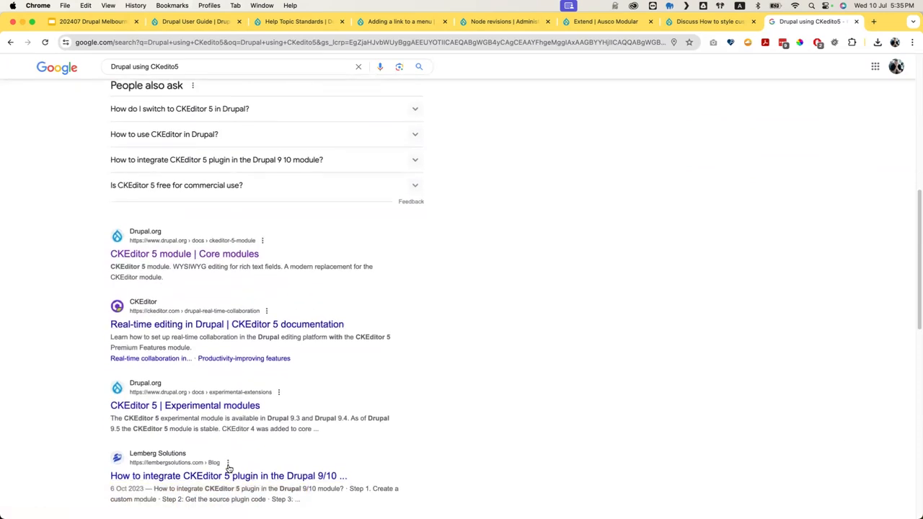
click(184, 253)
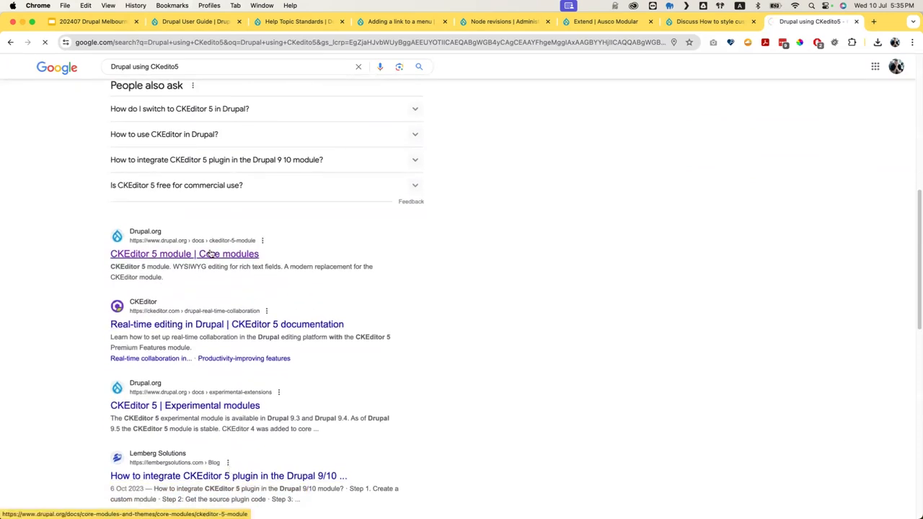
click(184, 253)
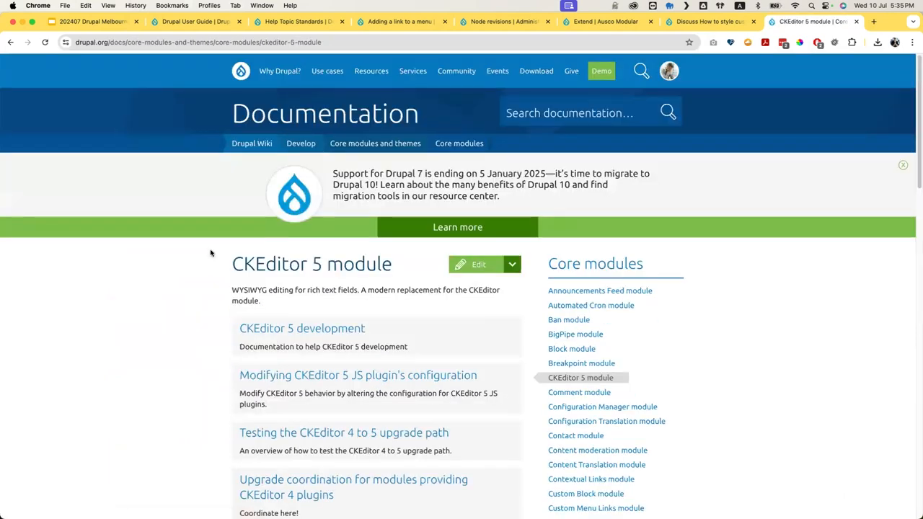
- Open and read the guide on upgrading modules that extend CKEditor 4
scroll(down, 3)
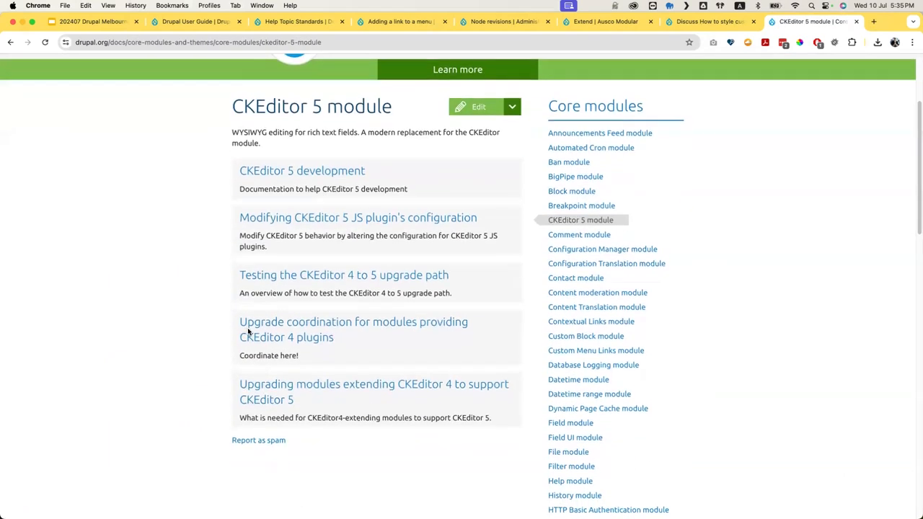
mouse_move(353, 383)
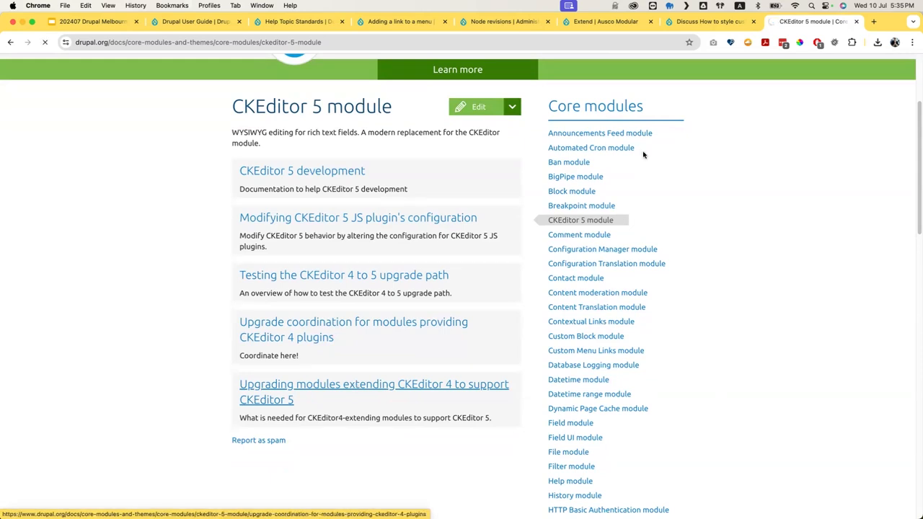
click(374, 391)
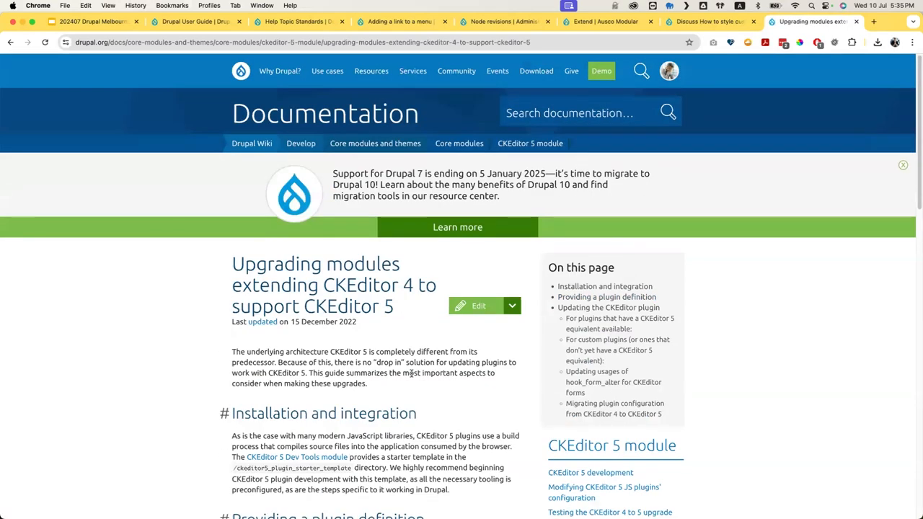
scroll(down, 3)
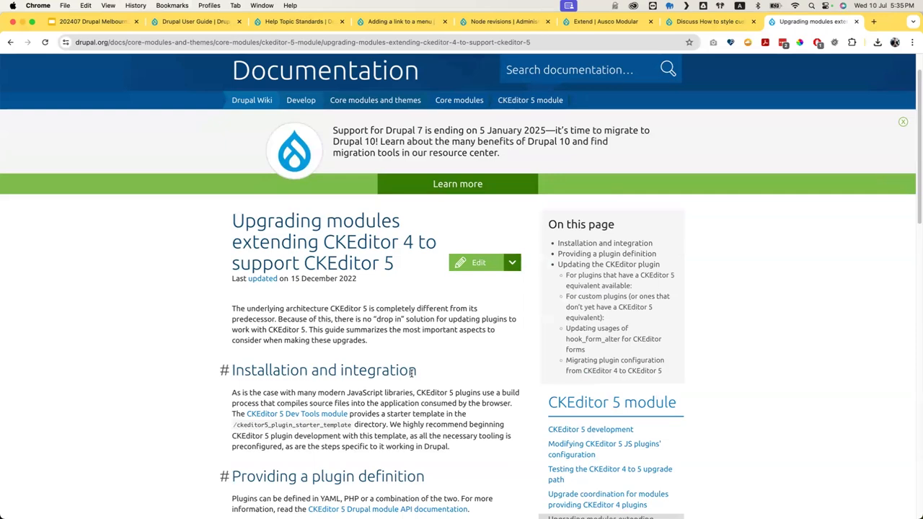
scroll(down, 3)
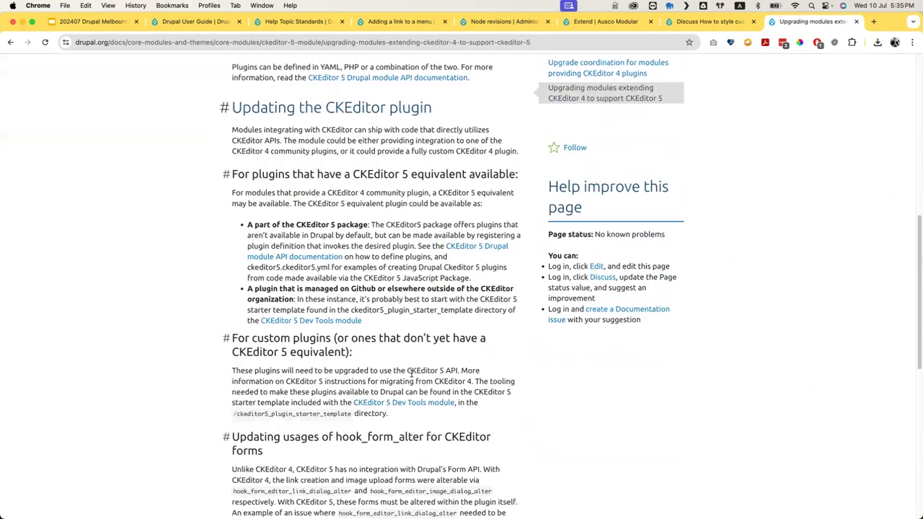
scroll(up, 3)
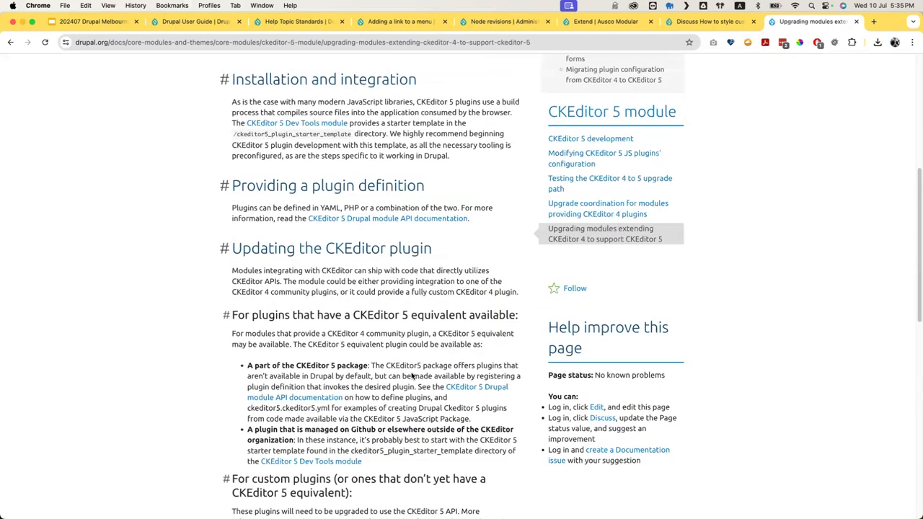
scroll(up, 3)
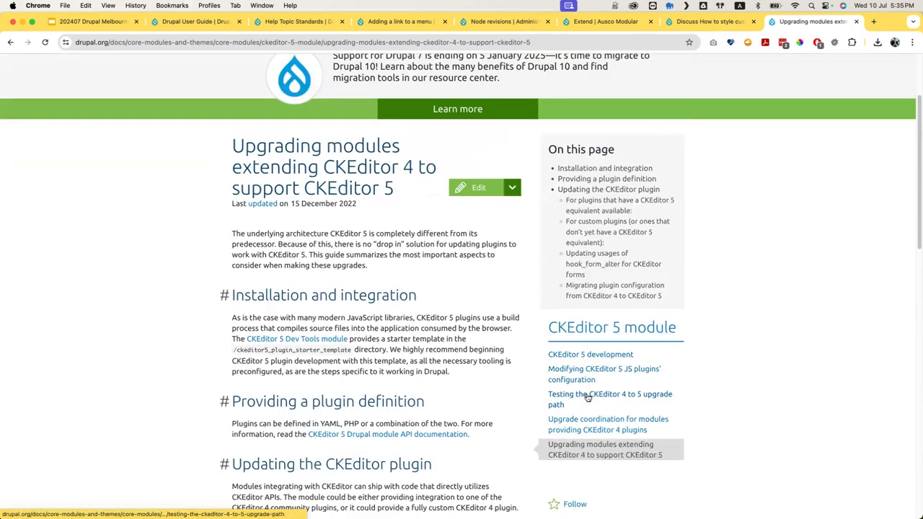
- Browse the upgrade-path testing and CKEditor 4 plugin coordination pages, then return to the search results
click(610, 398)
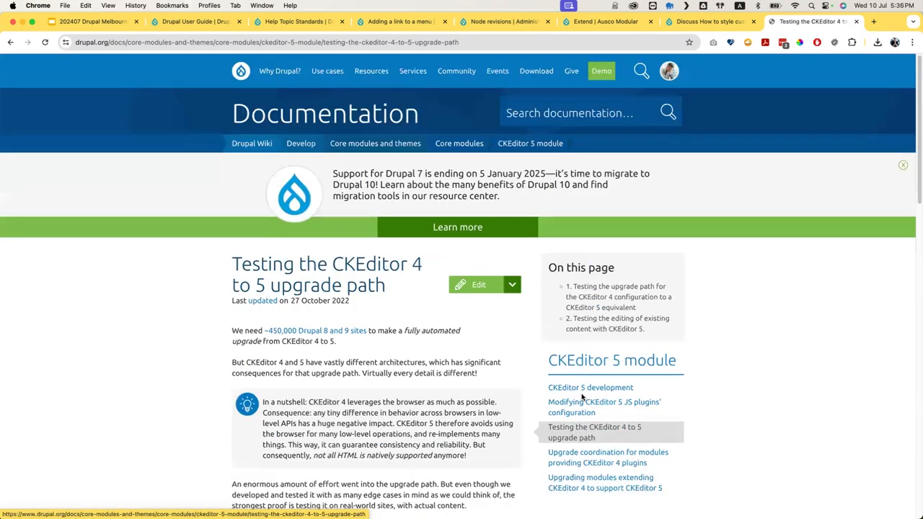
scroll(down, 3)
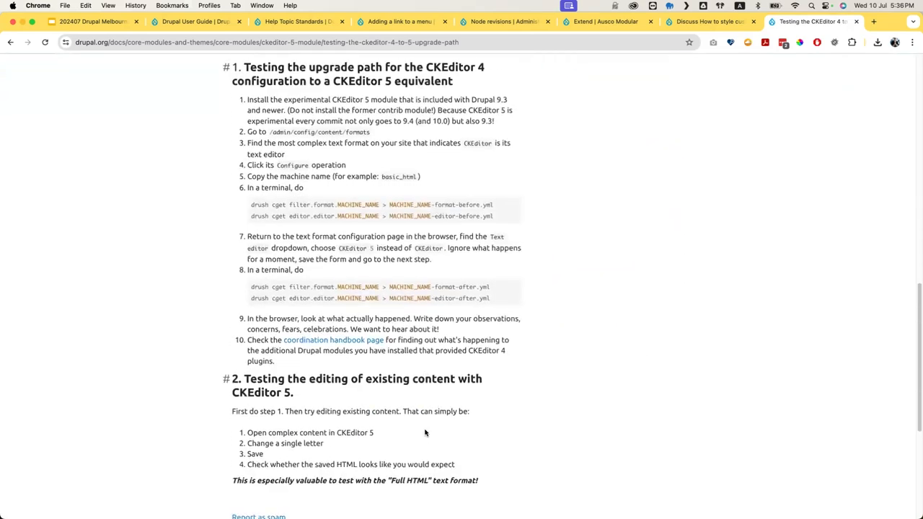
scroll(up, 3)
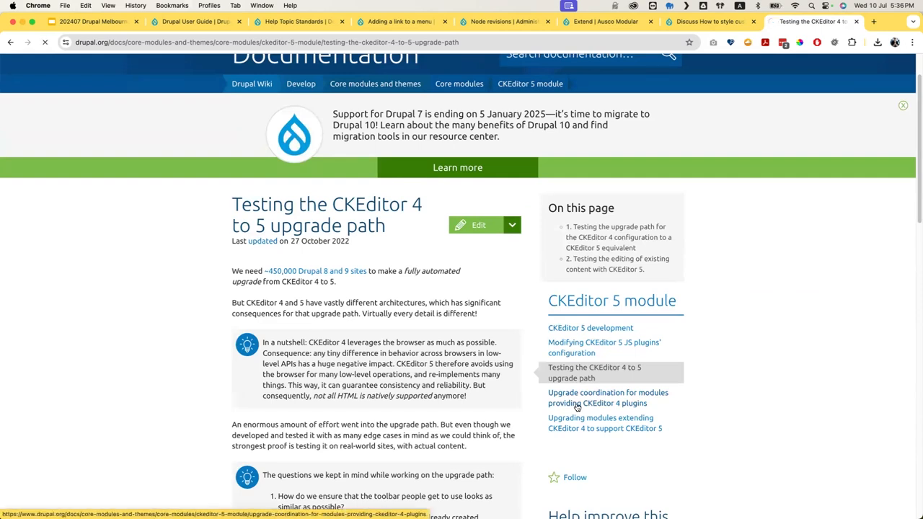
click(607, 397)
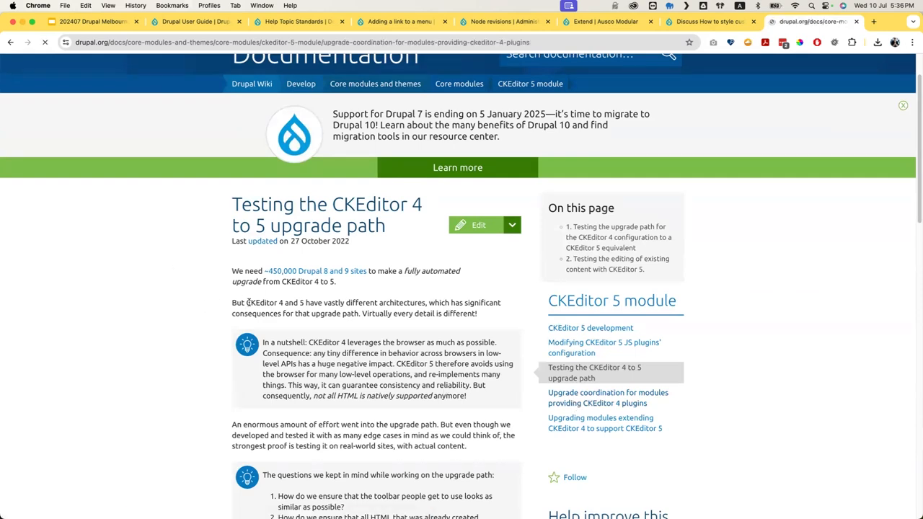
click(608, 398)
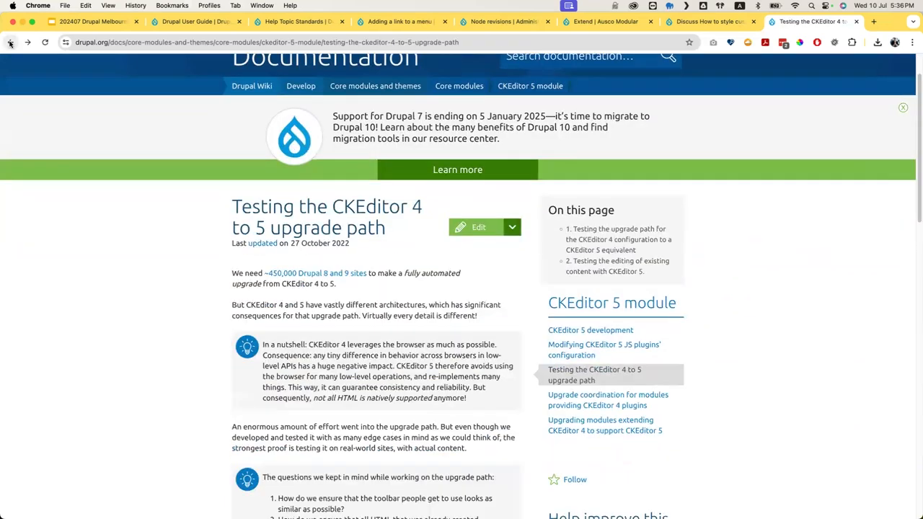
click(604, 424)
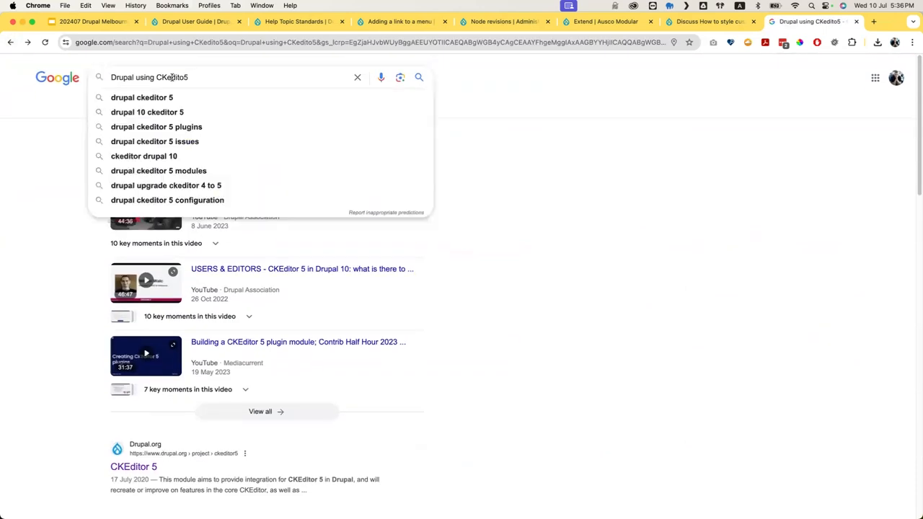
- Search 'Drupal using text formats' and open '6.15. Concept: Text Formats and Editors'
text(text formats)
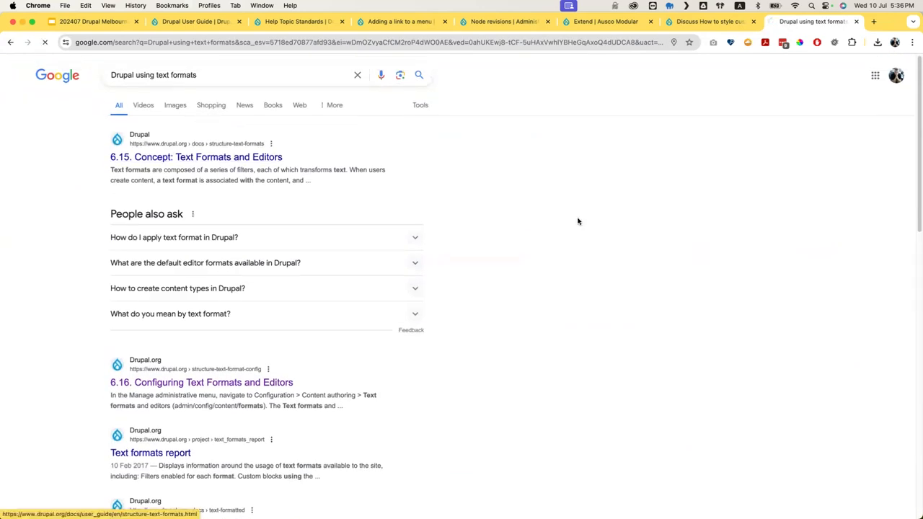
click(196, 156)
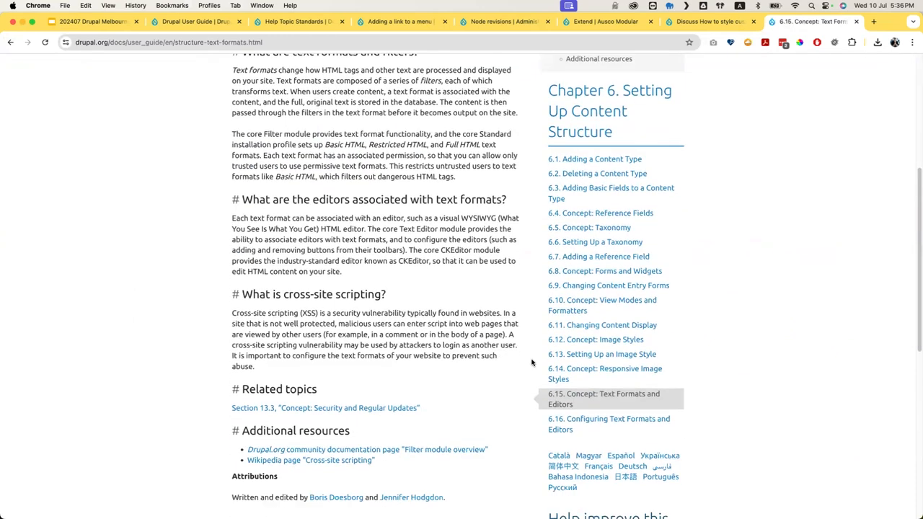
scroll(up, 3)
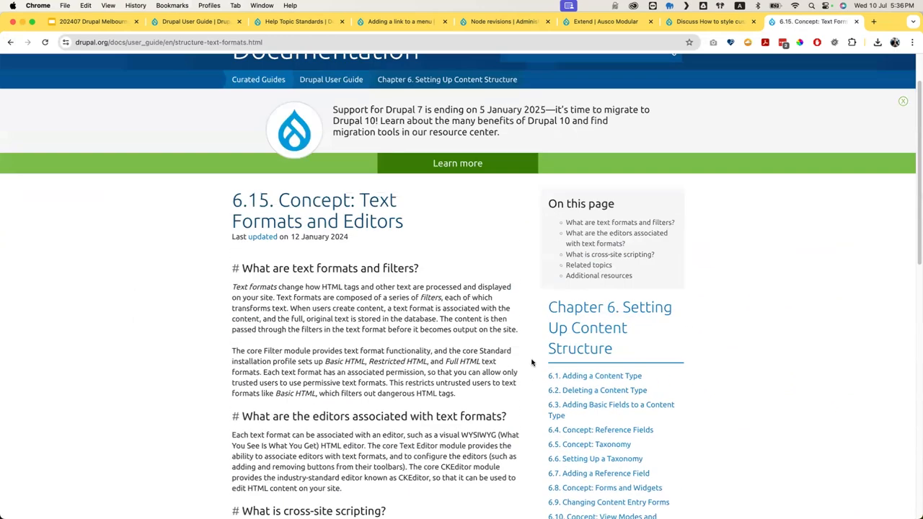
mouse_move(120, 65)
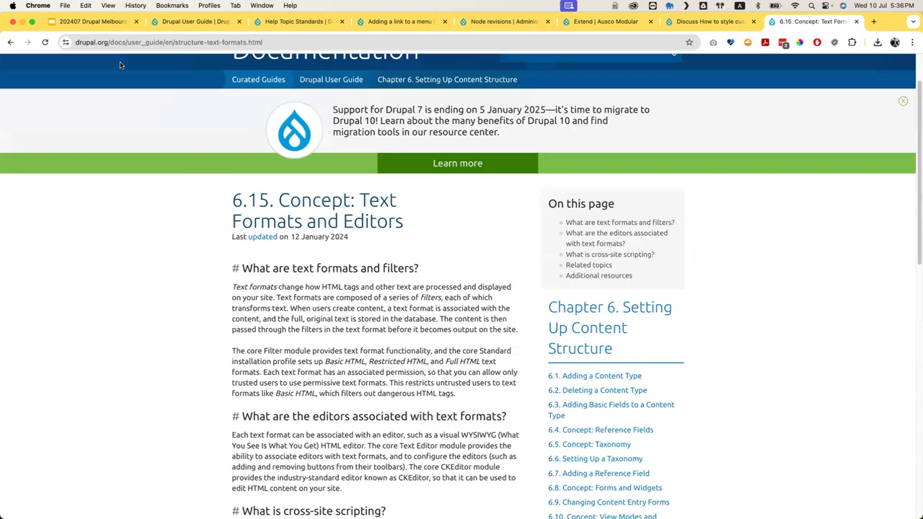
mouse_move(90, 21)
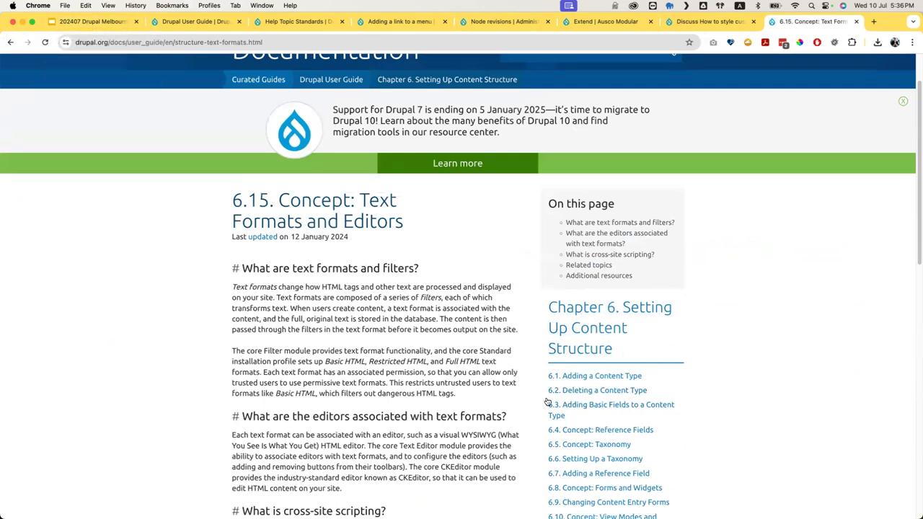
scroll(down, 3)
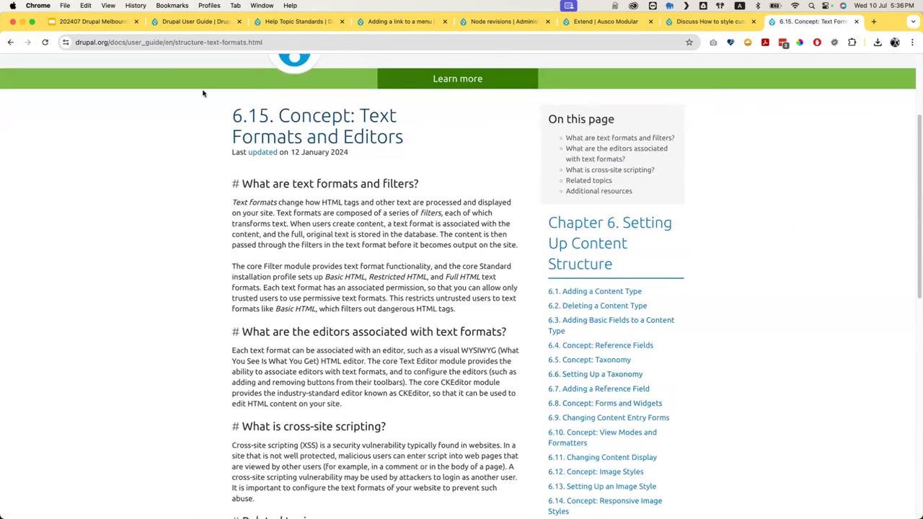
click(91, 21)
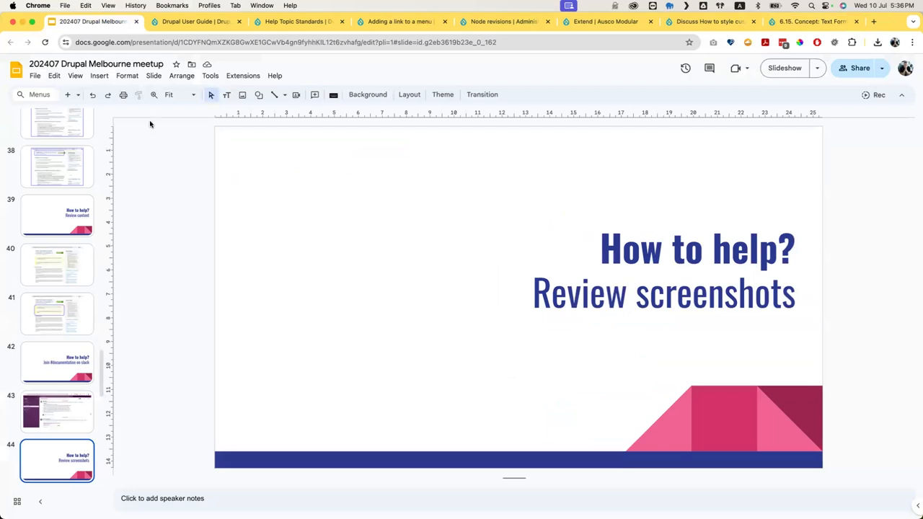
click(75, 76)
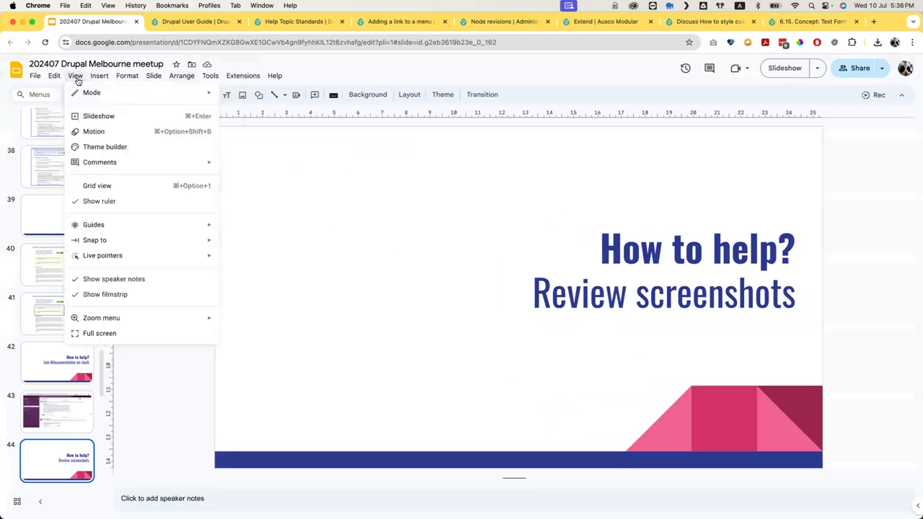
click(99, 332)
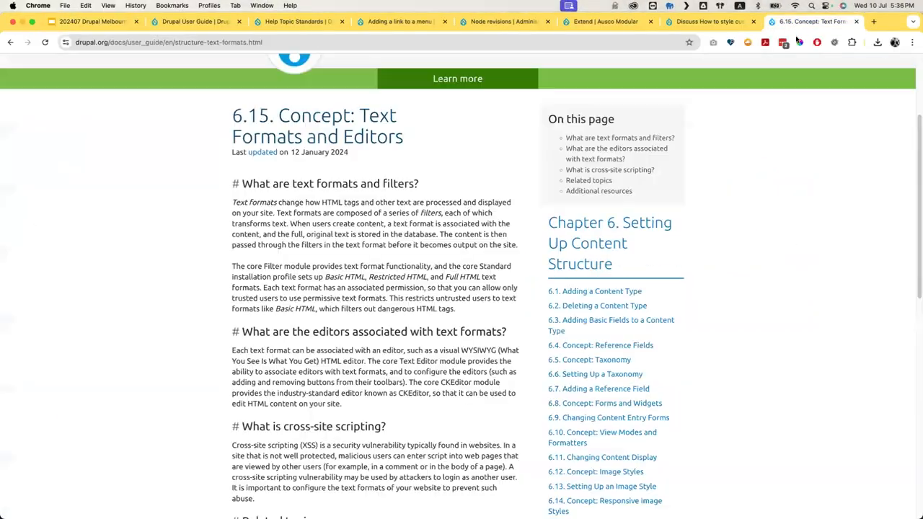
- Go through the Chapter 6 Setting Up Content Structure page to the User Guide and expand Use cases
scroll(down, 3)
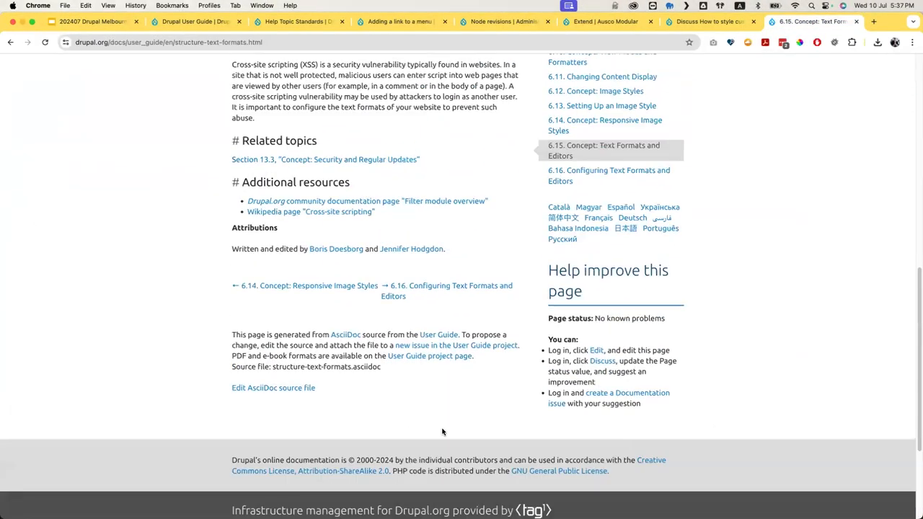
scroll(up, 3)
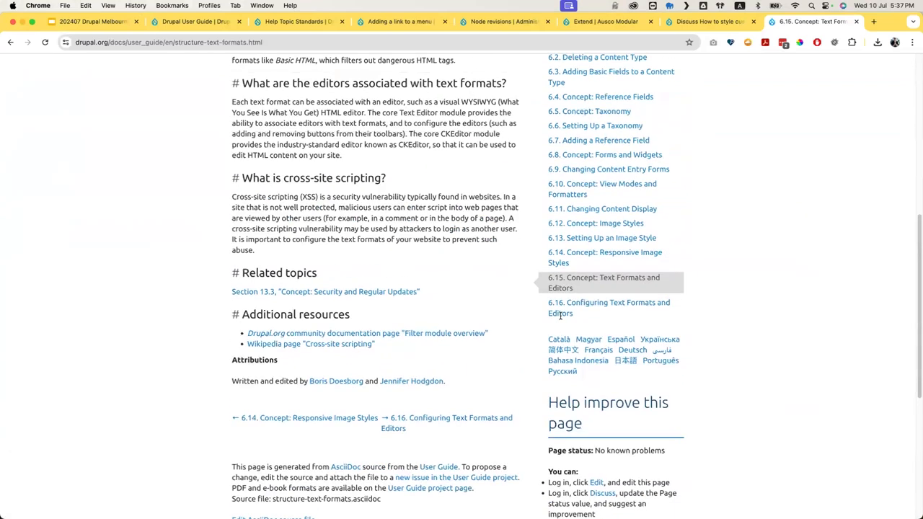
scroll(up, 3)
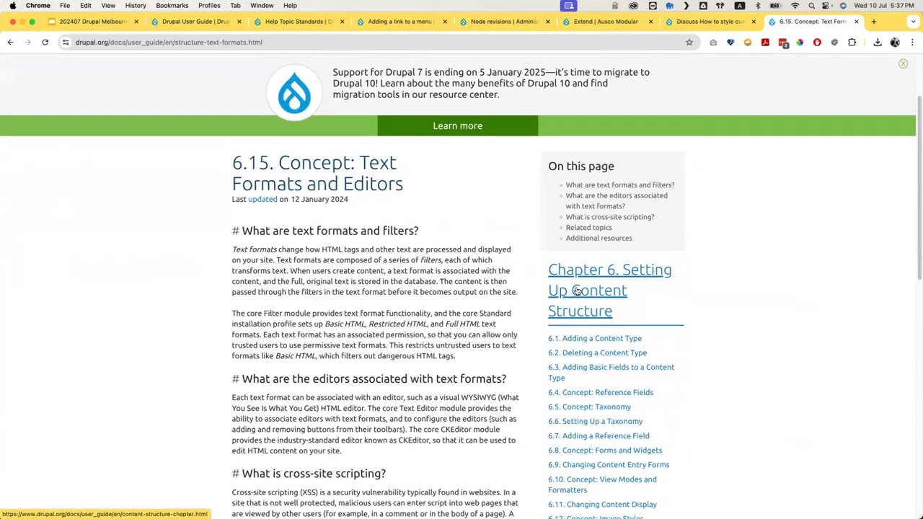
click(587, 290)
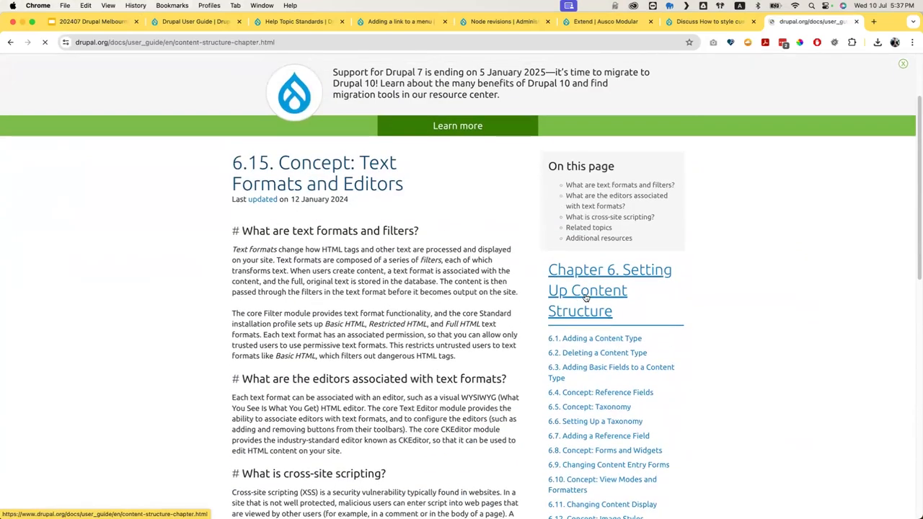
click(609, 289)
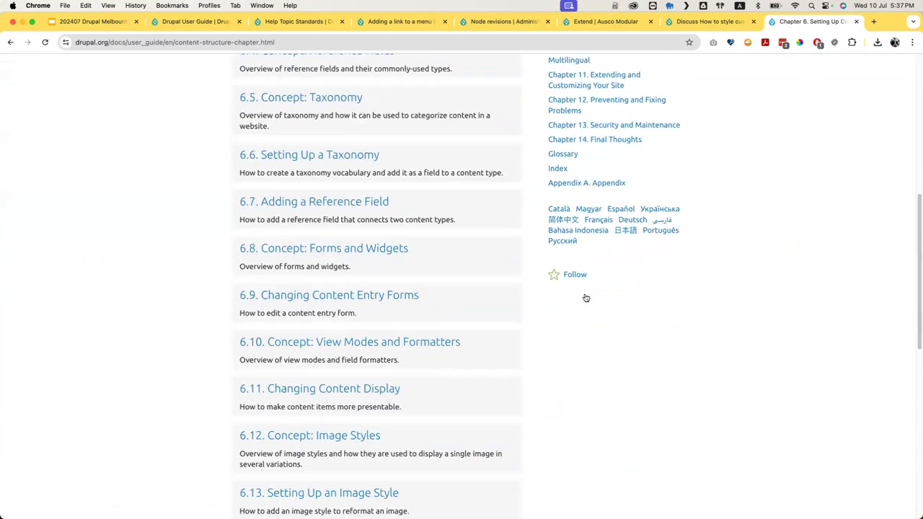
scroll(up, 3)
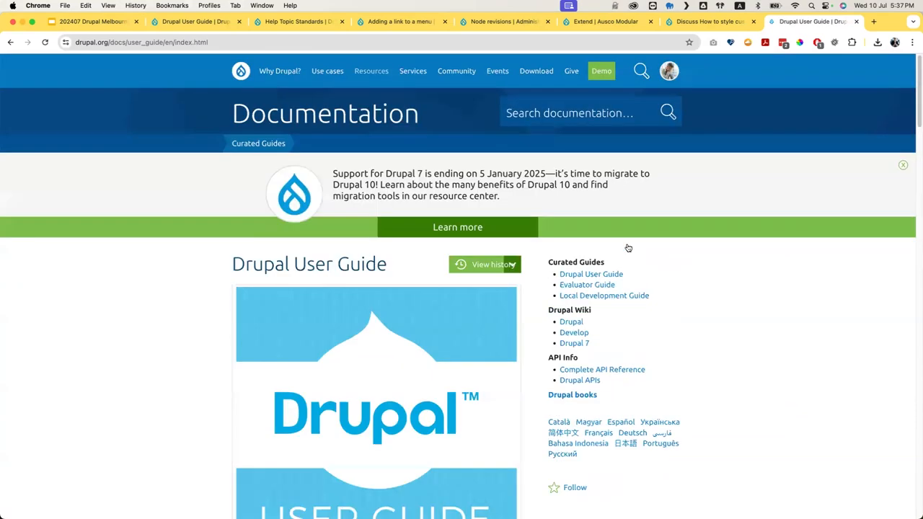
scroll(down, 3)
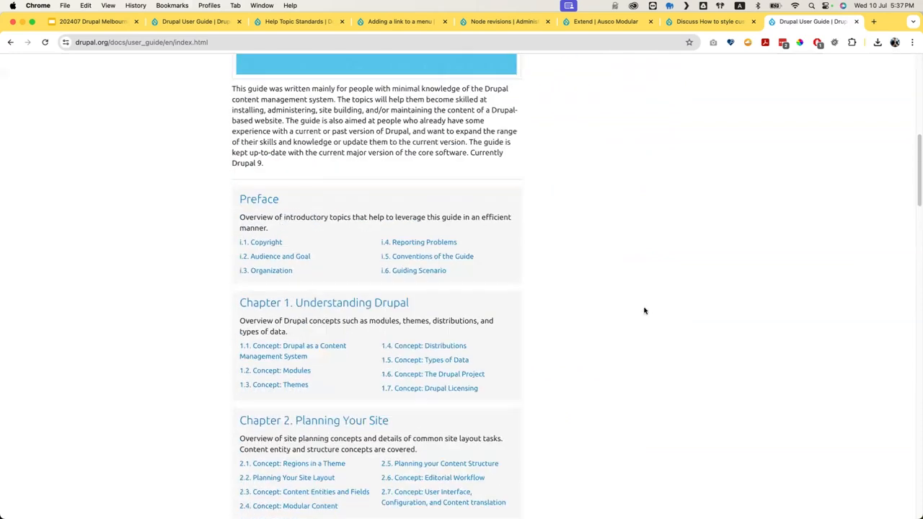
scroll(up, 3)
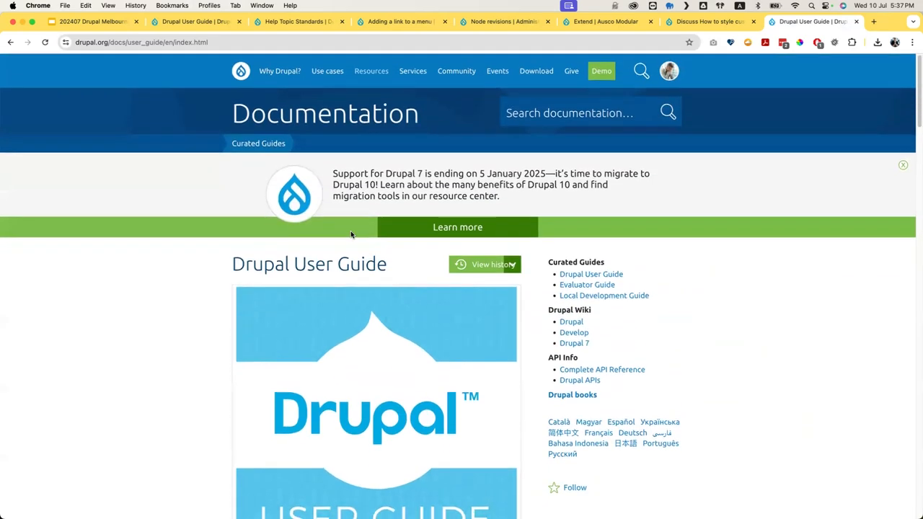
click(327, 71)
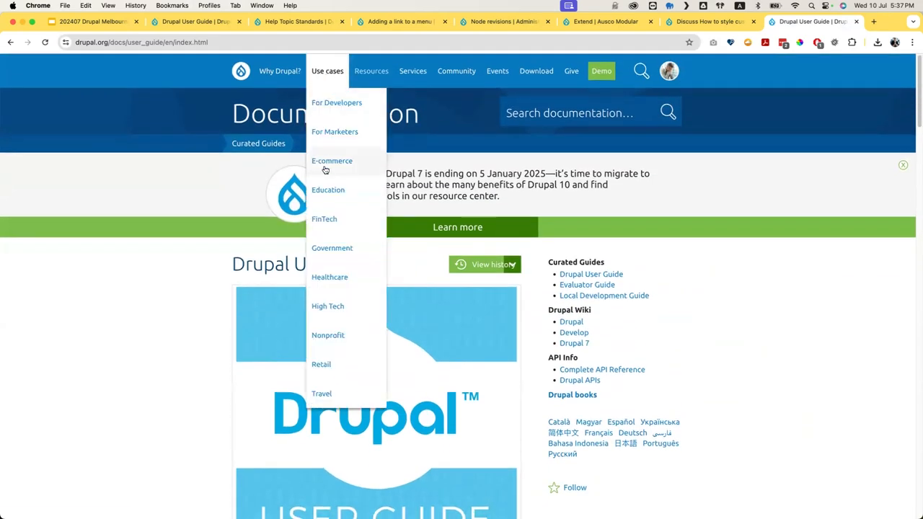
mouse_move(328, 190)
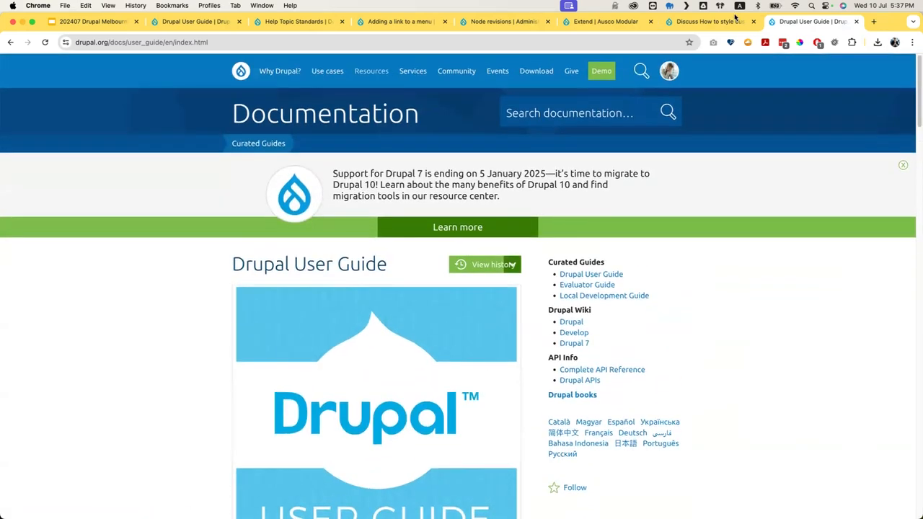
- Switch to the Help Topic Standards page and open its parent guide, Documenting your project
click(710, 21)
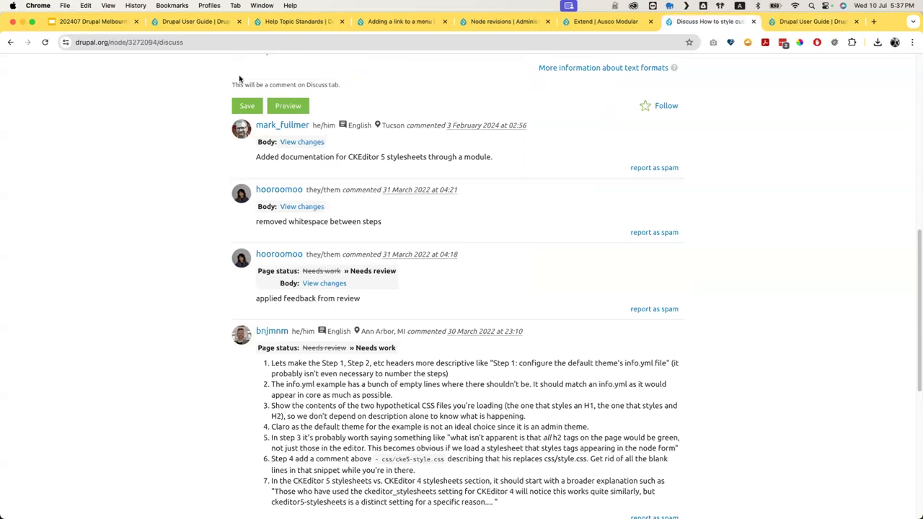
click(195, 21)
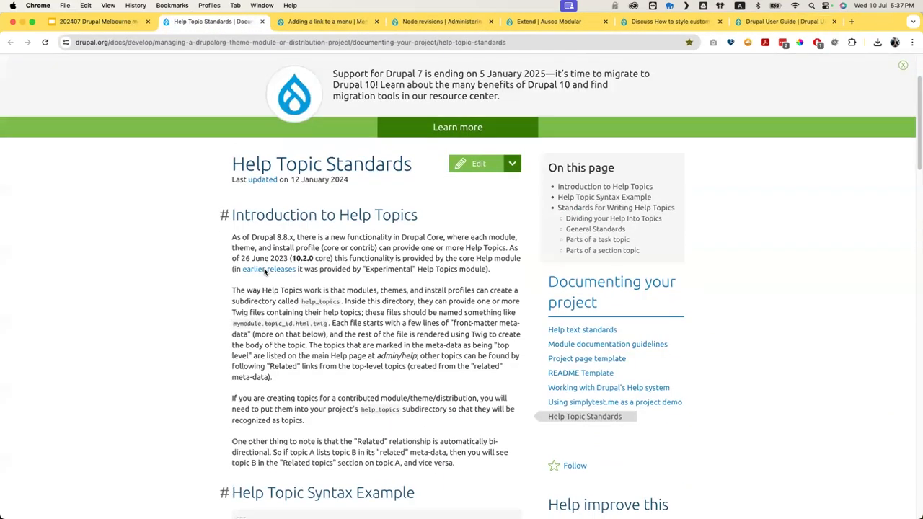
scroll(up, 3)
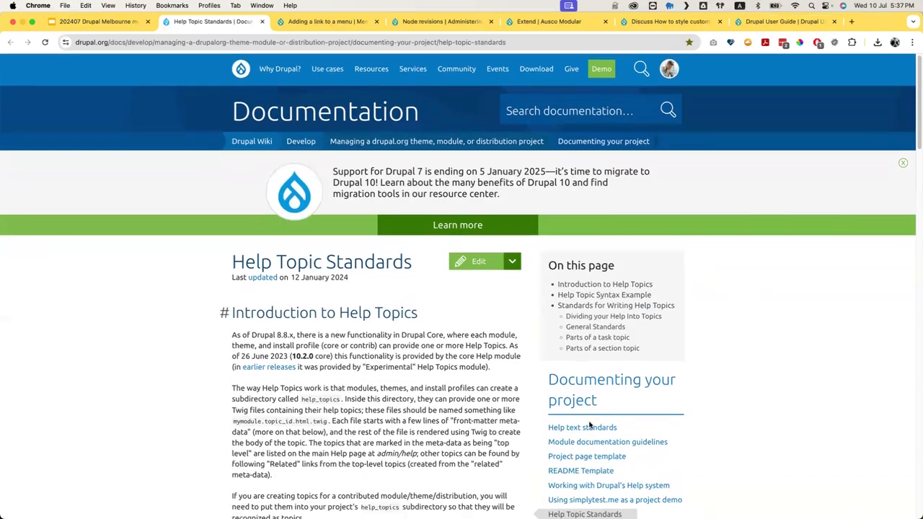
click(611, 389)
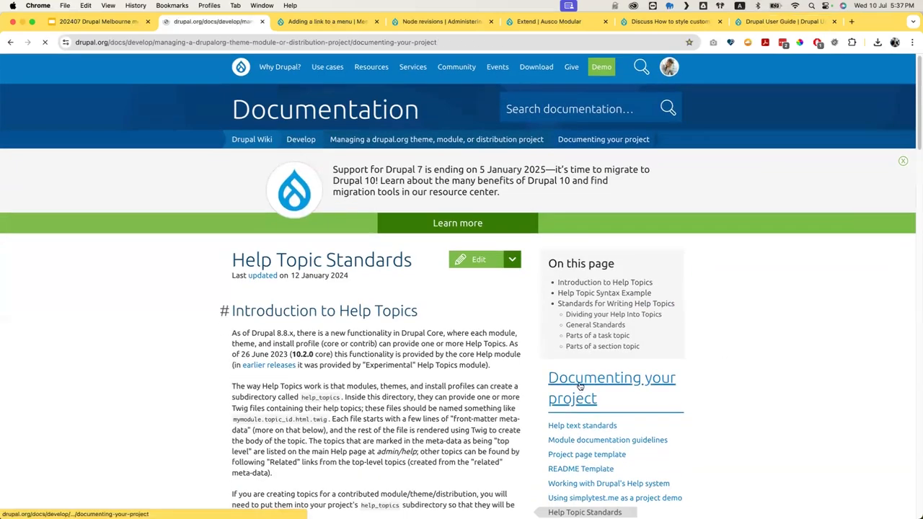
click(611, 387)
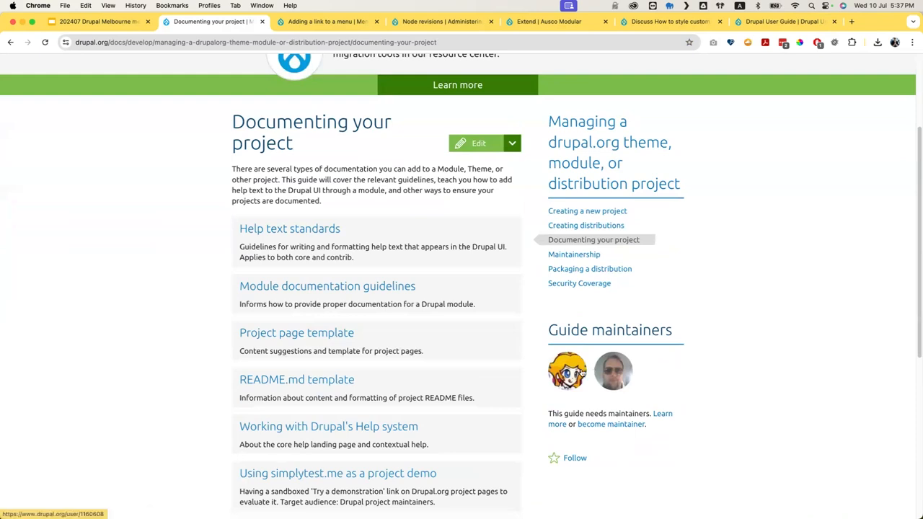
mouse_move(596, 390)
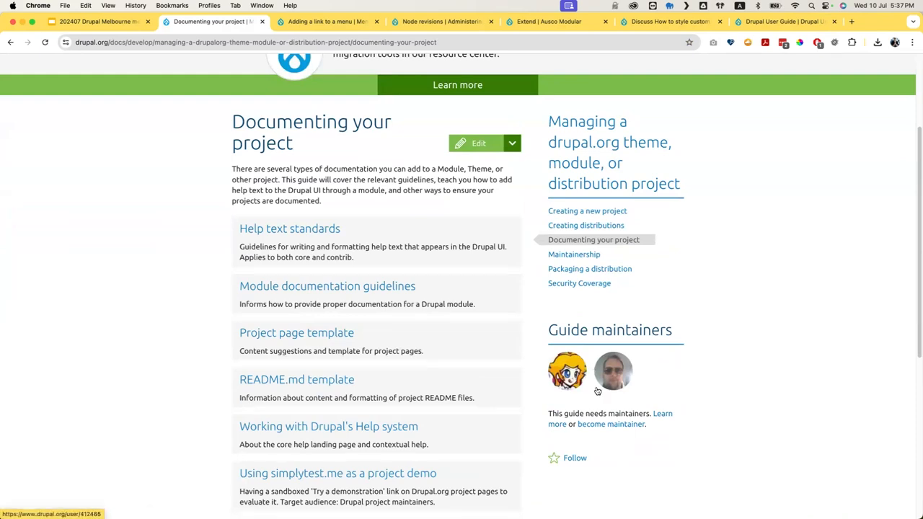
mouse_move(567, 370)
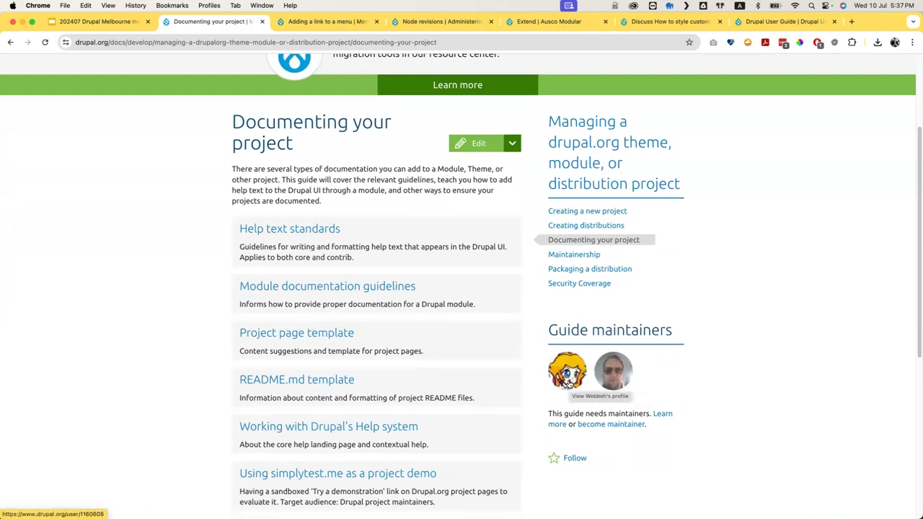
mouse_move(612, 371)
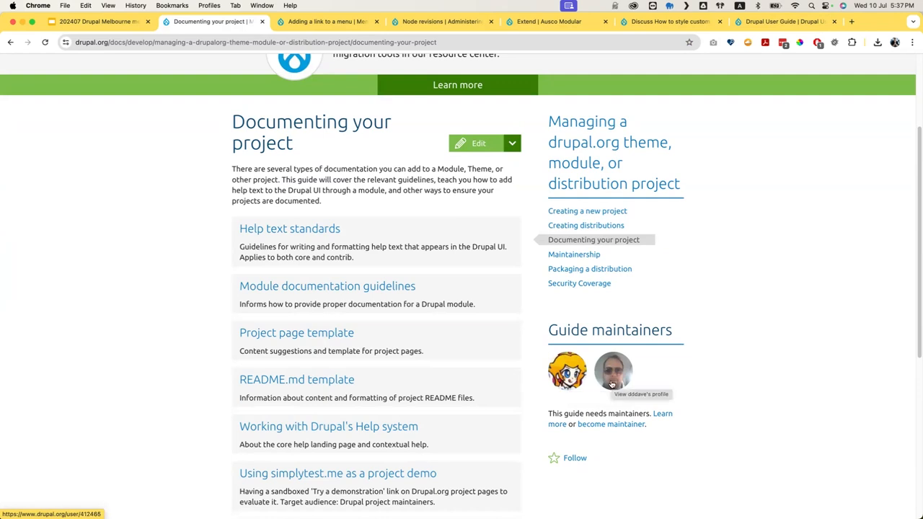
- View a guide maintainer's profile, highlight their real name, and return to the guide
click(612, 371)
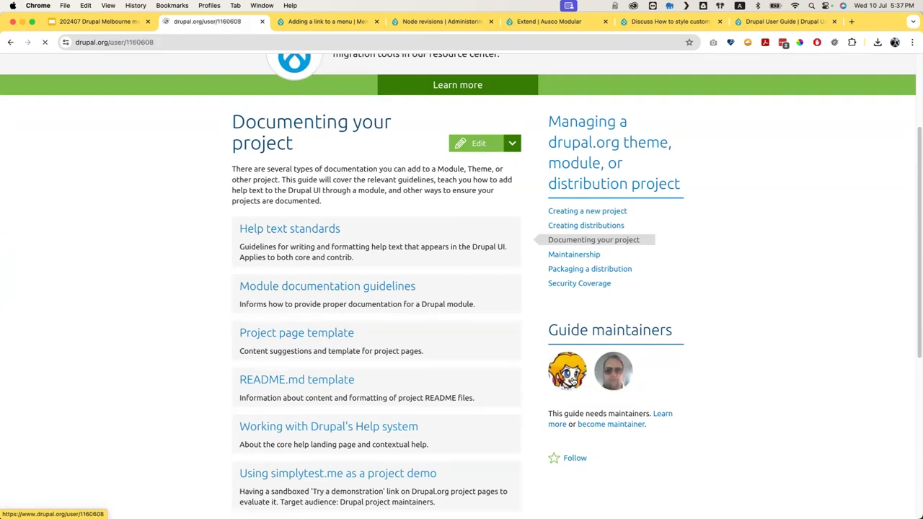
click(567, 370)
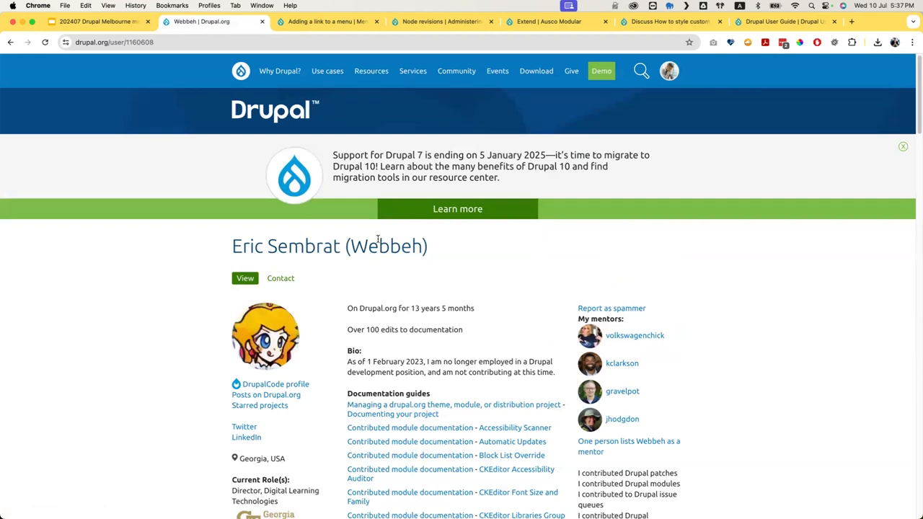
double_click(387, 246)
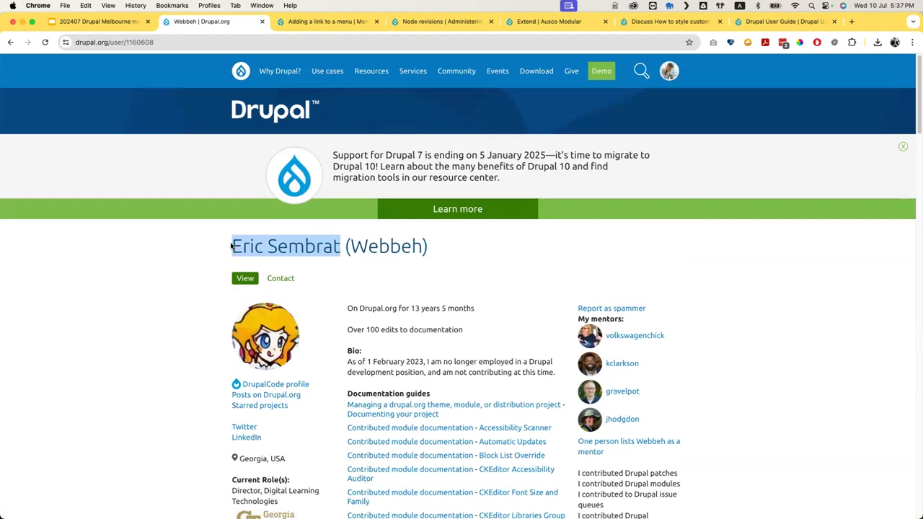
mouse_move(32, 410)
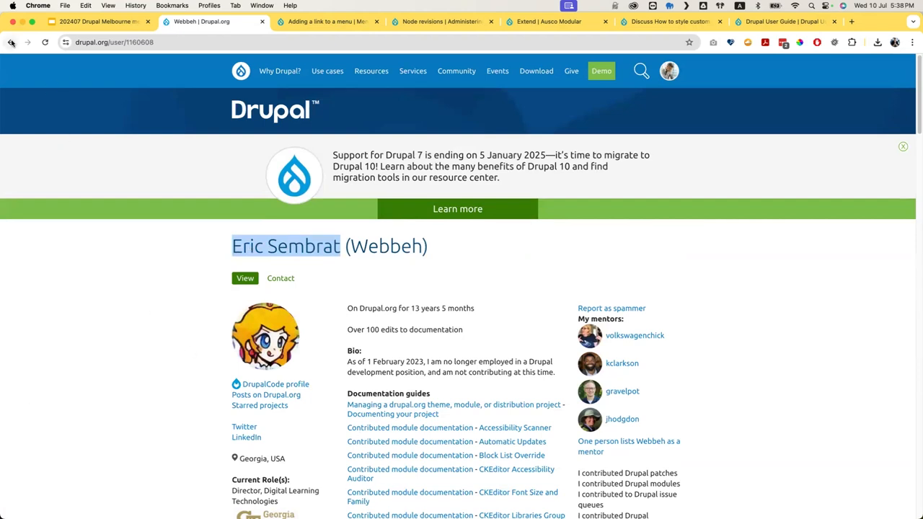
mouse_move(11, 42)
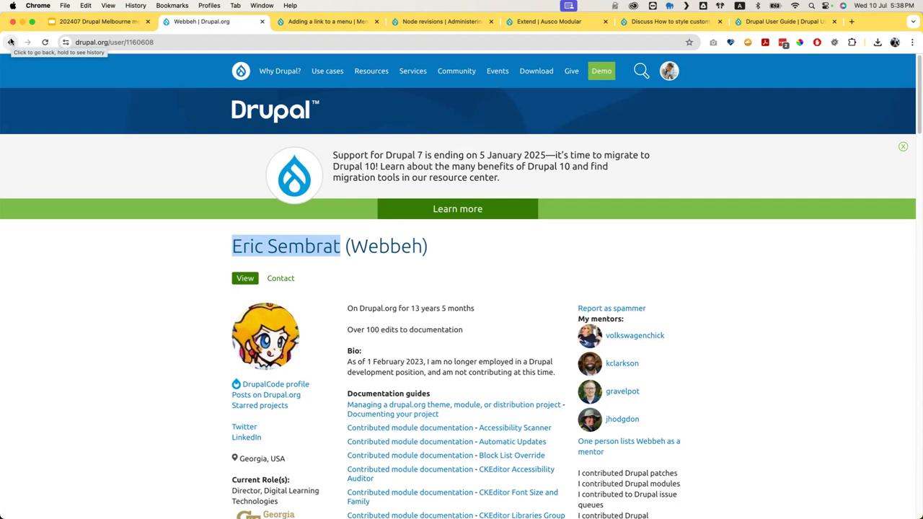
click(392, 414)
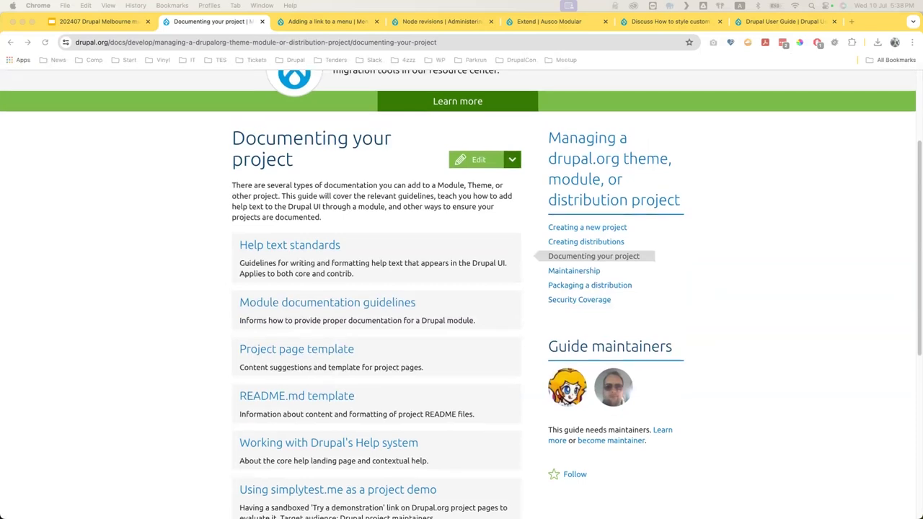
mouse_move(265, 97)
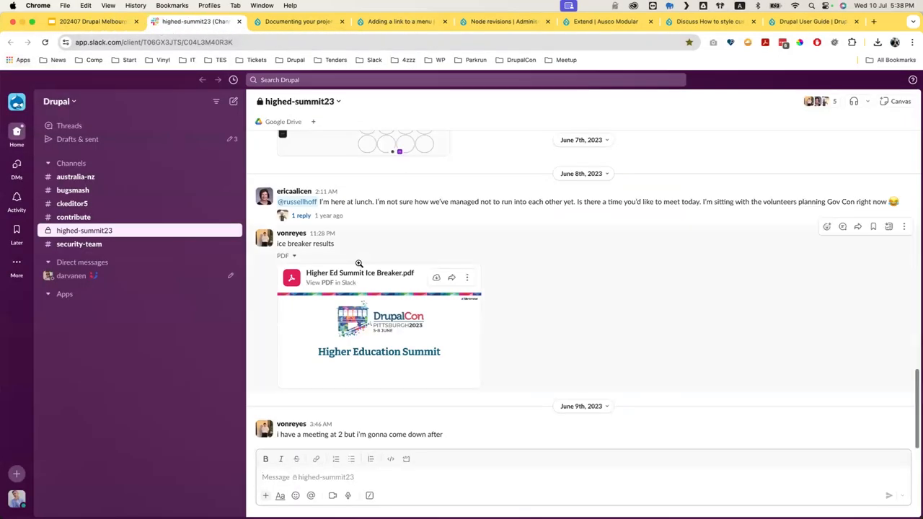
- Open #documentation from the Channels list and scroll up through its earlier messages
click(71, 163)
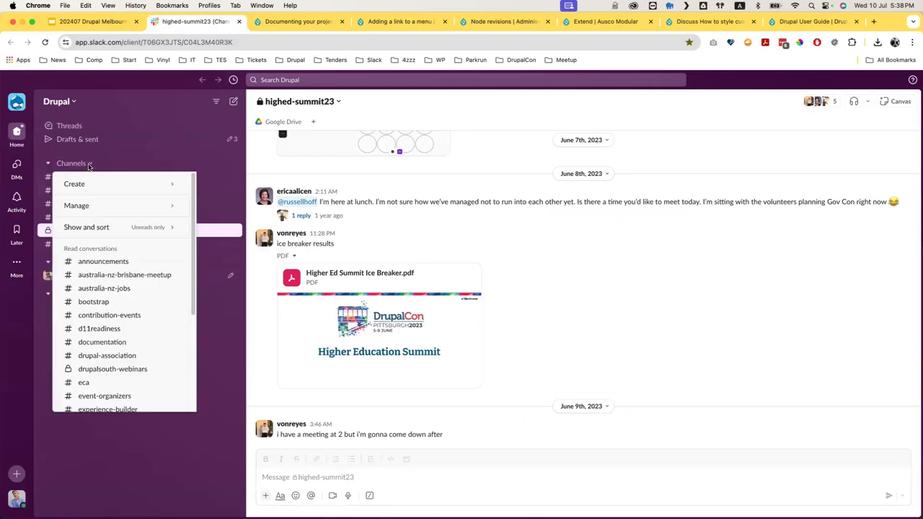
mouse_move(93, 301)
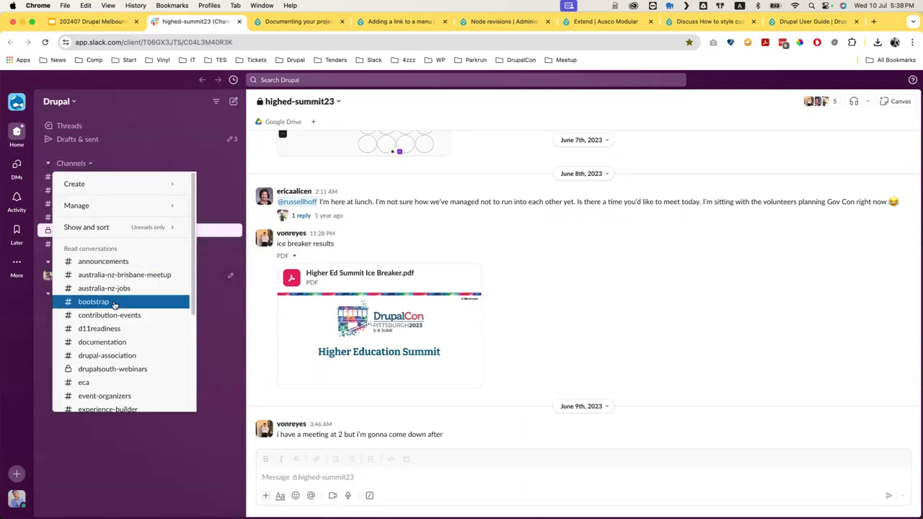
click(102, 341)
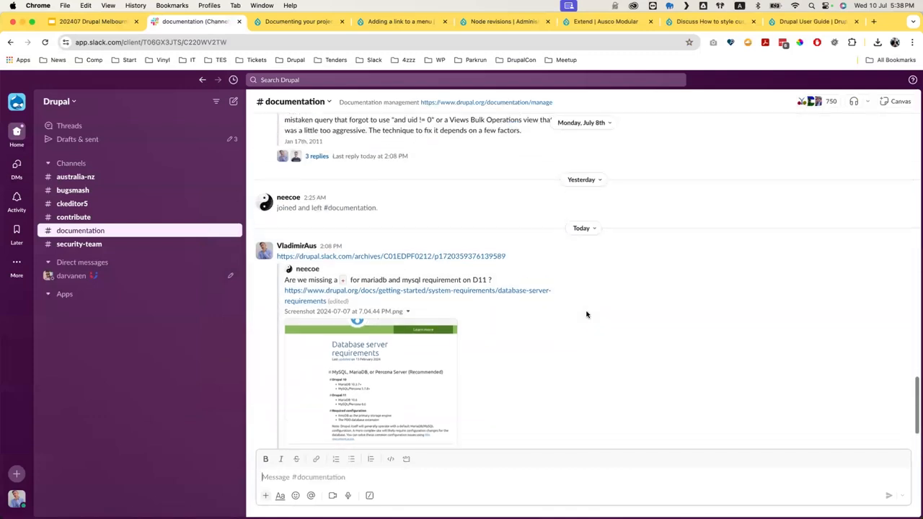
scroll(up, 3)
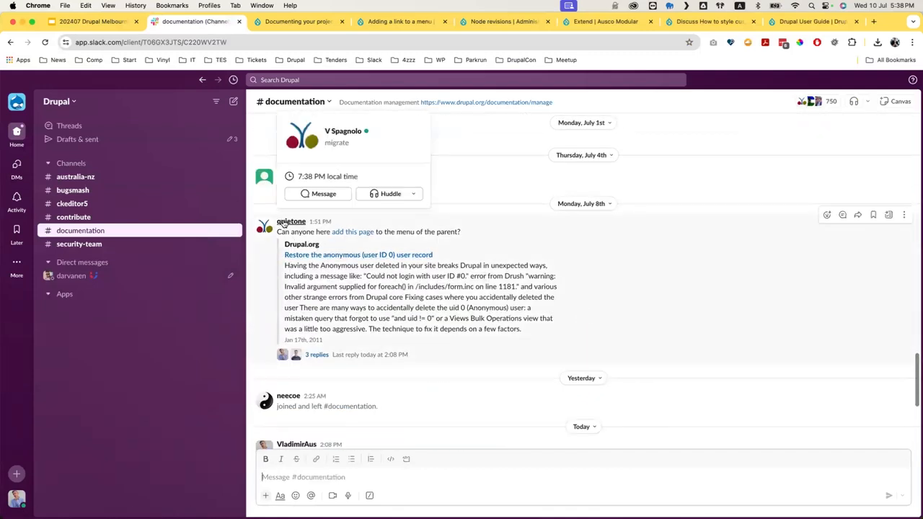
mouse_move(352, 231)
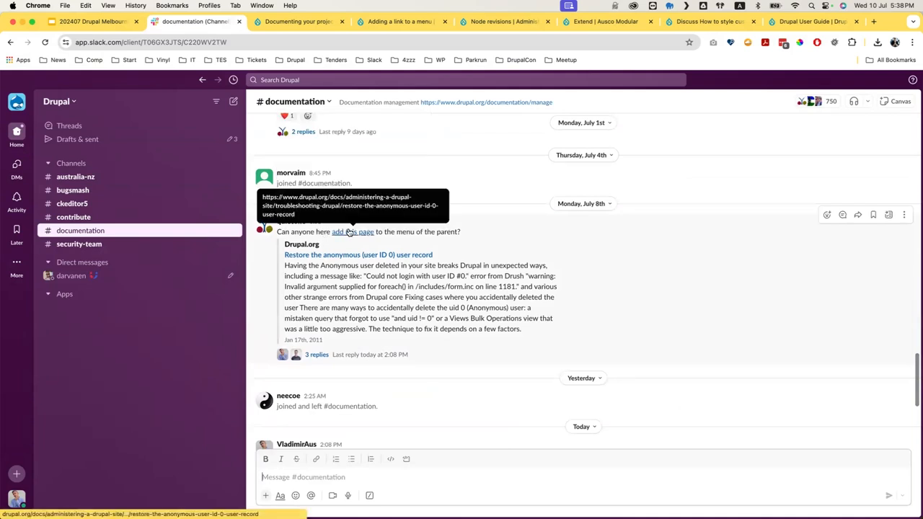
mouse_move(448, 229)
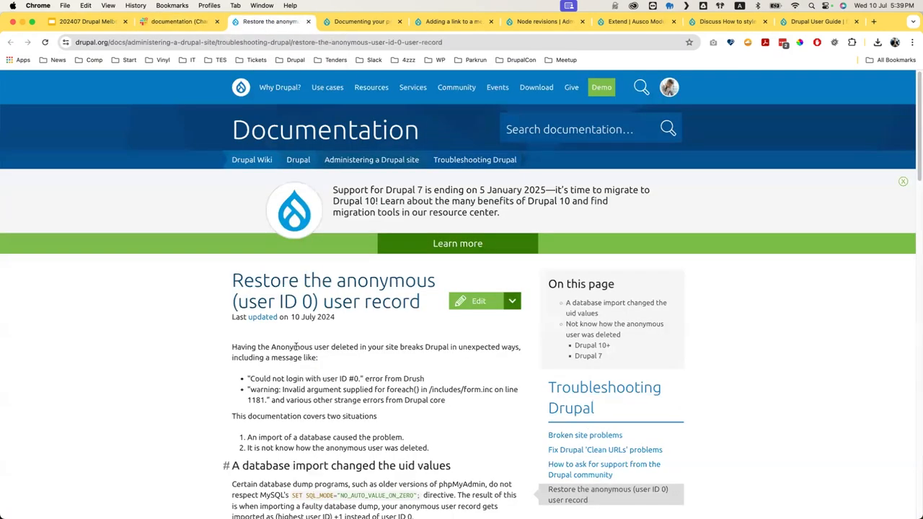
mouse_move(377, 333)
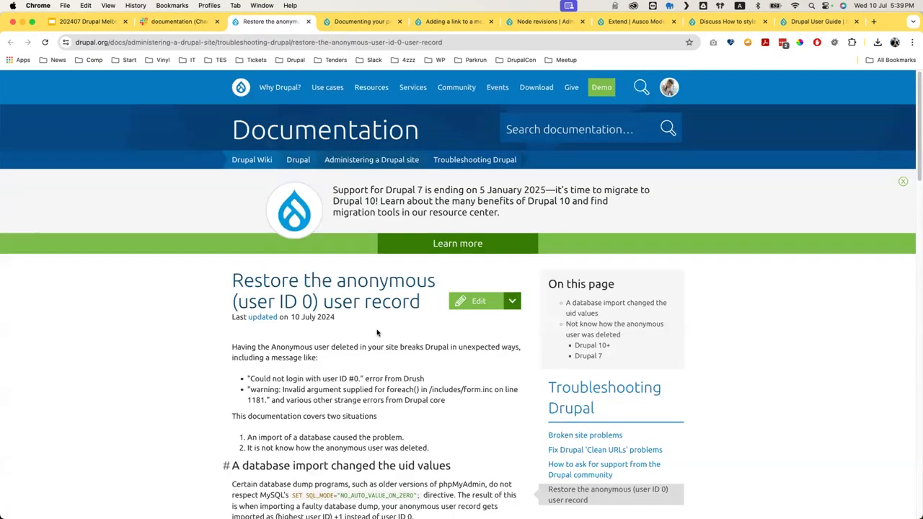
- Open the Troubleshooting Drupal guide and a maintainer's profile, then go back to Slack
scroll(down, 3)
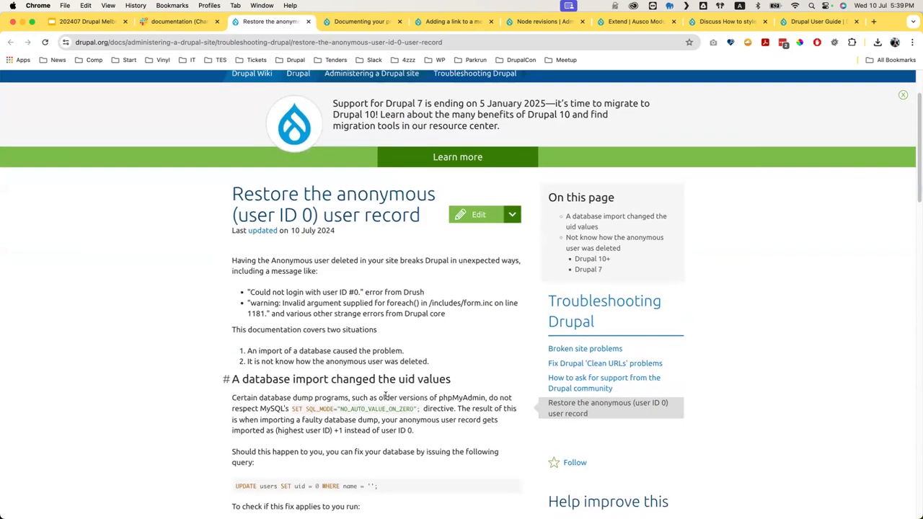
mouse_move(561, 333)
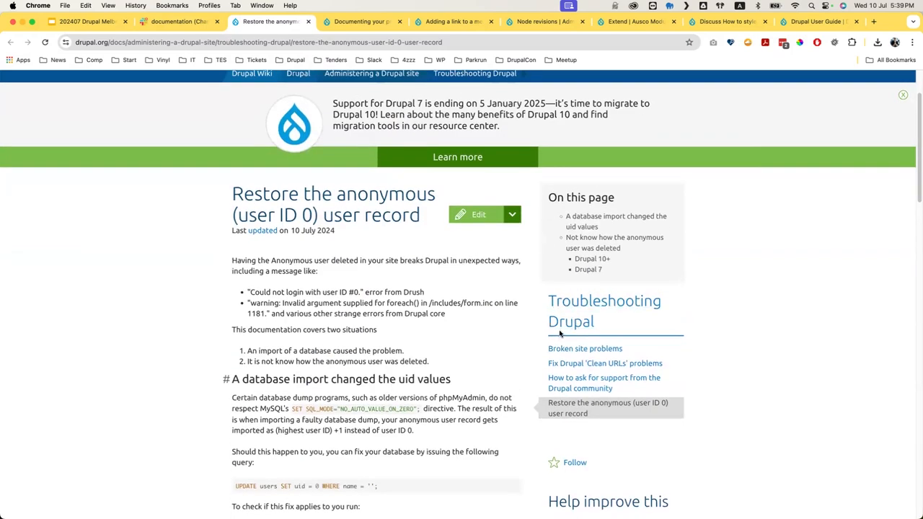
click(604, 311)
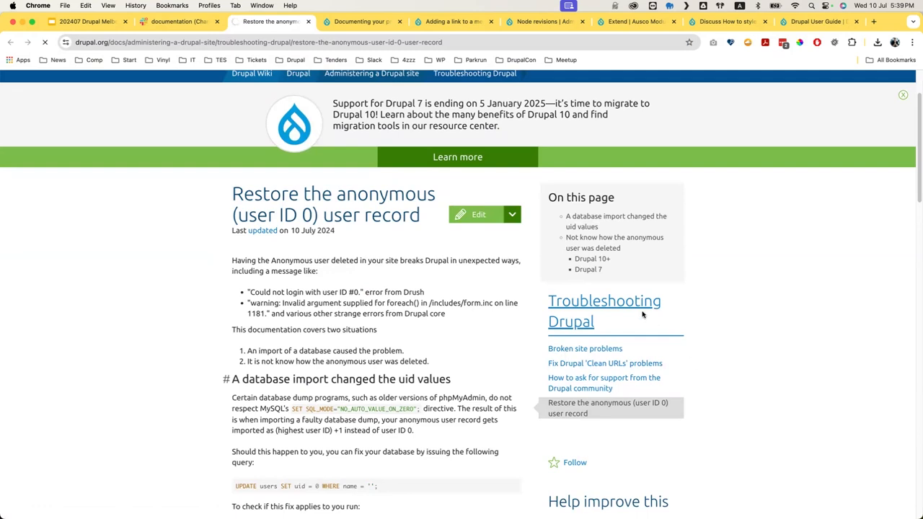
click(604, 300)
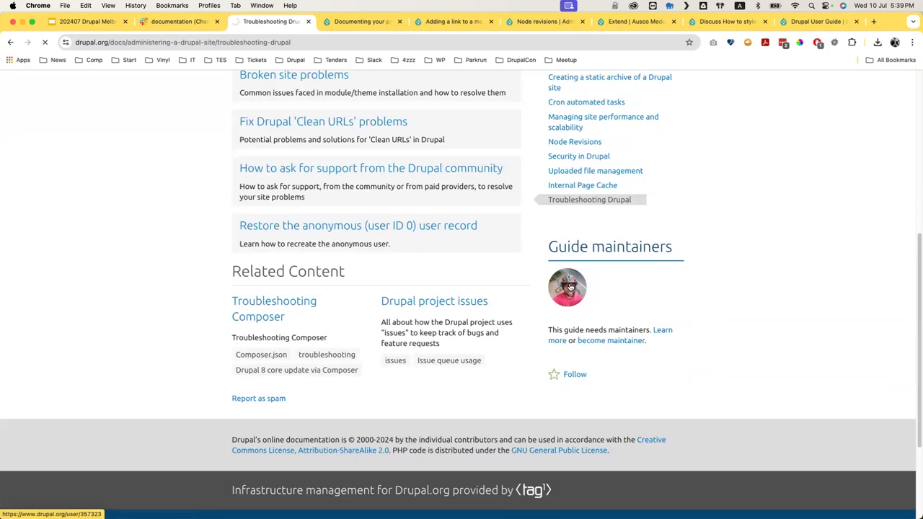
click(567, 287)
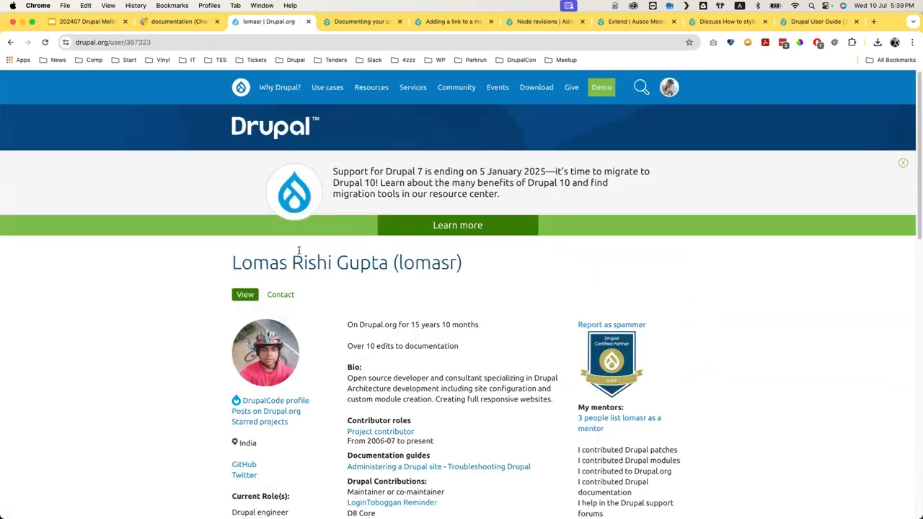
mouse_move(371, 200)
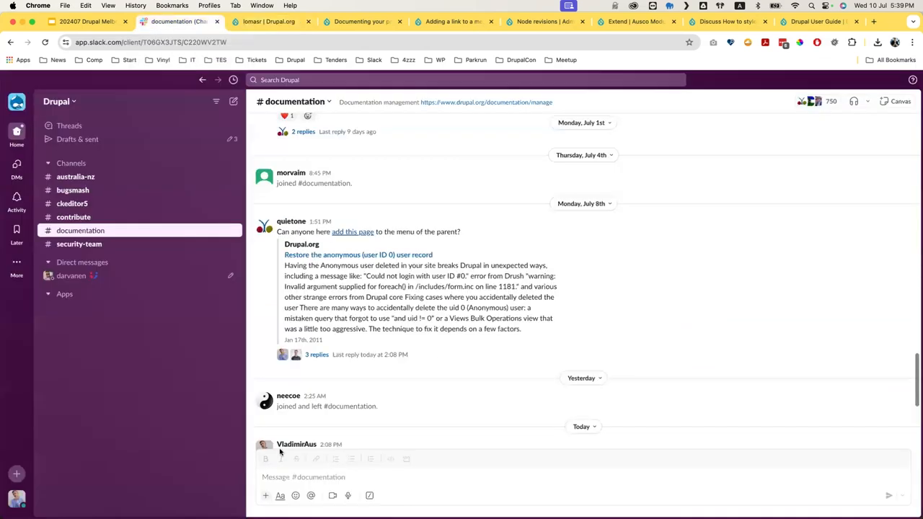
- Read quietone's 3-reply thread in #documentation, then return to the meetup deck
click(316, 354)
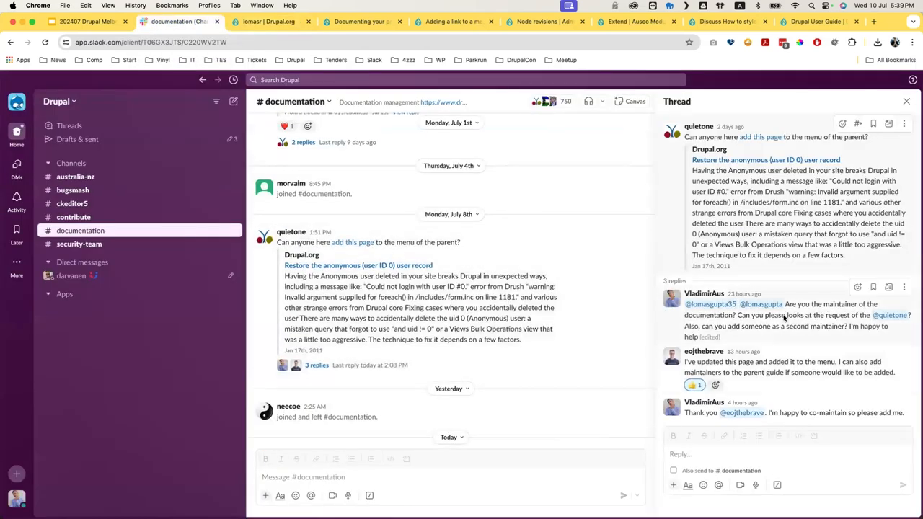
mouse_move(761, 303)
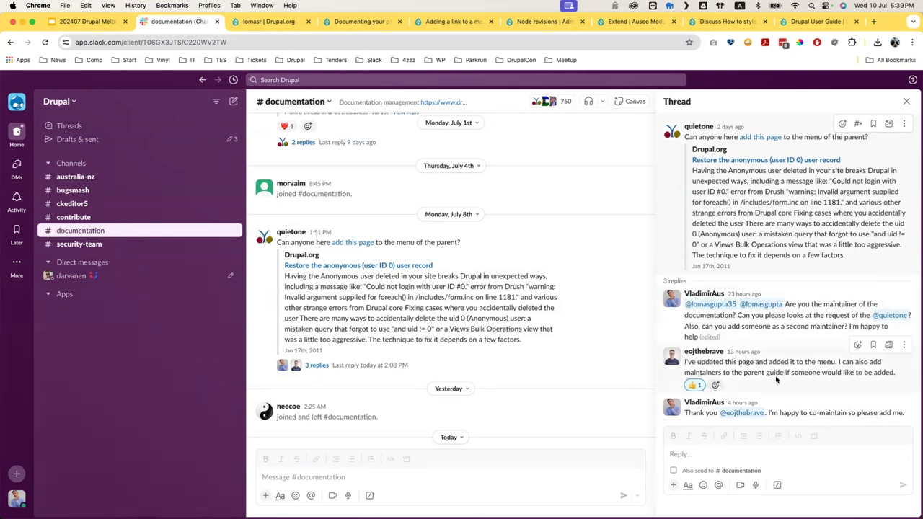
mouse_move(777, 381)
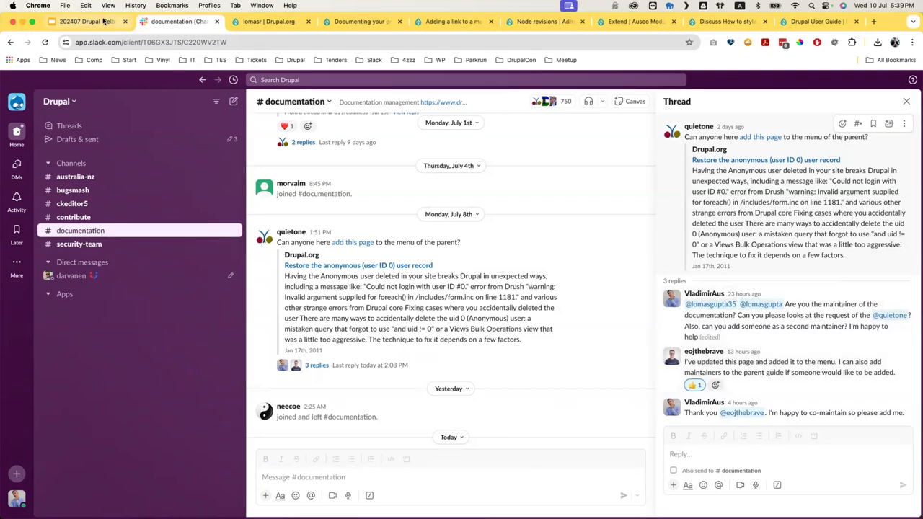
click(87, 21)
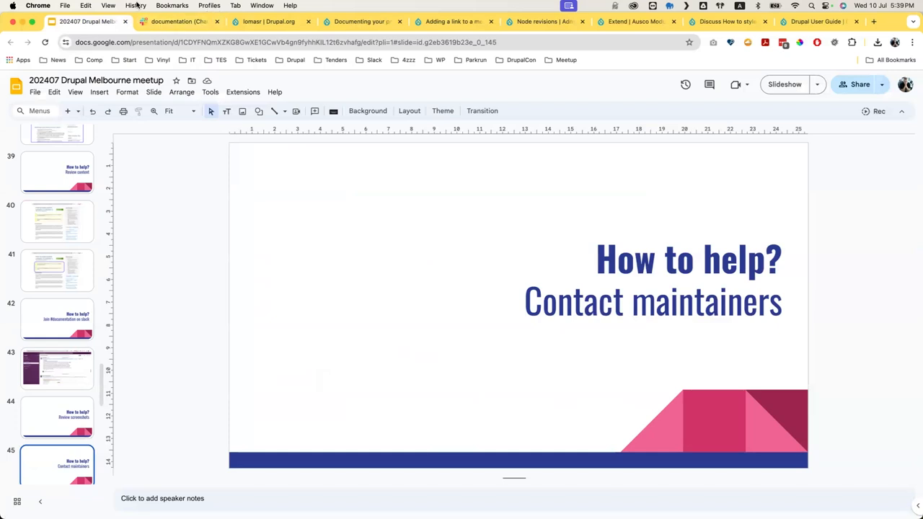
- Present the meetup deck starting from the Contact maintainers slide
click(135, 5)
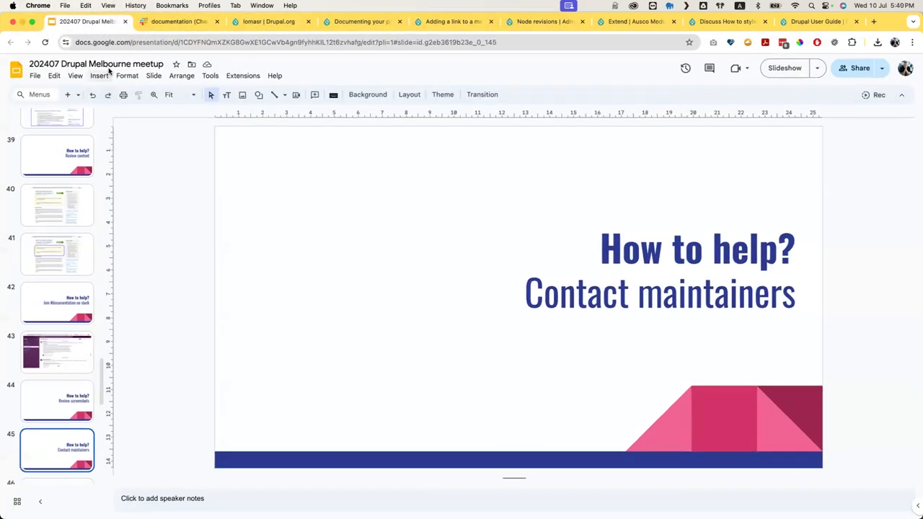
click(75, 75)
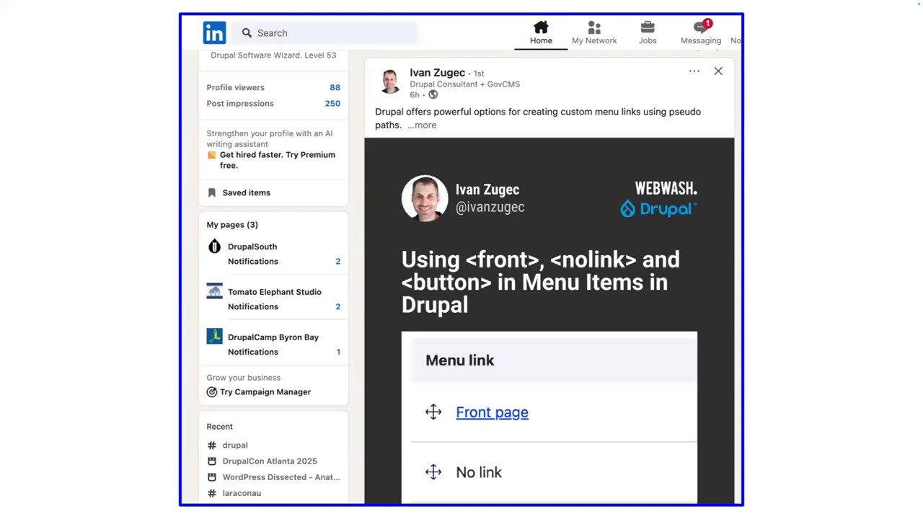
mouse_move(626, 180)
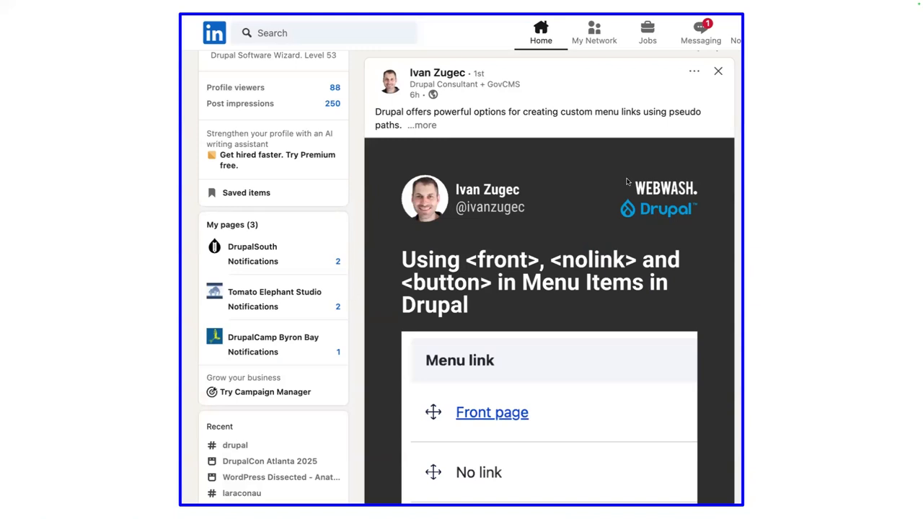
mouse_move(589, 288)
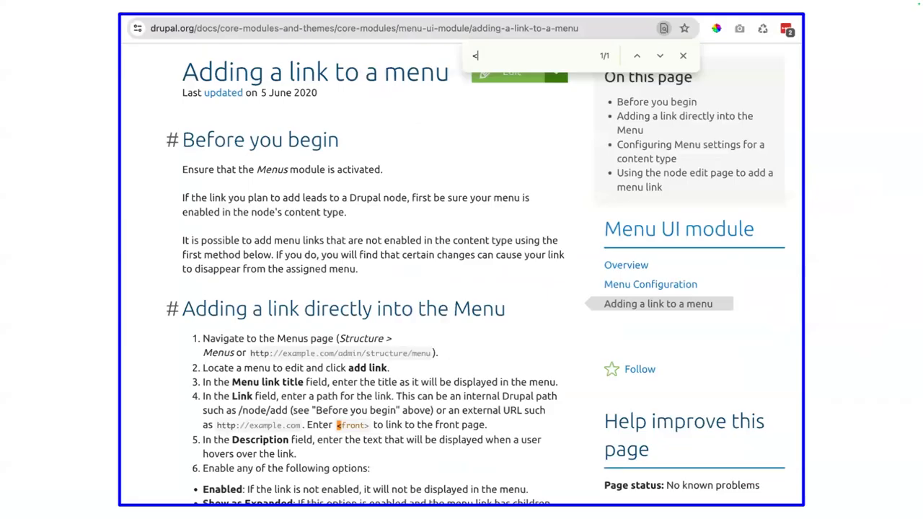
mouse_move(178, 374)
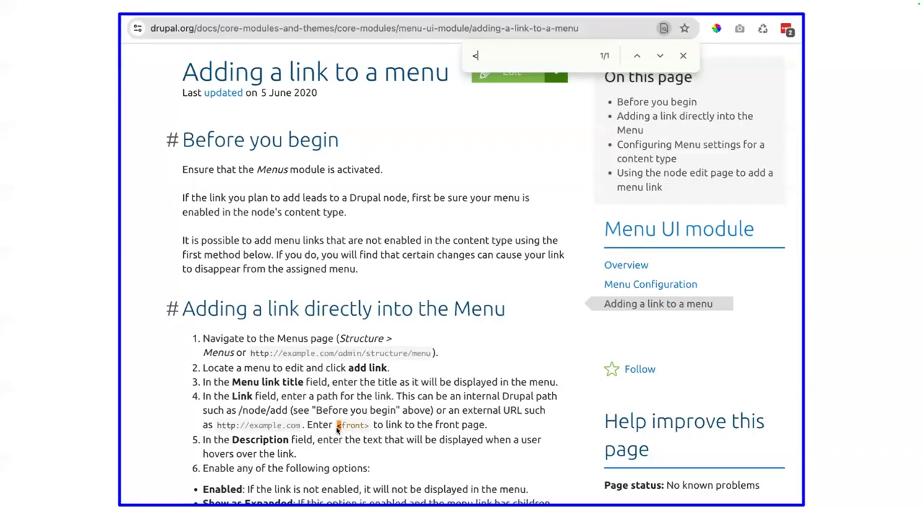
mouse_move(191, 283)
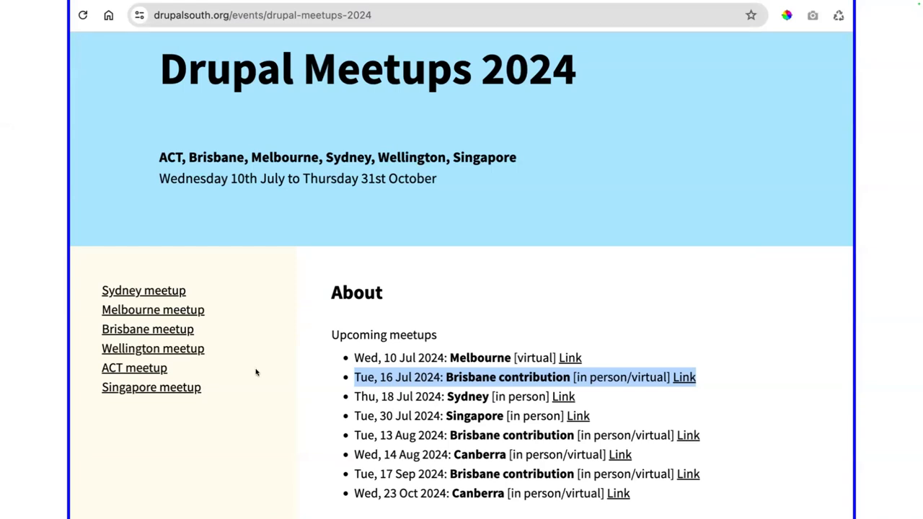
mouse_move(464, 378)
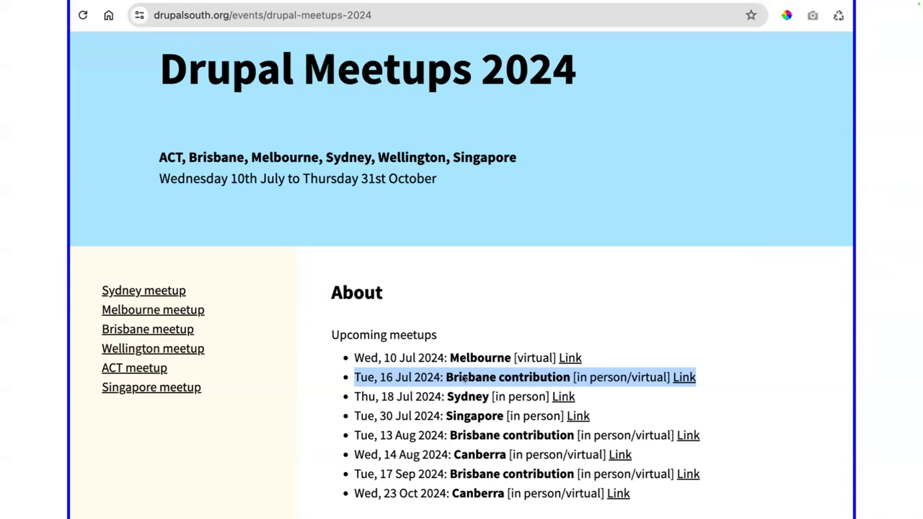
mouse_move(622, 377)
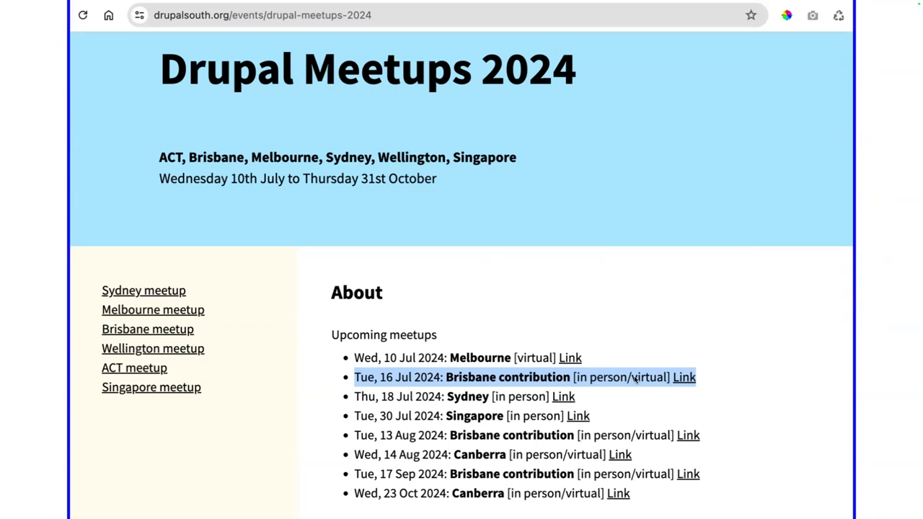
mouse_move(630, 384)
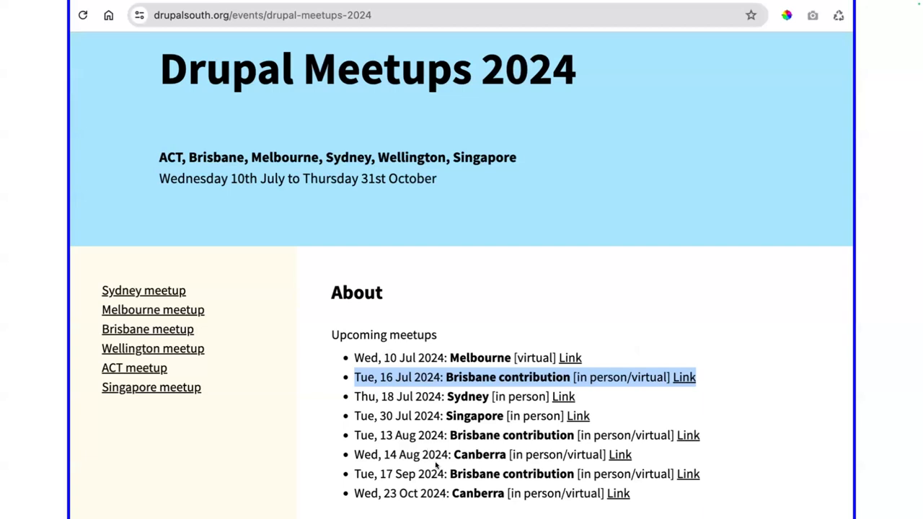
mouse_move(380, 438)
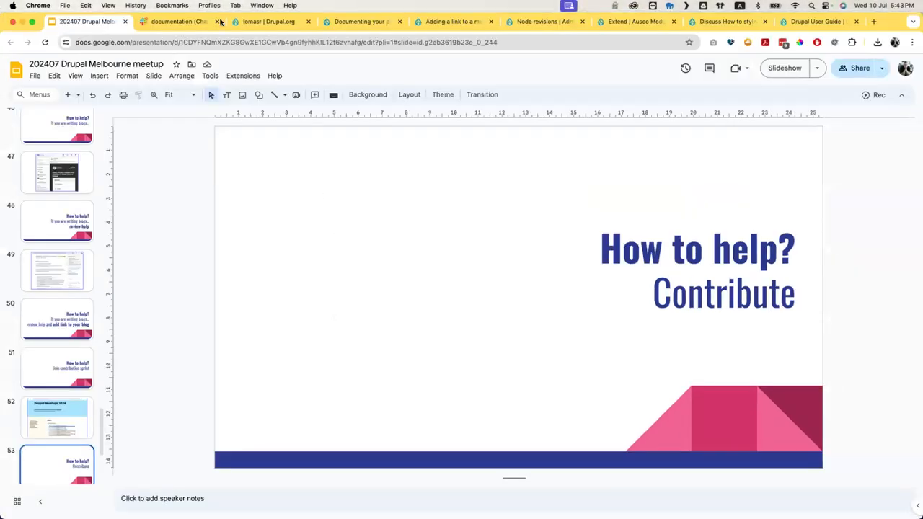
- Close the Slack and 'Adding a link to a menu' tabs to reveal Node revisions
click(268, 21)
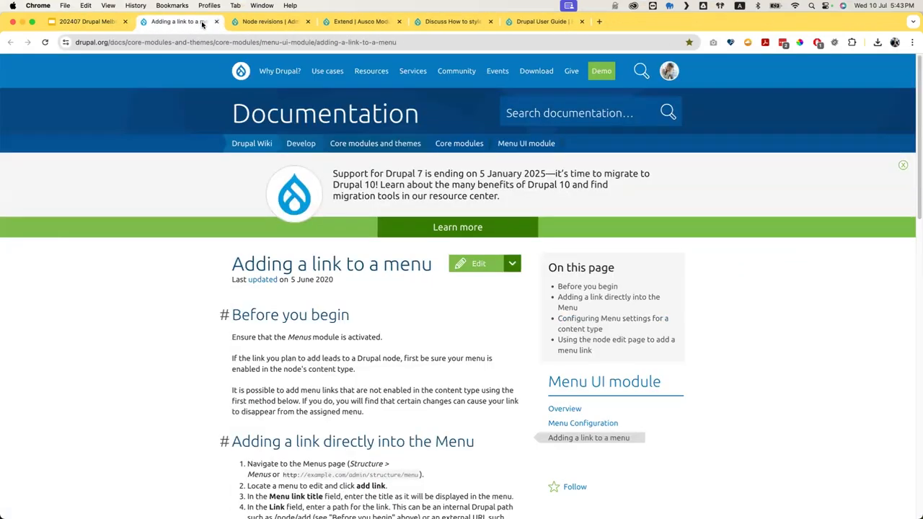
click(217, 21)
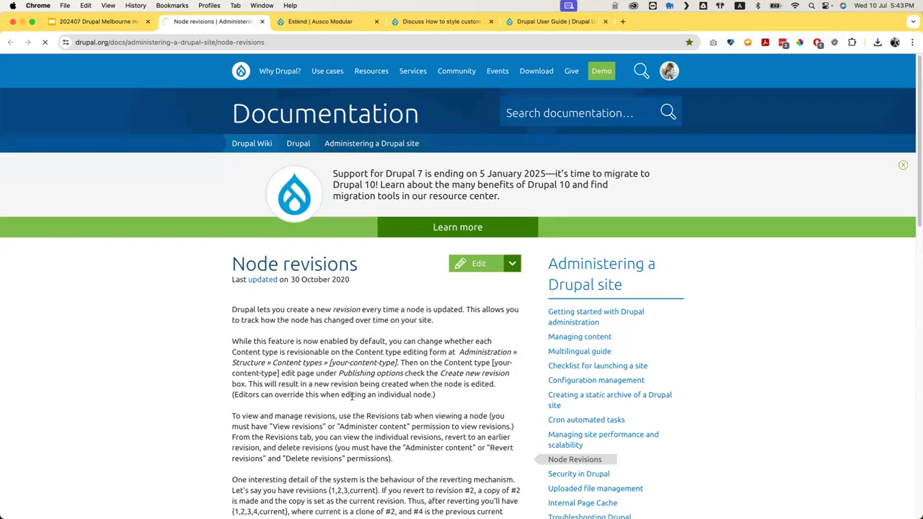
- Edit Node revisions and insert a Version-specific note reading 'This page is for Drupal 10 and 11.'
click(473, 263)
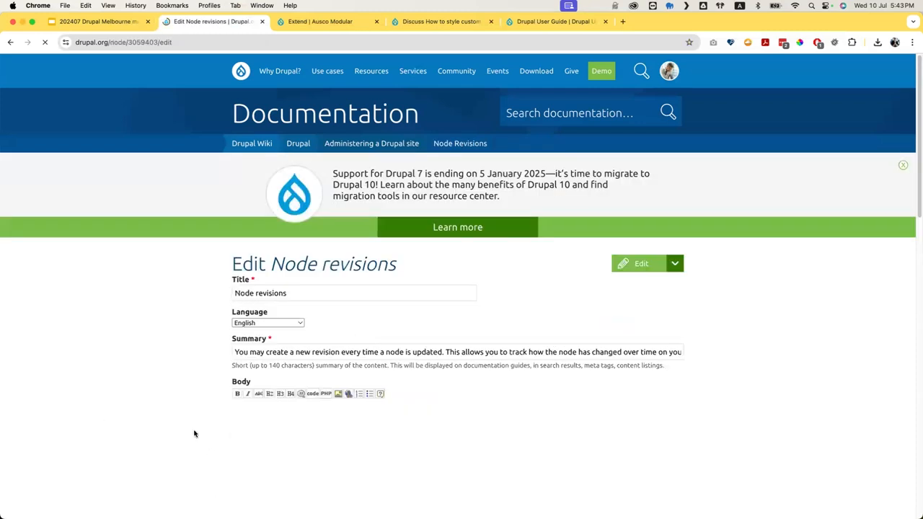
scroll(down, 3)
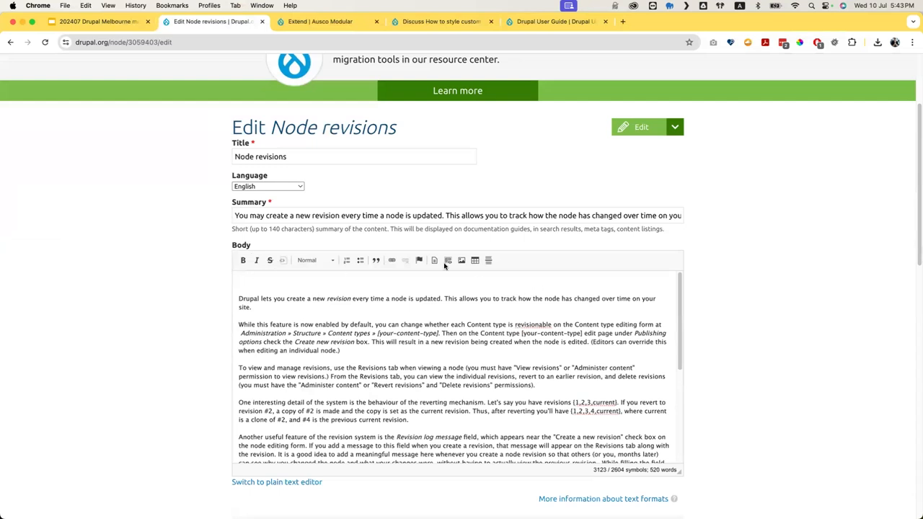
click(434, 260)
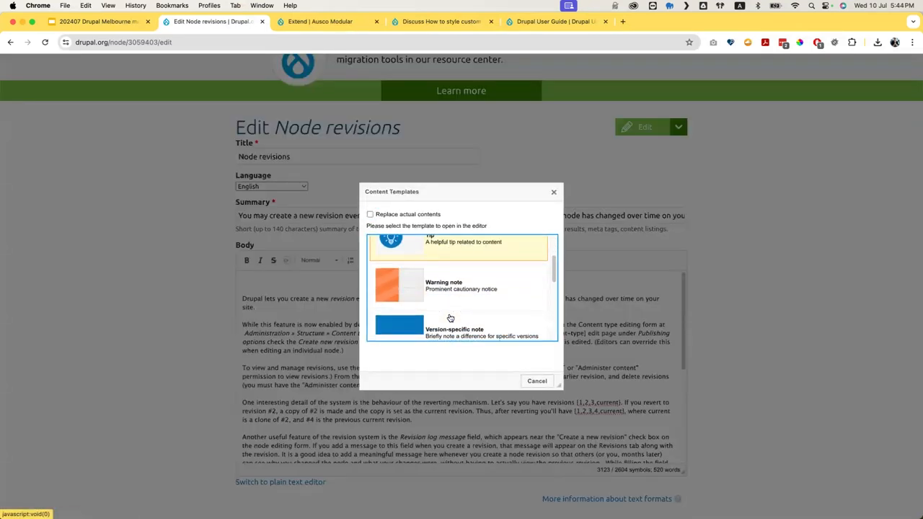
click(454, 332)
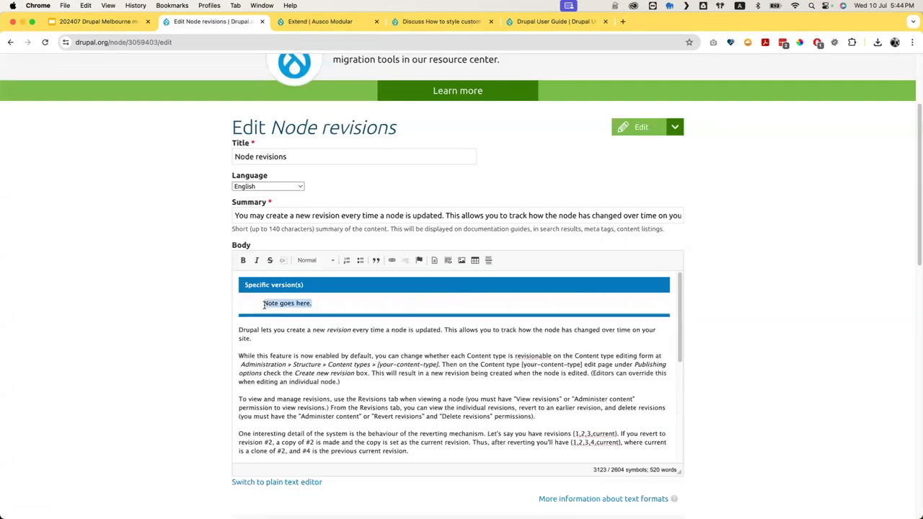
text(This pa)
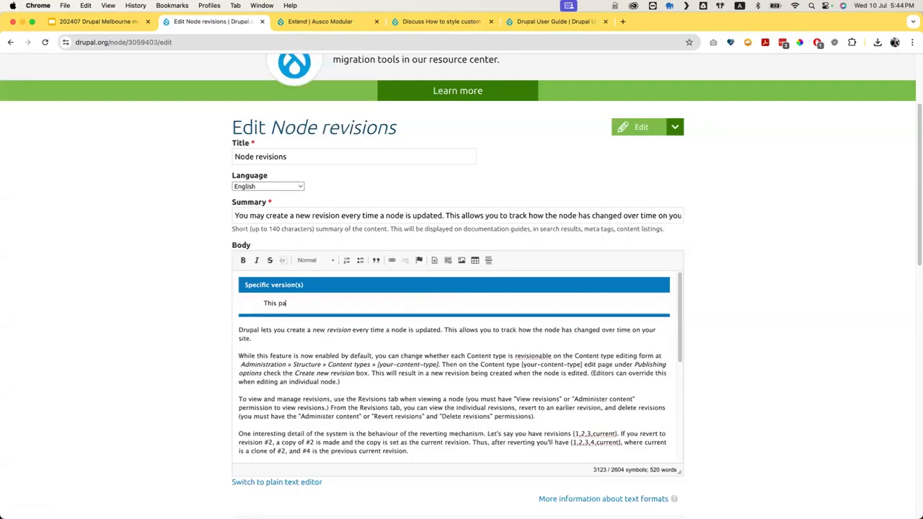
text(ge)
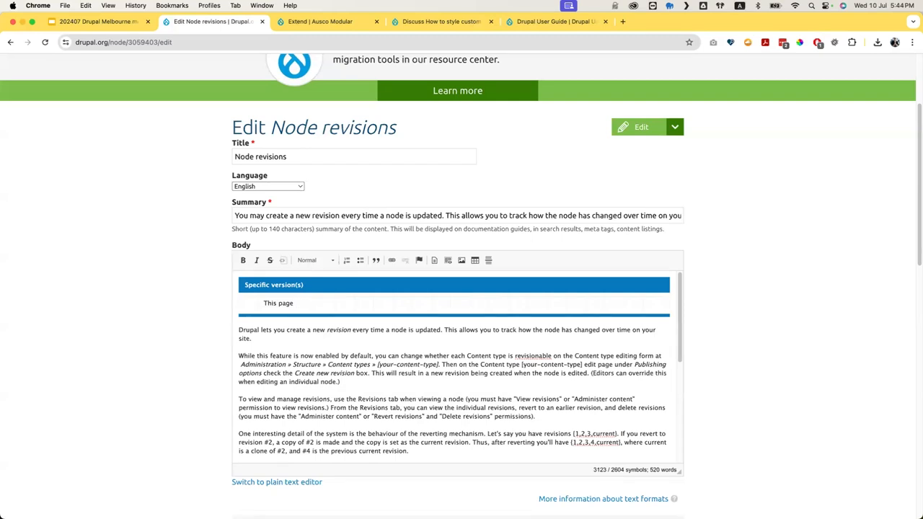
text(is for Drupal)
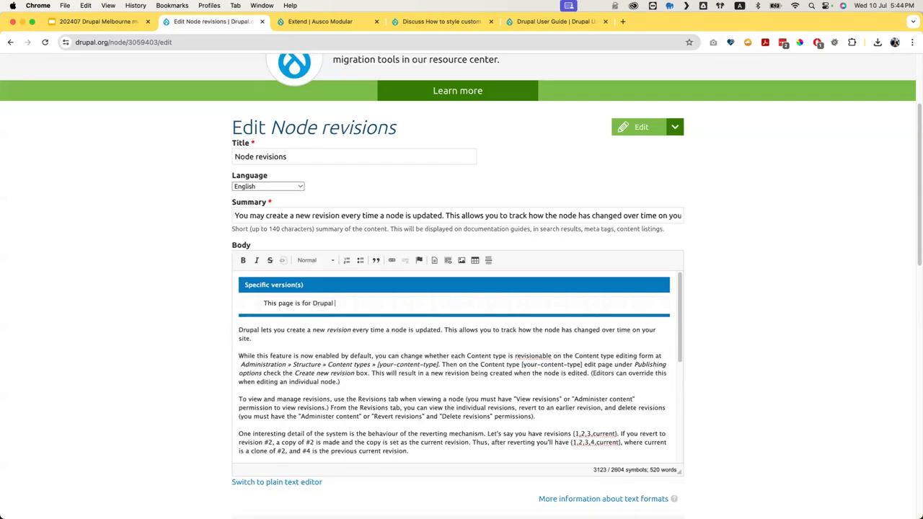
text(10 and 11.)
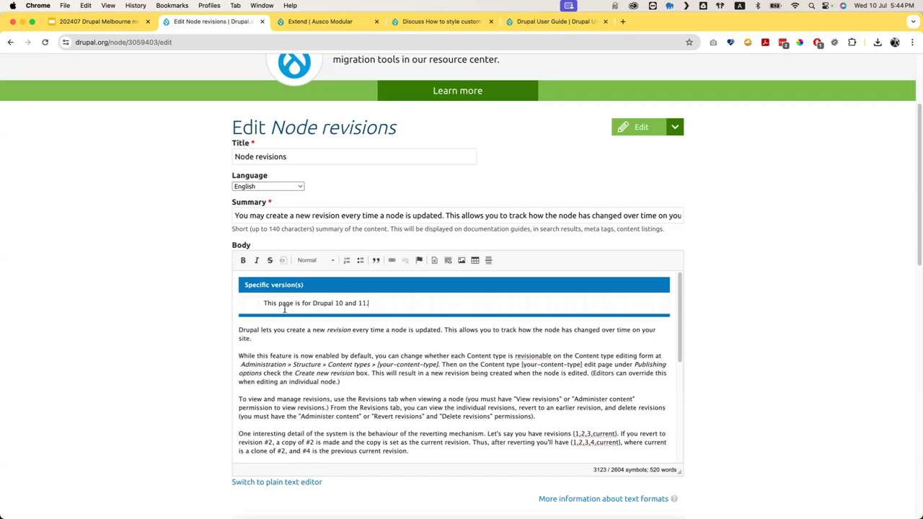
- Browse the Content Templates list and close the dialog without inserting anything
scroll(down, 3)
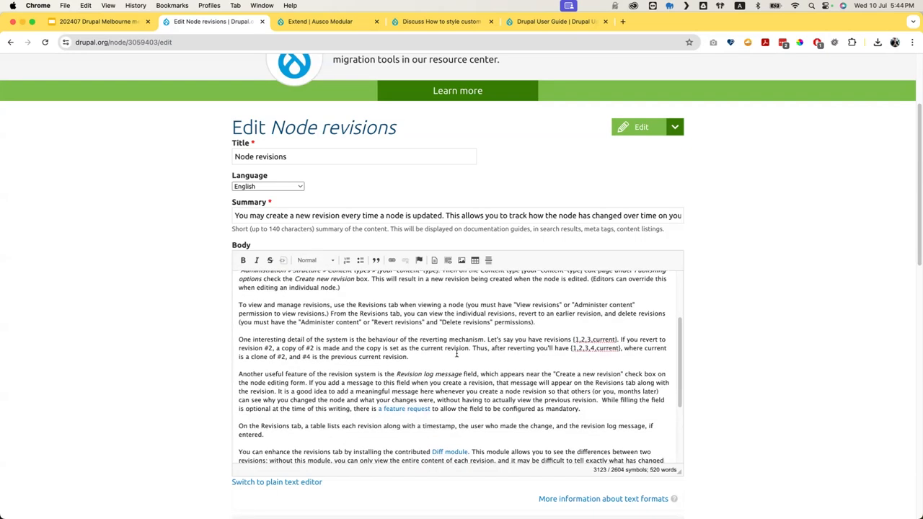
scroll(up, 3)
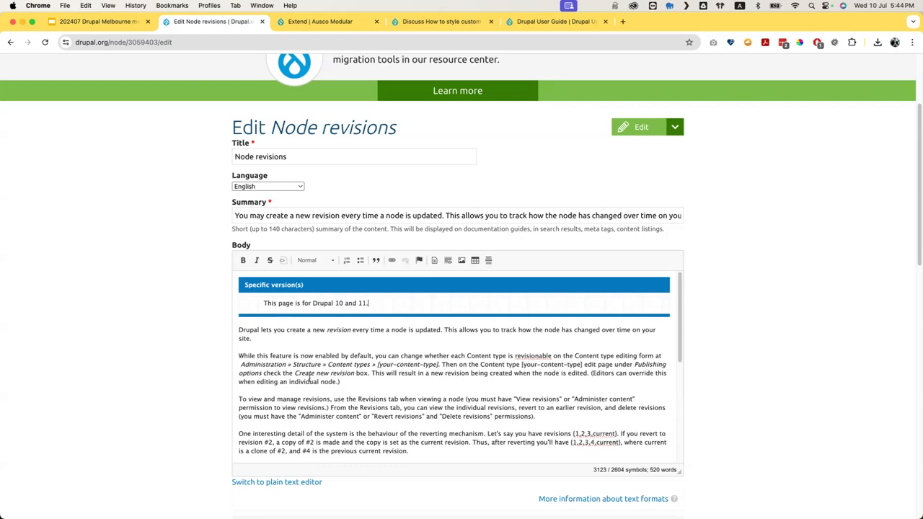
scroll(down, 3)
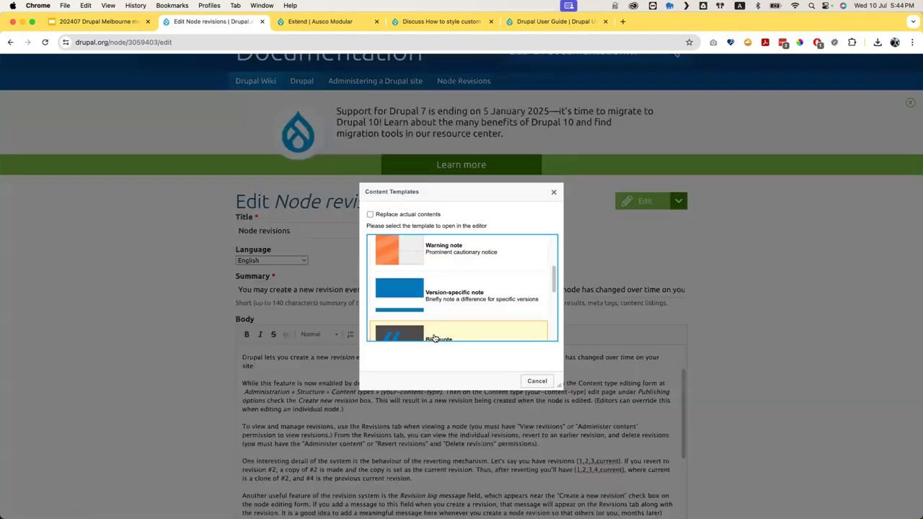
scroll(down, 3)
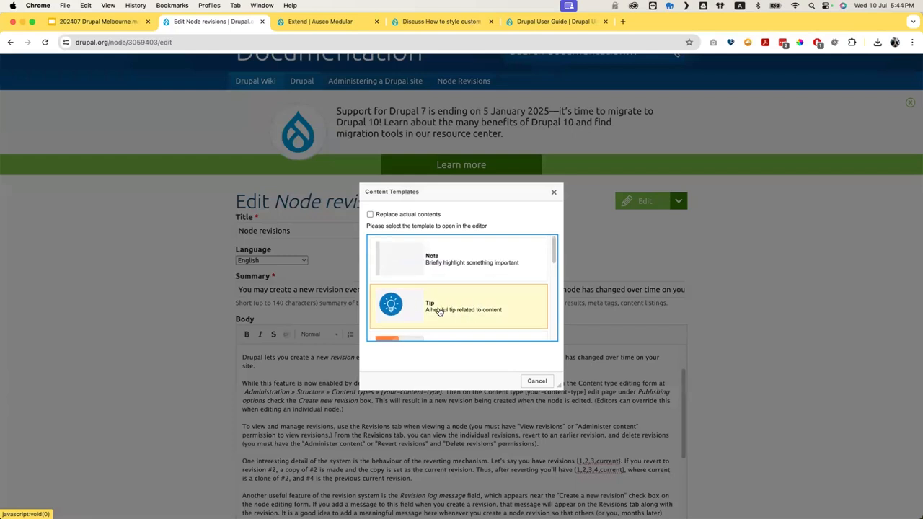
scroll(down, 3)
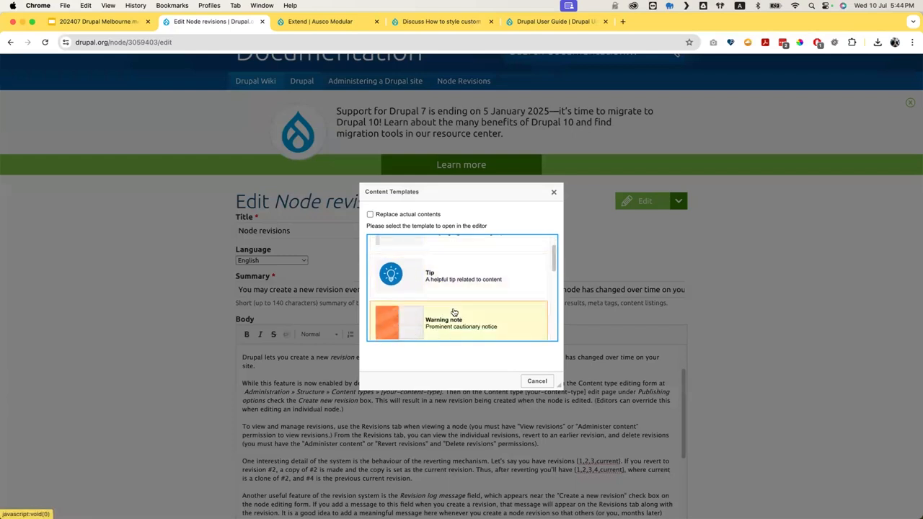
scroll(down, 3)
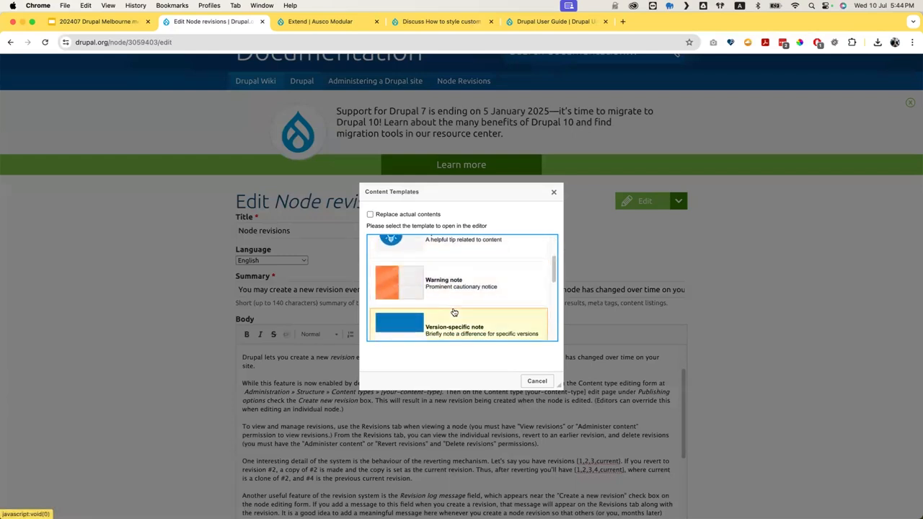
scroll(down, 3)
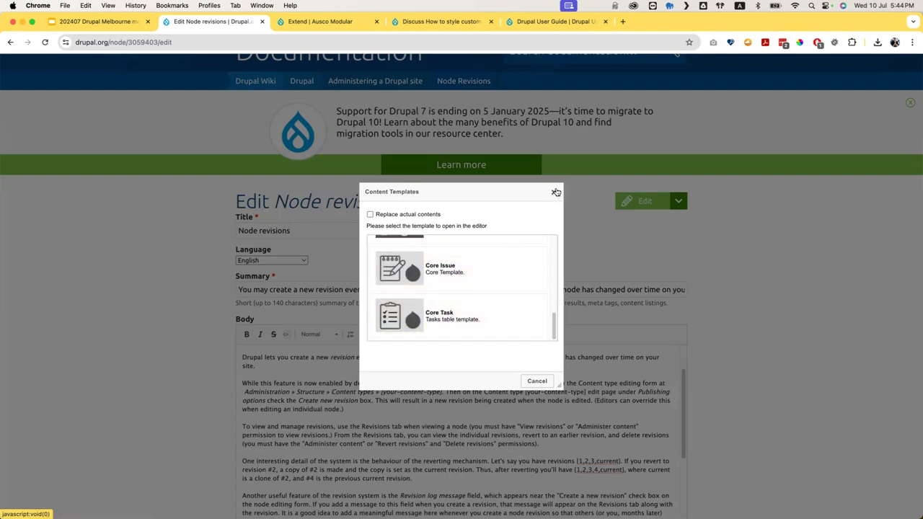
click(555, 191)
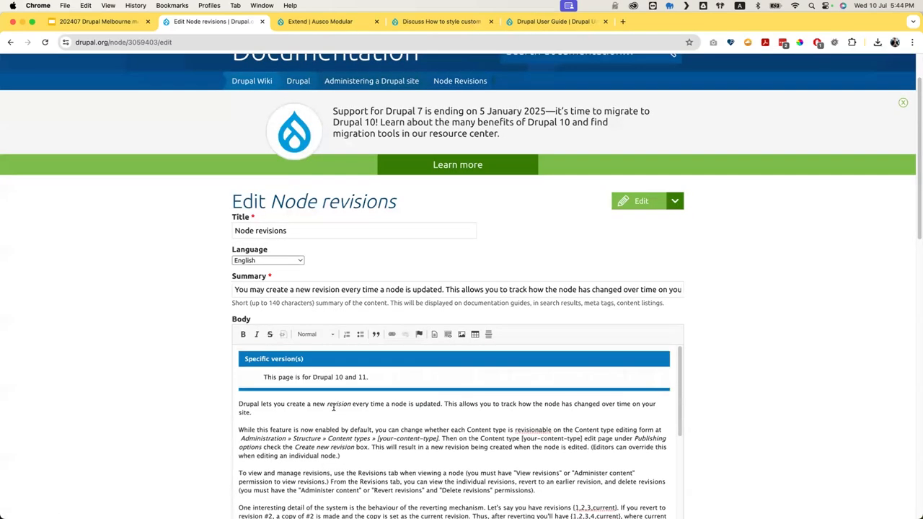
scroll(down, 3)
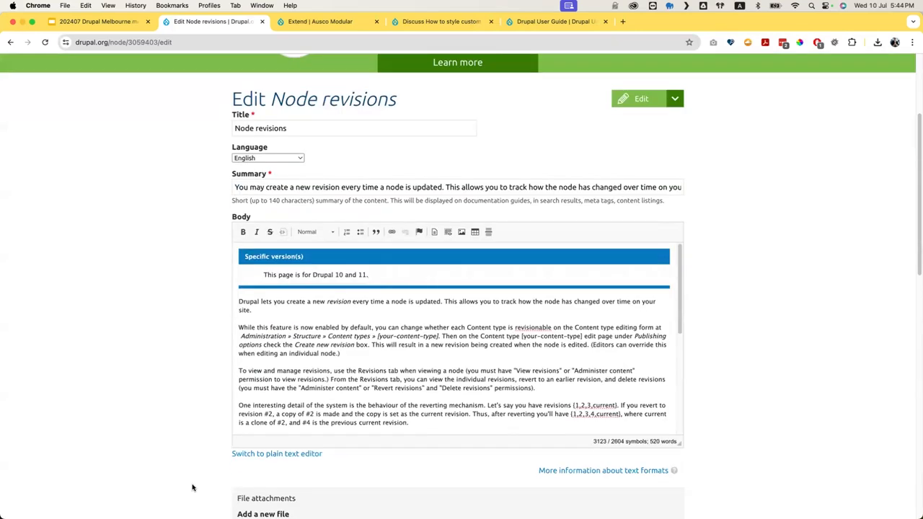
scroll(down, 3)
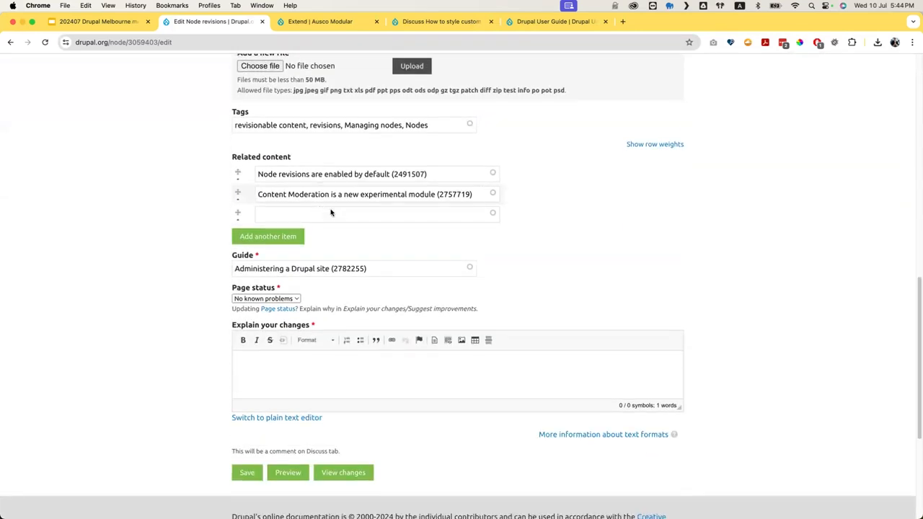
scroll(down, 3)
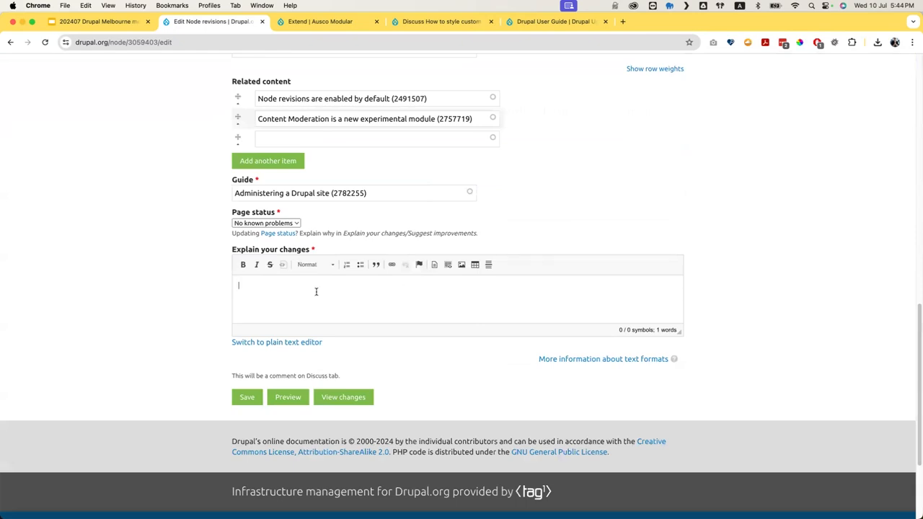
click(265, 222)
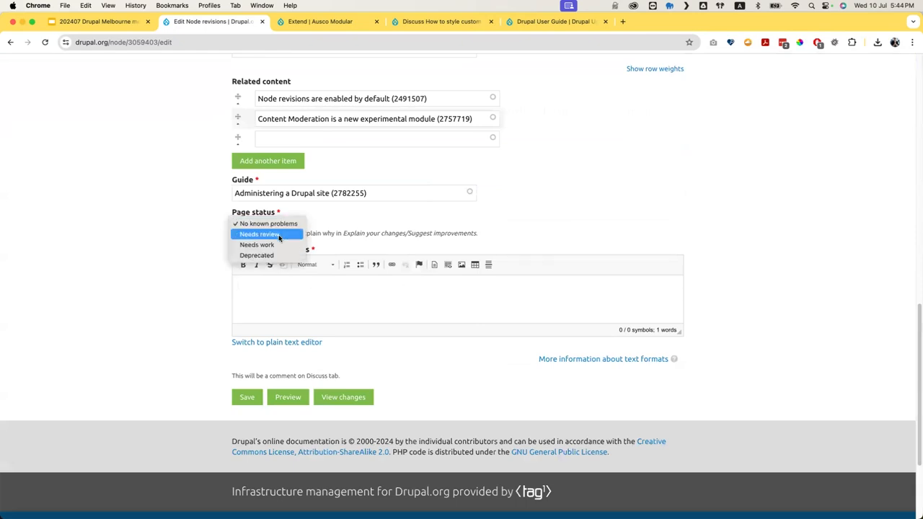
click(268, 223)
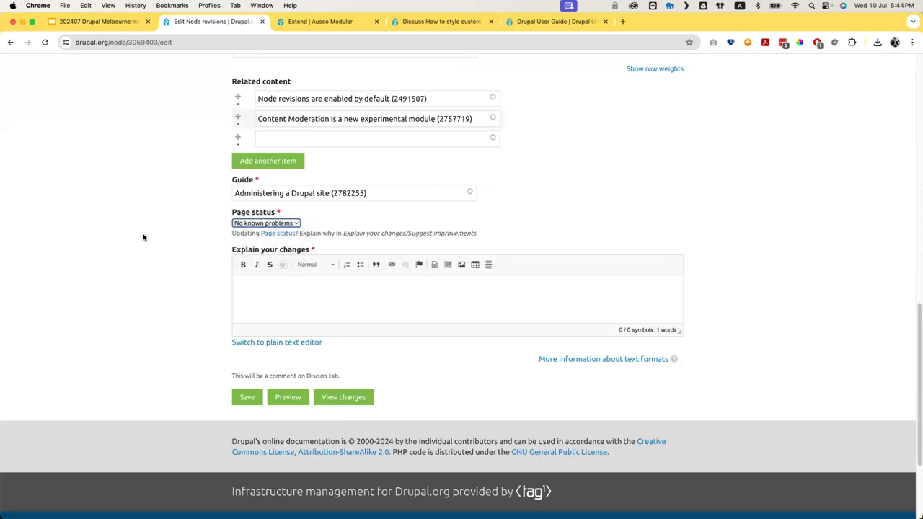
mouse_move(96, 313)
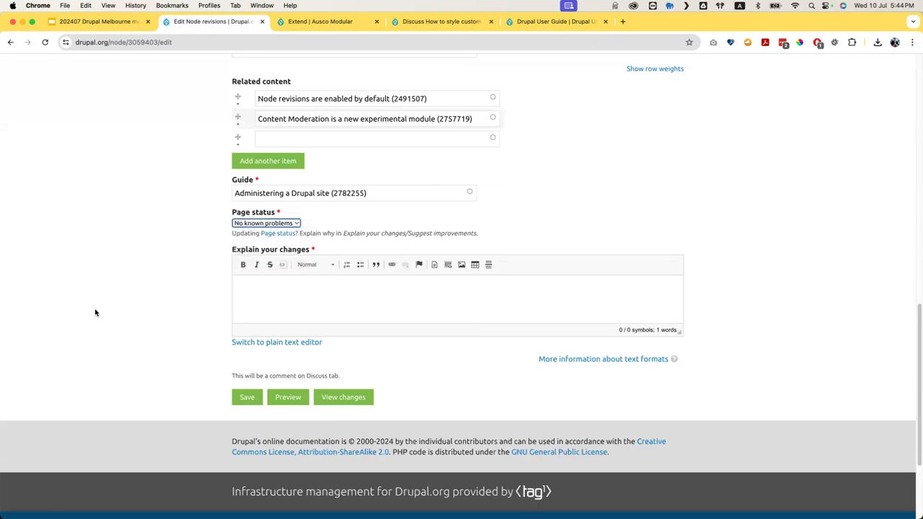
scroll(up, 3)
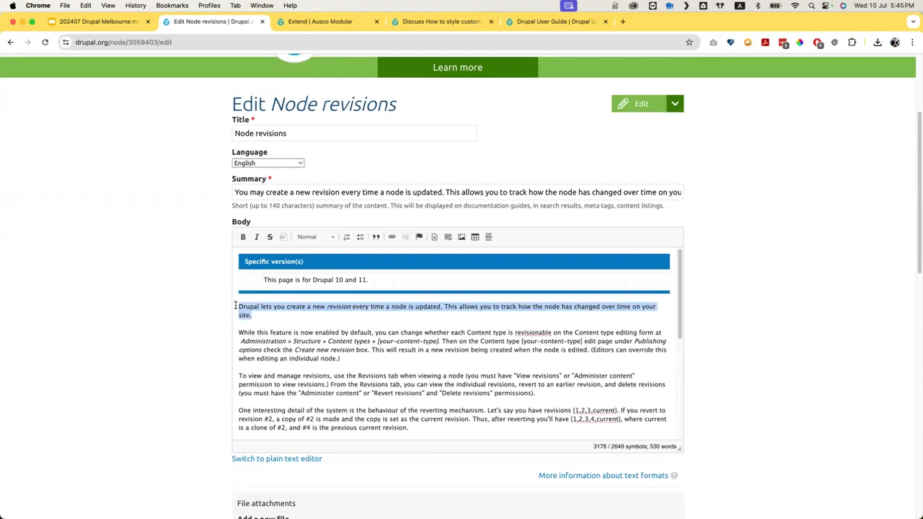
right_click(531, 332)
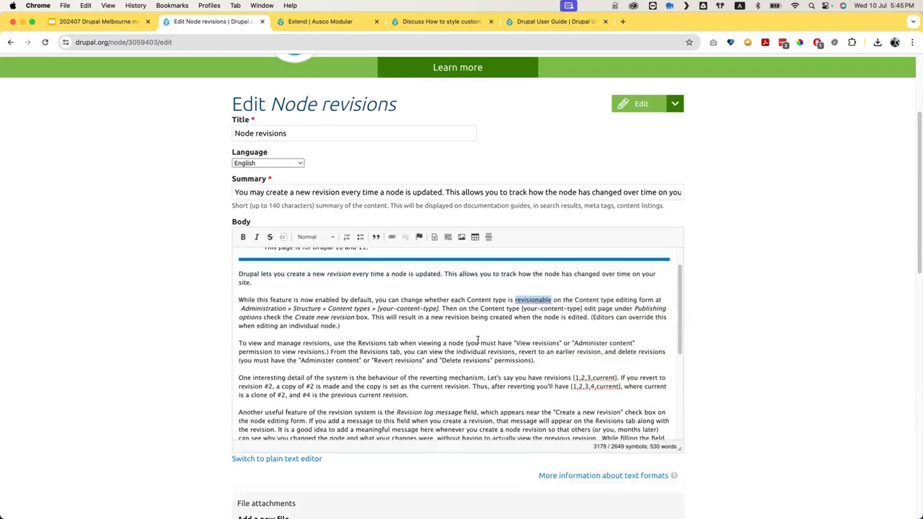
scroll(down, 3)
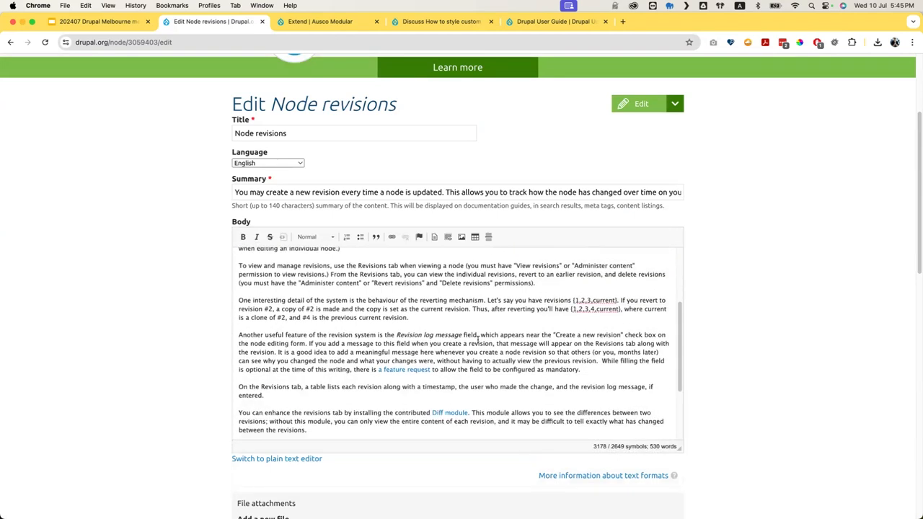
scroll(down, 3)
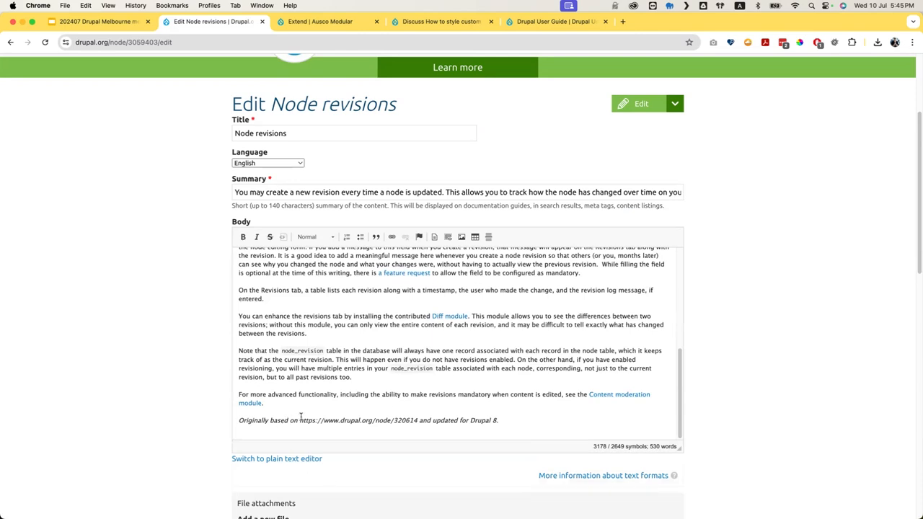
scroll(up, 3)
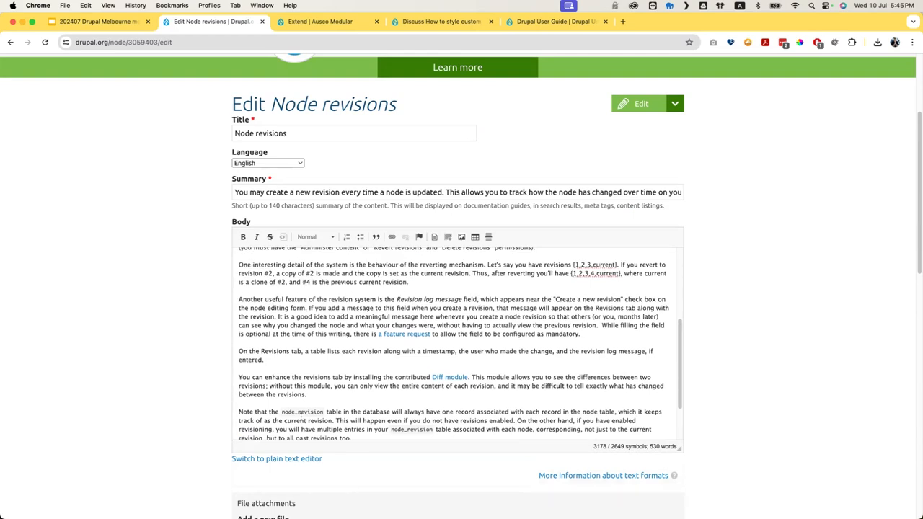
scroll(up, 3)
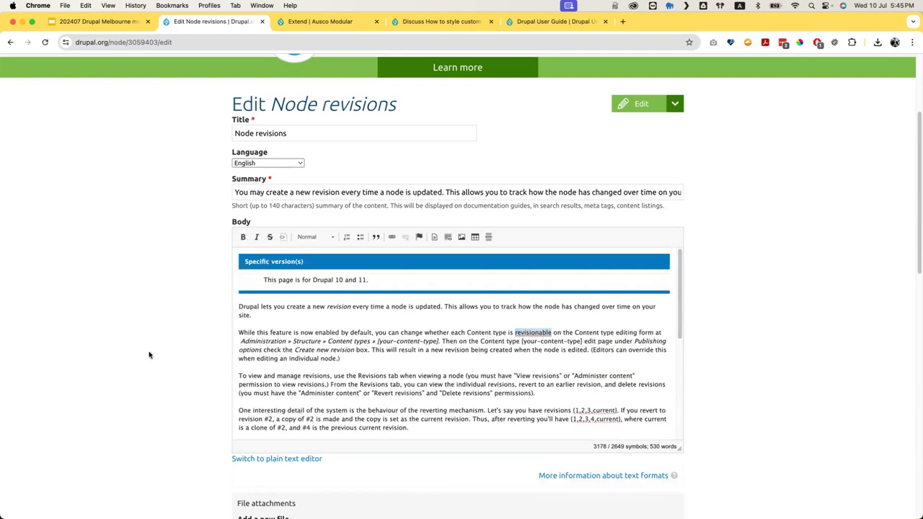
mouse_move(651, 81)
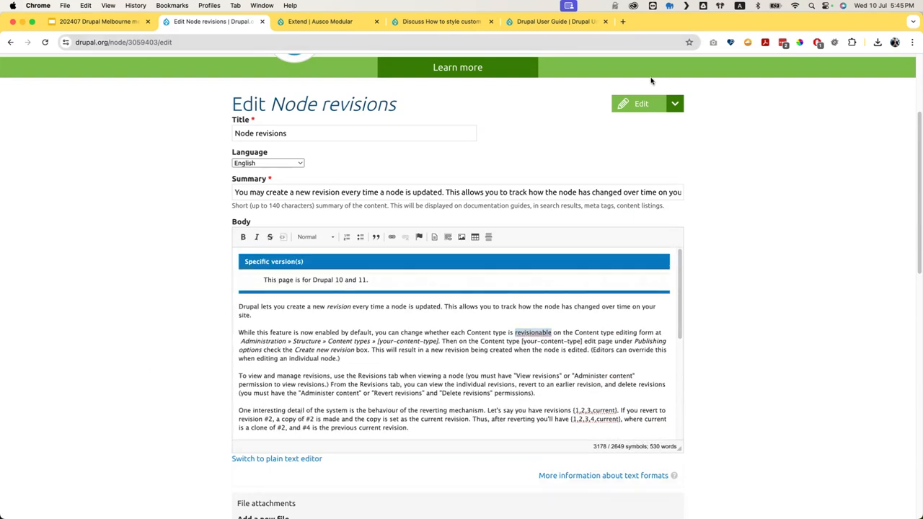
- Choose Discuss from the Edit button's dropdown for Node revisions
click(674, 103)
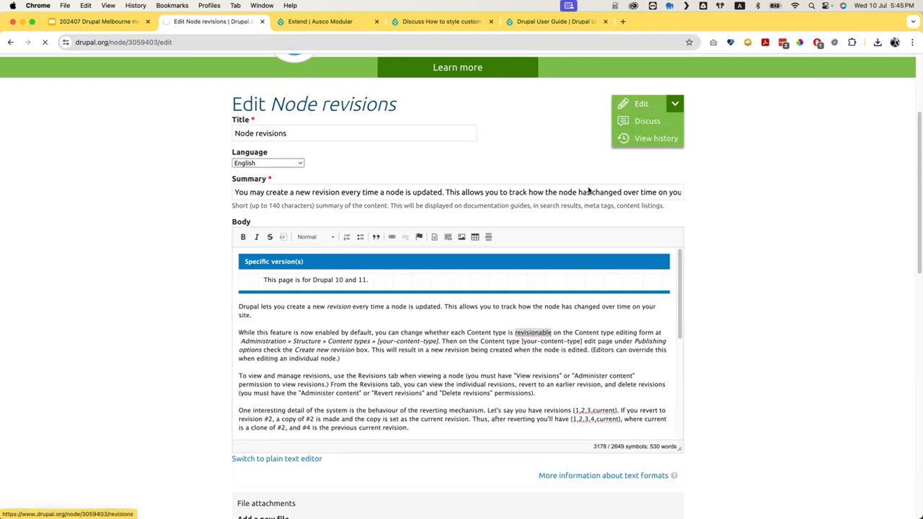
mouse_move(585, 204)
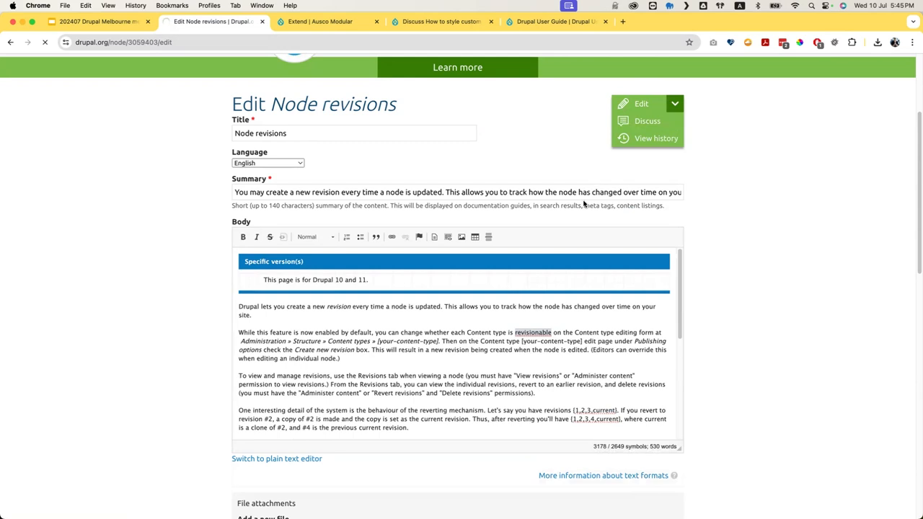
click(647, 120)
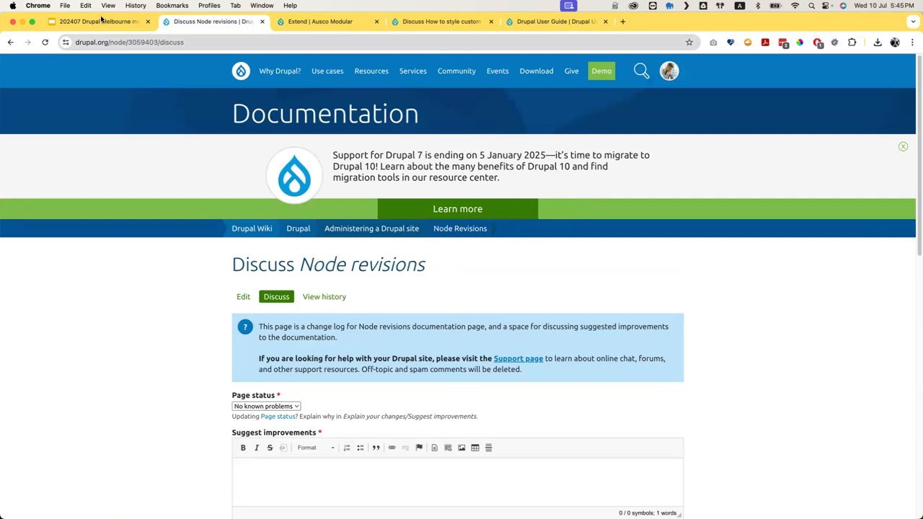
mouse_move(98, 21)
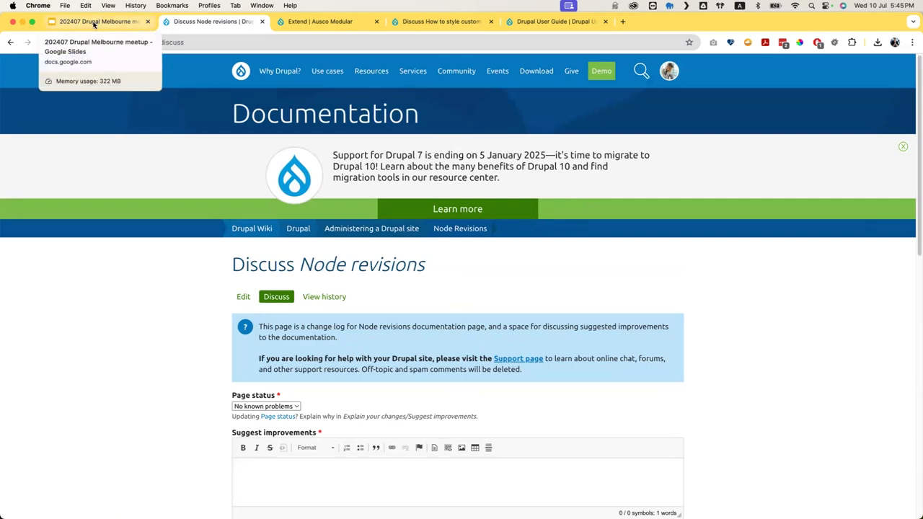
- Show the meetup deck's 'How to help? Contribute' slide in full screen
click(97, 21)
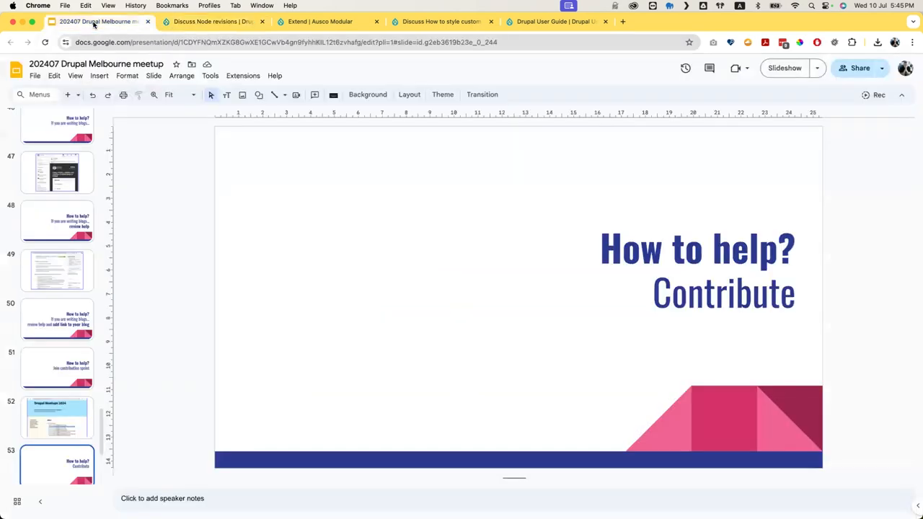
click(100, 76)
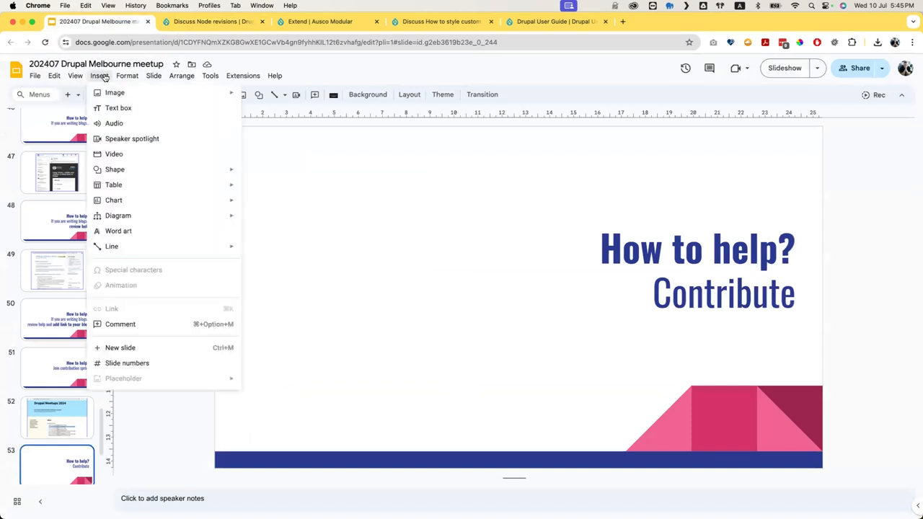
click(75, 75)
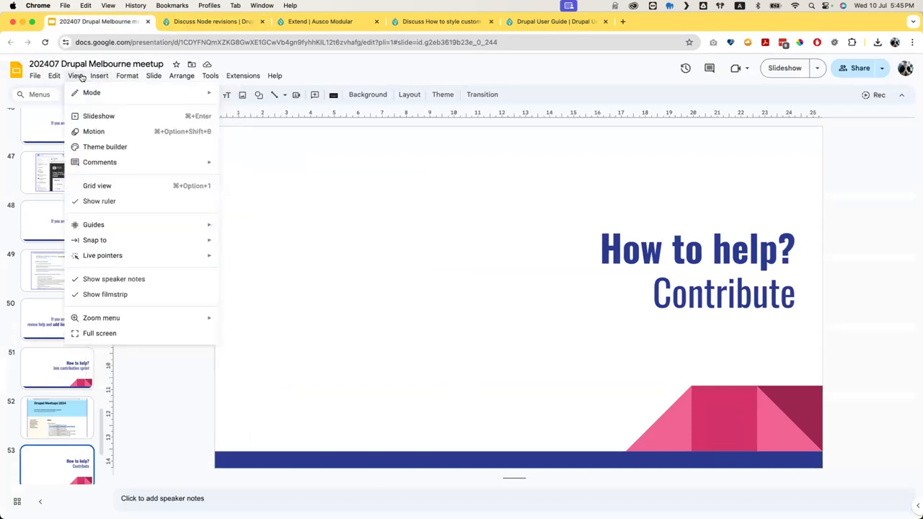
click(100, 333)
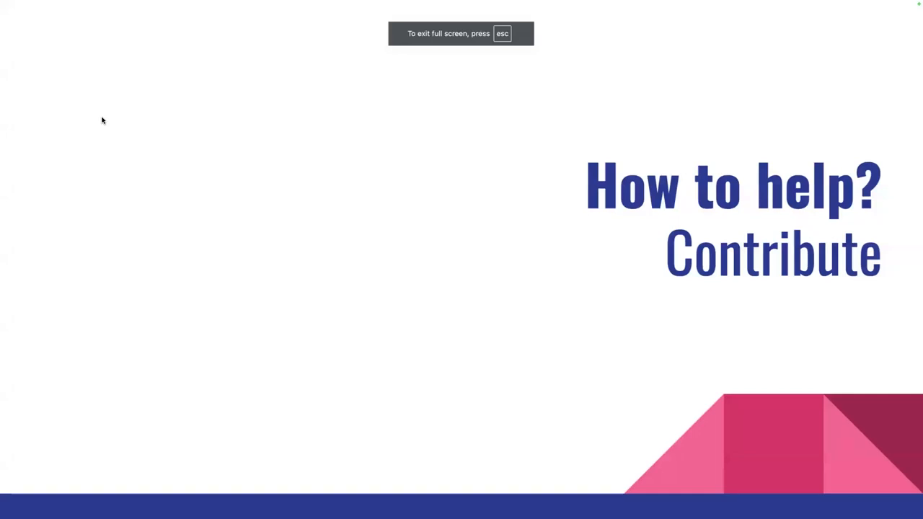